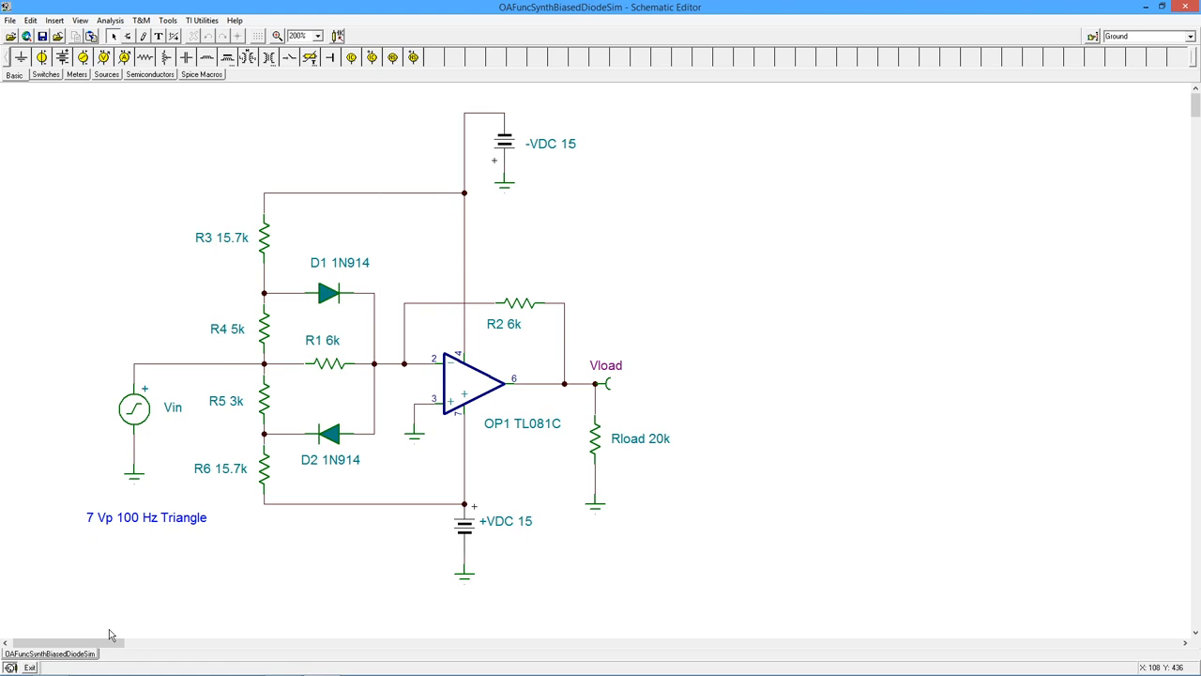
{"action": "mouse_move", "coordinate": [572, 264]}
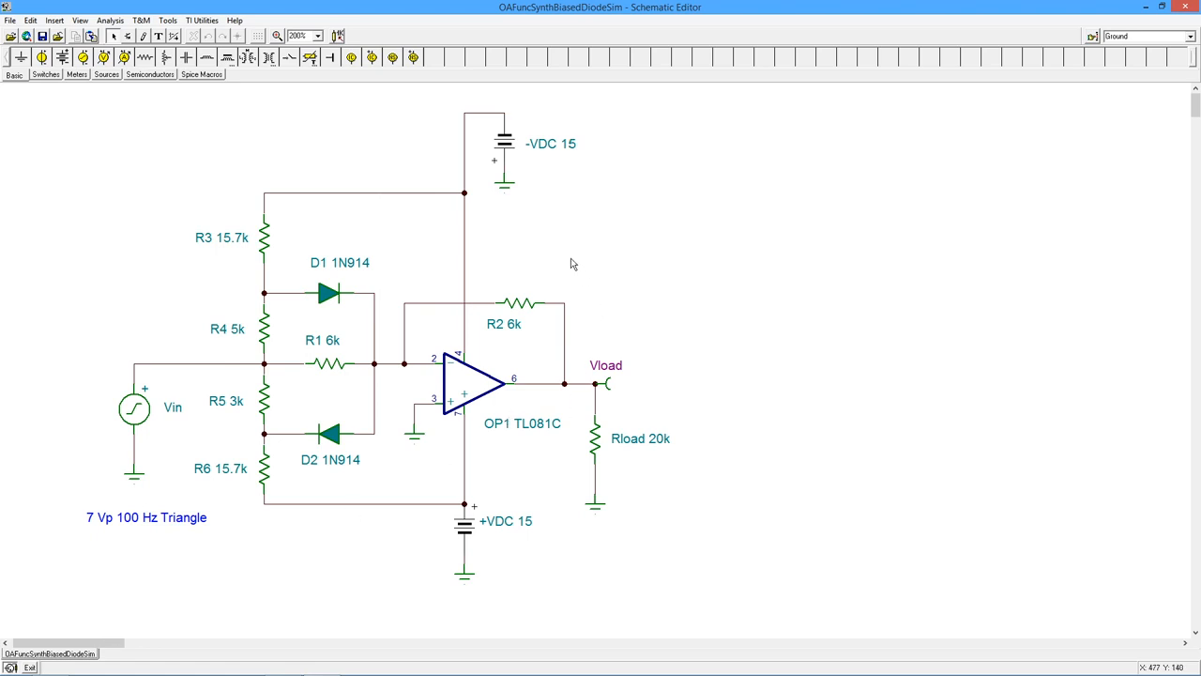
{"action": "mouse_move", "coordinate": [434, 289]}
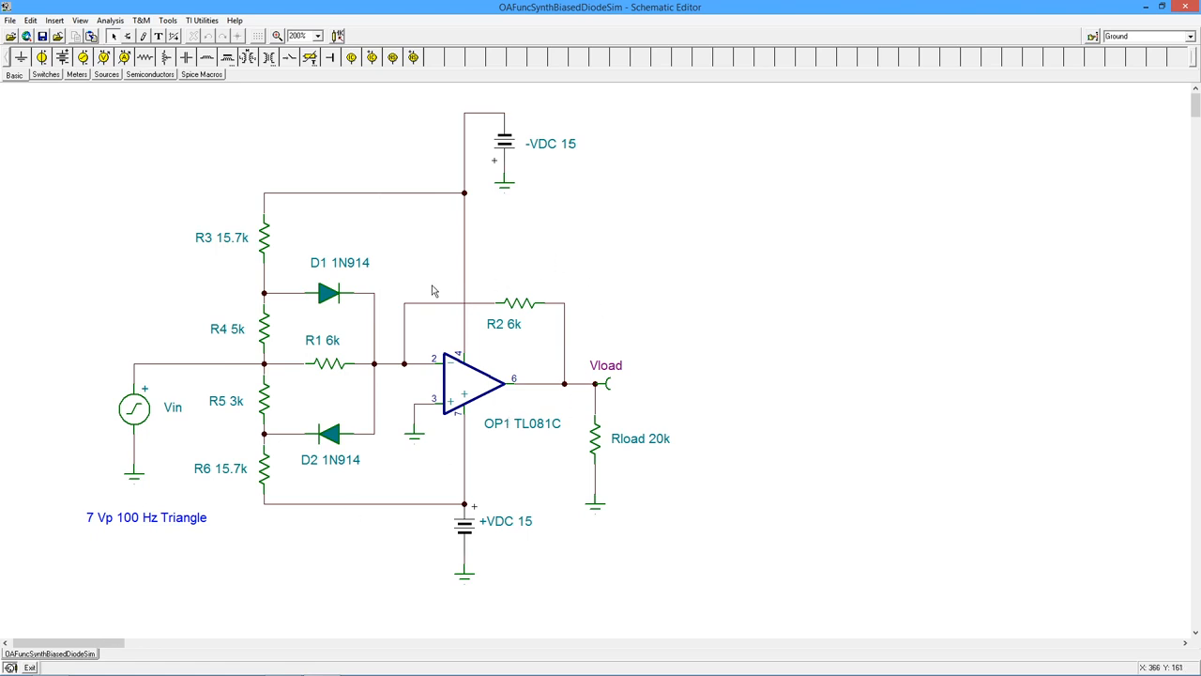
{"action": "mouse_move", "coordinate": [551, 264]}
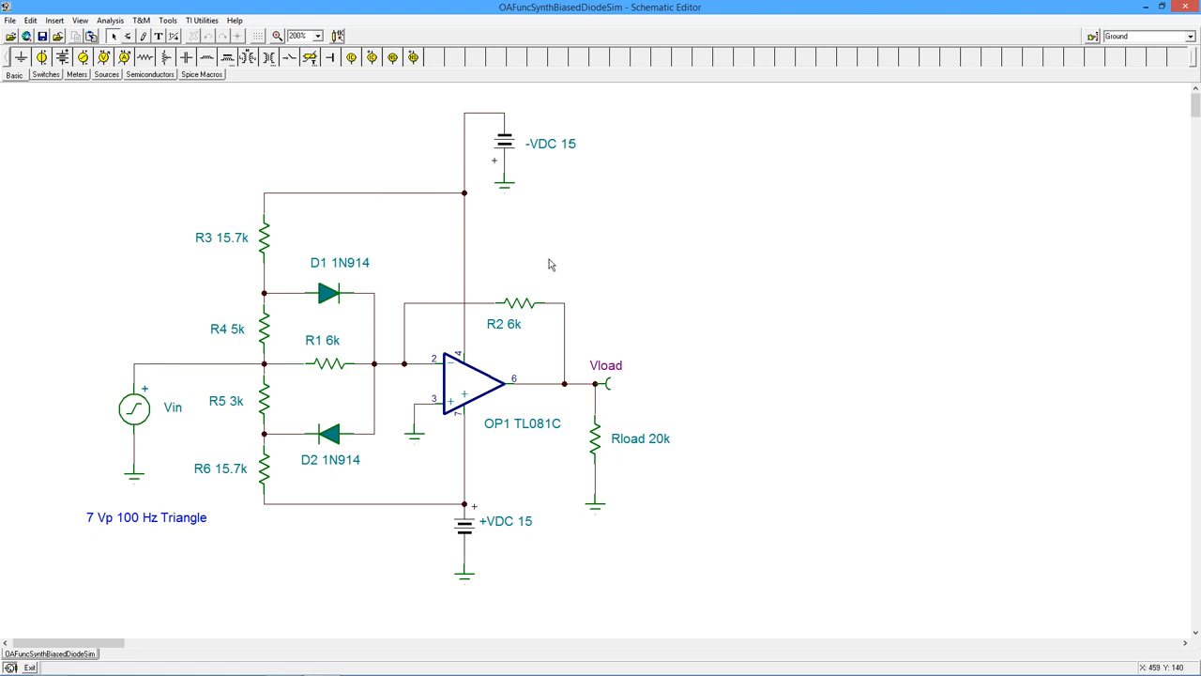
{"action": "mouse_move", "coordinate": [581, 288]}
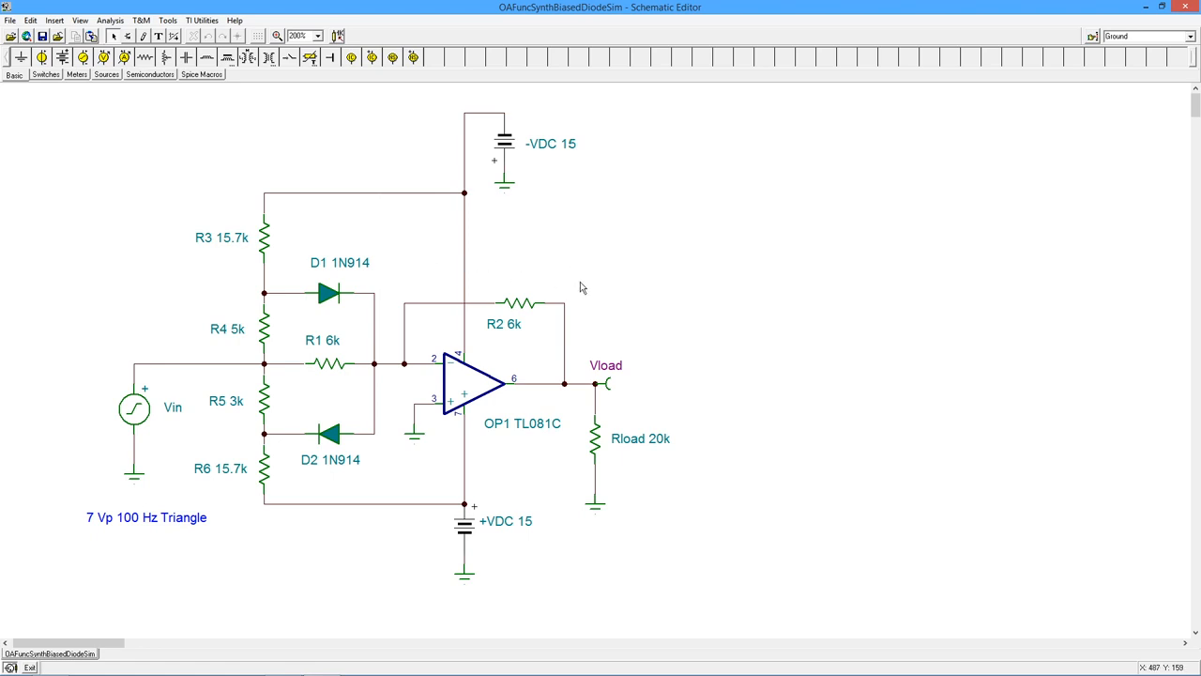
{"action": "mouse_move", "coordinate": [575, 274]}
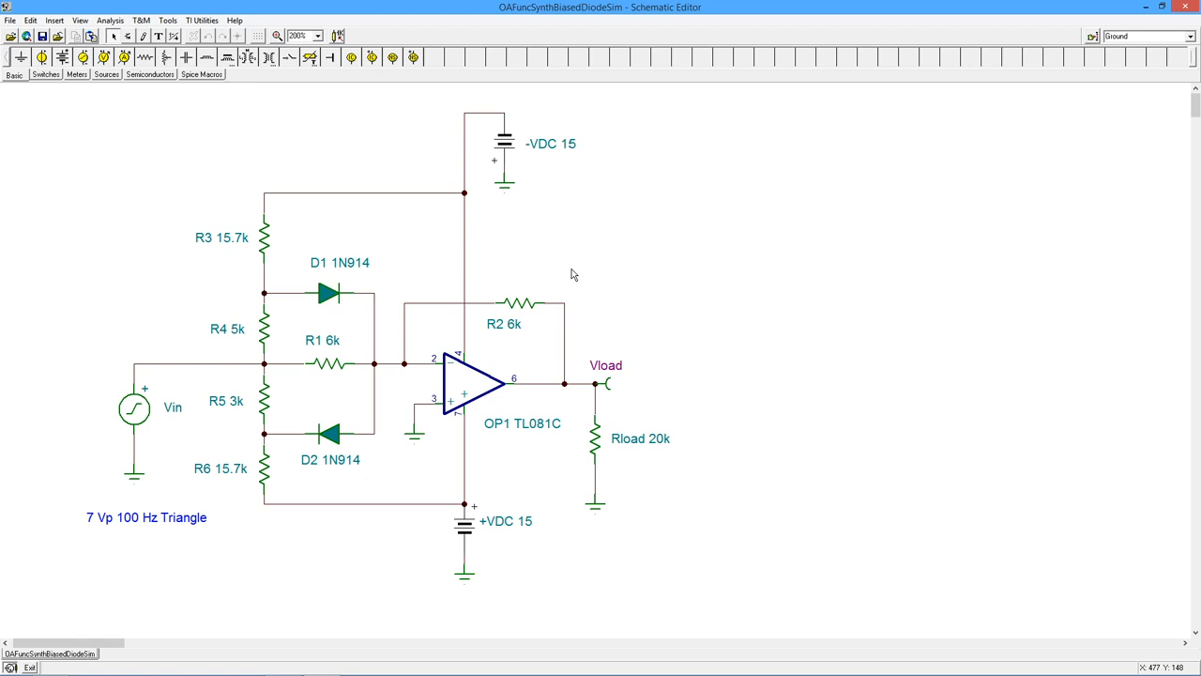
{"action": "mouse_move", "coordinate": [573, 272]}
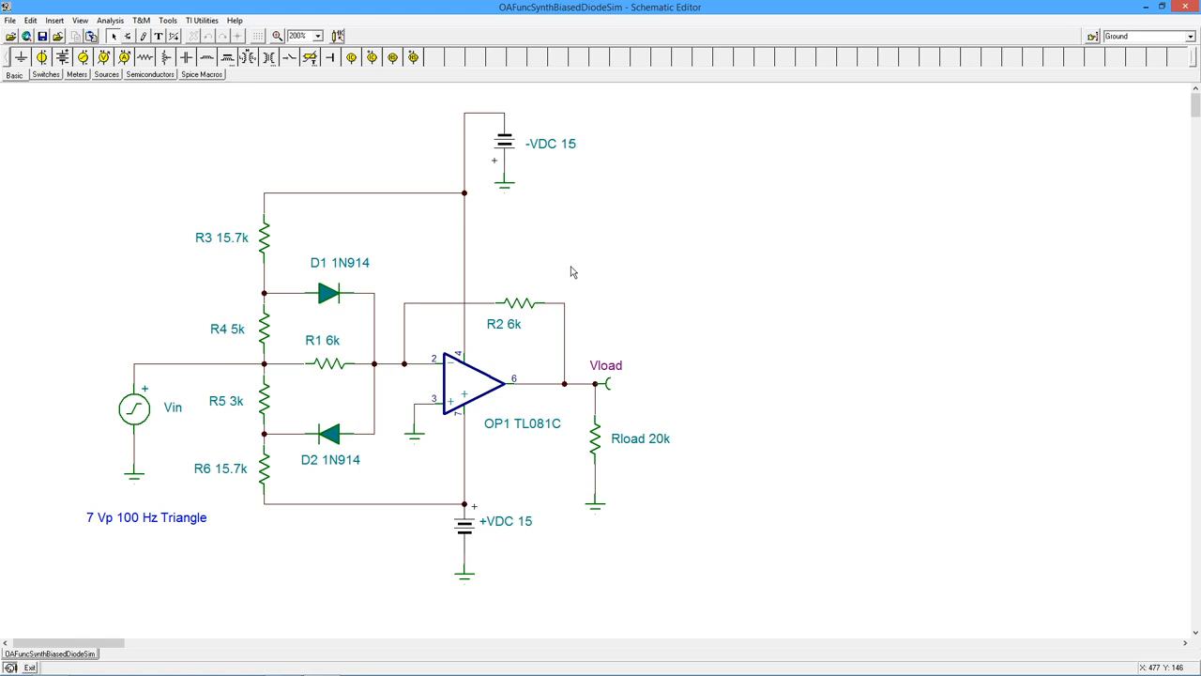
{"action": "mouse_move", "coordinate": [565, 286]}
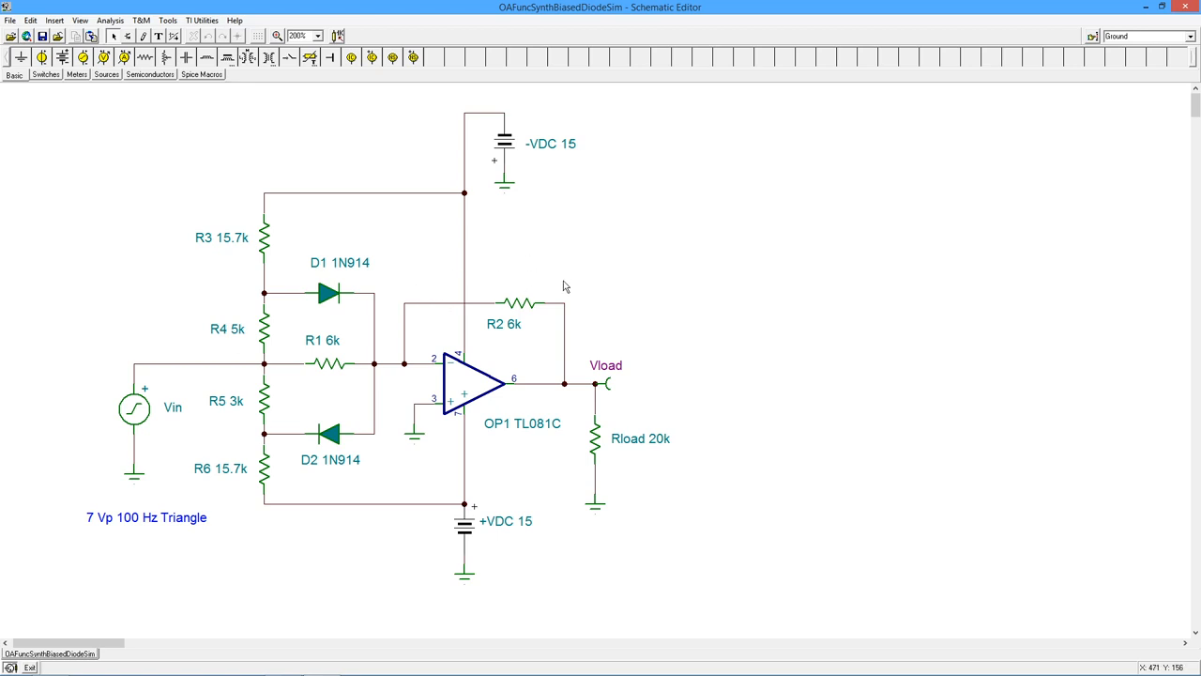
{"action": "mouse_move", "coordinate": [369, 231]}
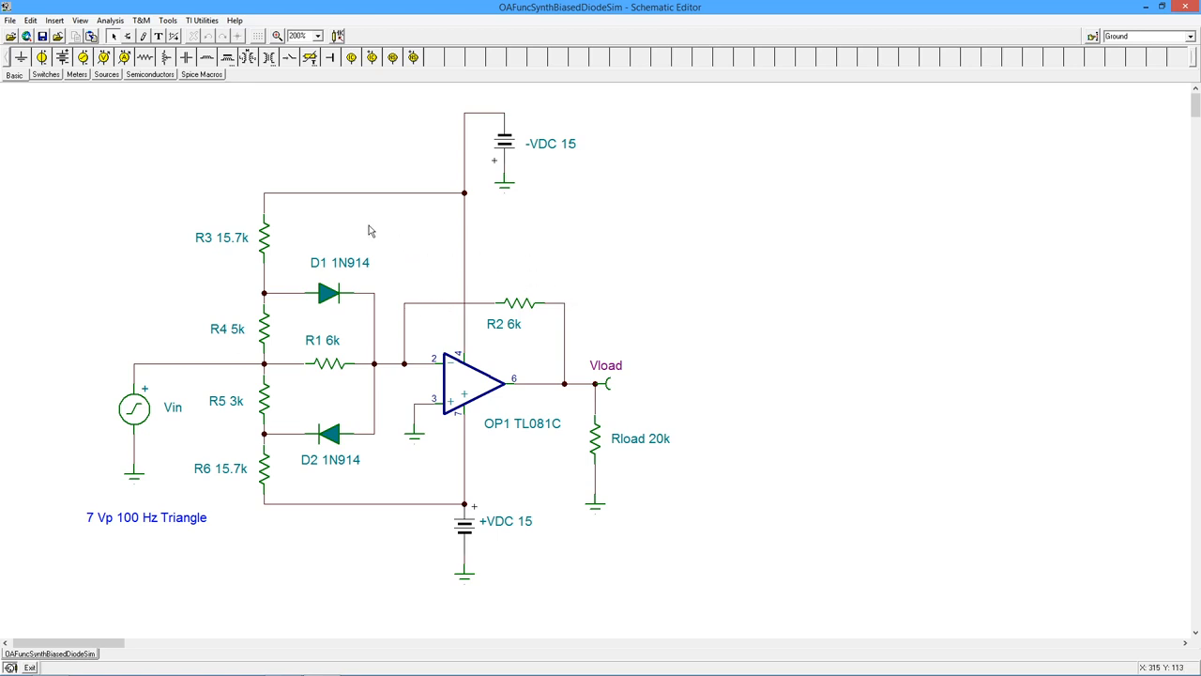
{"action": "mouse_move", "coordinate": [241, 496]}
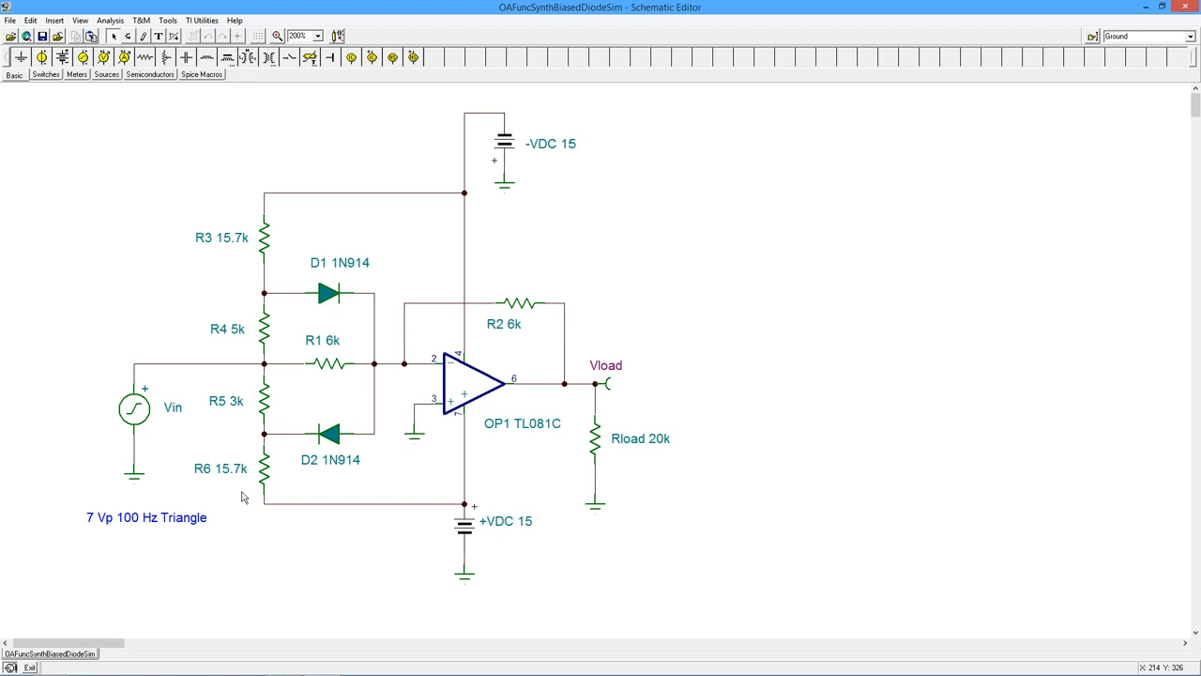
{"action": "mouse_move", "coordinate": [366, 334]}
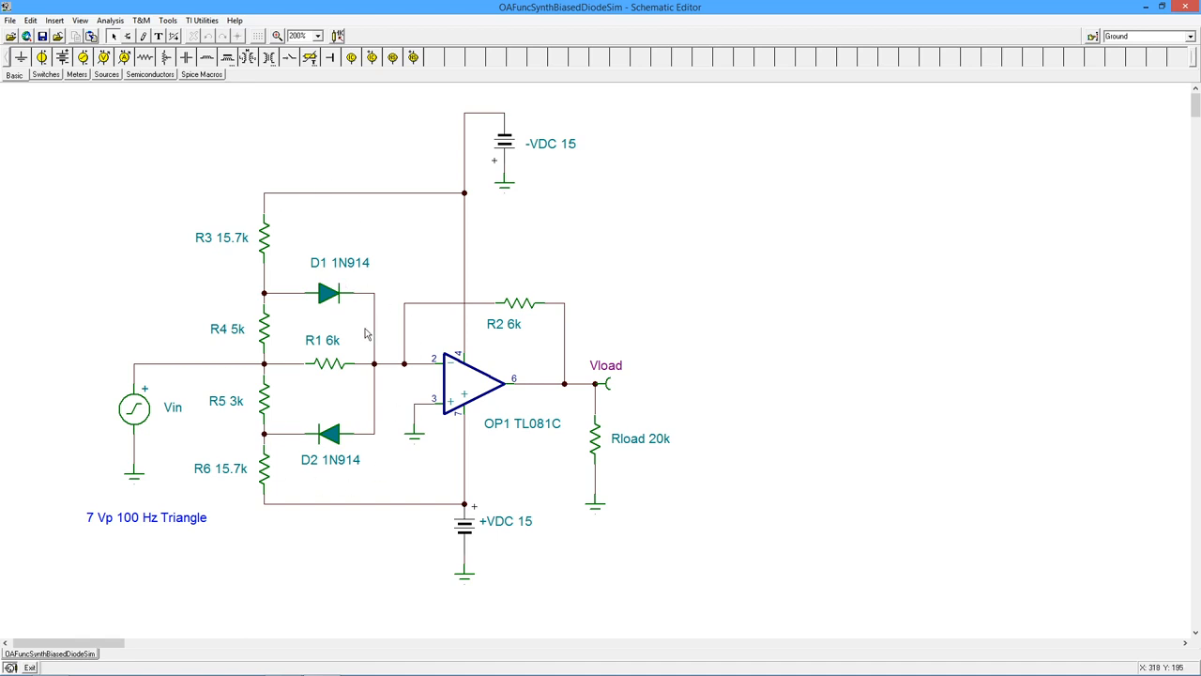
{"action": "mouse_move", "coordinate": [317, 359]}
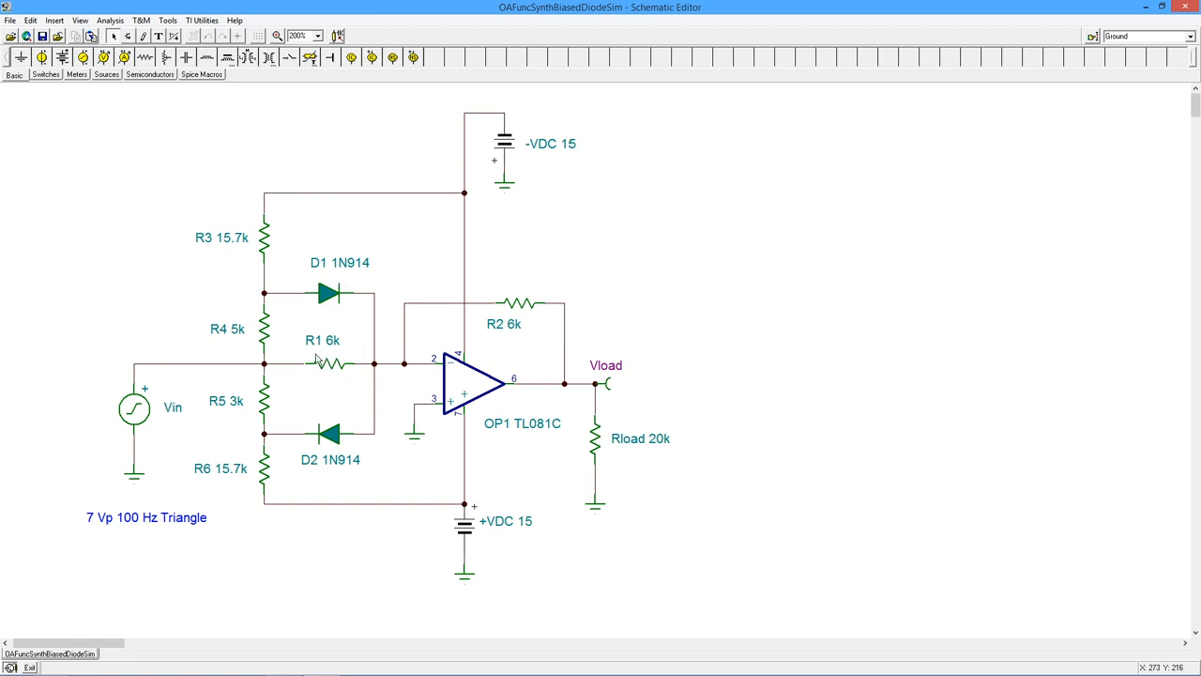
{"action": "mouse_move", "coordinate": [342, 382]}
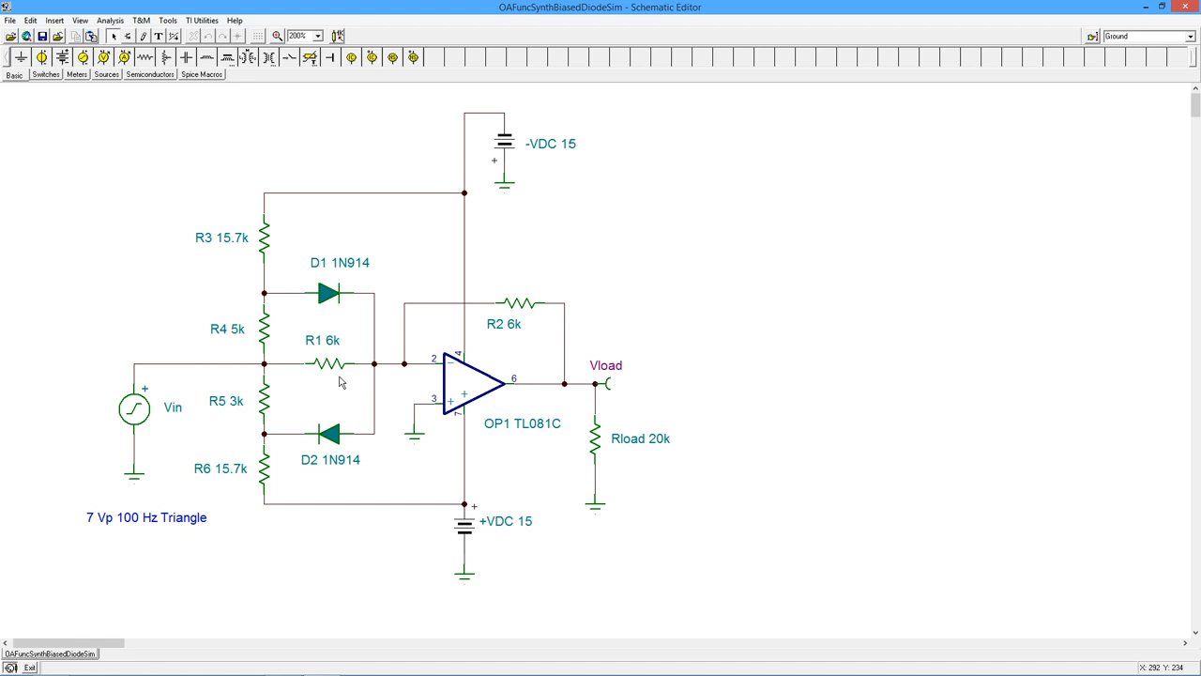
{"action": "mouse_move", "coordinate": [290, 348]}
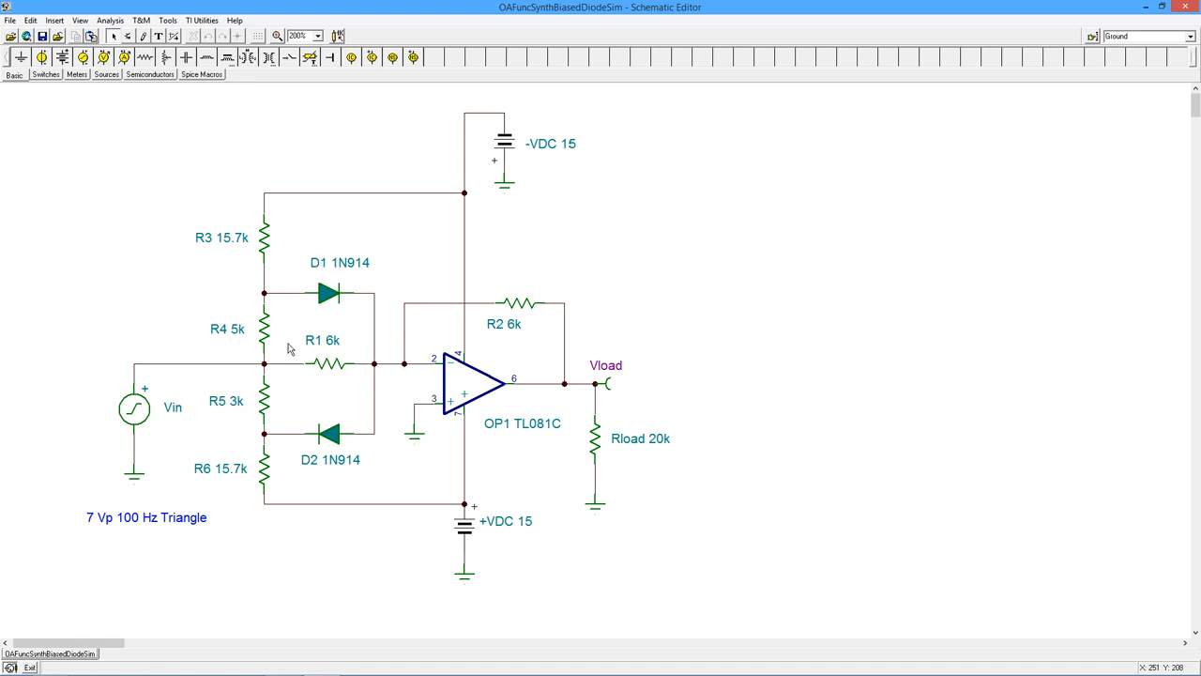
{"action": "mouse_move", "coordinate": [488, 233]}
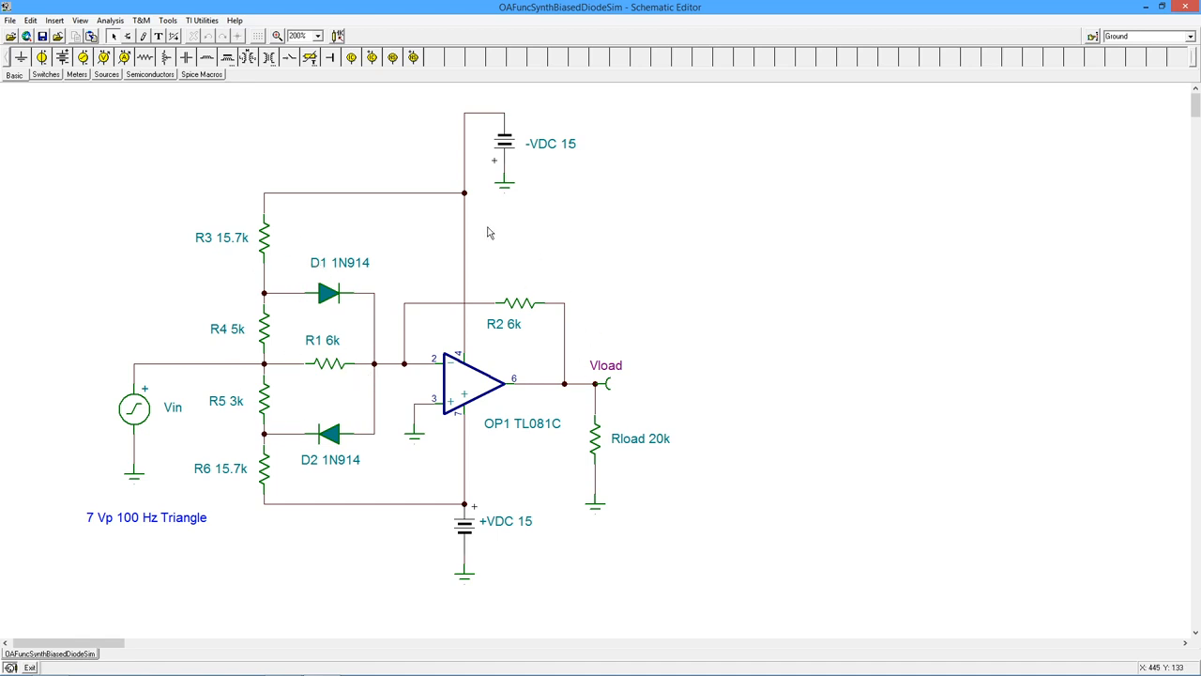
{"action": "mouse_move", "coordinate": [397, 289]}
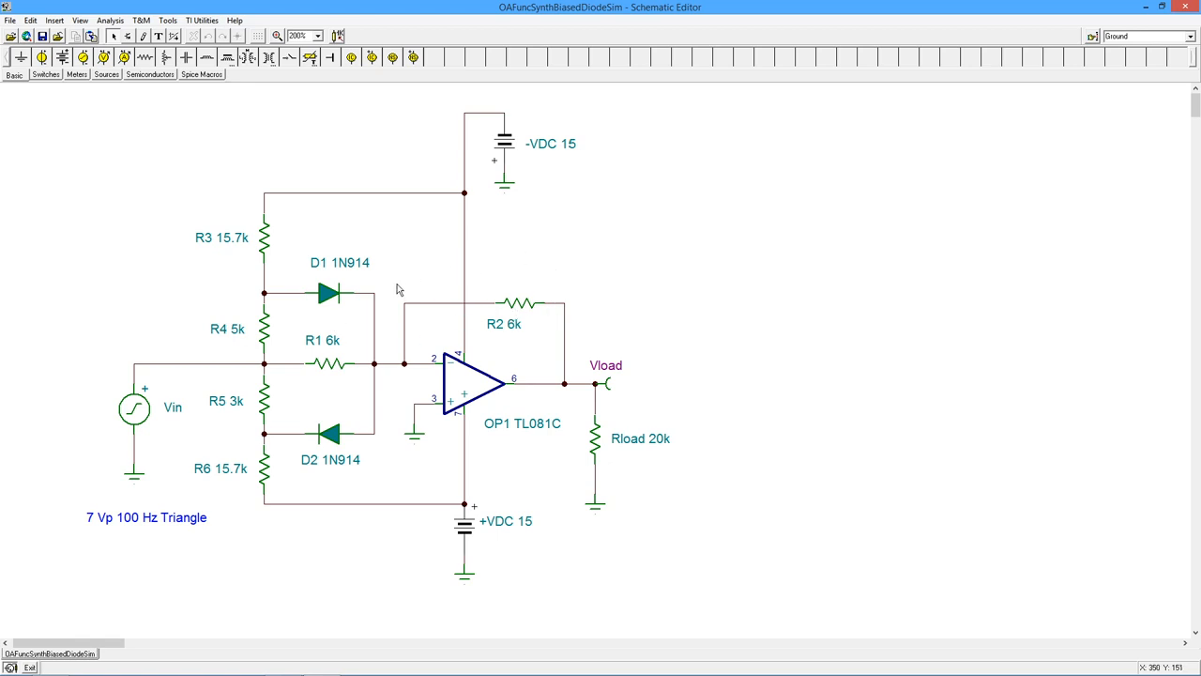
{"action": "mouse_move", "coordinate": [308, 313]}
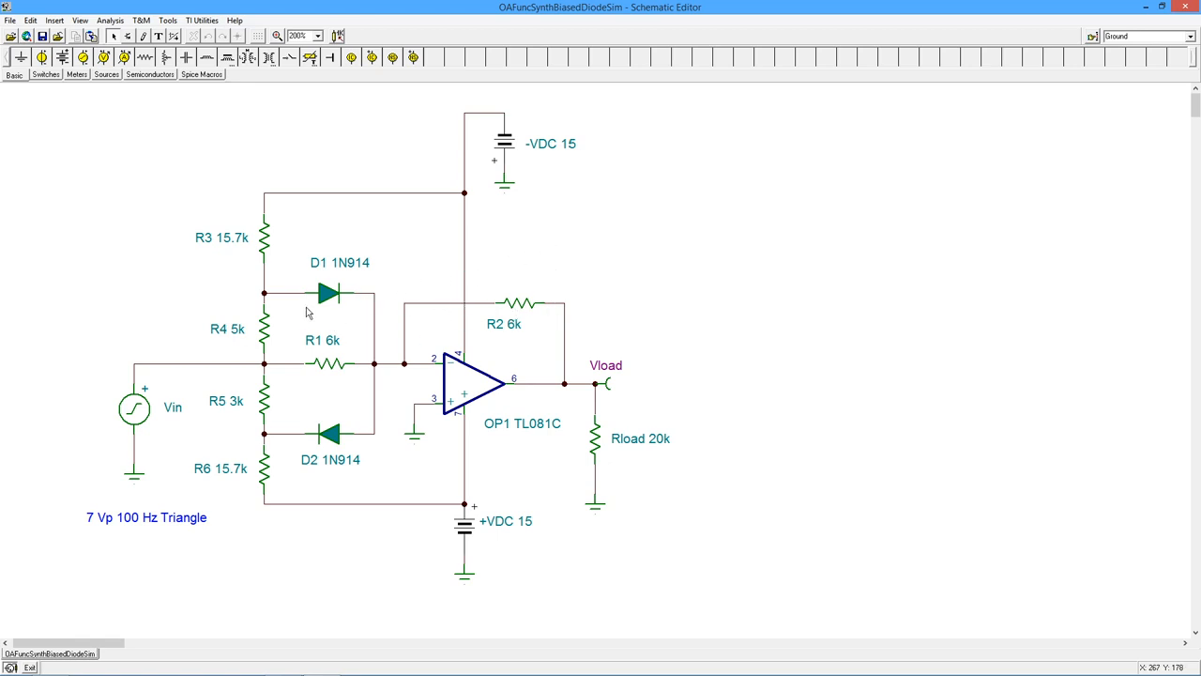
{"action": "mouse_move", "coordinate": [550, 273]}
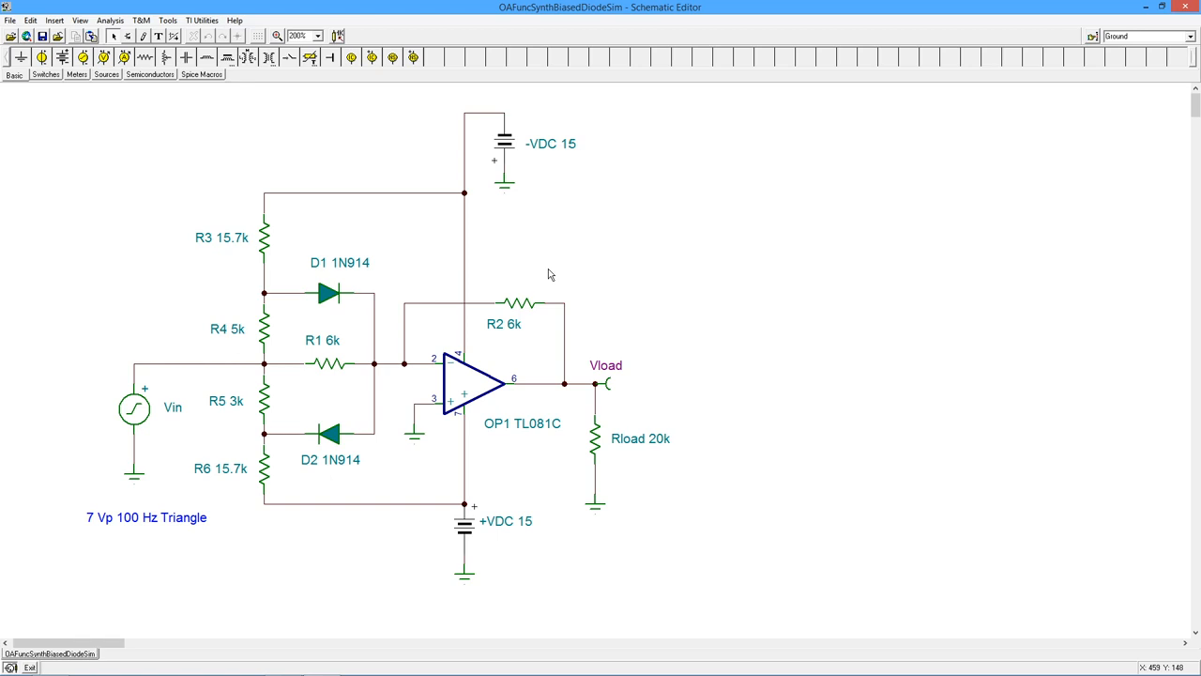
{"action": "mouse_move", "coordinate": [522, 275]}
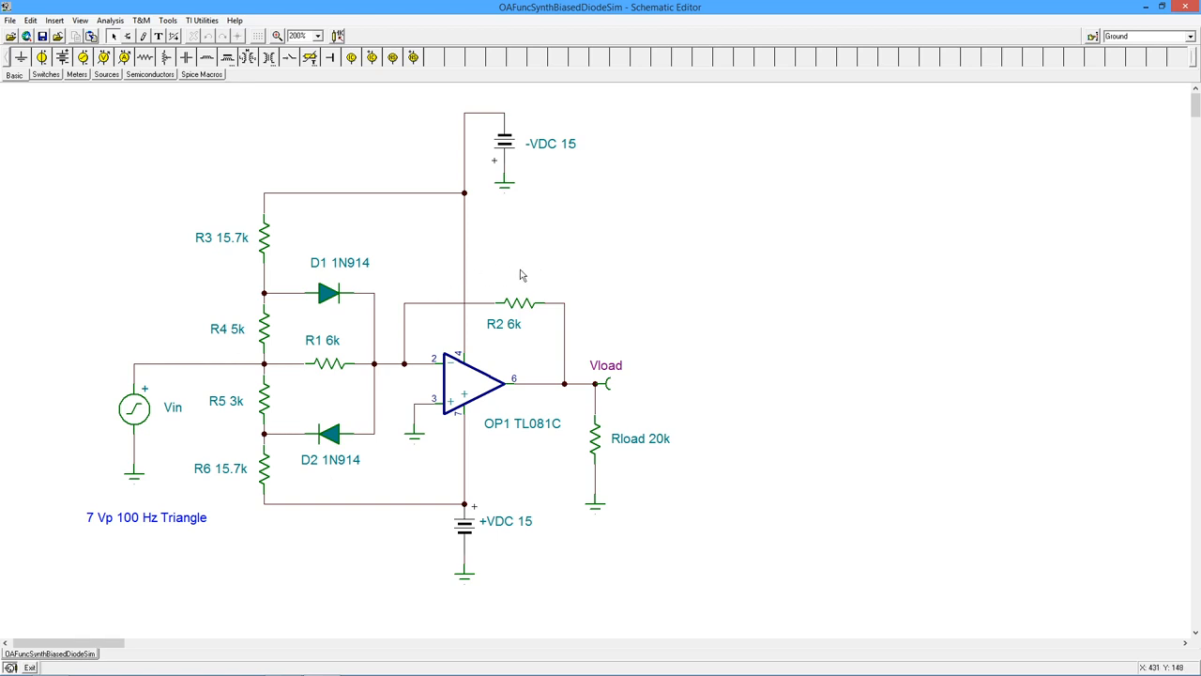
{"action": "mouse_move", "coordinate": [291, 341]}
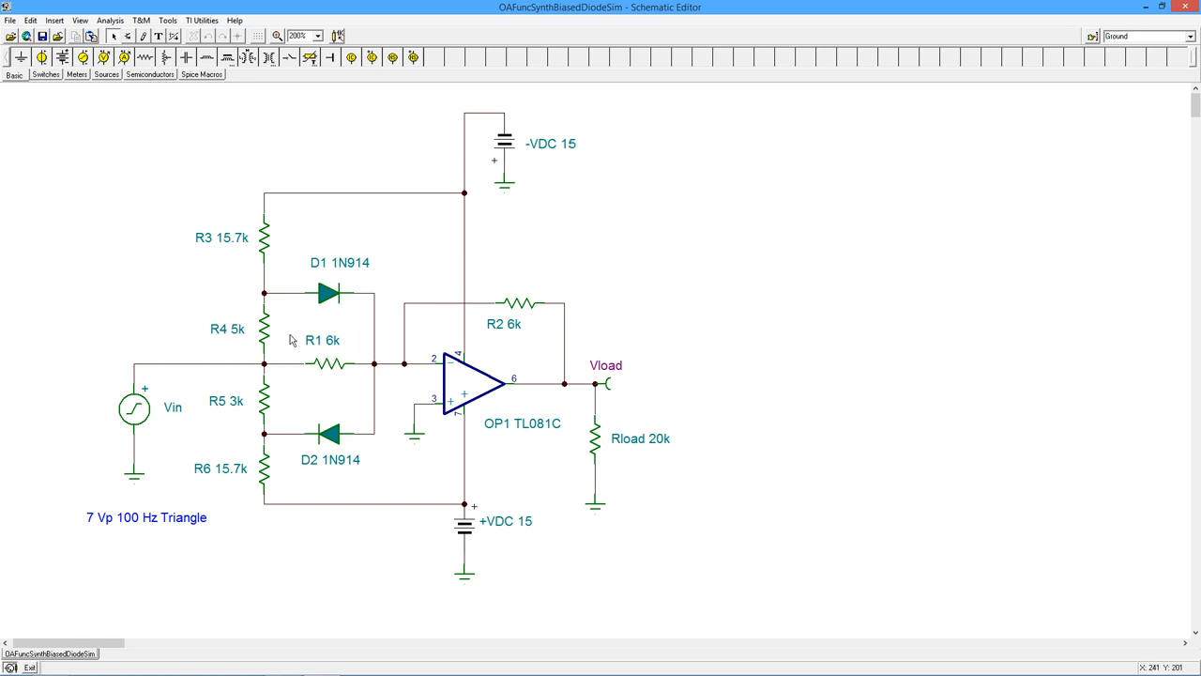
{"action": "mouse_move", "coordinate": [349, 335]}
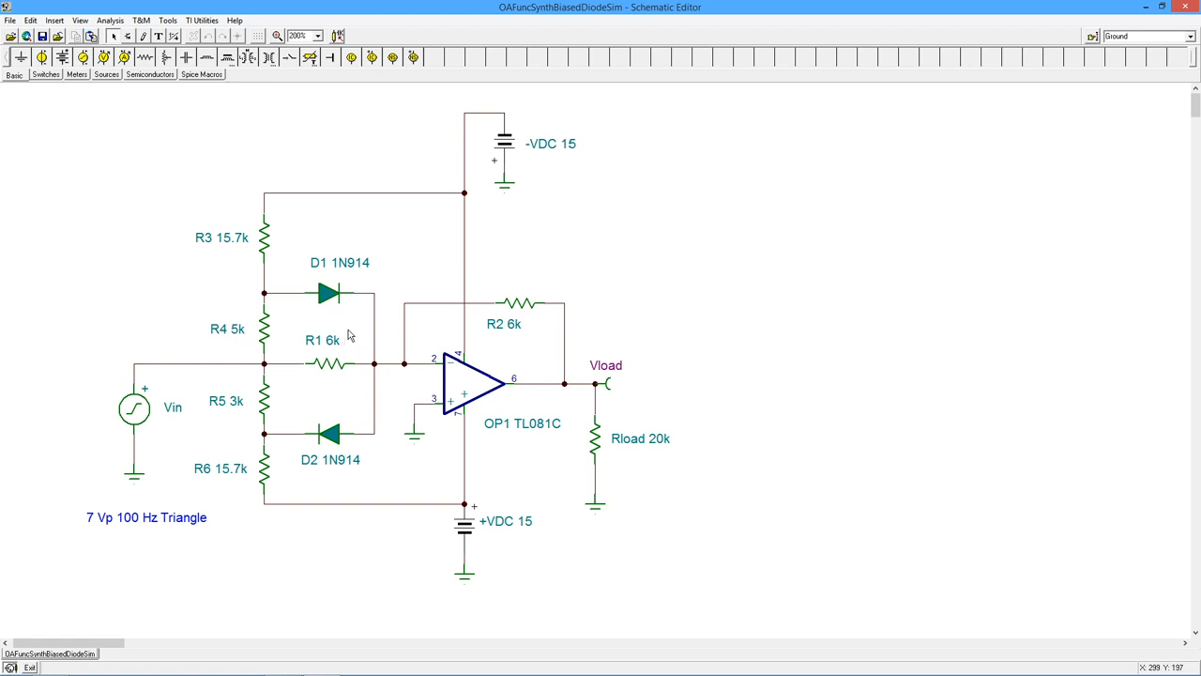
{"action": "mouse_move", "coordinate": [382, 265]}
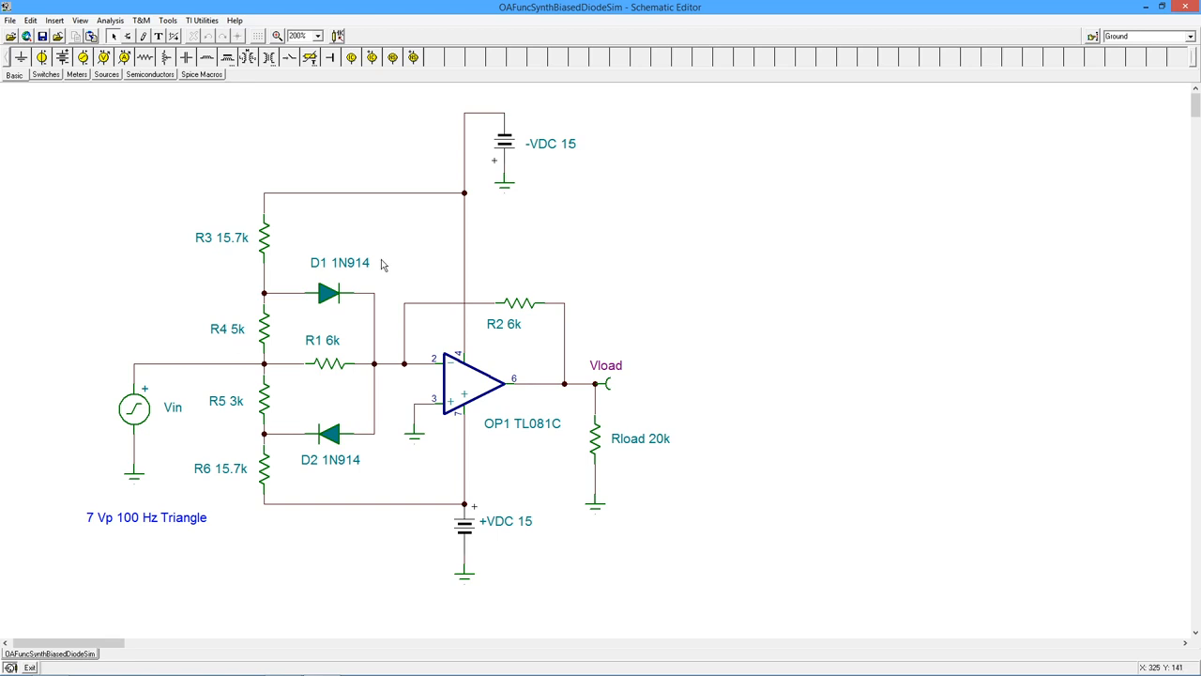
{"action": "mouse_move", "coordinate": [382, 286]}
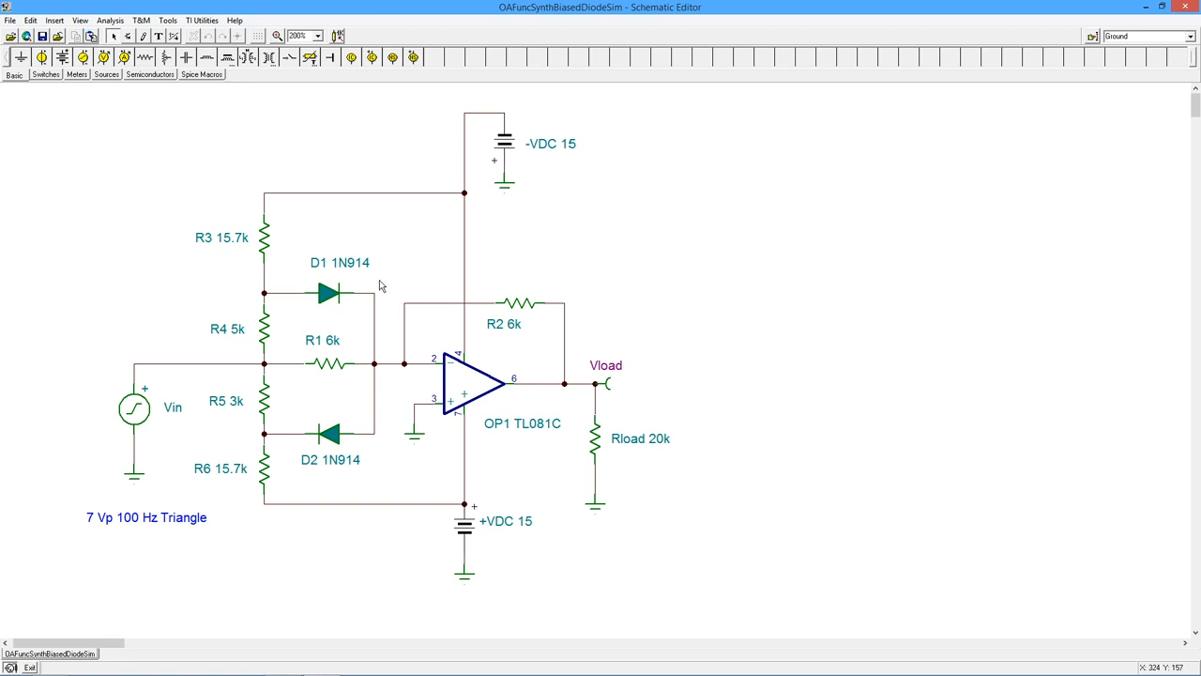
{"action": "mouse_move", "coordinate": [313, 367]}
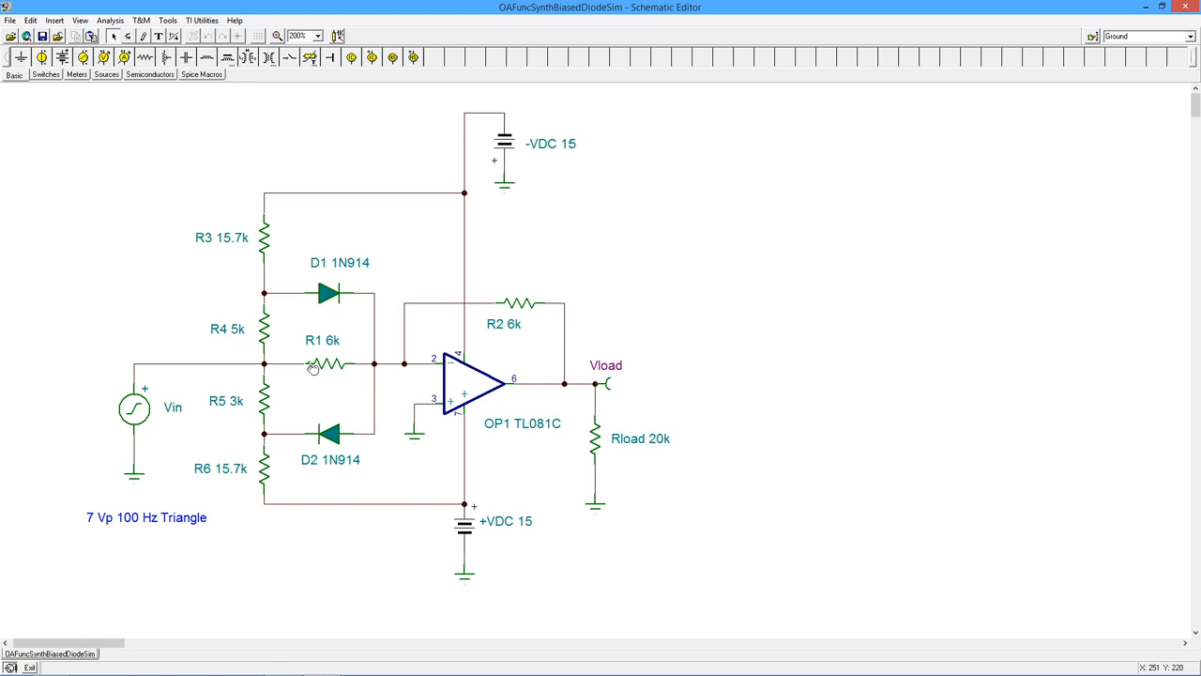
{"action": "mouse_move", "coordinate": [279, 355]}
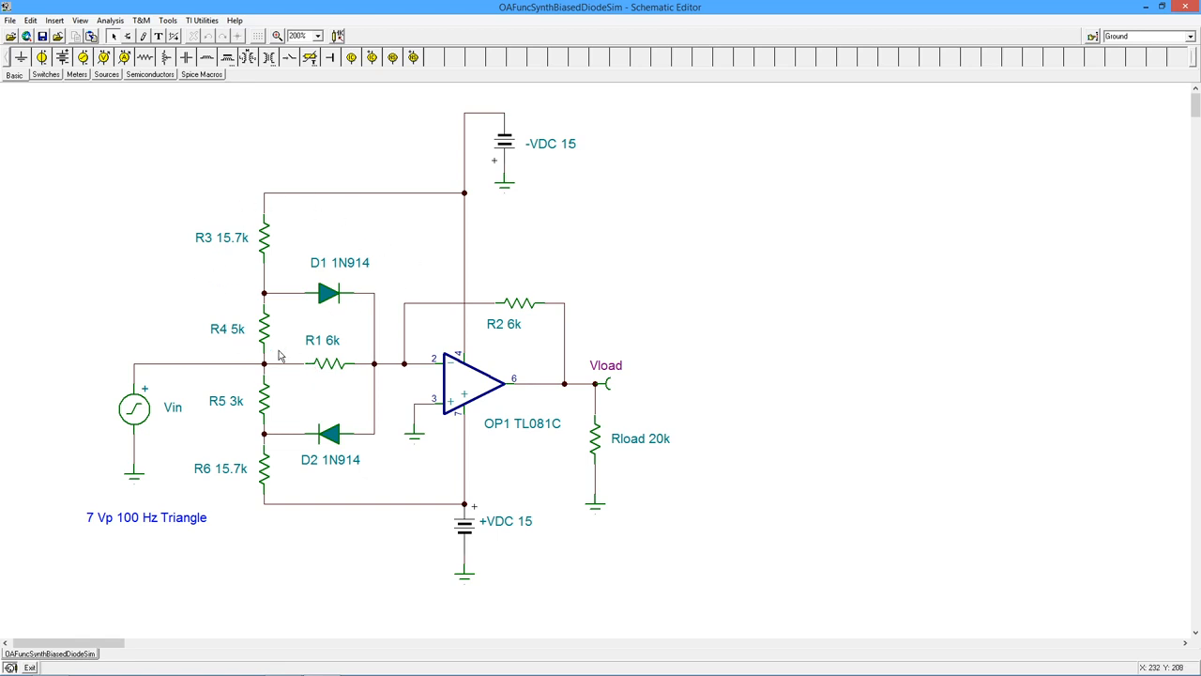
{"action": "mouse_move", "coordinate": [376, 450]}
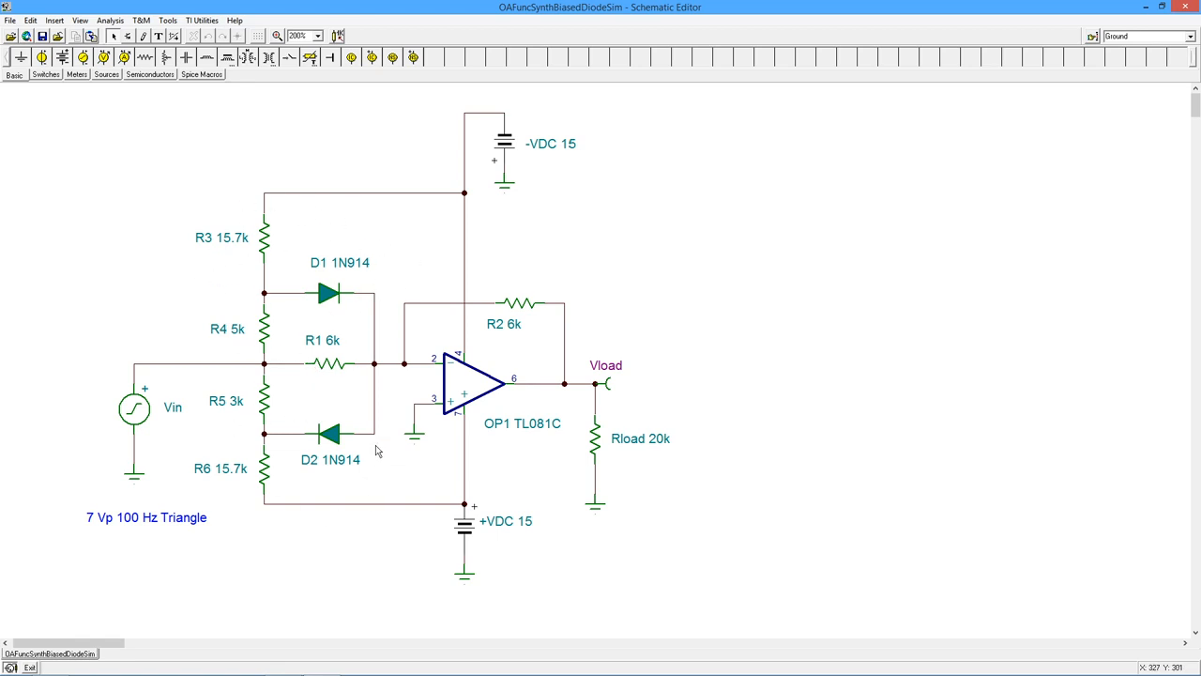
{"action": "mouse_move", "coordinate": [282, 340]}
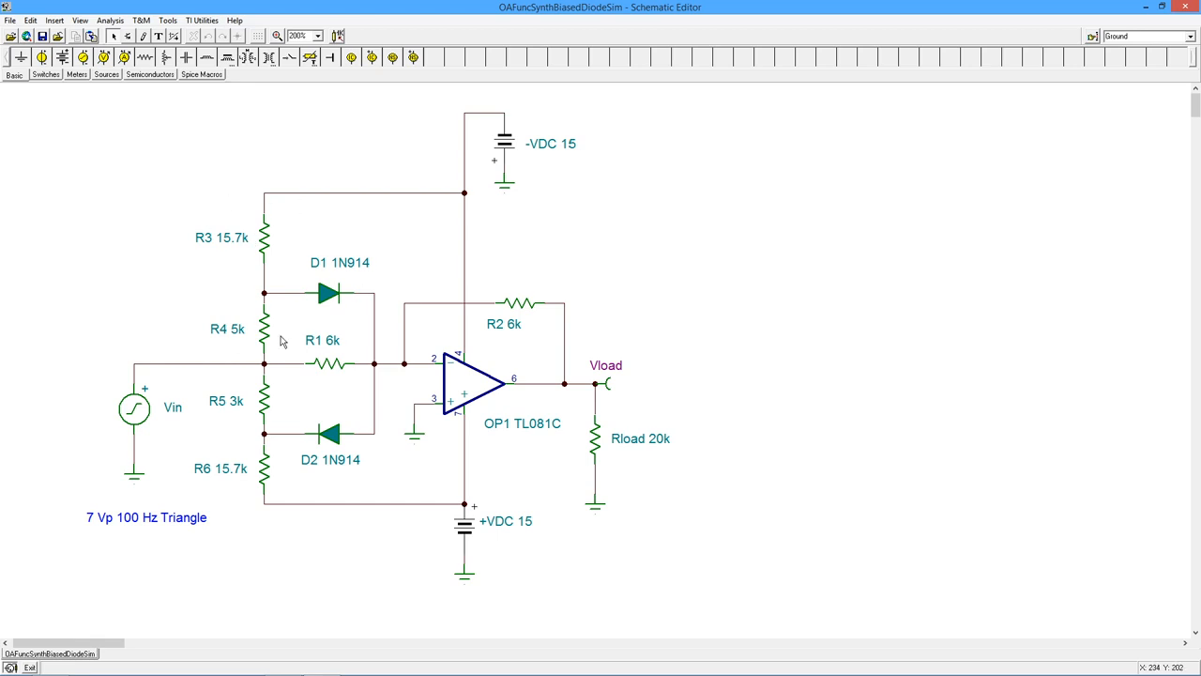
{"action": "mouse_move", "coordinate": [321, 426]}
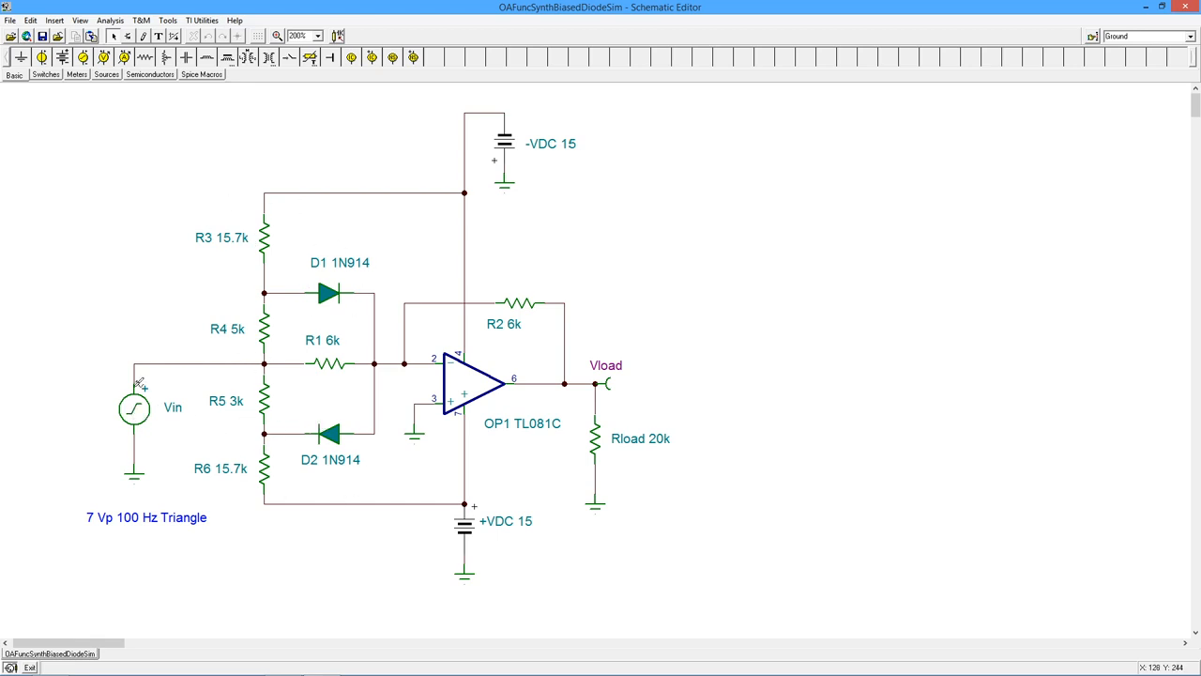
{"action": "mouse_move", "coordinate": [172, 403]}
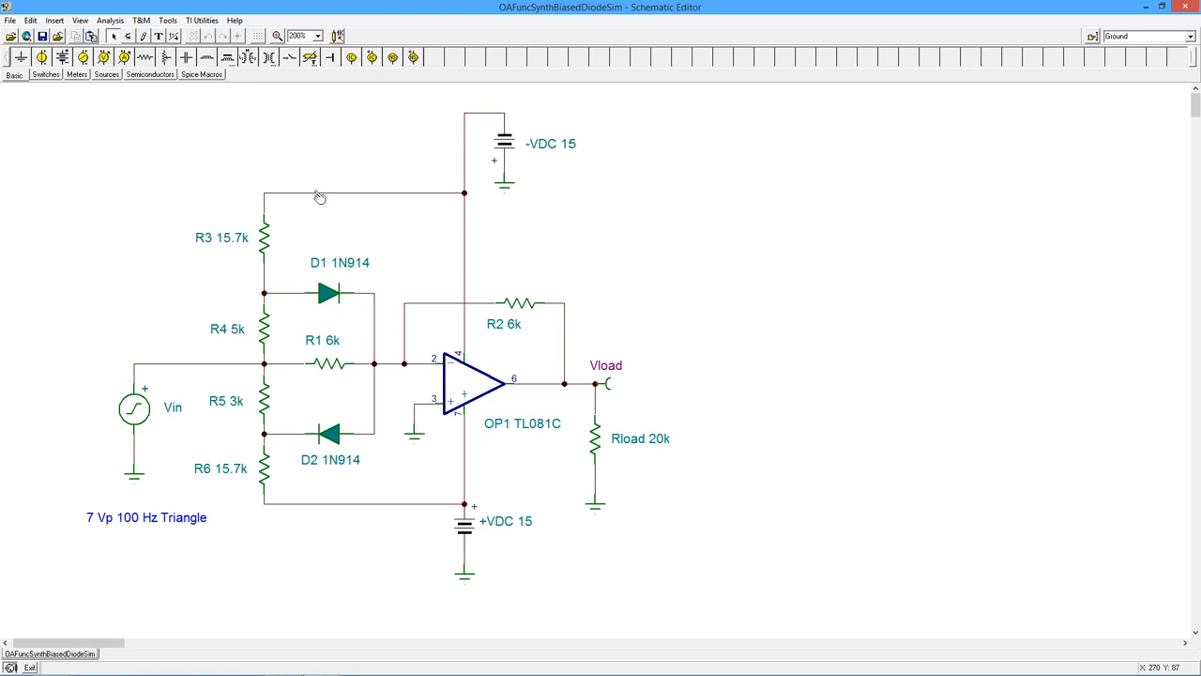
{"action": "mouse_move", "coordinate": [350, 517]}
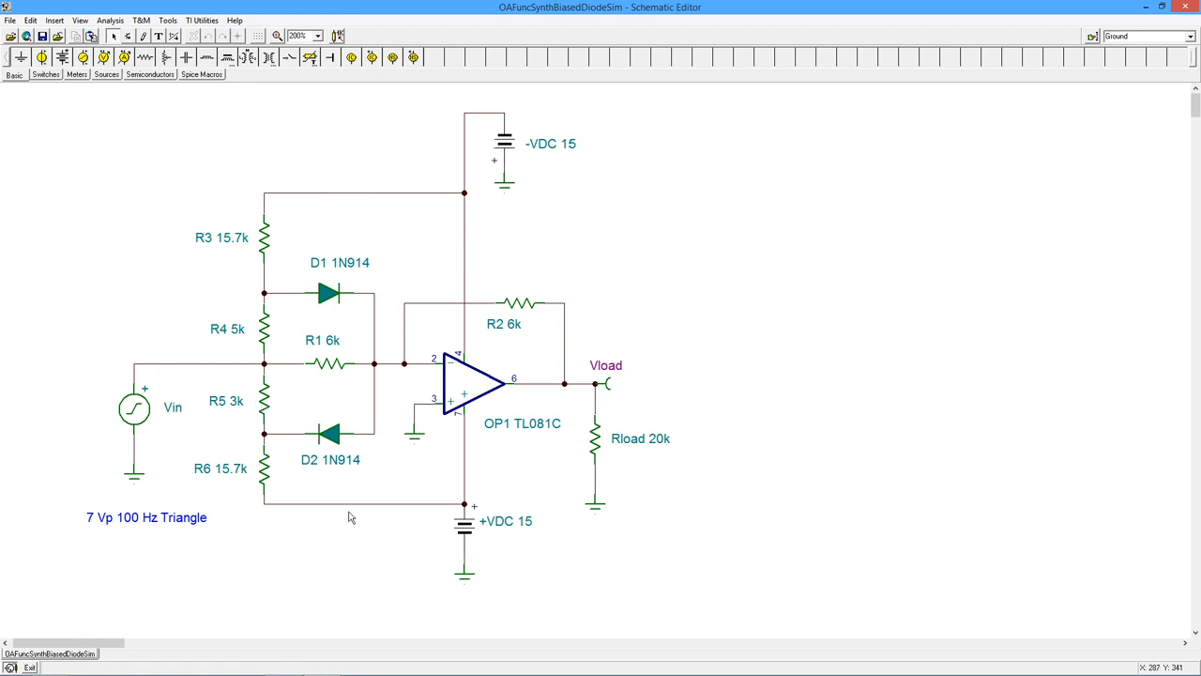
{"action": "mouse_move", "coordinate": [239, 474]}
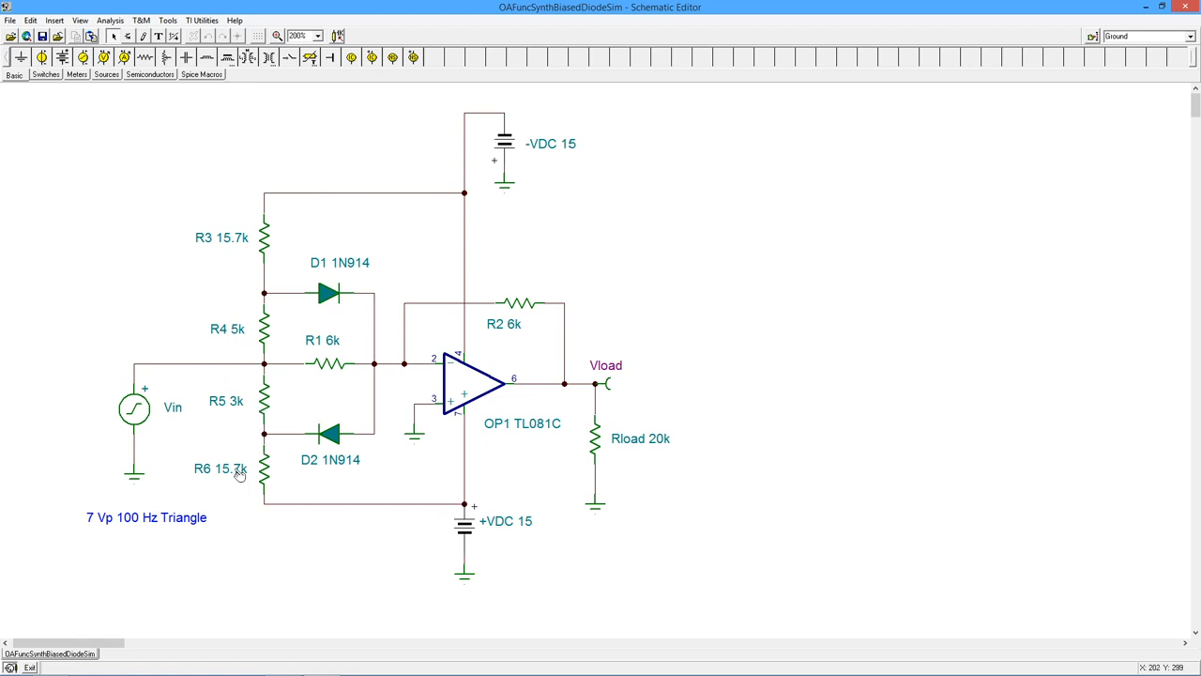
{"action": "mouse_move", "coordinate": [271, 466]}
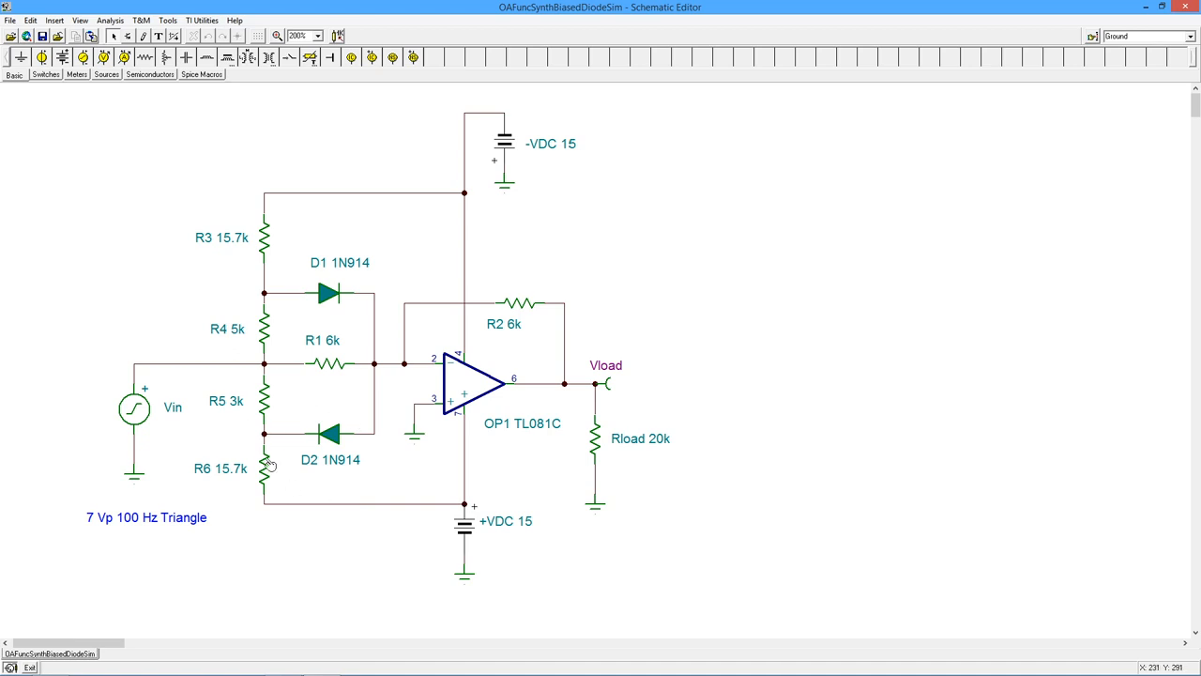
{"action": "mouse_move", "coordinate": [514, 526]}
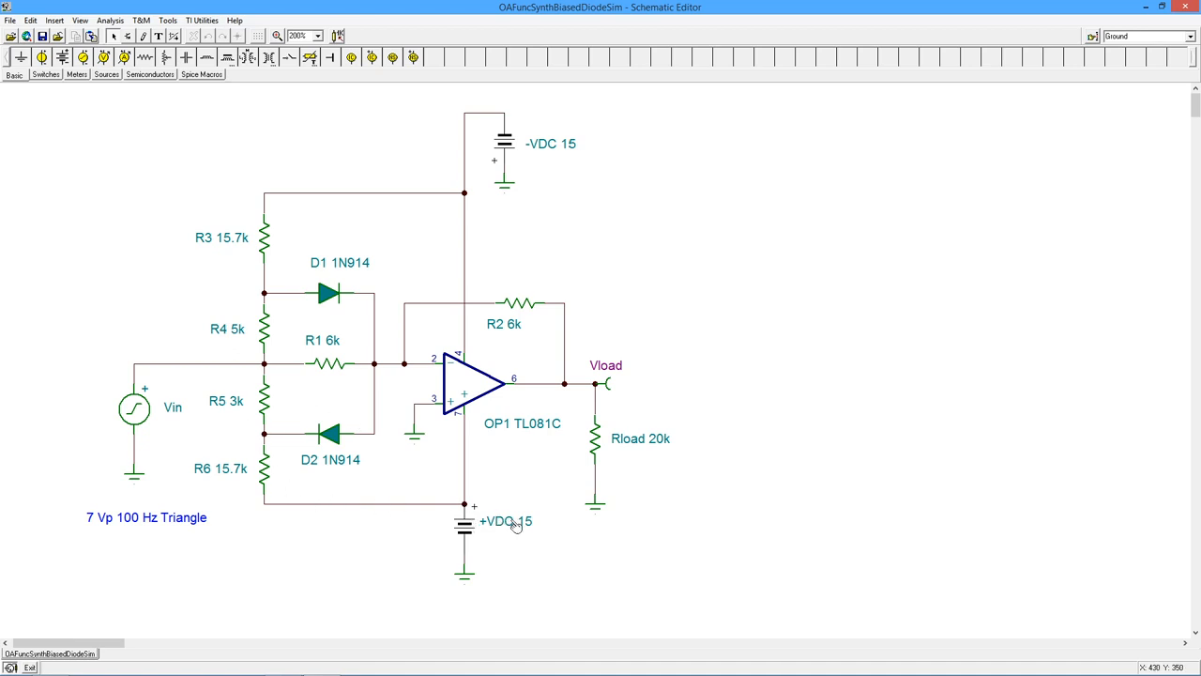
{"action": "mouse_move", "coordinate": [275, 389]}
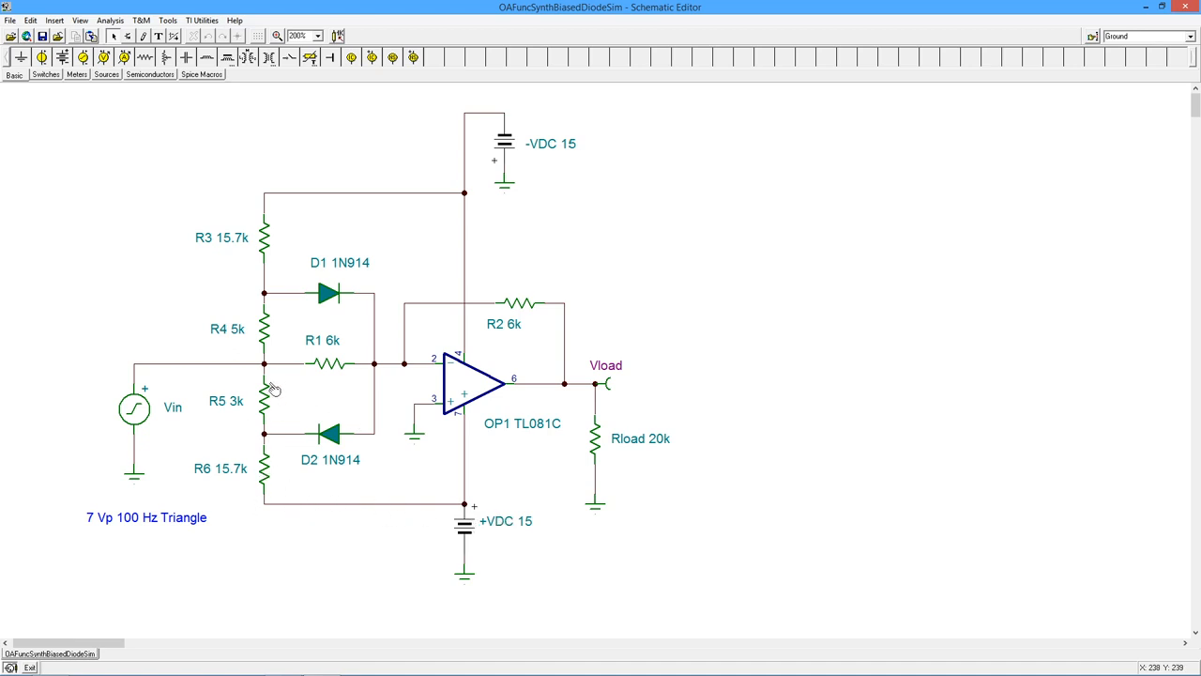
{"action": "mouse_move", "coordinate": [159, 402]}
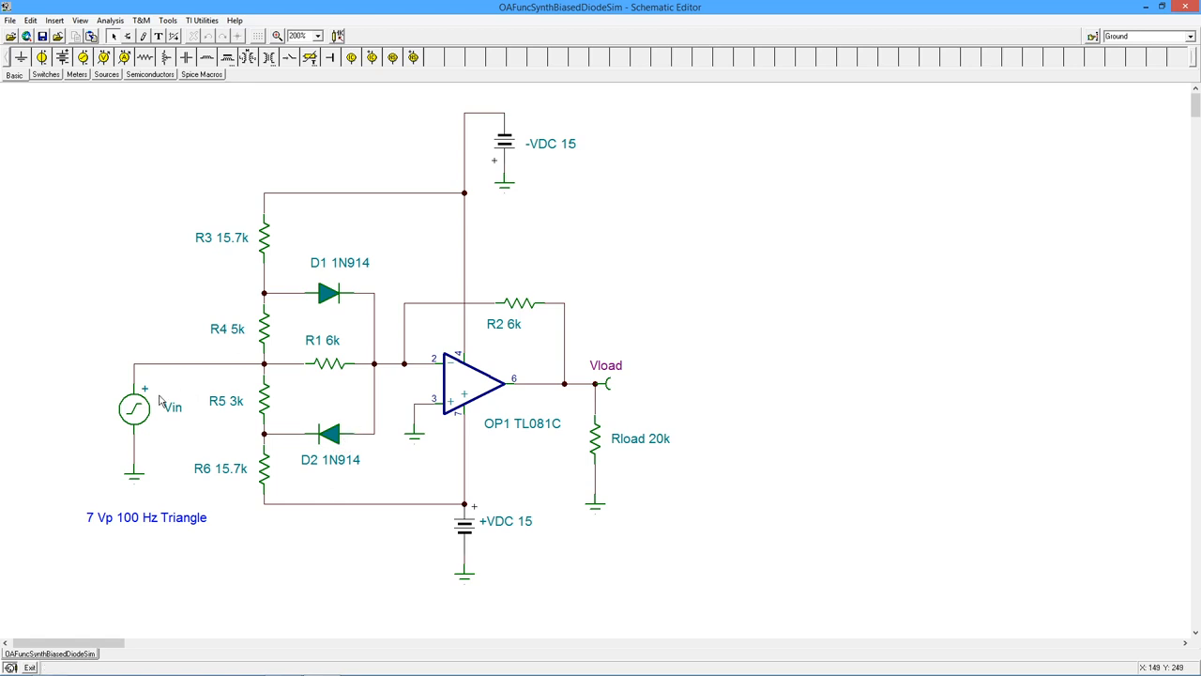
{"action": "mouse_move", "coordinate": [328, 293]}
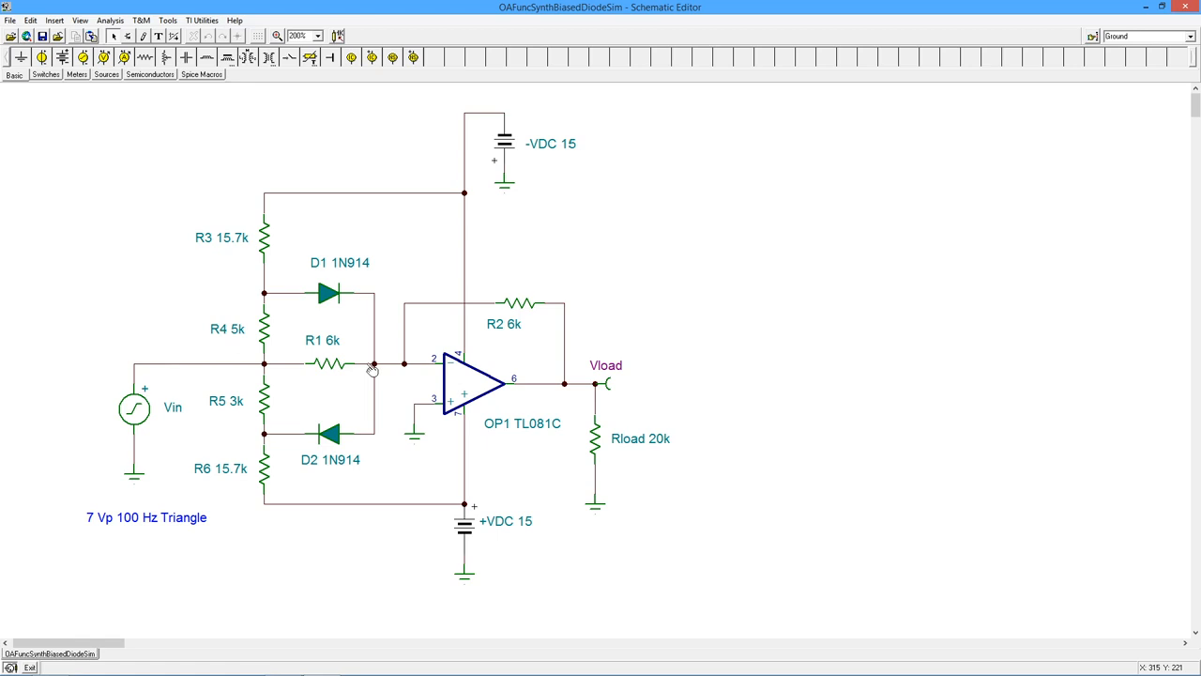
{"action": "mouse_move", "coordinate": [397, 382]}
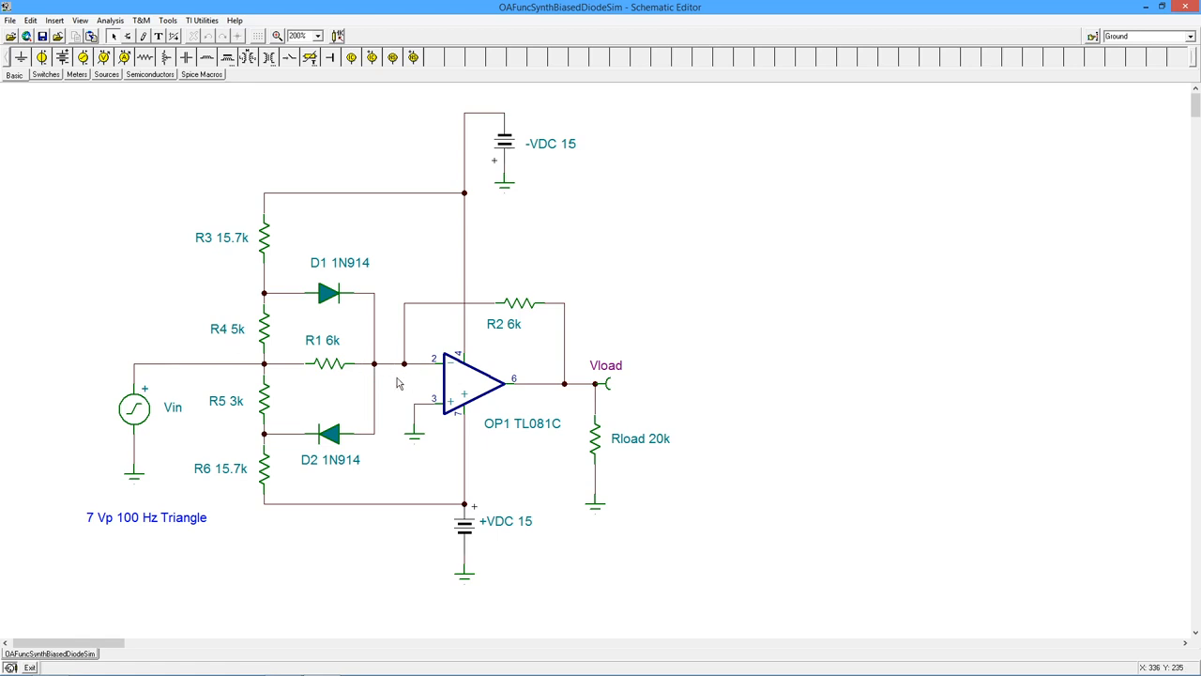
{"action": "mouse_move", "coordinate": [392, 374]}
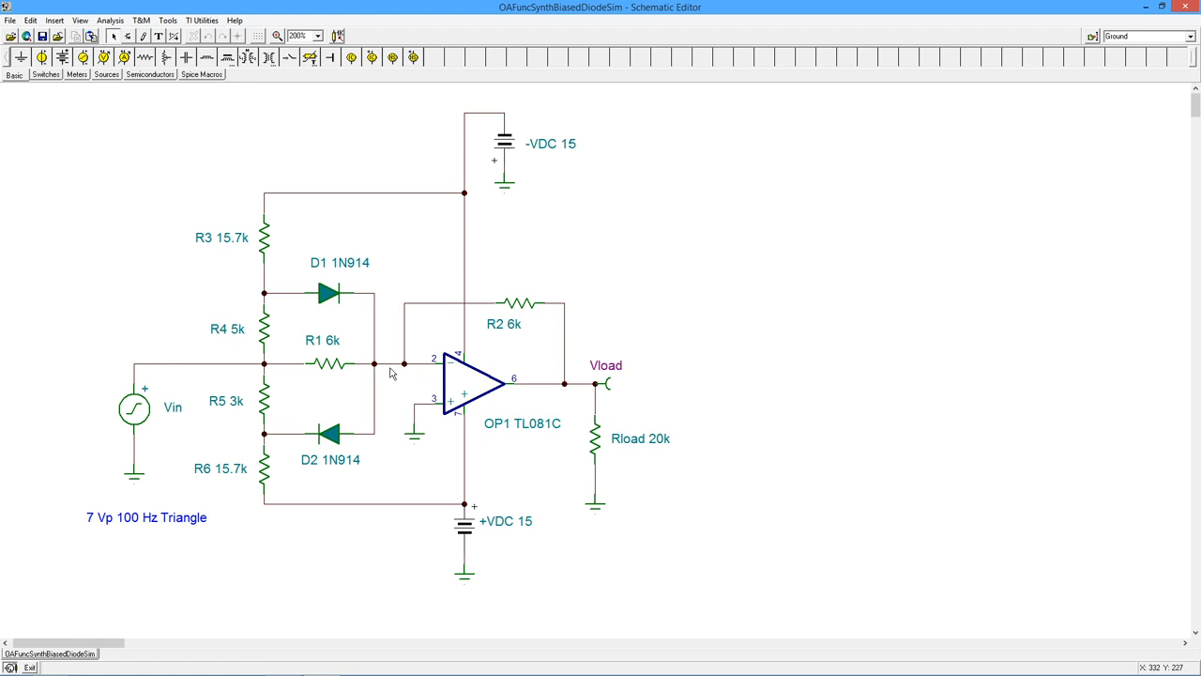
{"action": "mouse_move", "coordinate": [145, 409]}
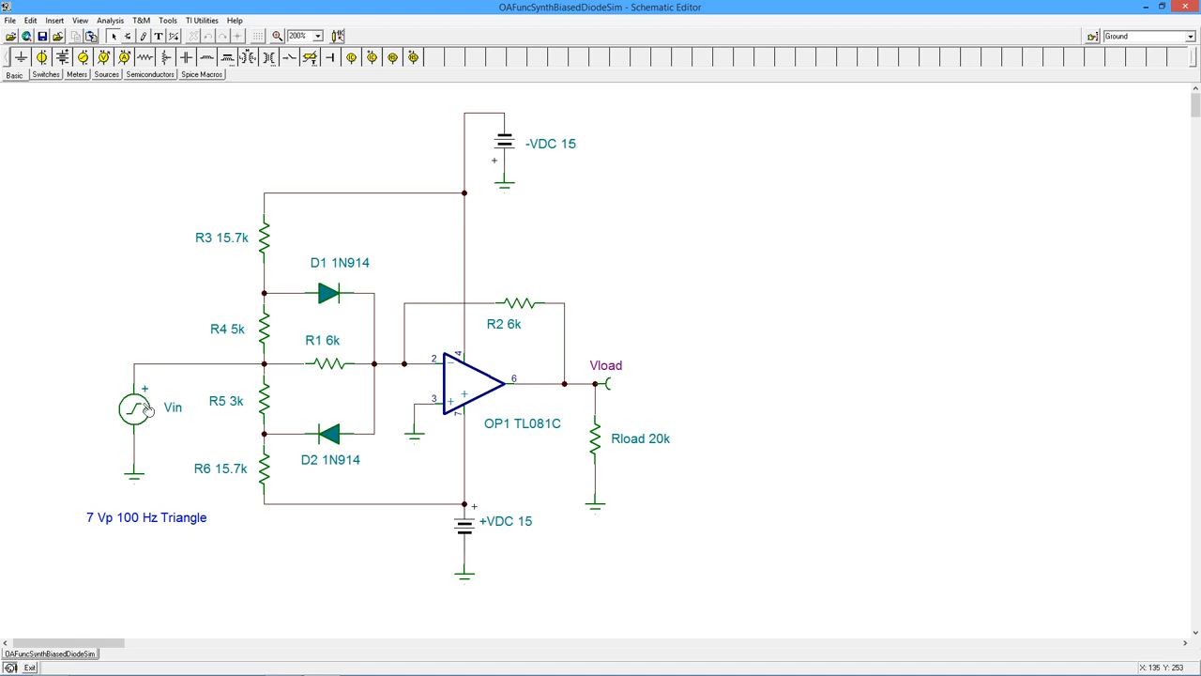
{"action": "mouse_move", "coordinate": [316, 296]}
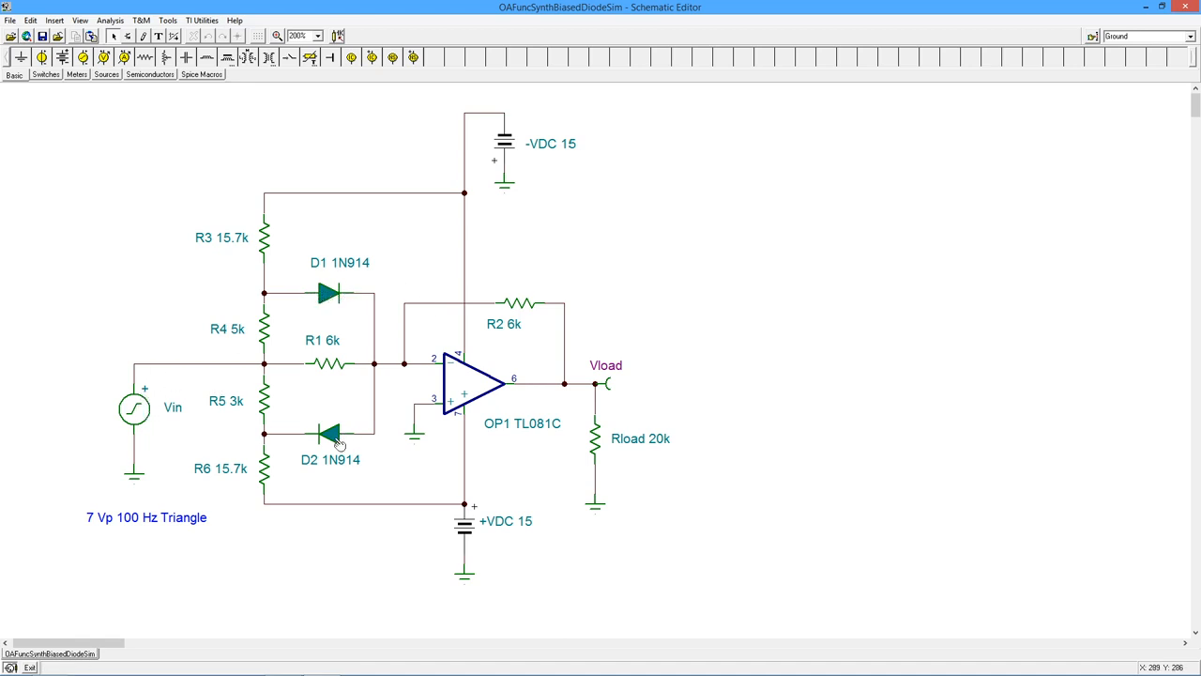
{"action": "mouse_move", "coordinate": [277, 394]}
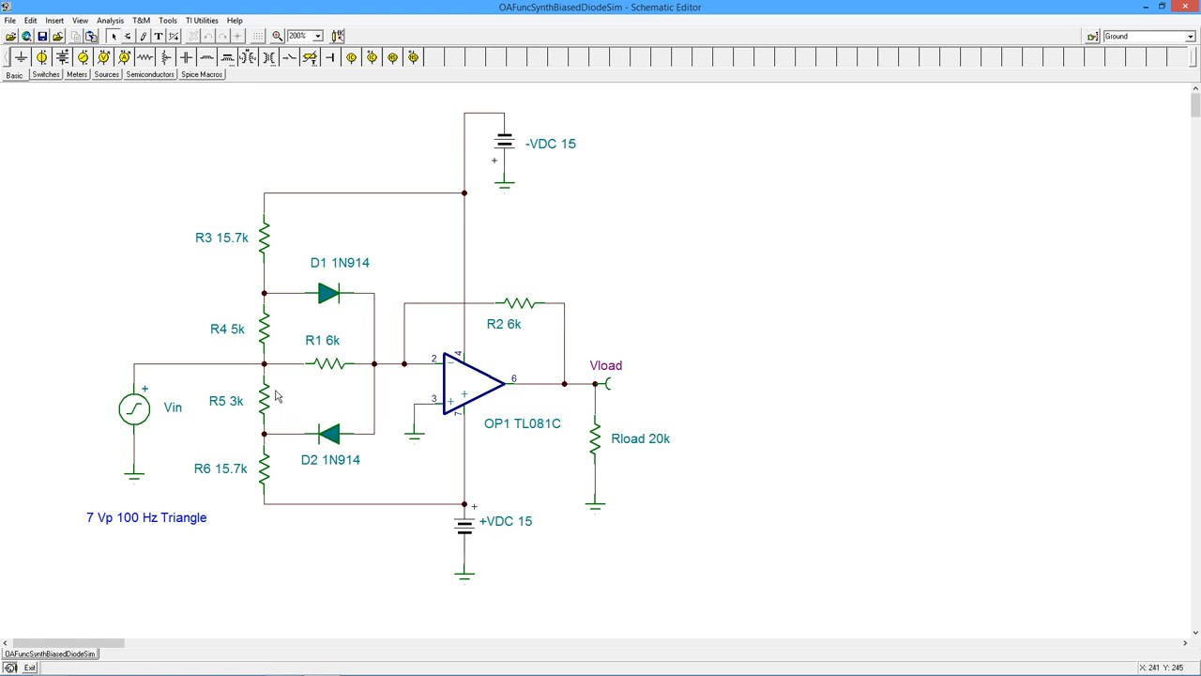
{"action": "mouse_move", "coordinate": [312, 359]}
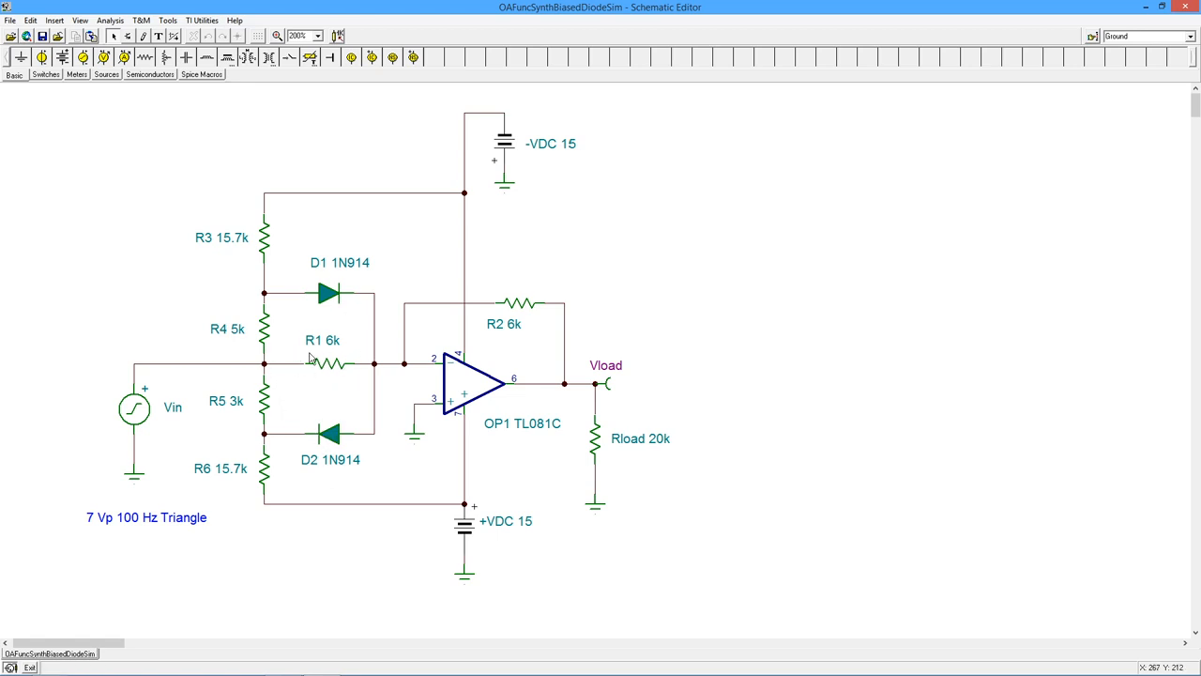
{"action": "mouse_move", "coordinate": [319, 361]}
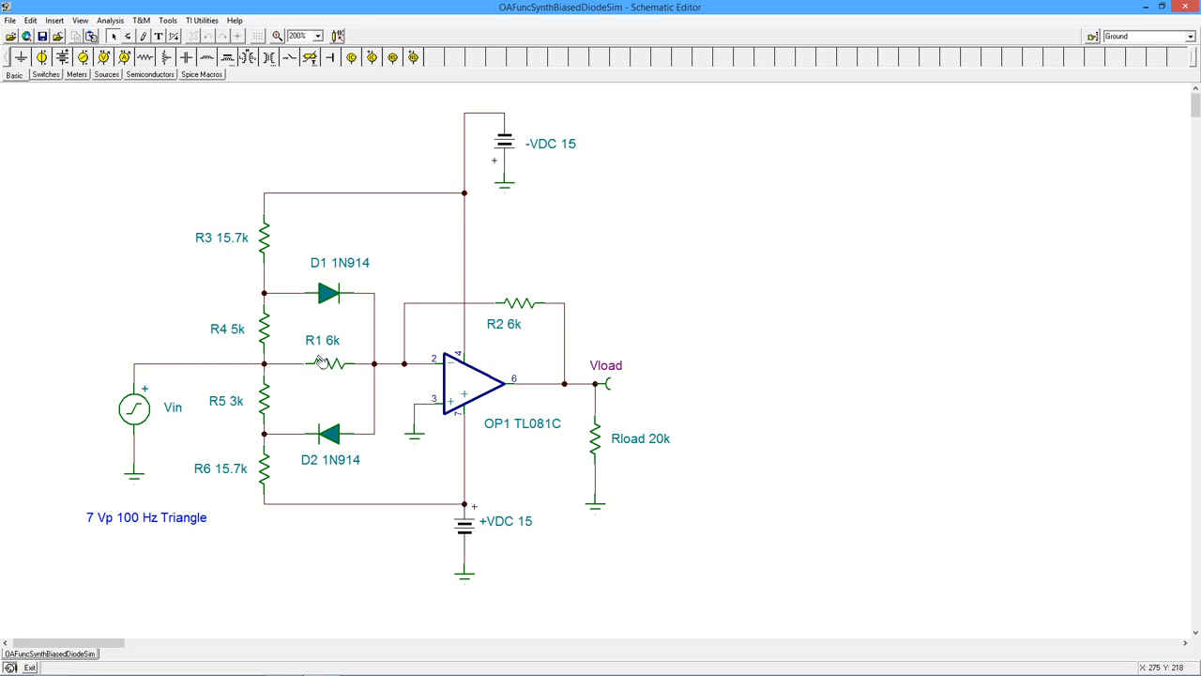
{"action": "mouse_move", "coordinate": [504, 321]}
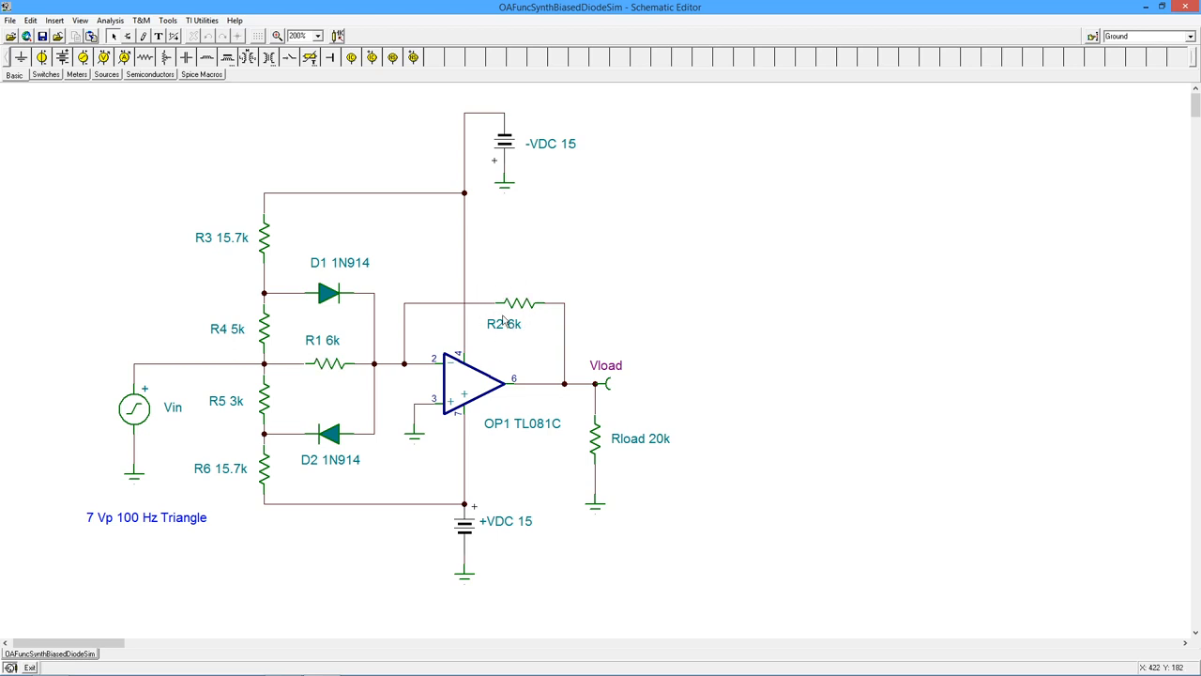
{"action": "mouse_move", "coordinate": [524, 326]}
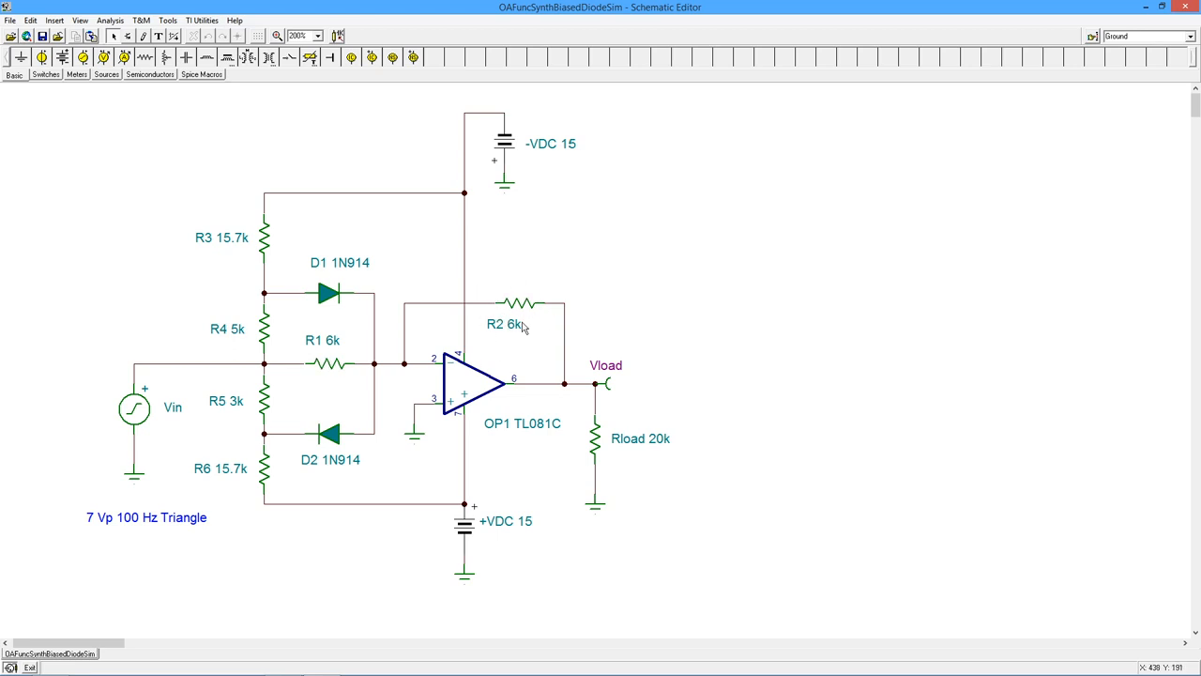
{"action": "mouse_move", "coordinate": [324, 394]}
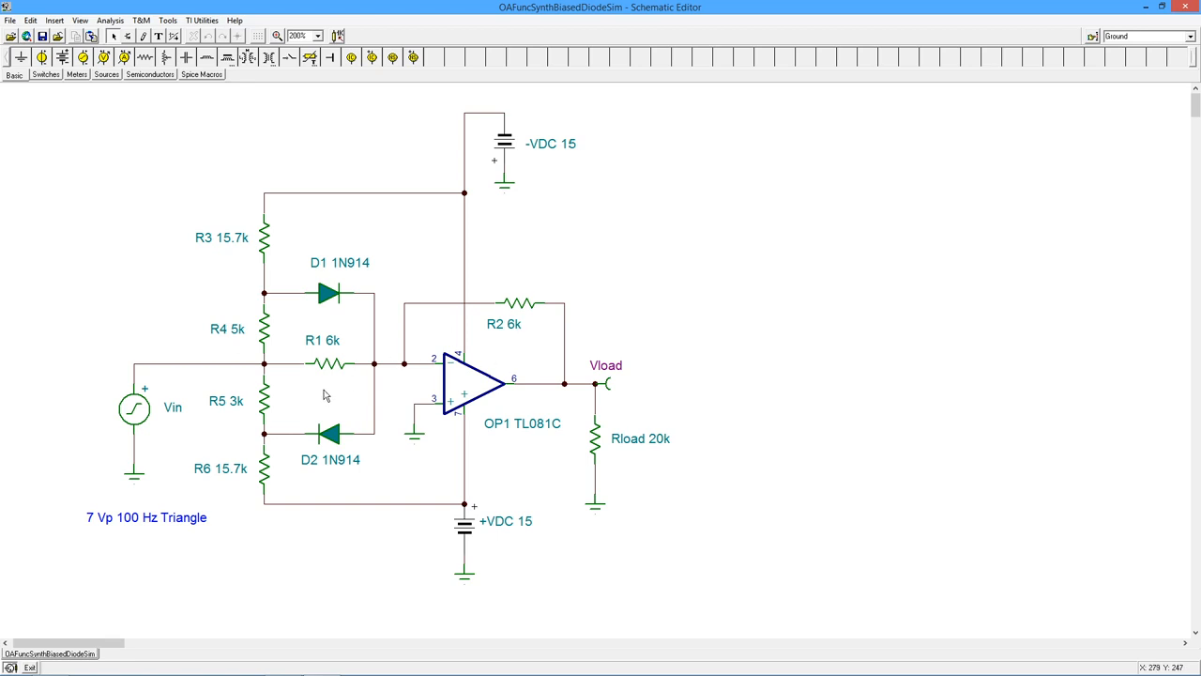
{"action": "mouse_move", "coordinate": [277, 378]}
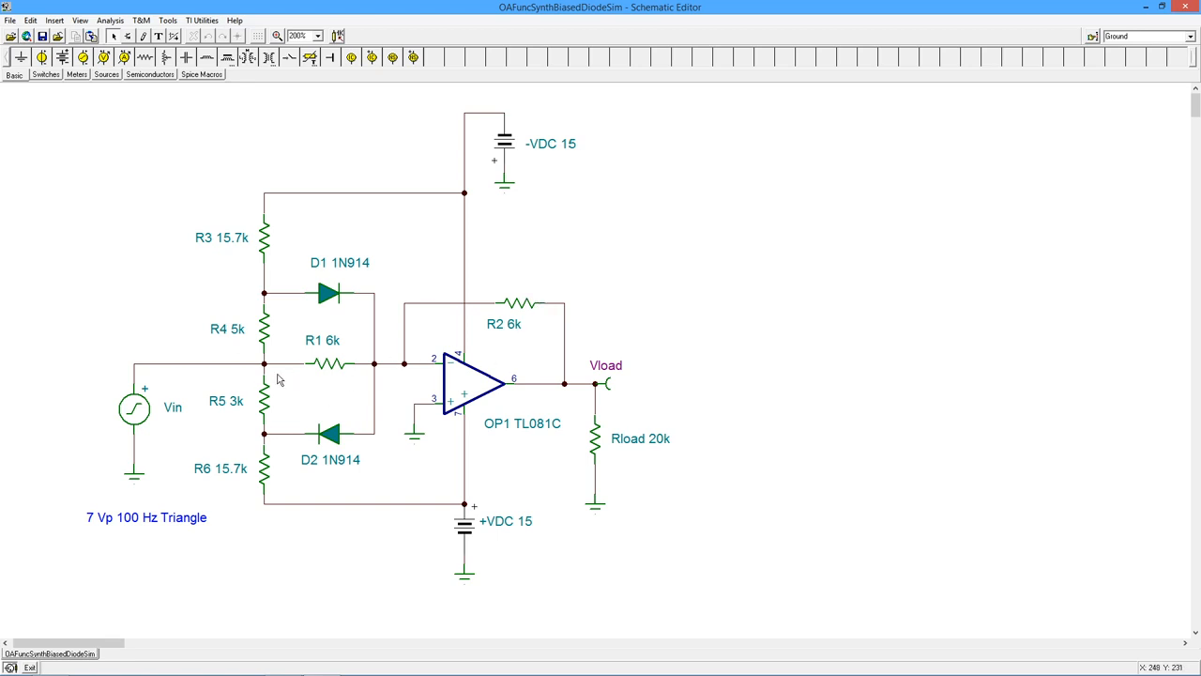
{"action": "mouse_move", "coordinate": [236, 312]}
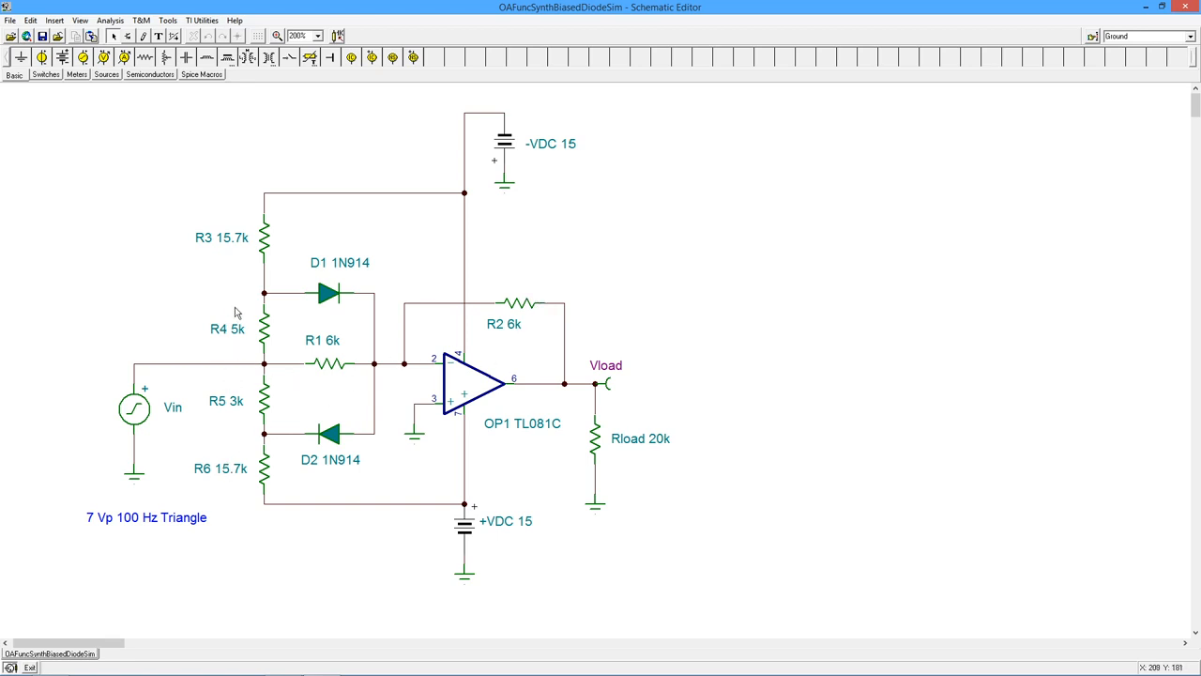
{"action": "mouse_move", "coordinate": [245, 456]}
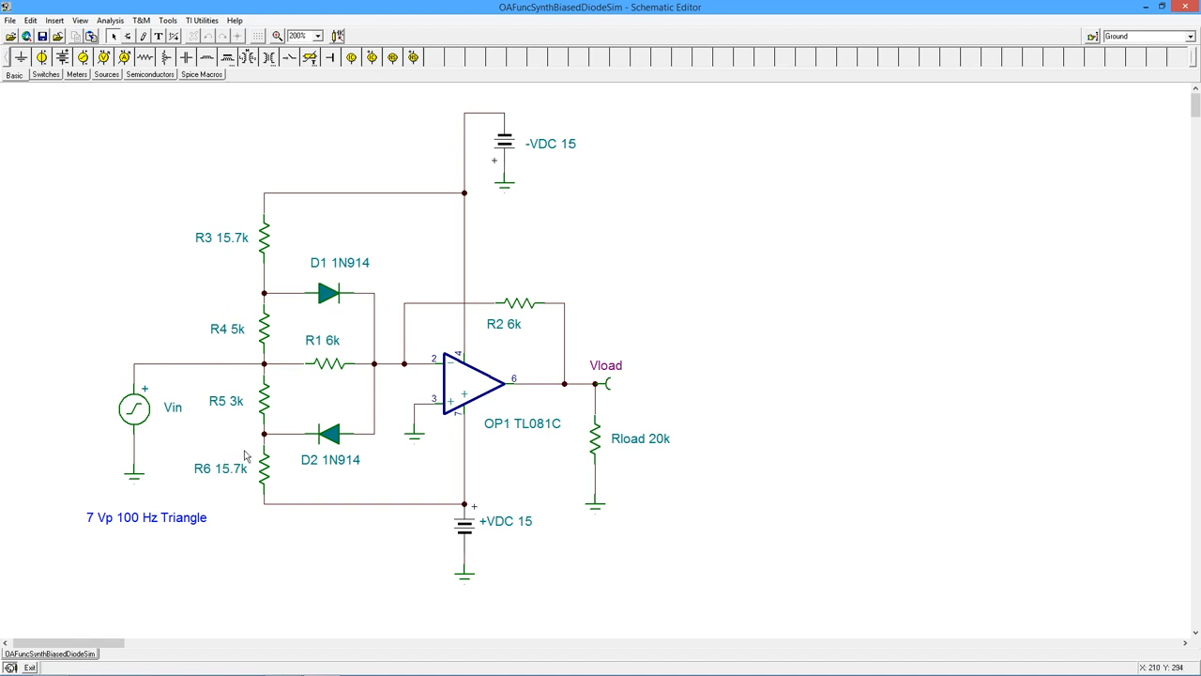
{"action": "mouse_move", "coordinate": [261, 442]}
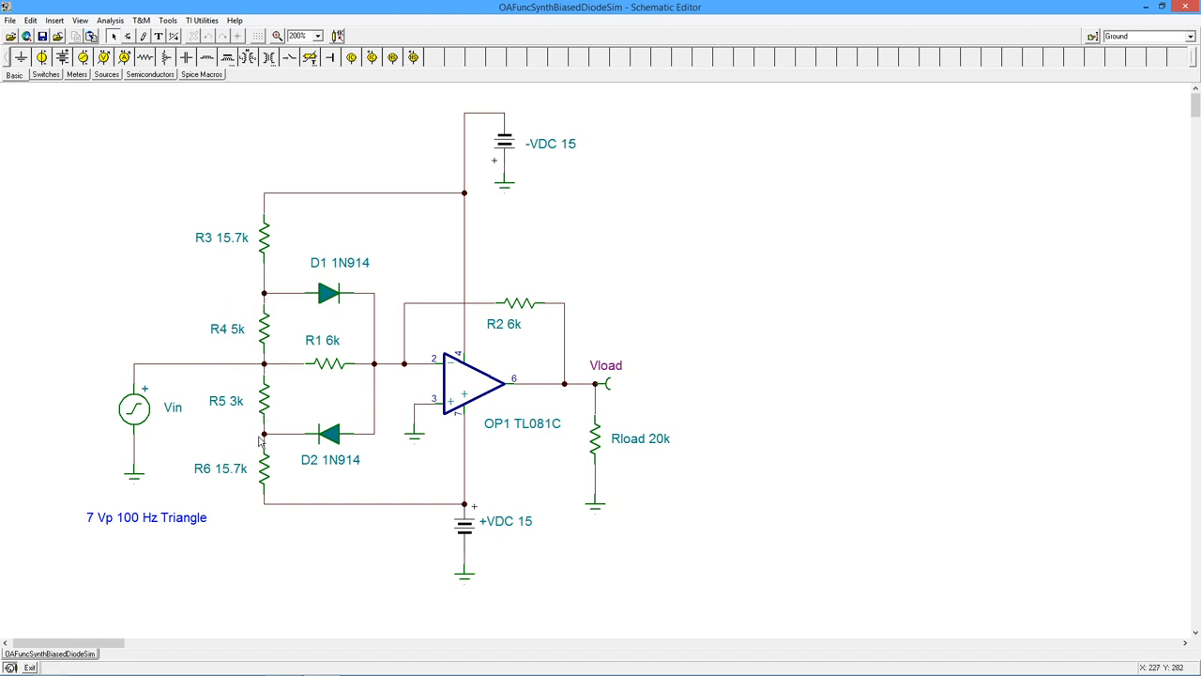
{"action": "mouse_move", "coordinate": [264, 440]}
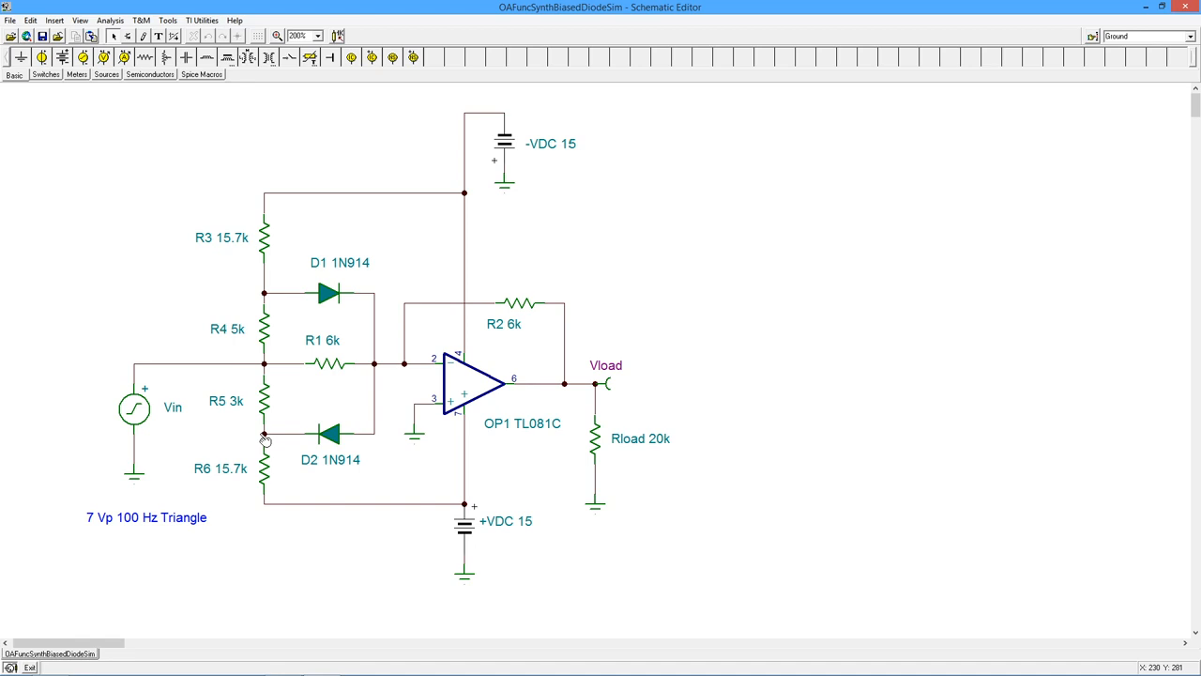
{"action": "mouse_move", "coordinate": [344, 439]}
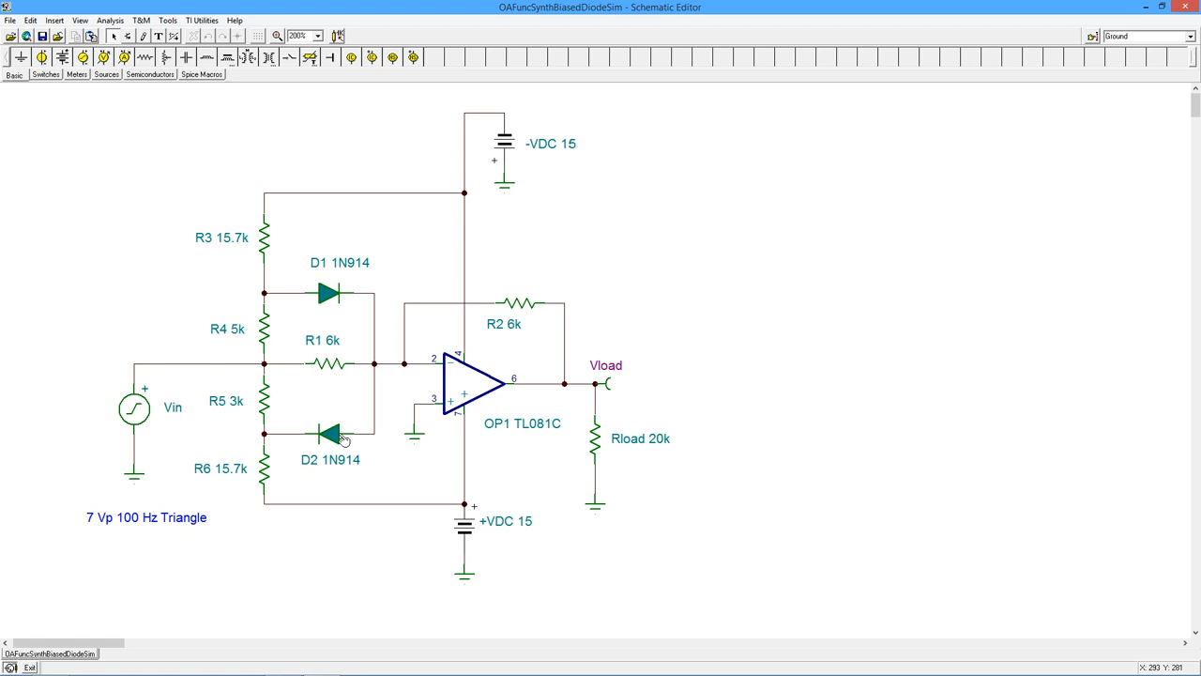
{"action": "mouse_move", "coordinate": [264, 331]}
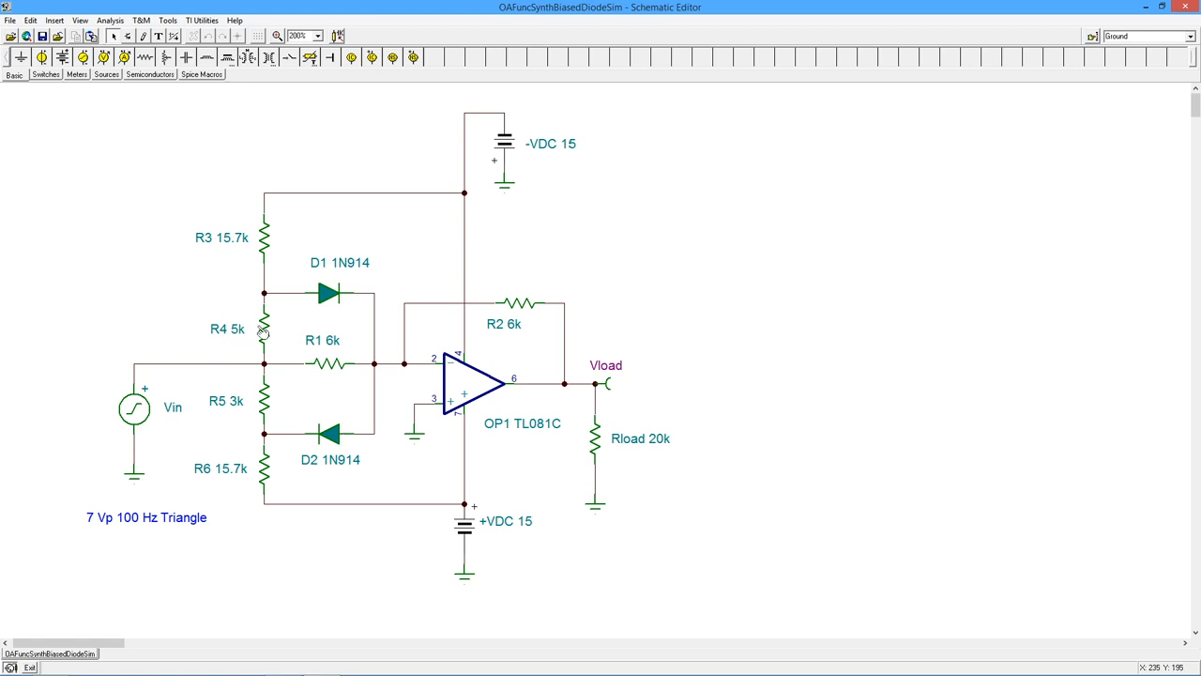
{"action": "mouse_move", "coordinate": [256, 373]}
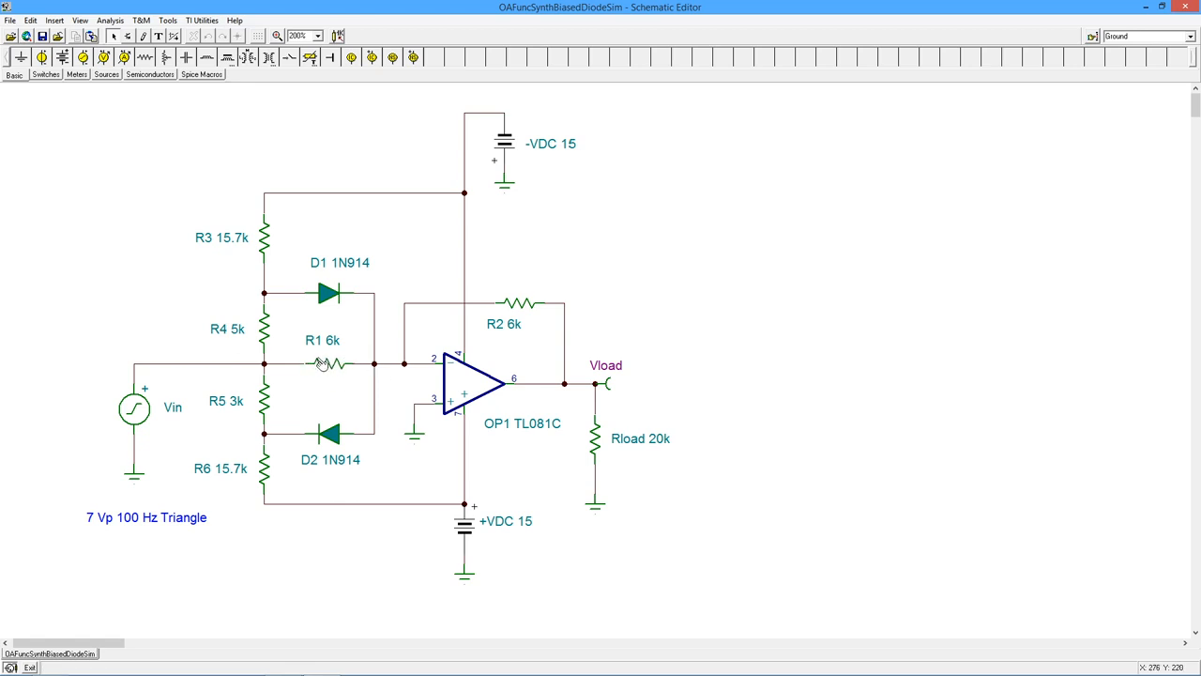
{"action": "mouse_move", "coordinate": [359, 356]}
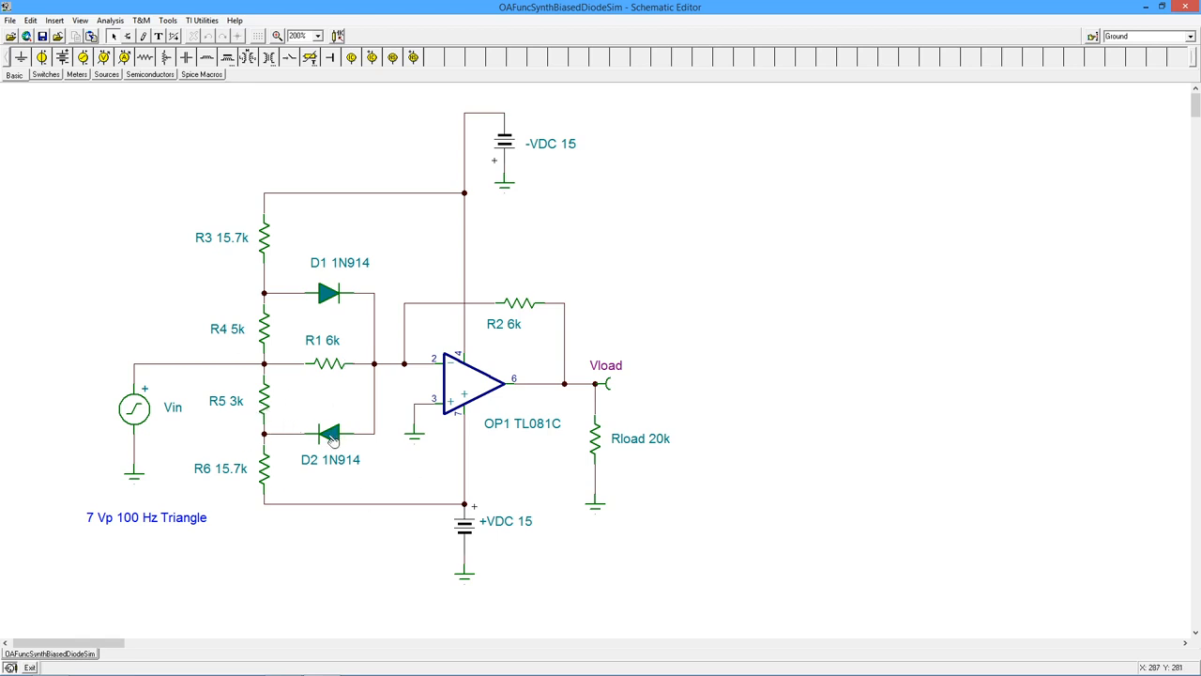
{"action": "mouse_move", "coordinate": [359, 404]}
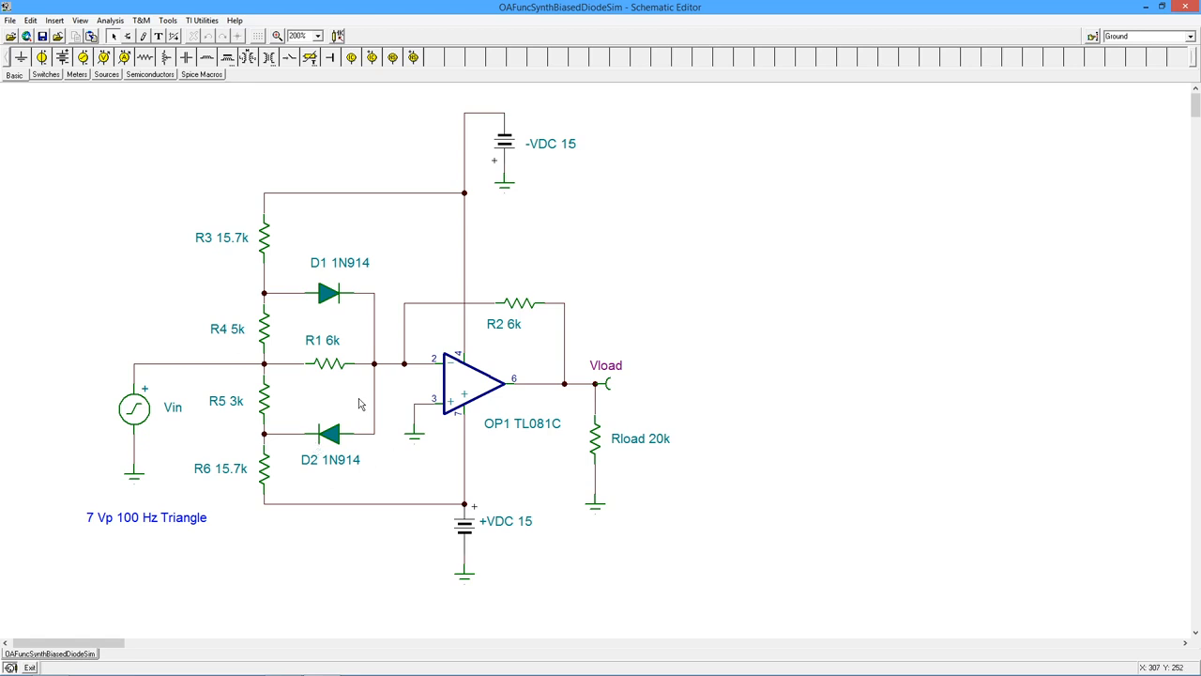
{"action": "mouse_move", "coordinate": [336, 441]}
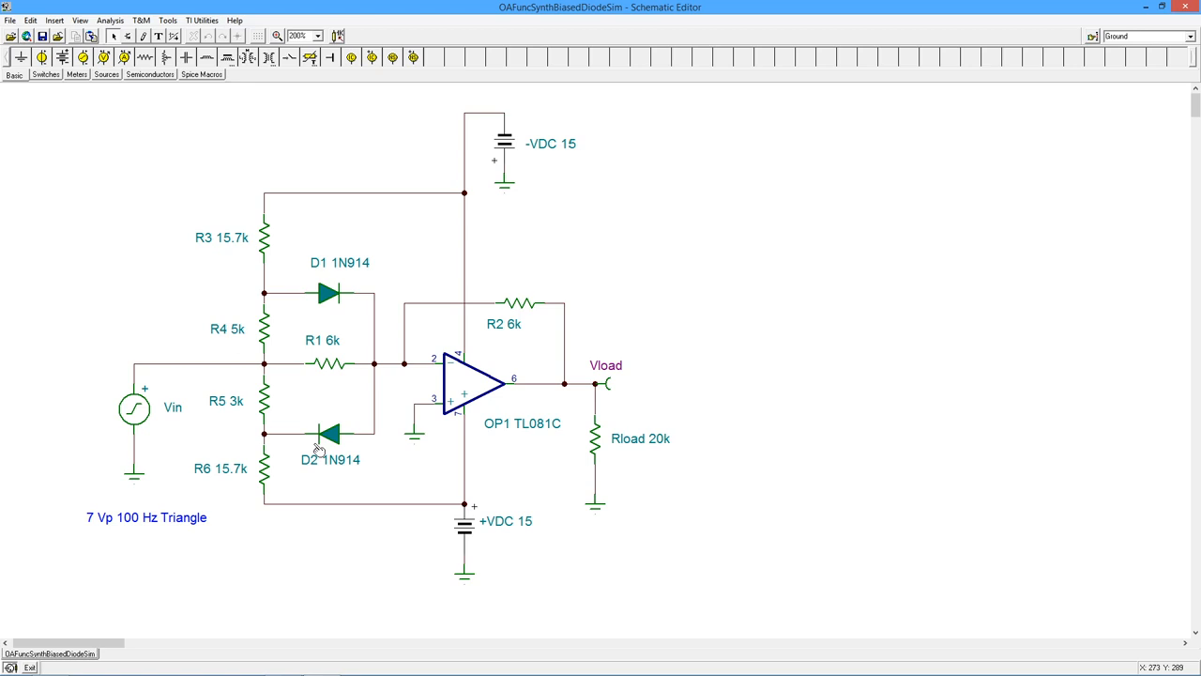
{"action": "mouse_move", "coordinate": [270, 442]}
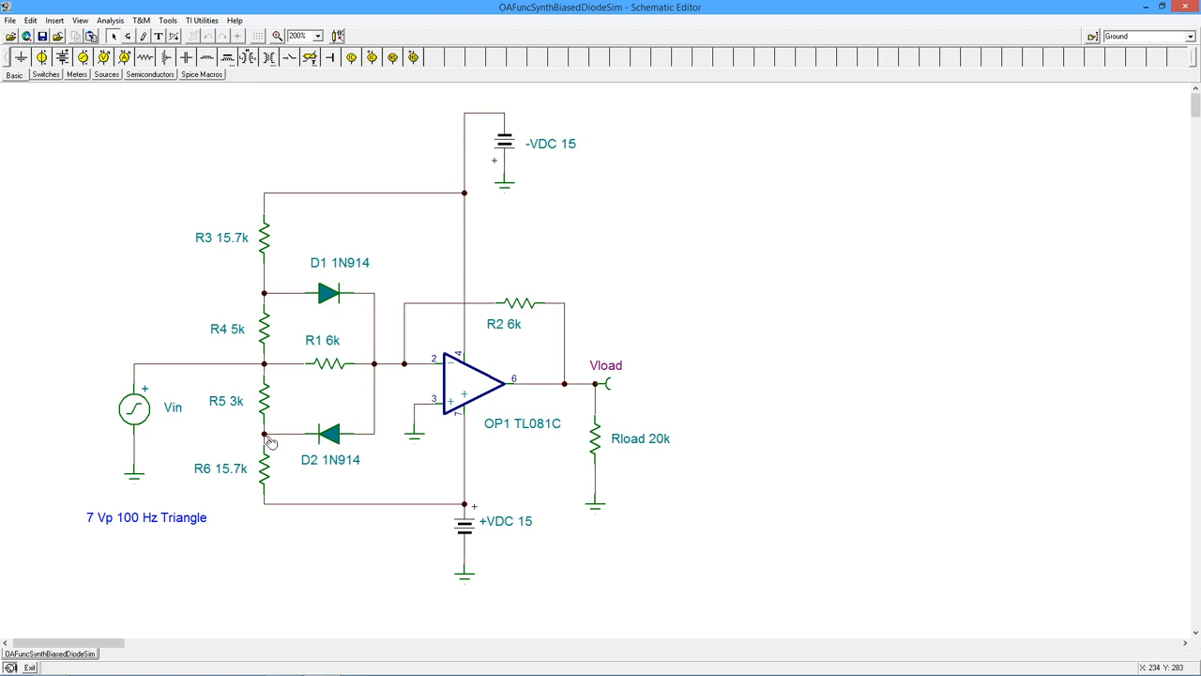
{"action": "mouse_move", "coordinate": [327, 441]}
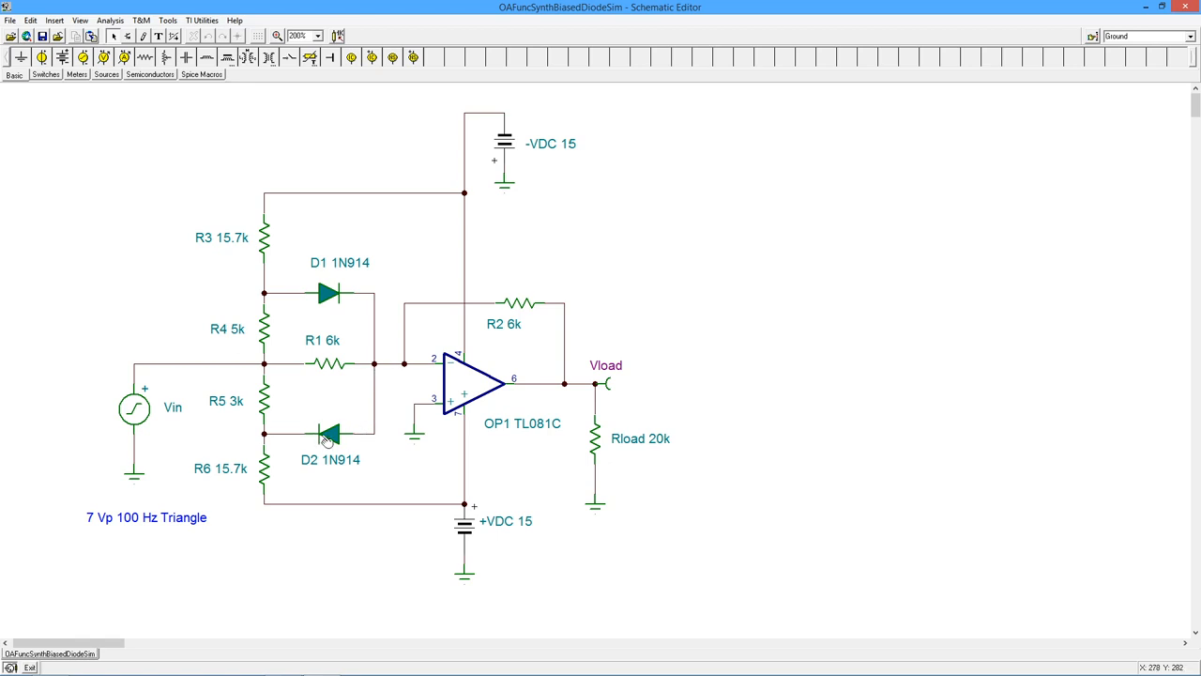
{"action": "mouse_move", "coordinate": [369, 448]}
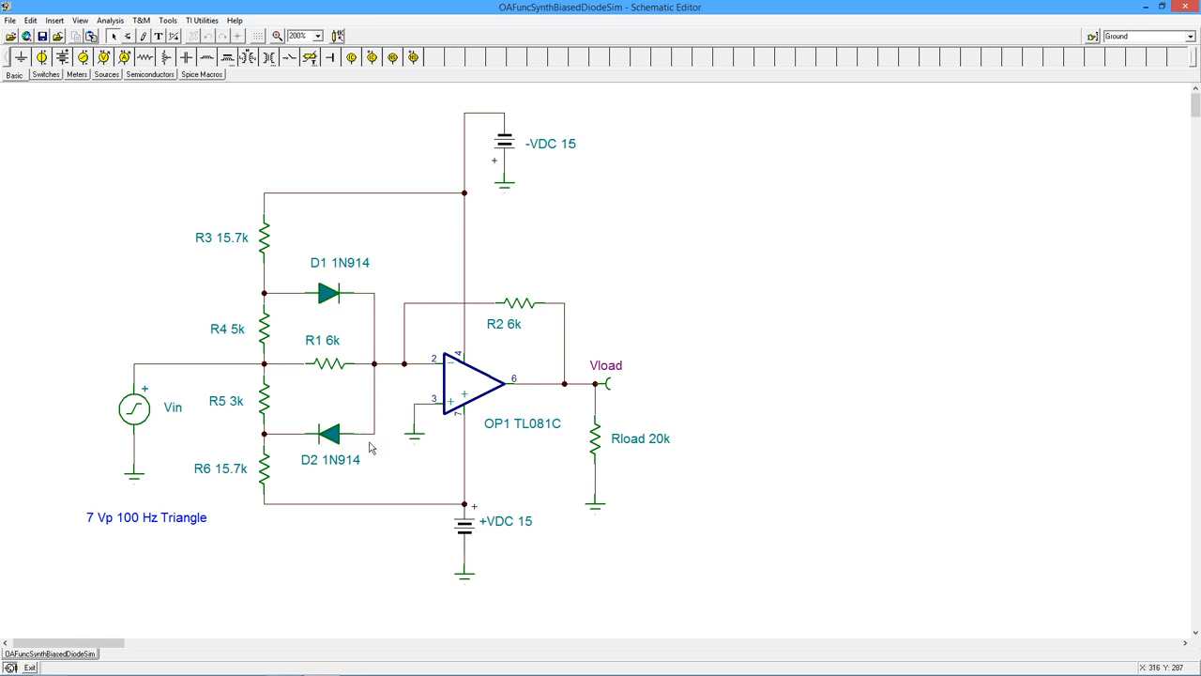
{"action": "mouse_move", "coordinate": [355, 432]}
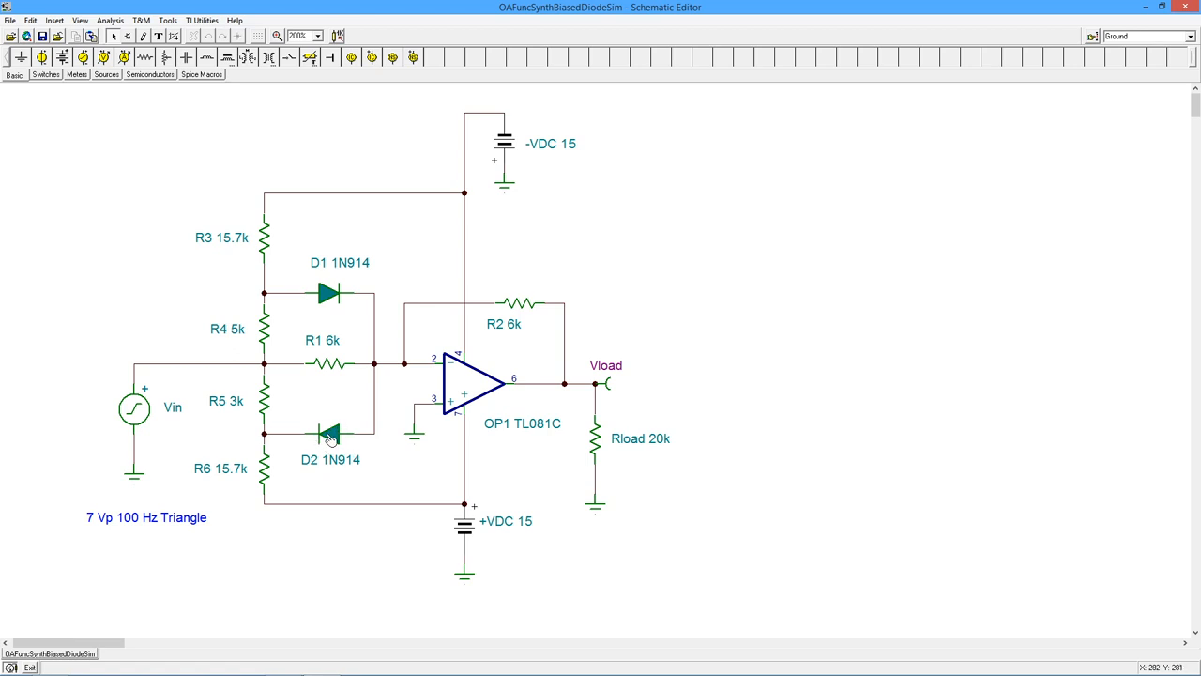
{"action": "mouse_move", "coordinate": [335, 441]}
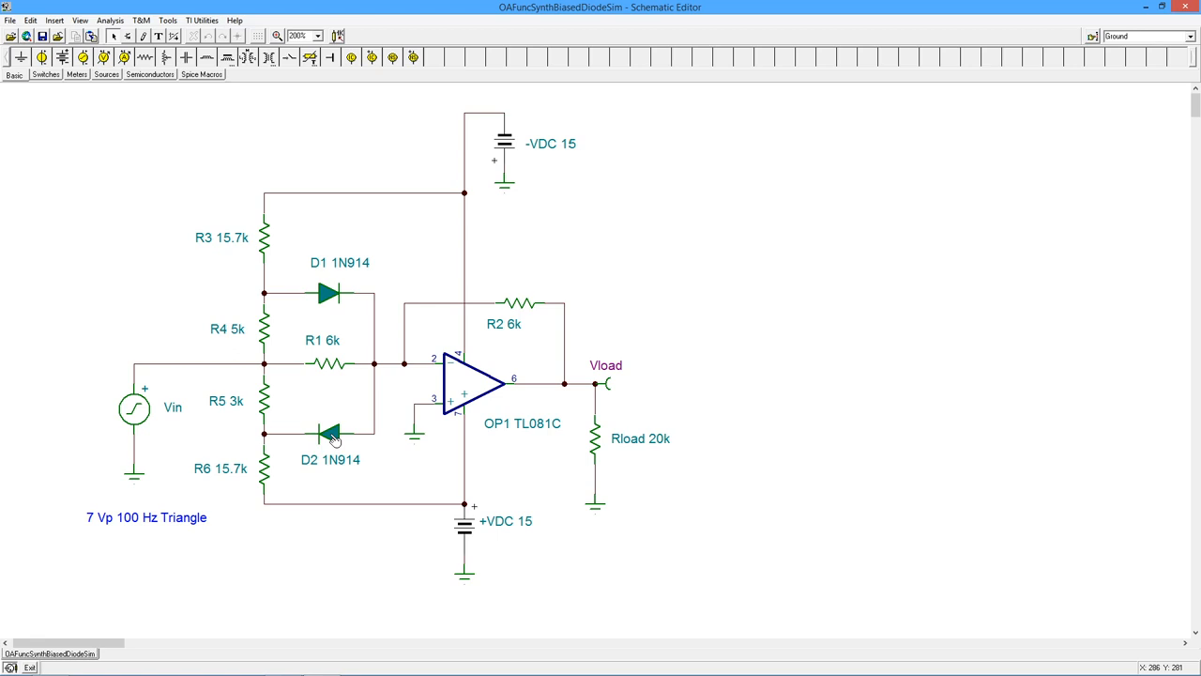
{"action": "mouse_move", "coordinate": [266, 442]}
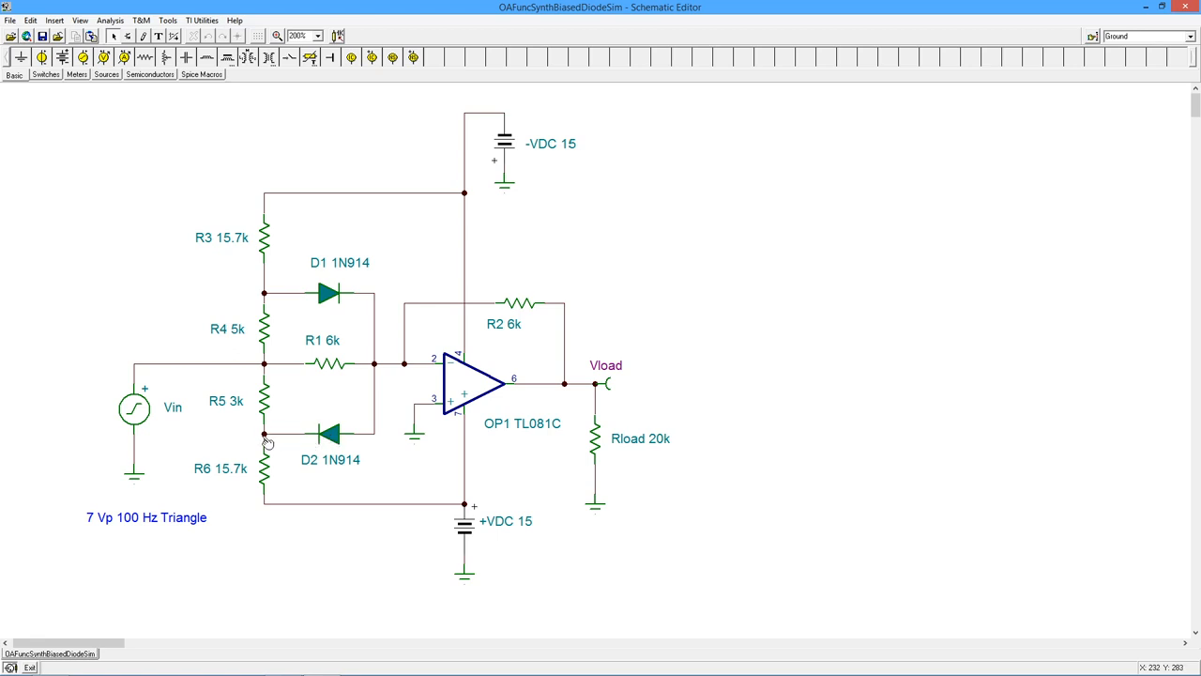
{"action": "mouse_move", "coordinate": [268, 442]}
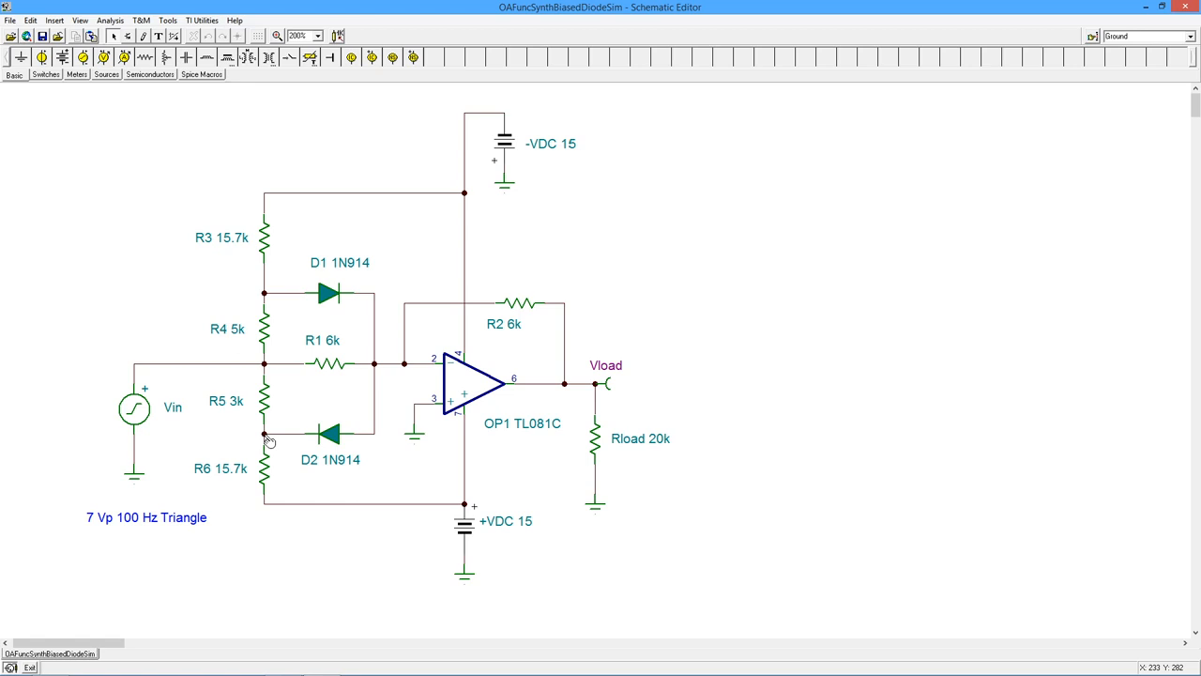
{"action": "mouse_move", "coordinate": [355, 443]}
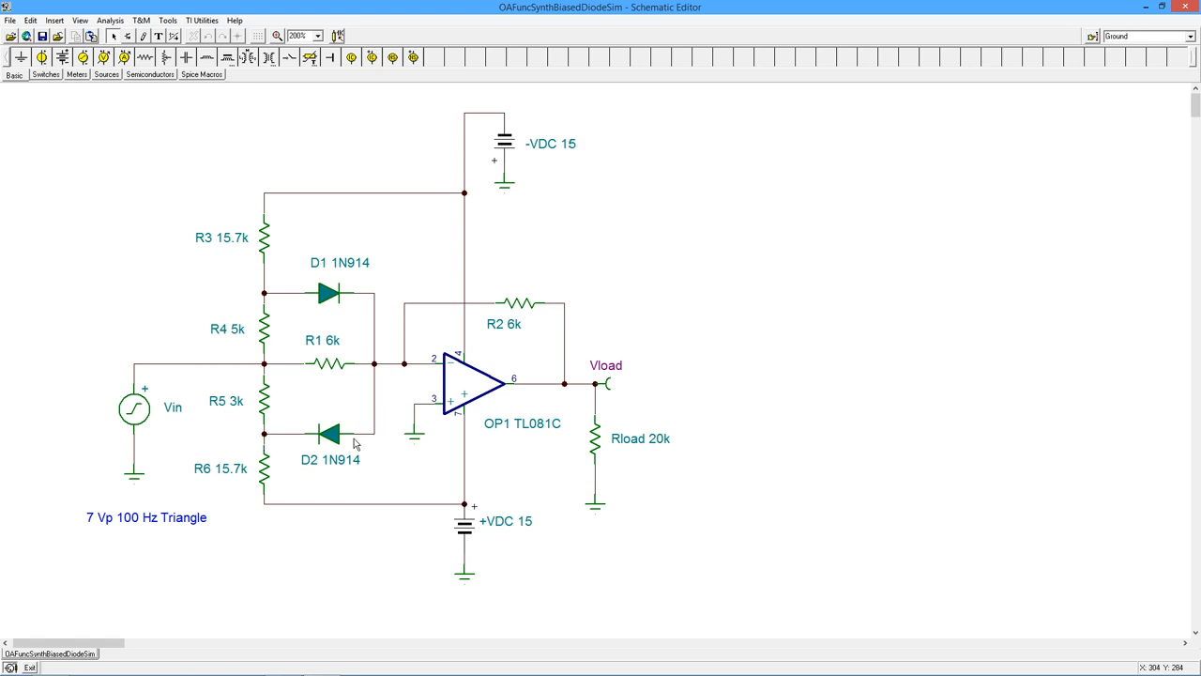
{"action": "mouse_move", "coordinate": [317, 443]}
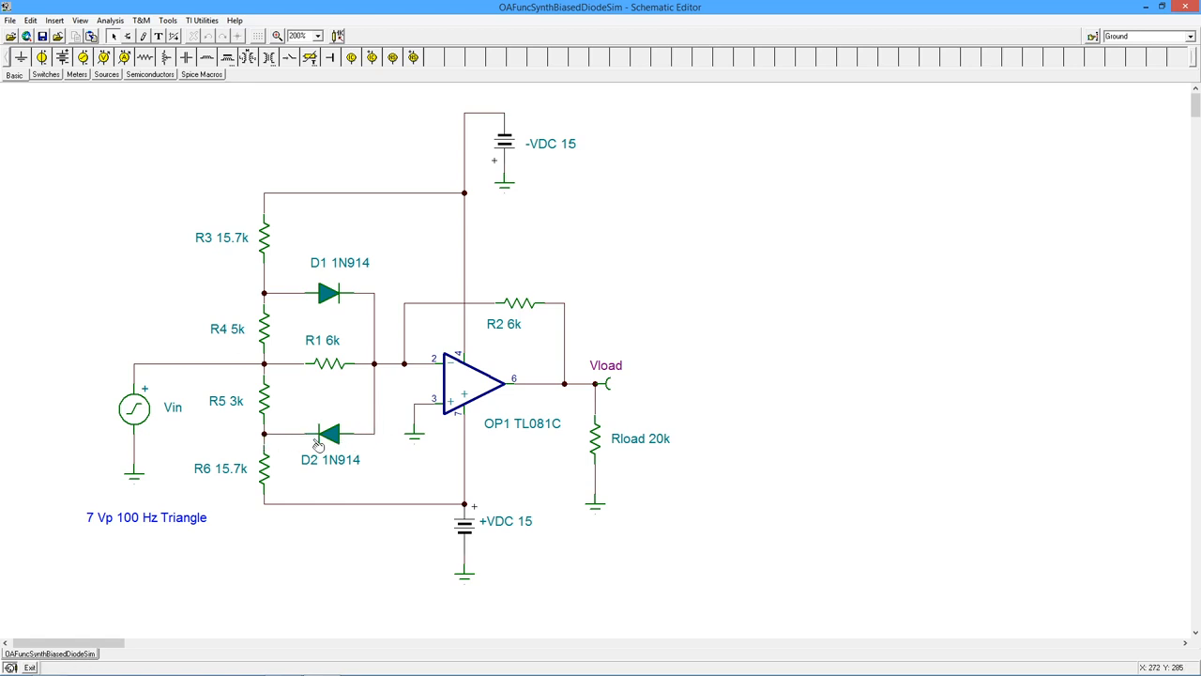
{"action": "mouse_move", "coordinate": [290, 441]}
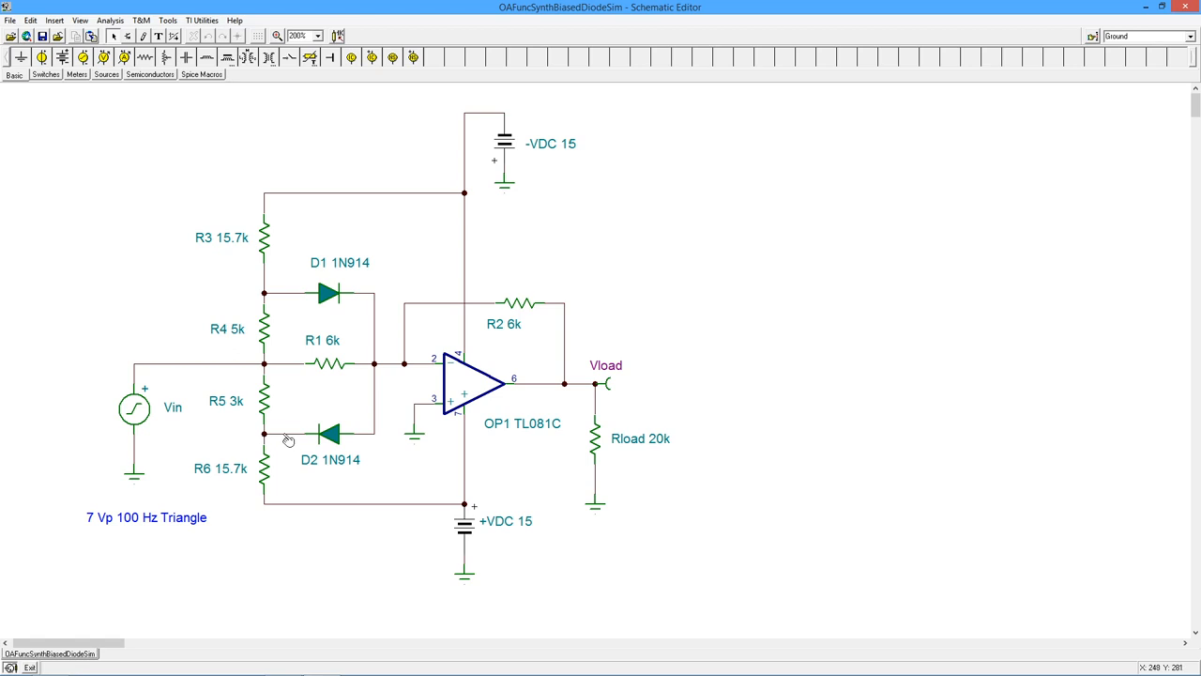
{"action": "mouse_move", "coordinate": [279, 441]}
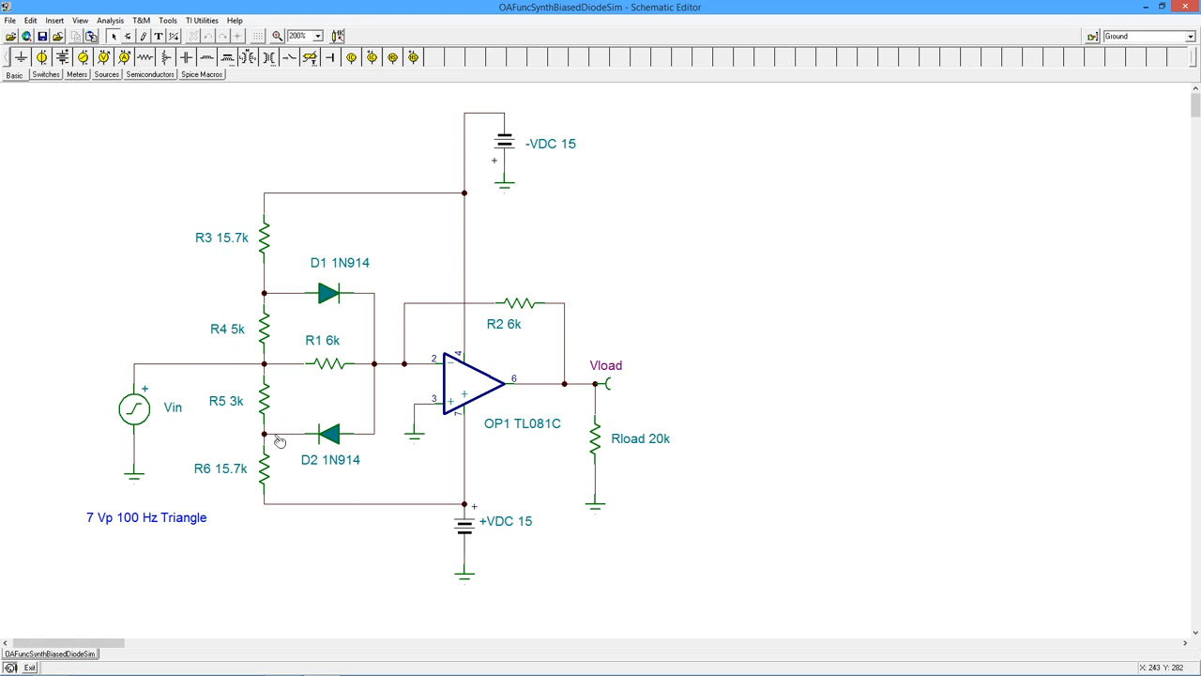
{"action": "mouse_move", "coordinate": [273, 441]}
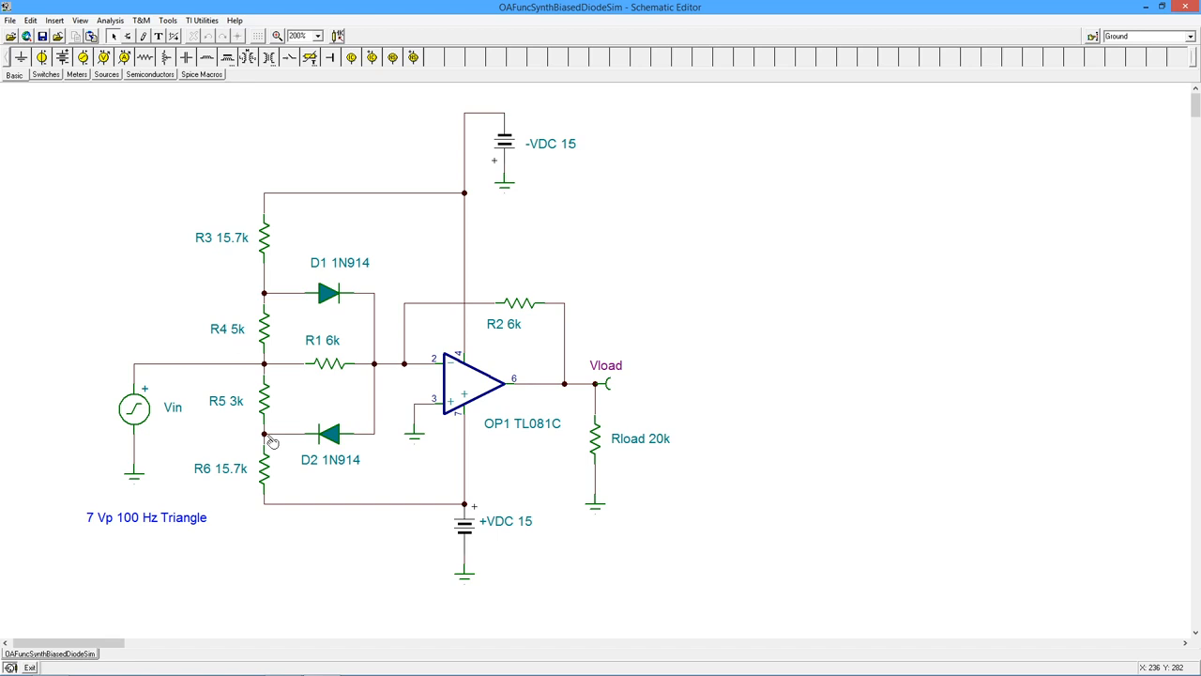
{"action": "mouse_move", "coordinate": [276, 458]}
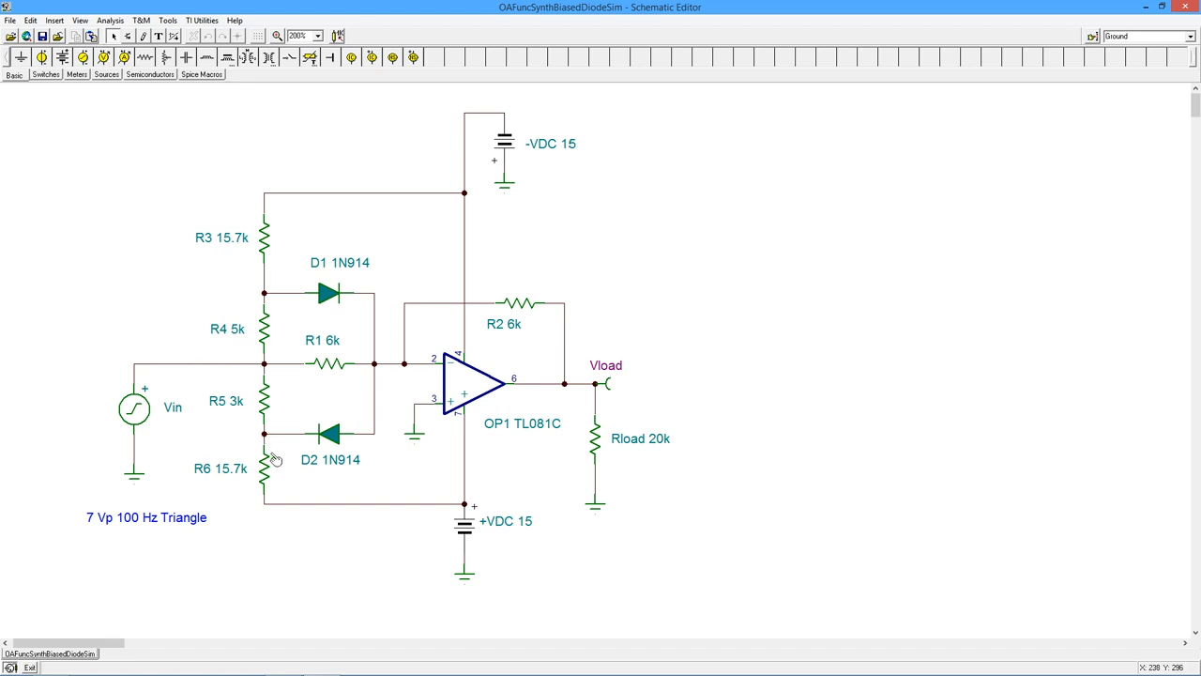
{"action": "mouse_move", "coordinate": [276, 484]}
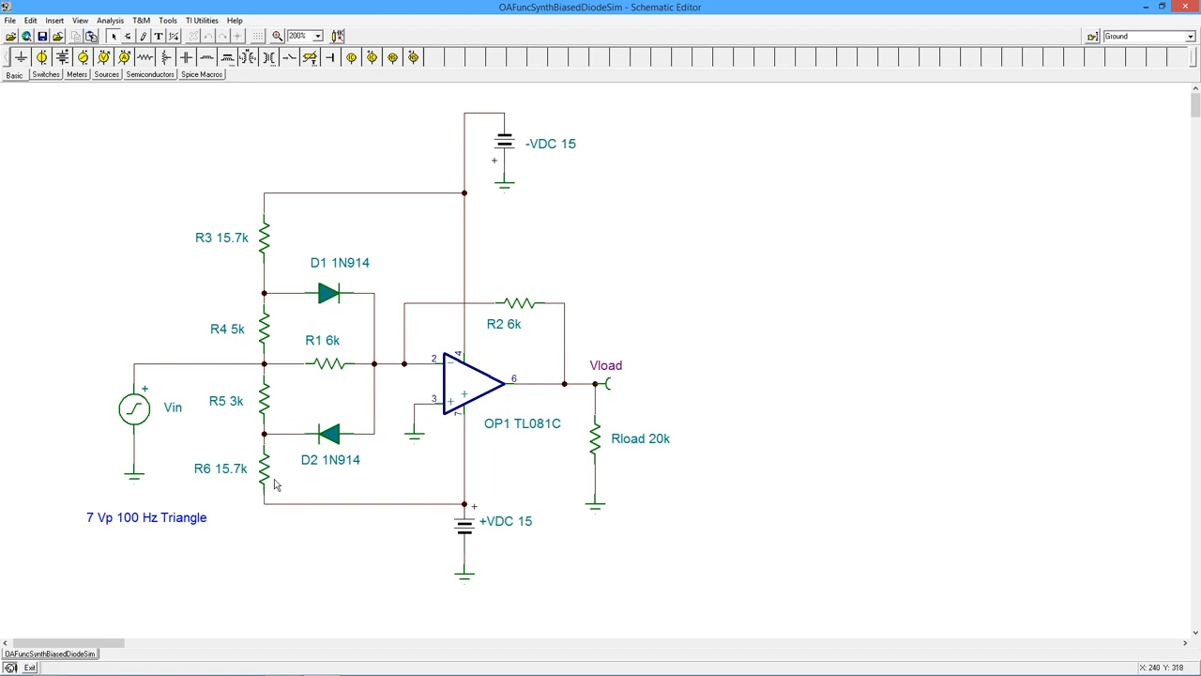
{"action": "mouse_move", "coordinate": [265, 441]}
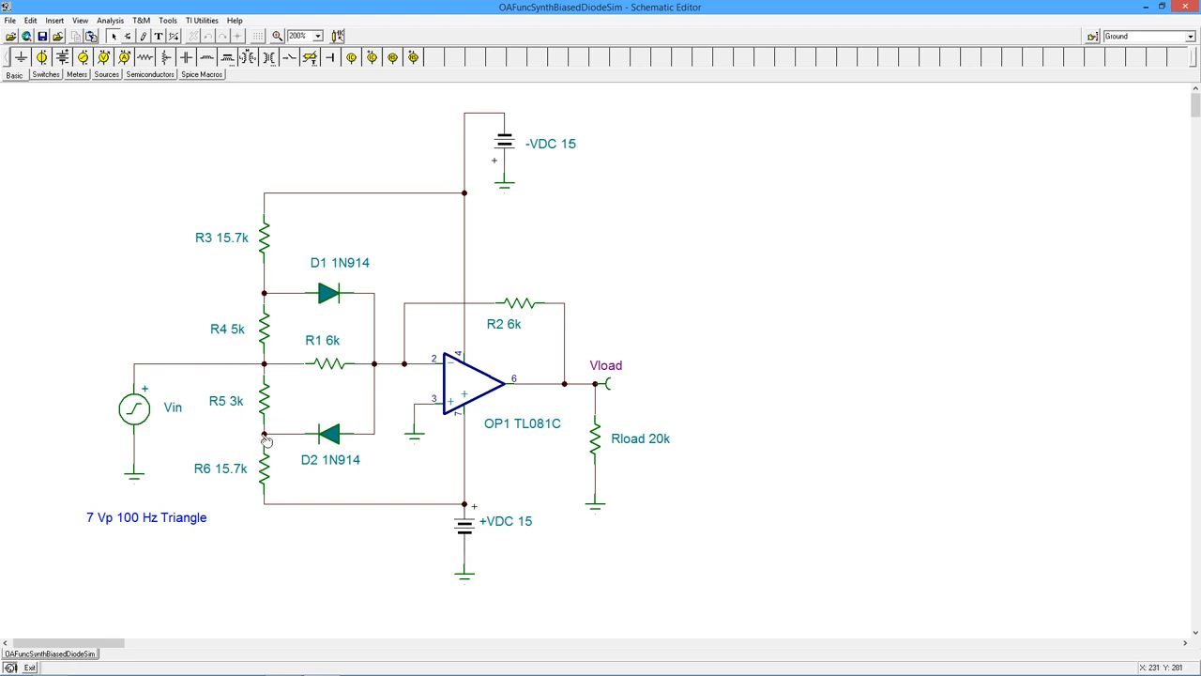
{"action": "mouse_move", "coordinate": [240, 449]}
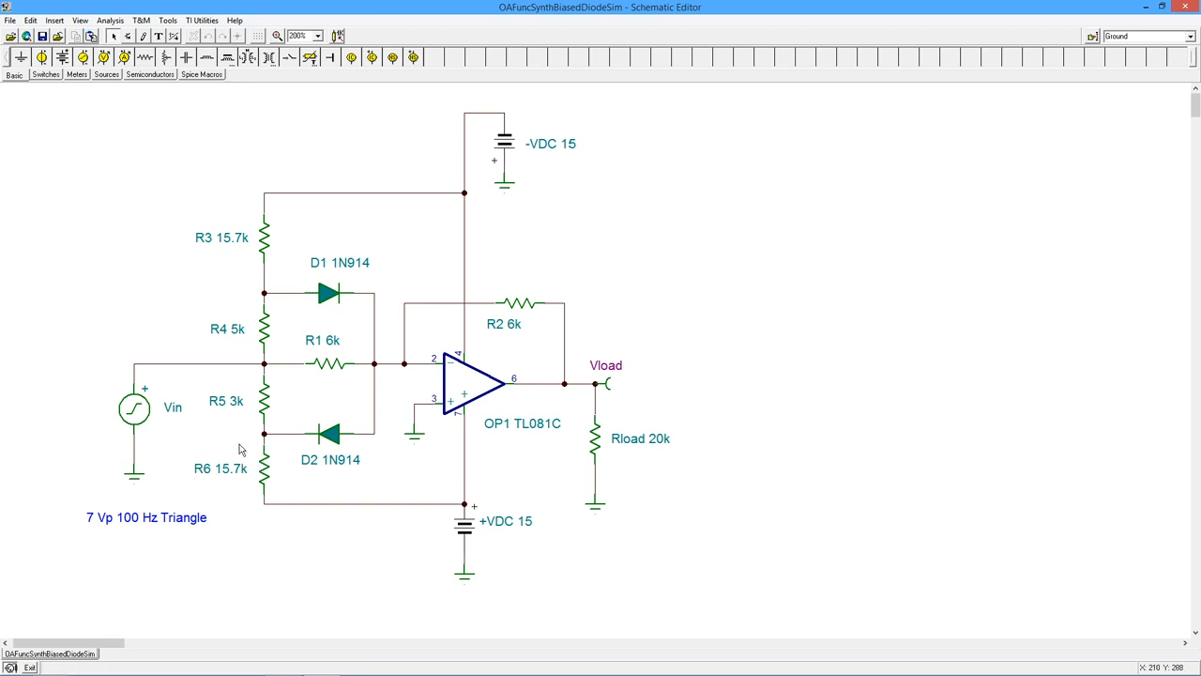
{"action": "mouse_move", "coordinate": [486, 520]}
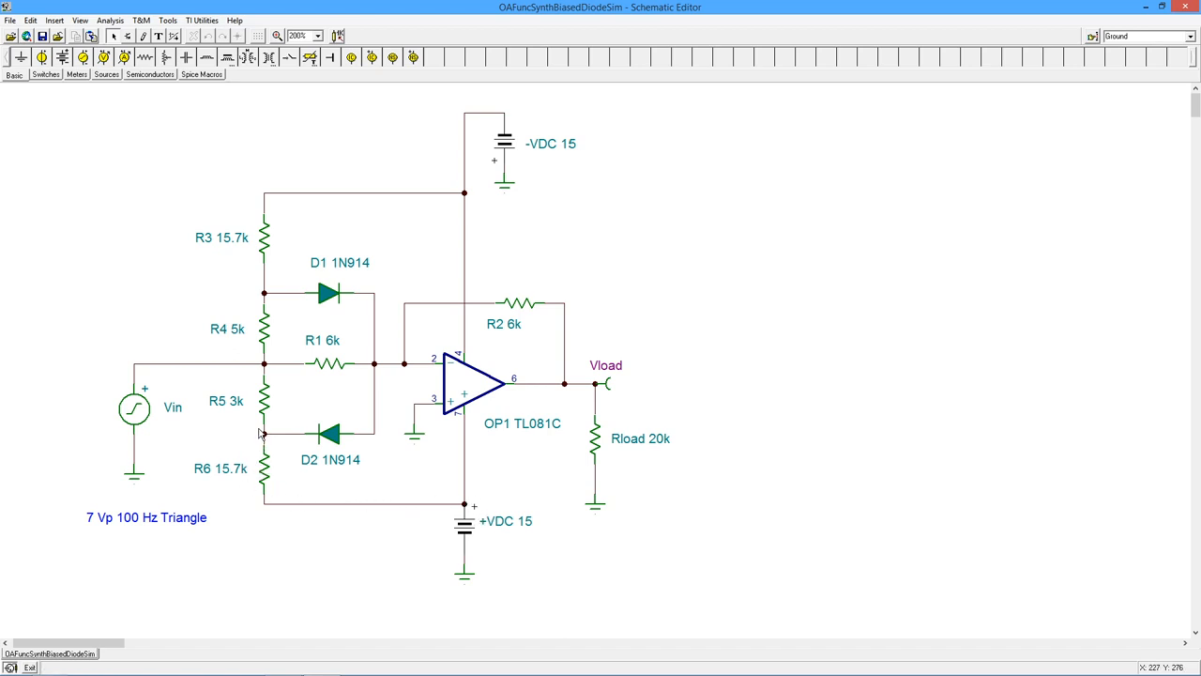
{"action": "mouse_move", "coordinate": [267, 438]}
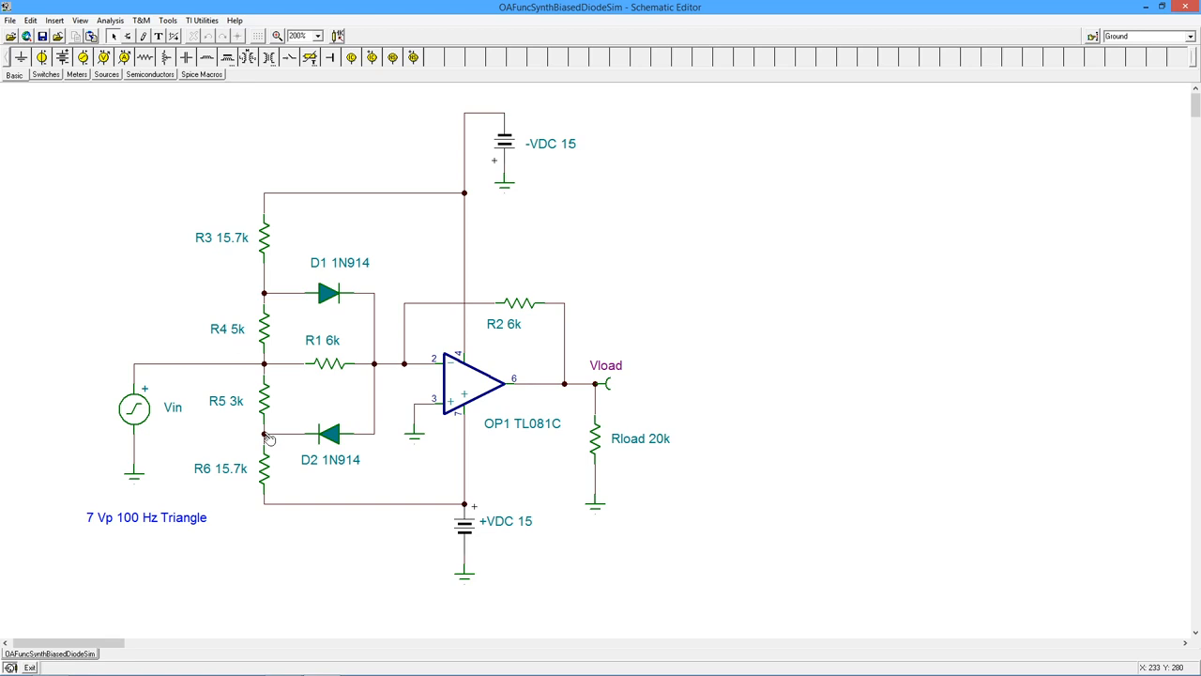
{"action": "mouse_move", "coordinate": [235, 425]}
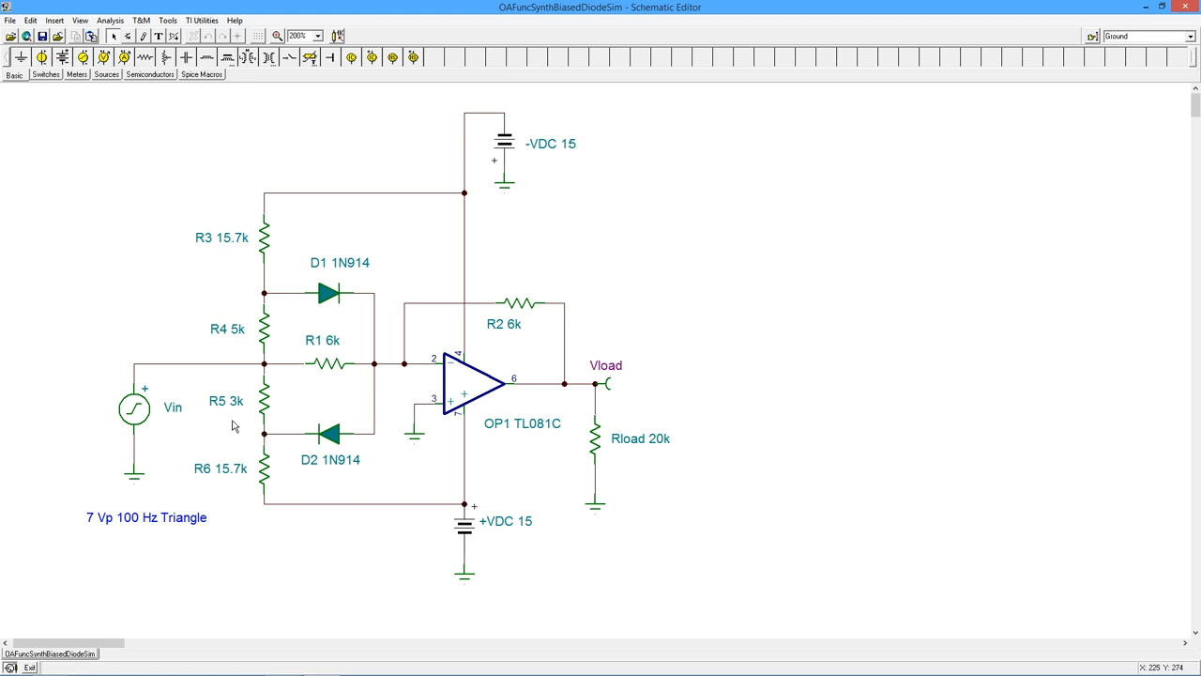
{"action": "mouse_move", "coordinate": [282, 485]}
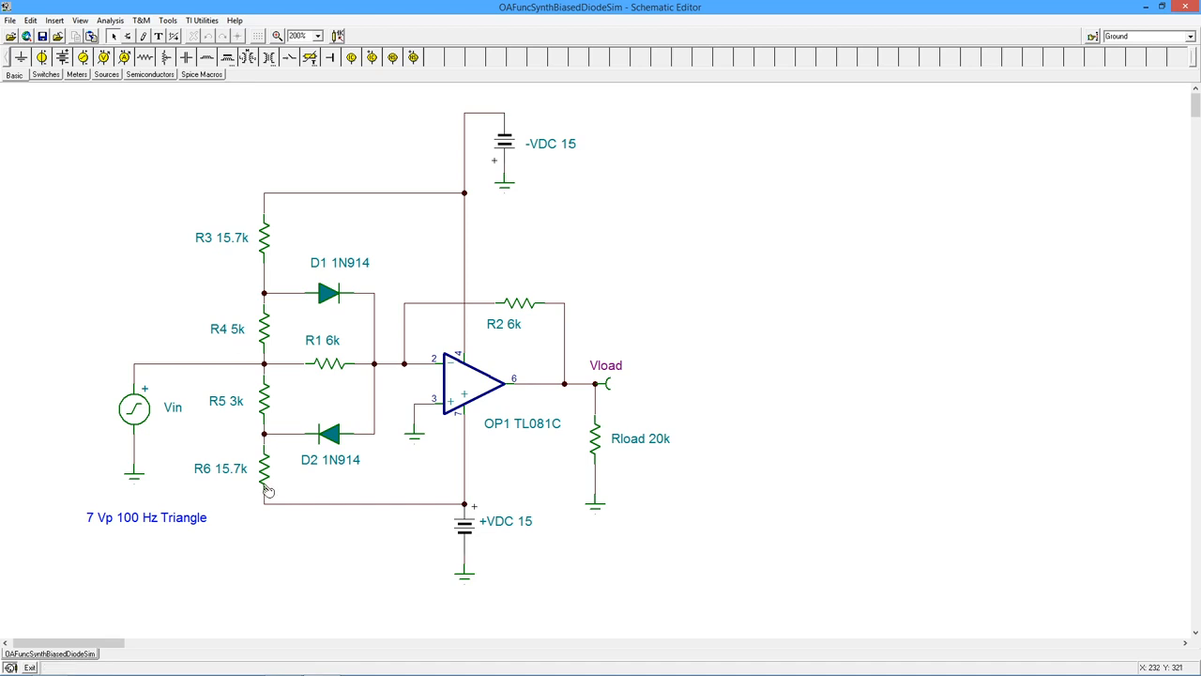
{"action": "mouse_move", "coordinate": [269, 420]}
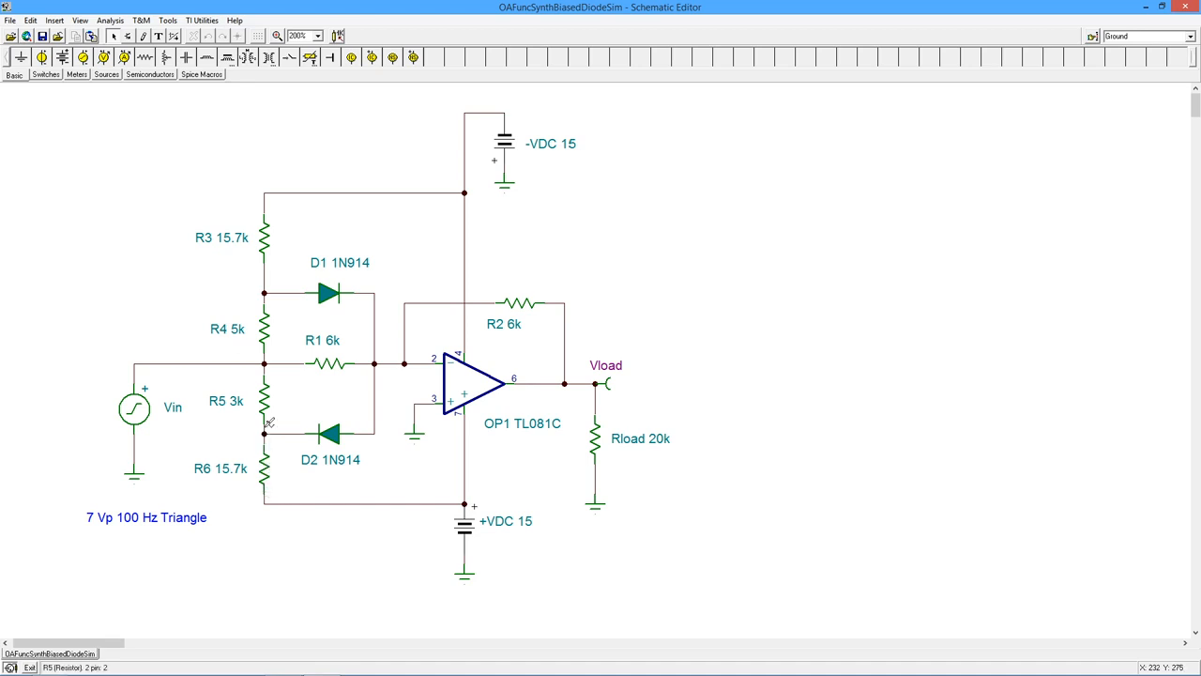
{"action": "mouse_move", "coordinate": [307, 425]}
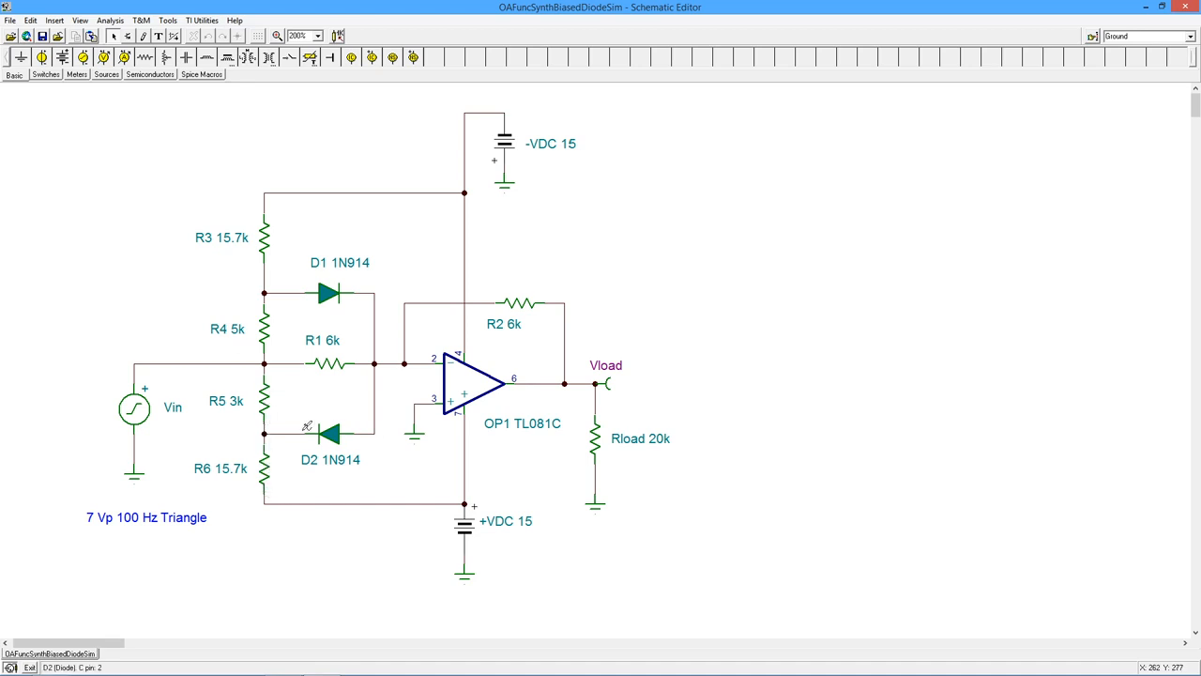
{"action": "mouse_move", "coordinate": [268, 366]}
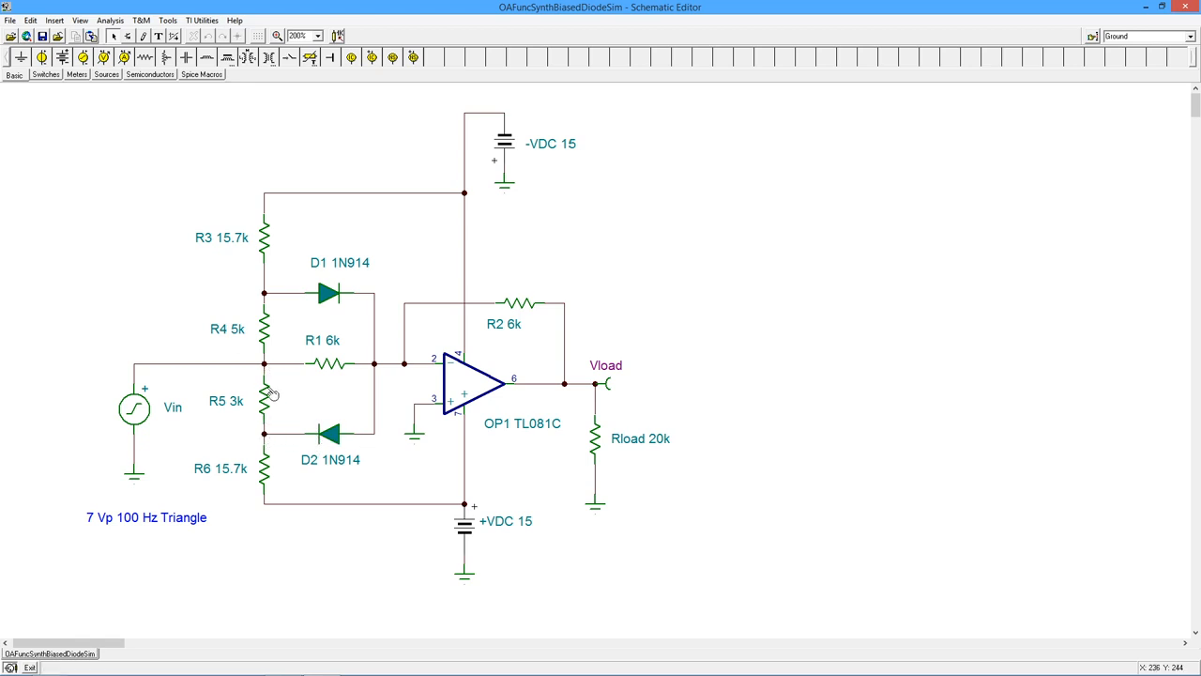
{"action": "mouse_move", "coordinate": [276, 419]}
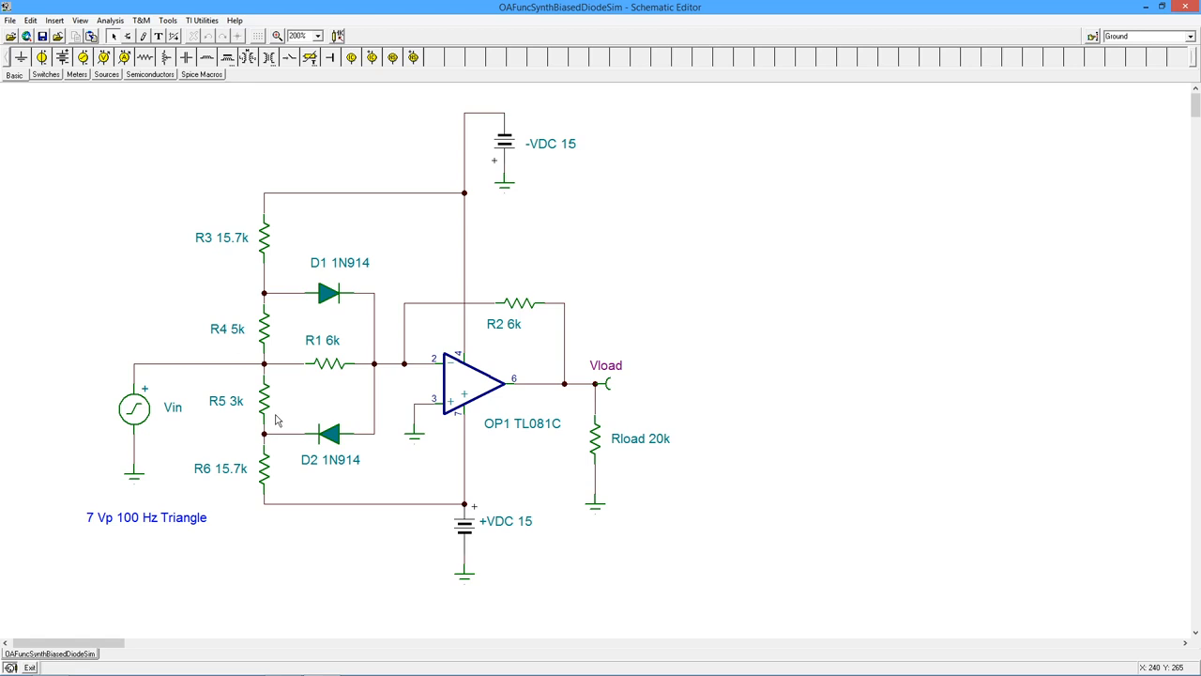
{"action": "mouse_move", "coordinate": [282, 385]}
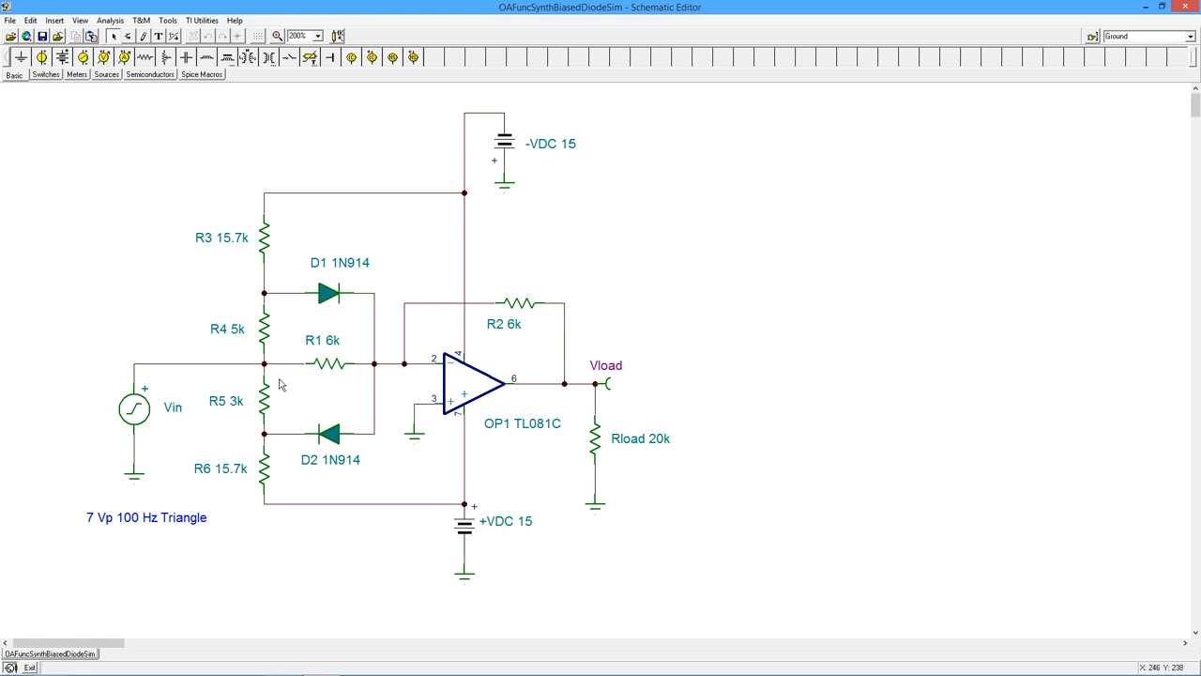
{"action": "mouse_move", "coordinate": [278, 431]}
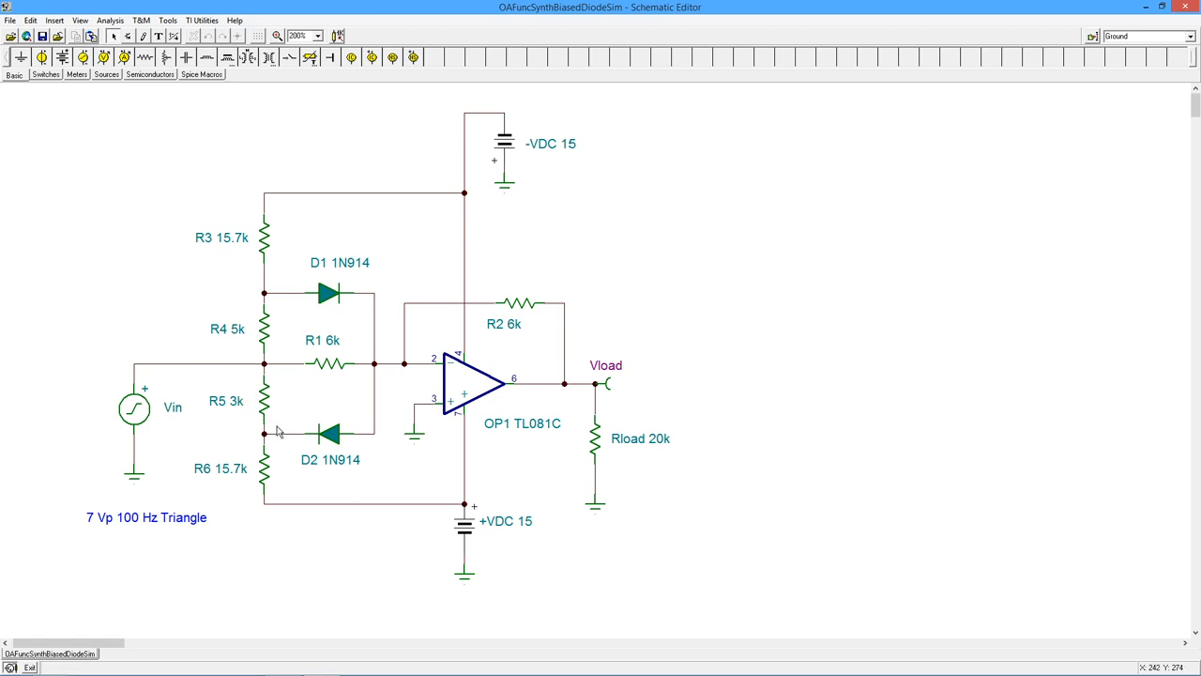
{"action": "mouse_move", "coordinate": [264, 369]}
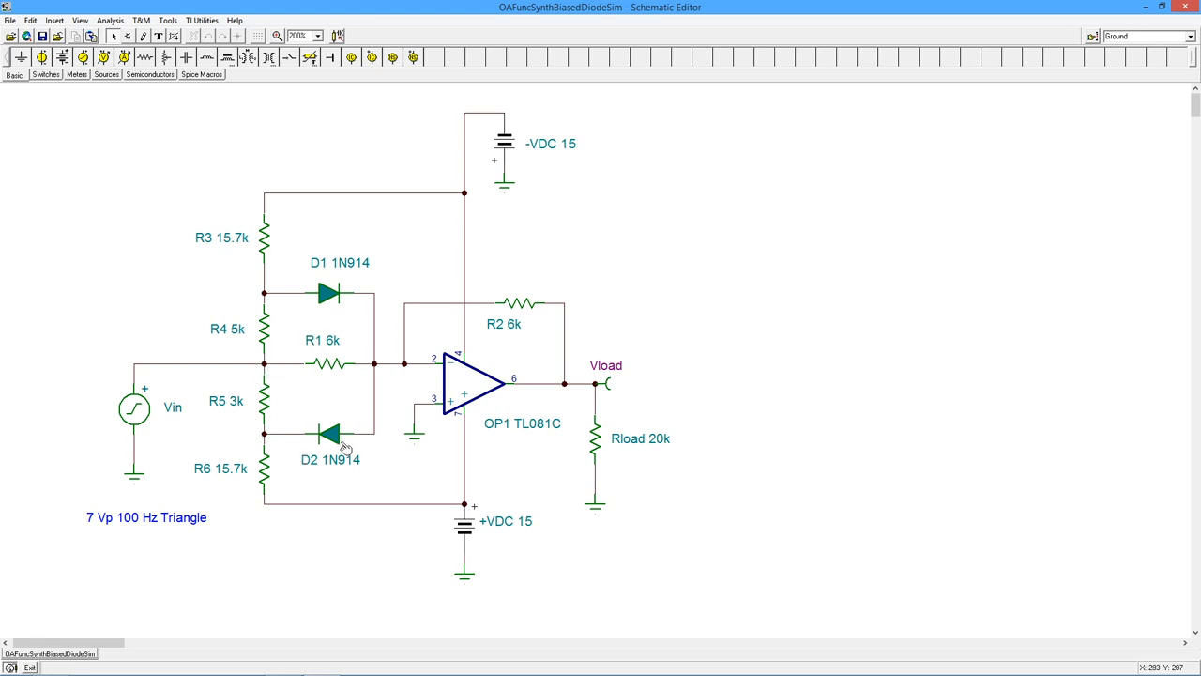
{"action": "mouse_move", "coordinate": [278, 381]}
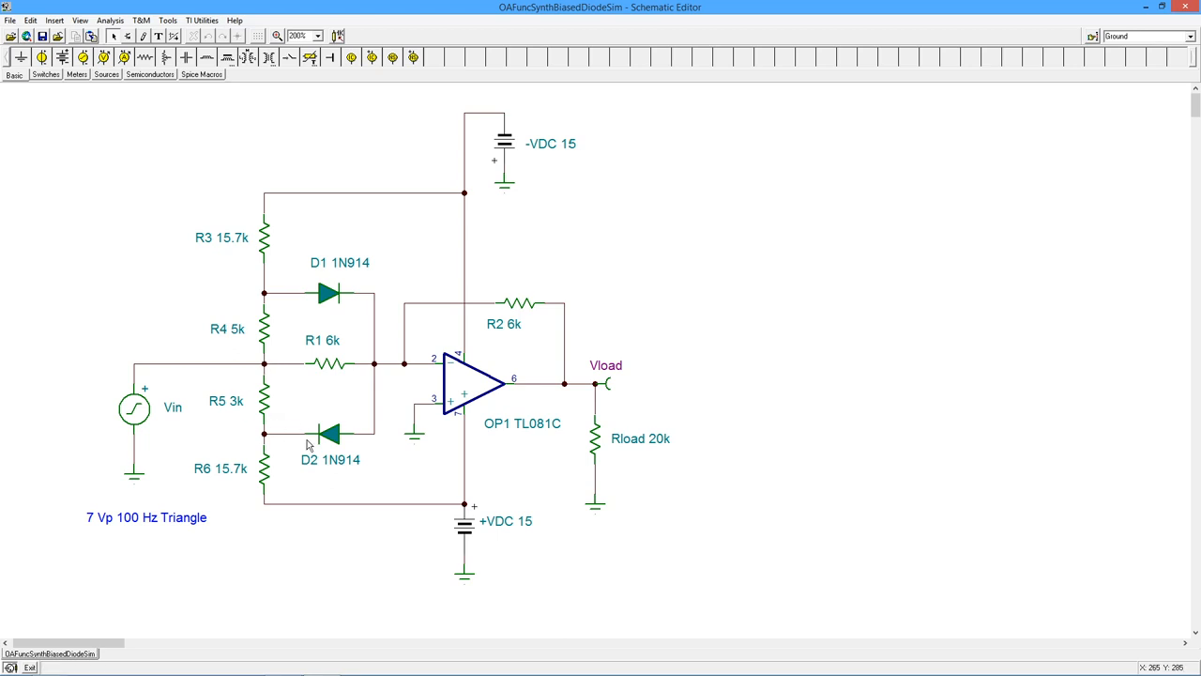
{"action": "mouse_move", "coordinate": [269, 372]}
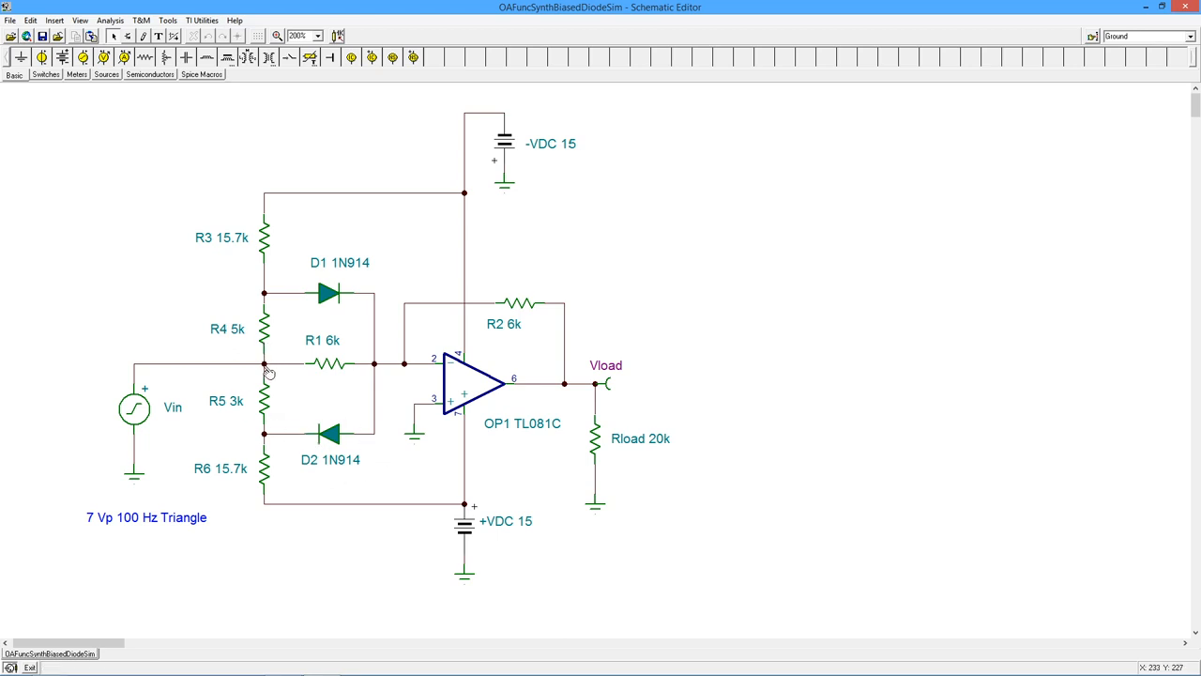
{"action": "mouse_move", "coordinate": [372, 371]}
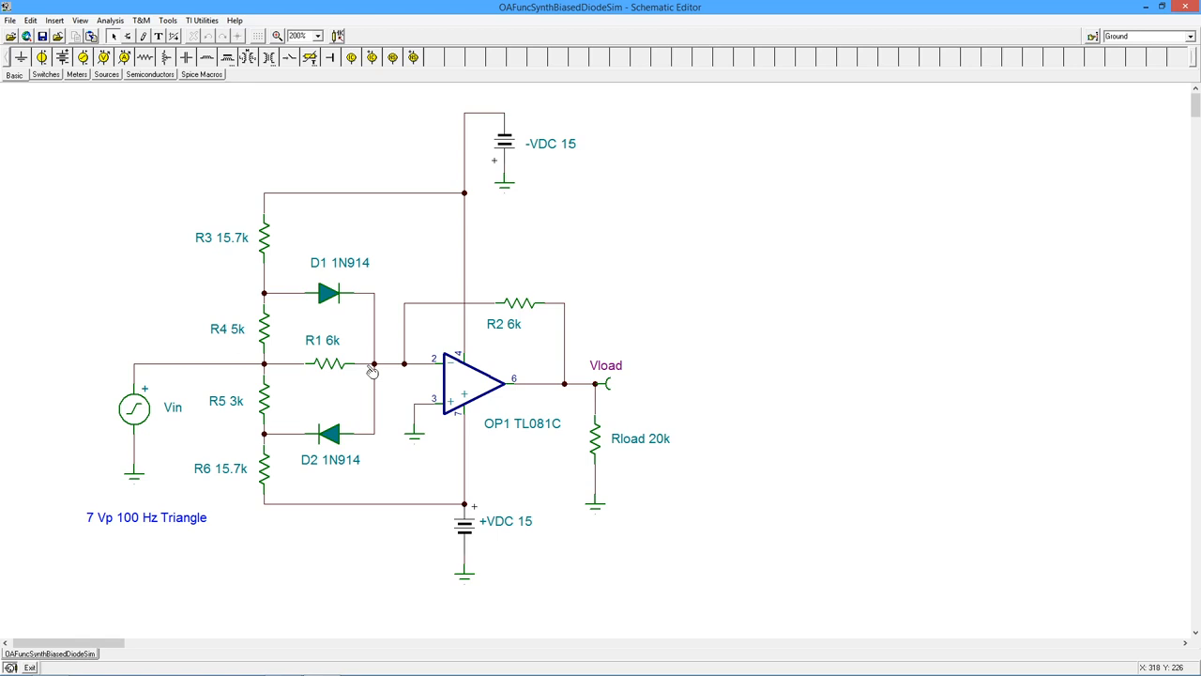
{"action": "mouse_move", "coordinate": [170, 382]}
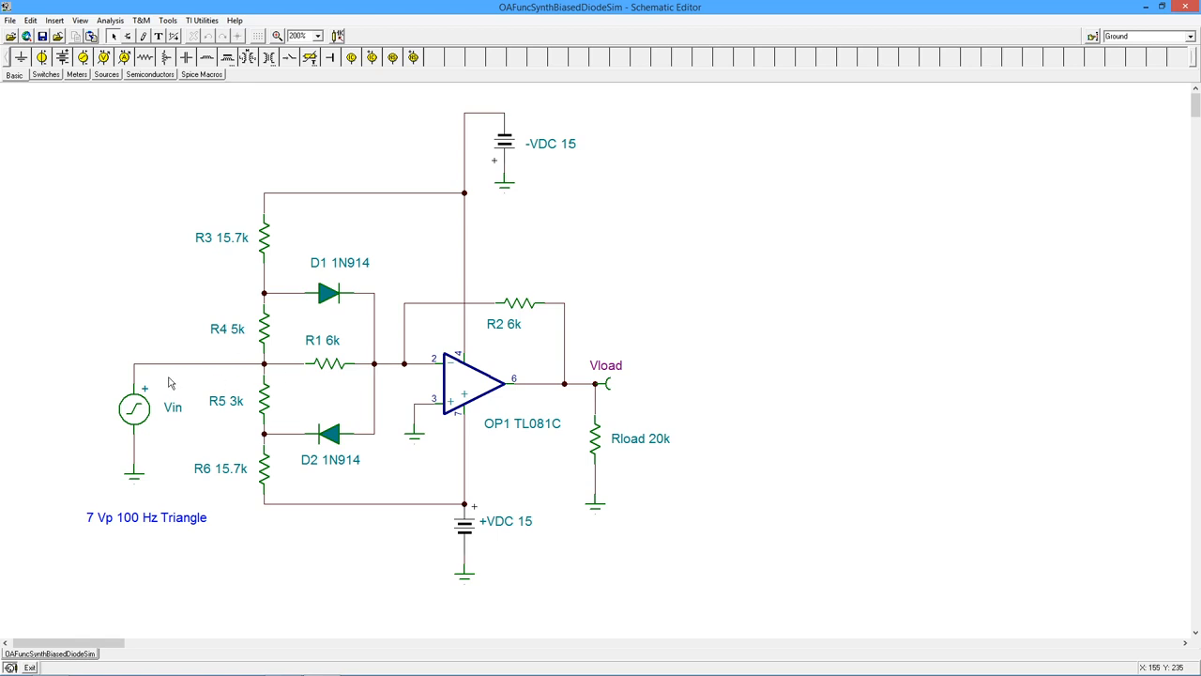
{"action": "mouse_move", "coordinate": [364, 383]}
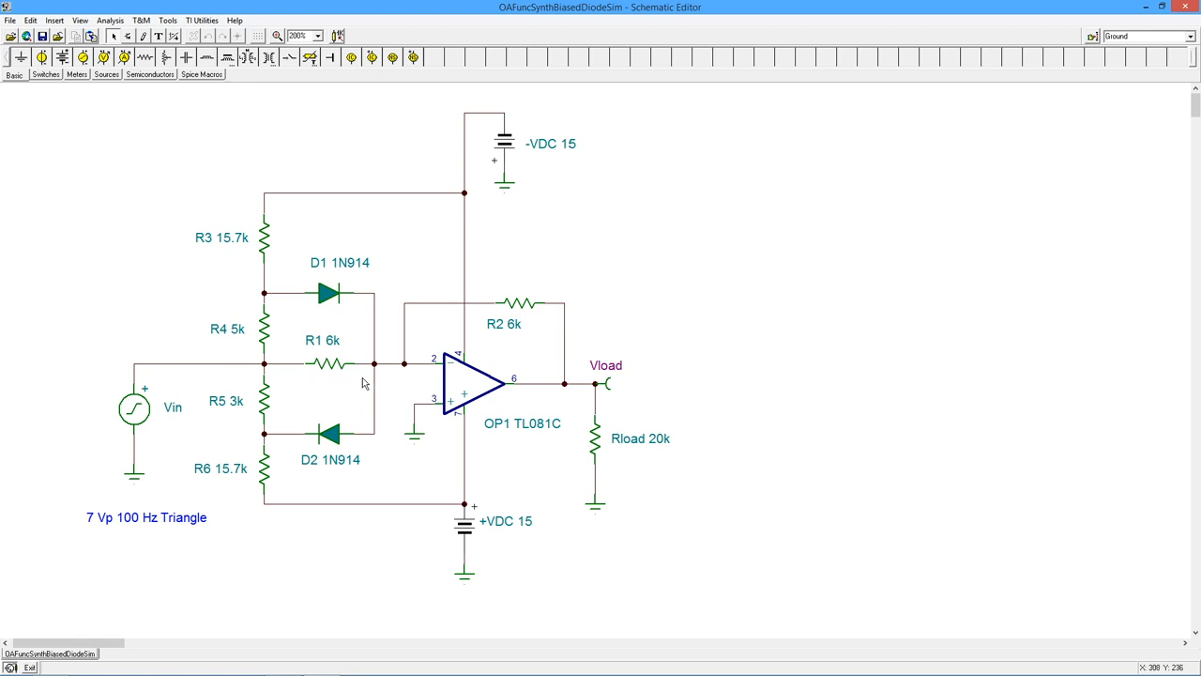
{"action": "mouse_move", "coordinate": [233, 396]}
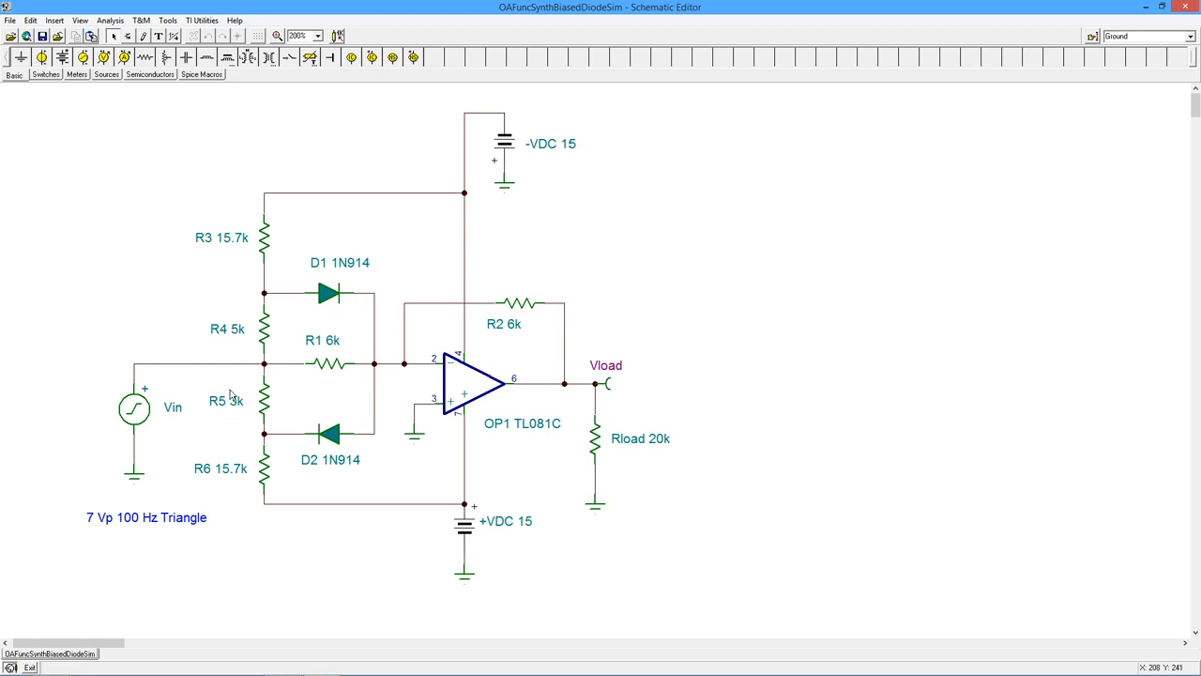
{"action": "mouse_move", "coordinate": [347, 369]}
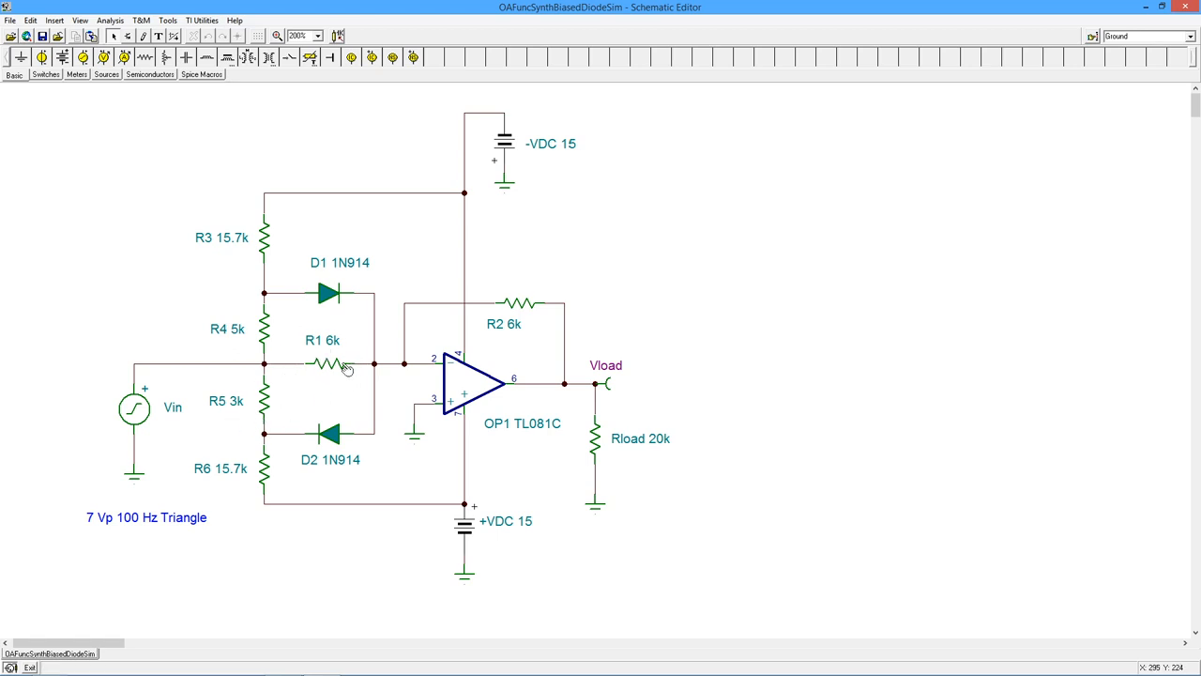
{"action": "mouse_move", "coordinate": [340, 357]}
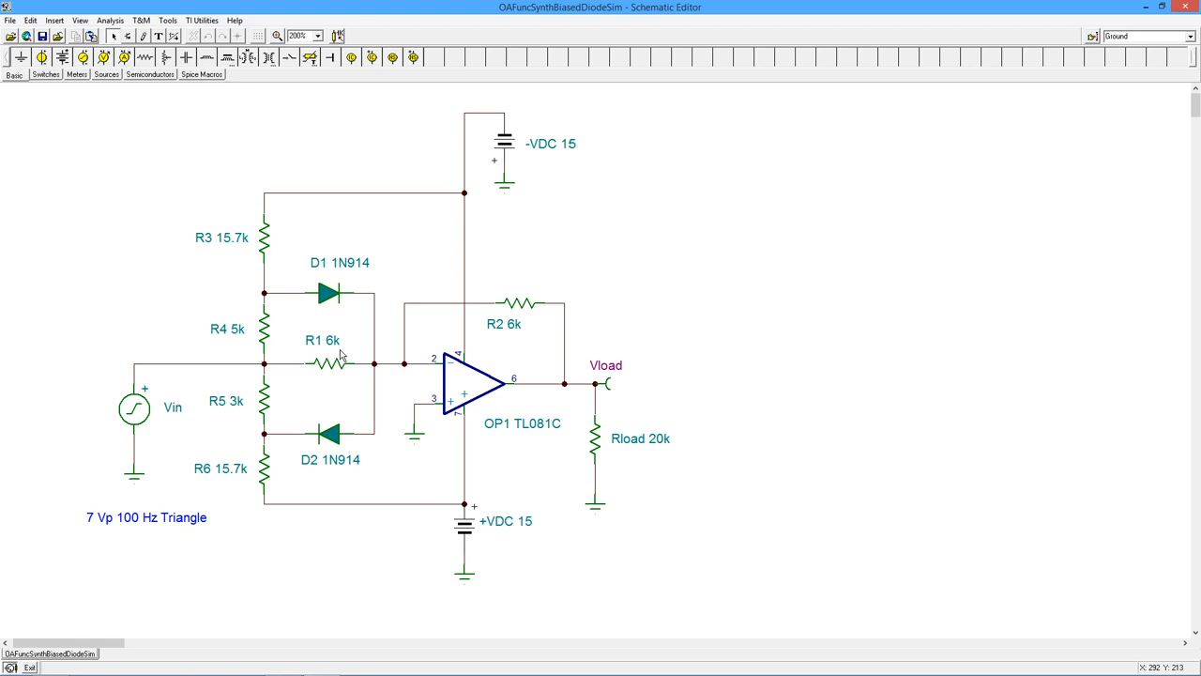
{"action": "mouse_move", "coordinate": [514, 313]}
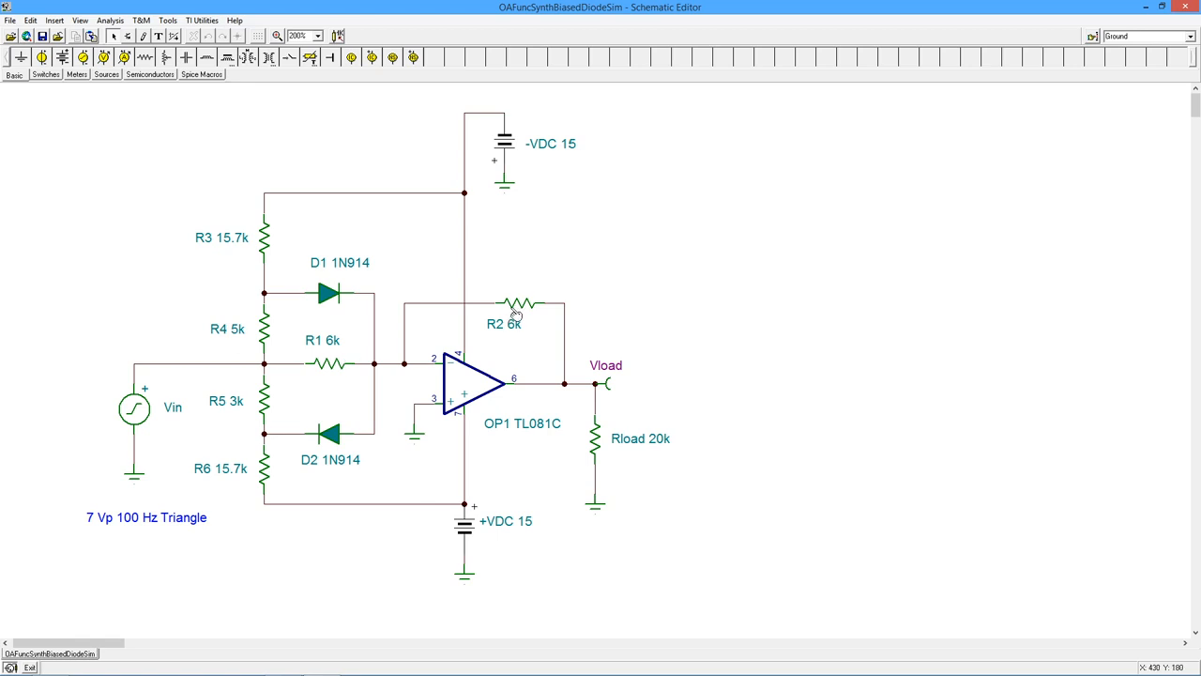
{"action": "mouse_move", "coordinate": [286, 392]}
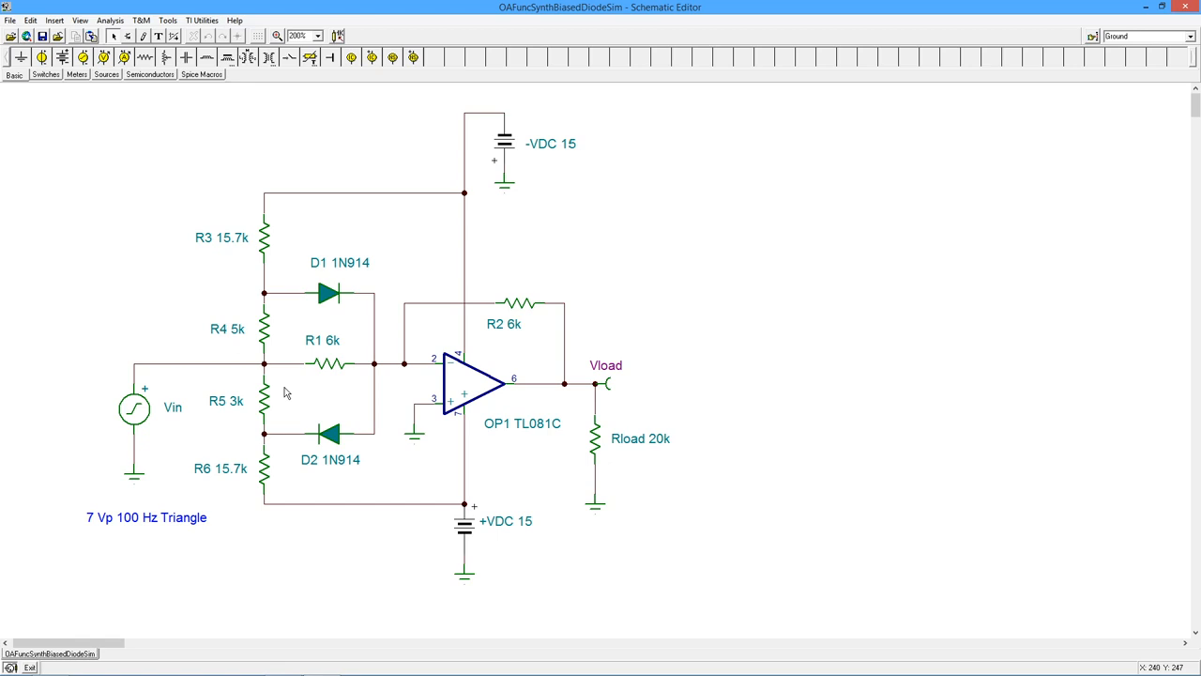
{"action": "mouse_move", "coordinate": [323, 364]}
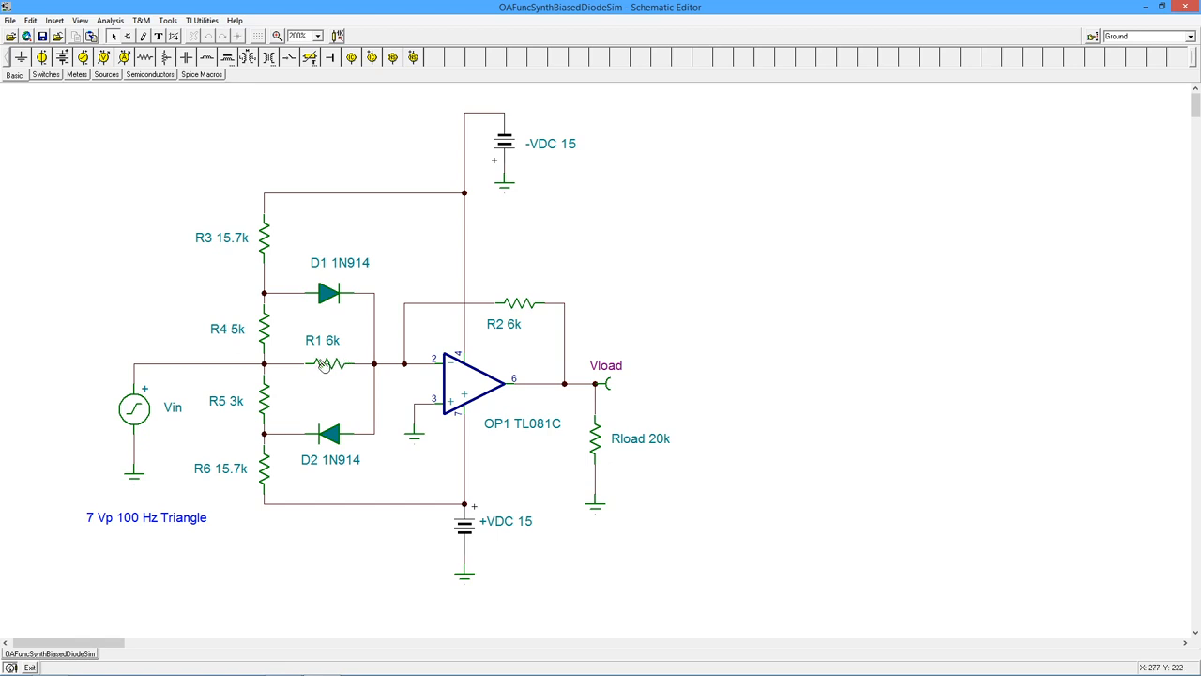
{"action": "mouse_move", "coordinate": [316, 373]}
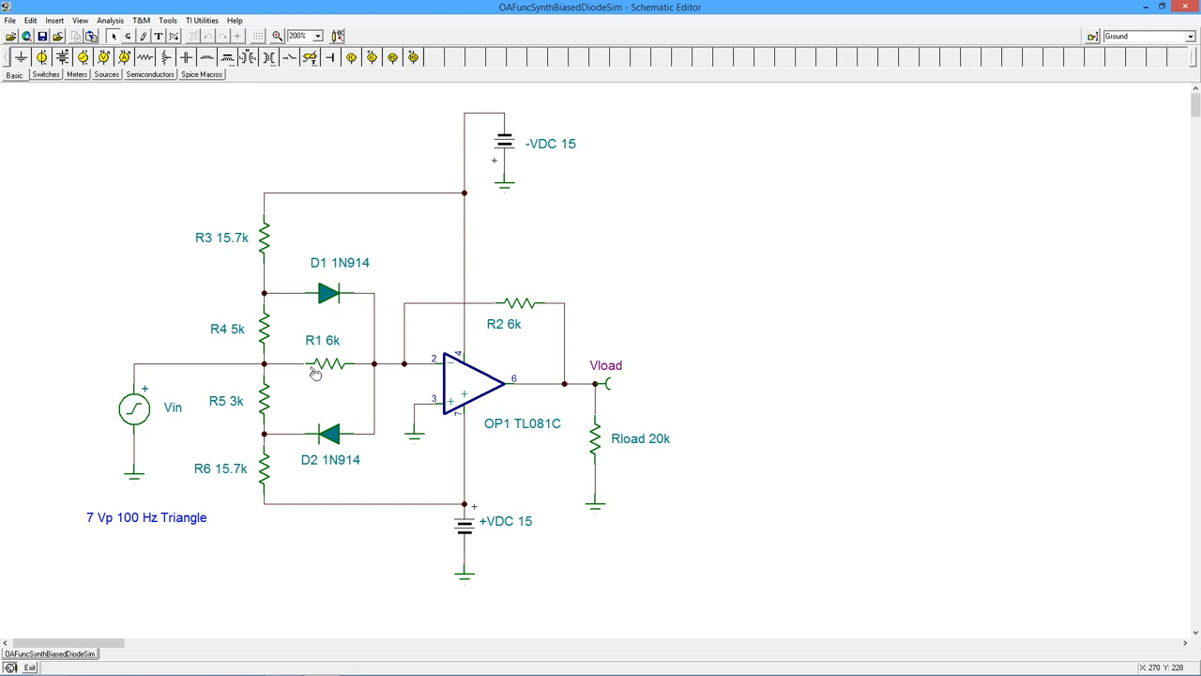
{"action": "mouse_move", "coordinate": [326, 293]}
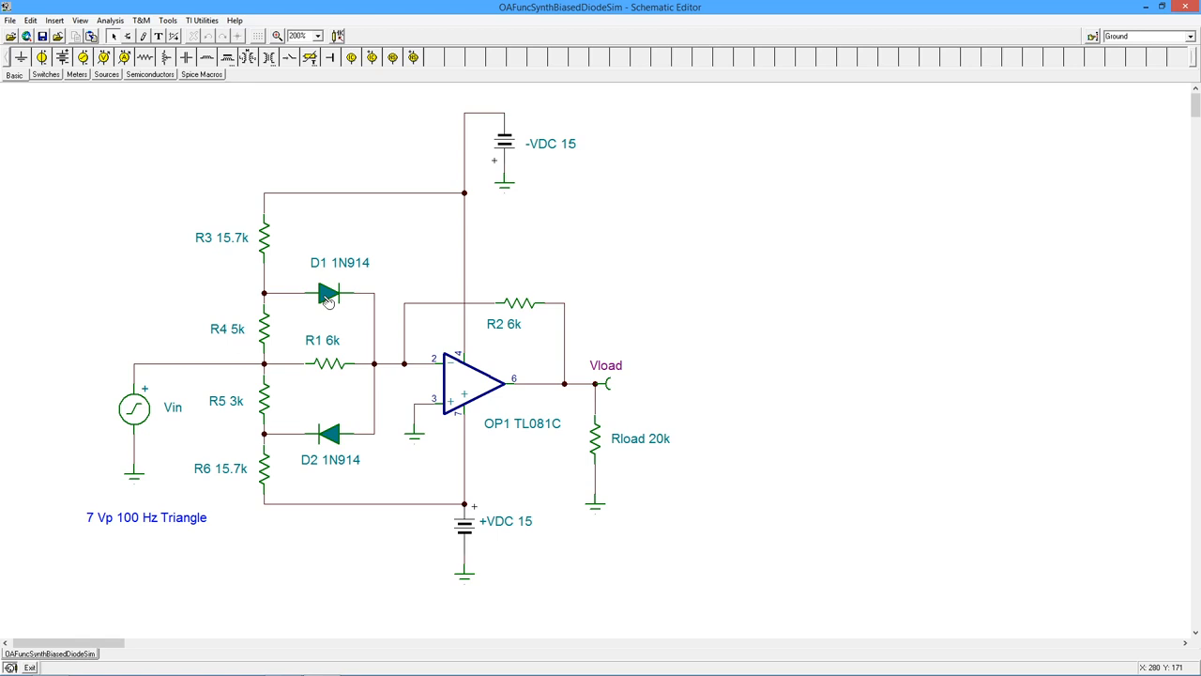
{"action": "mouse_move", "coordinate": [279, 238]}
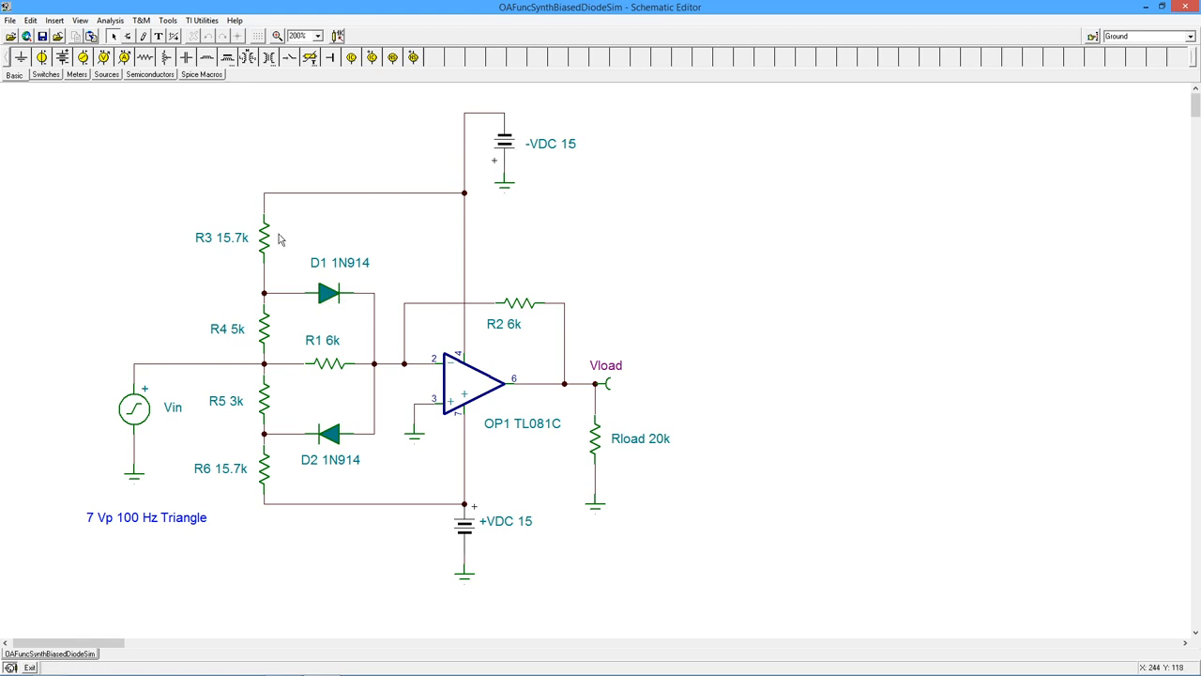
{"action": "mouse_move", "coordinate": [255, 230]}
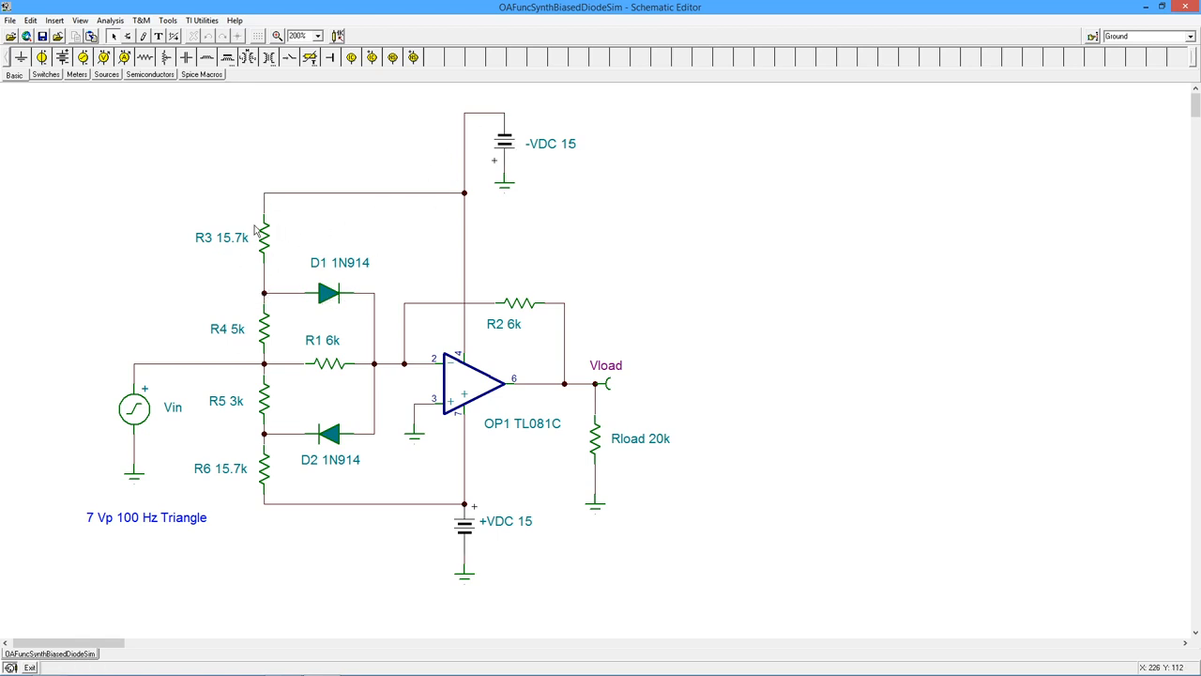
{"action": "mouse_move", "coordinate": [261, 207]}
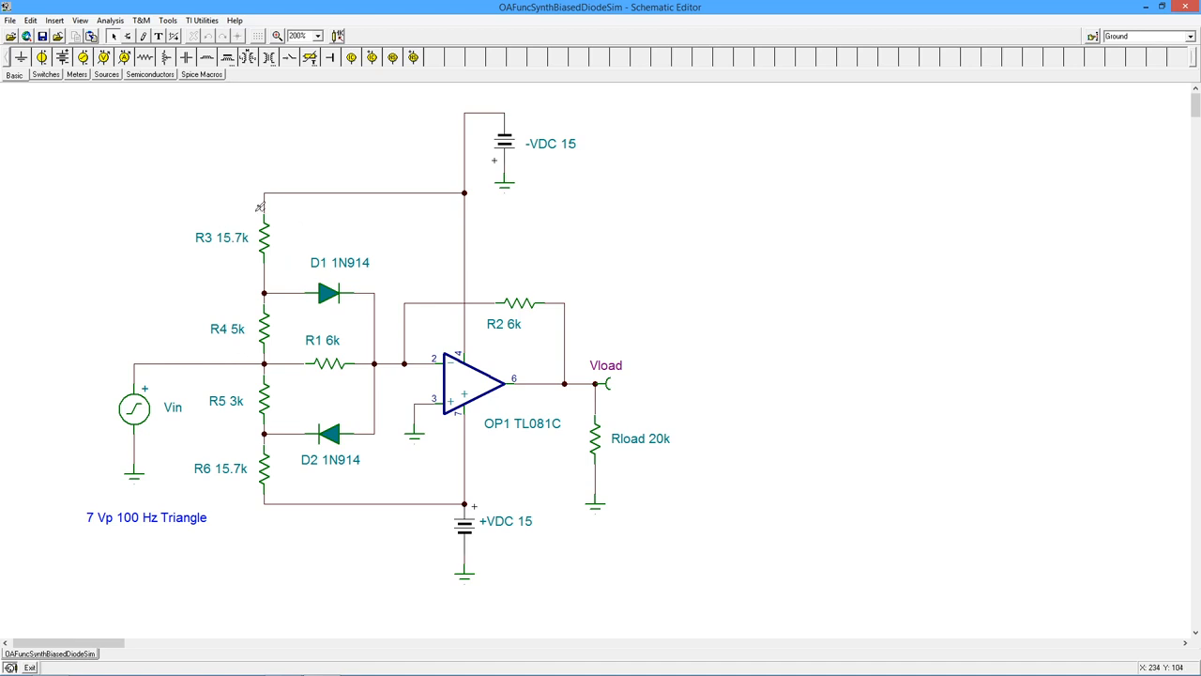
{"action": "mouse_move", "coordinate": [324, 250]}
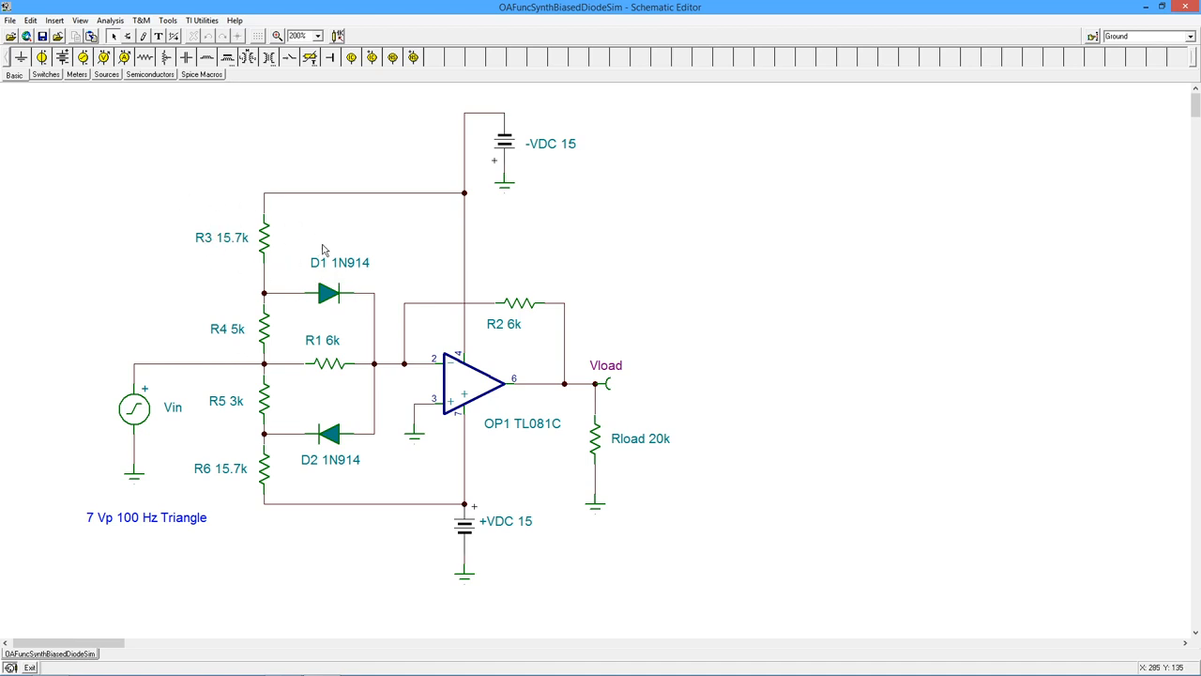
{"action": "mouse_move", "coordinate": [278, 216]}
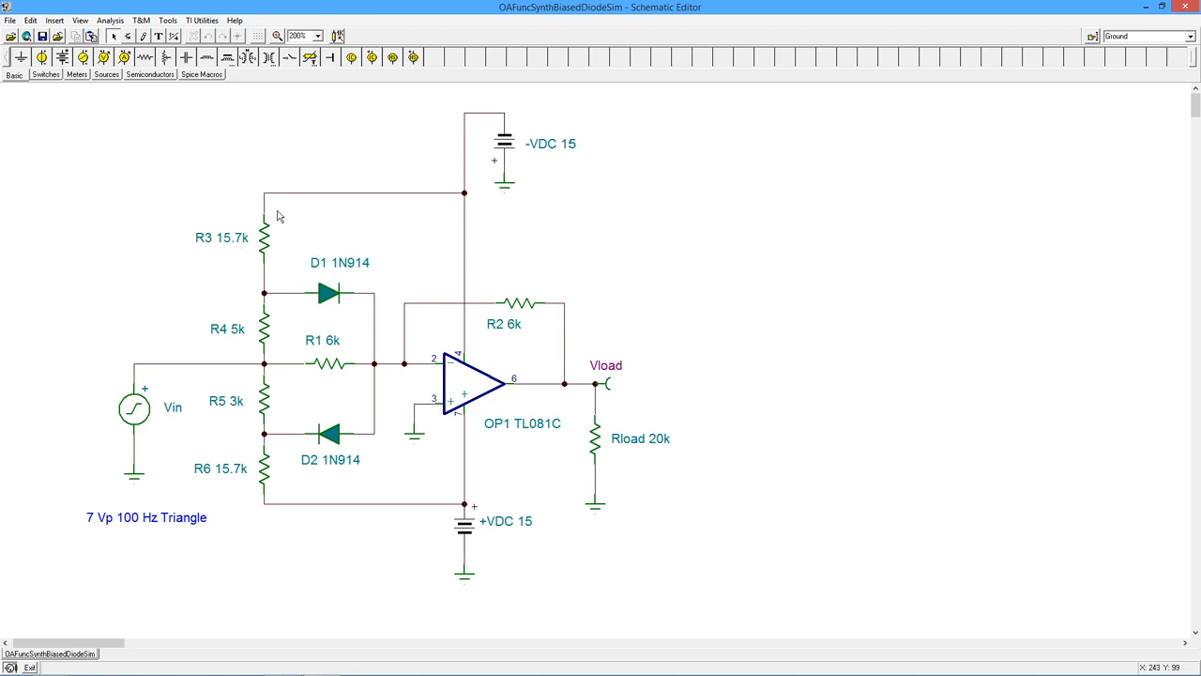
{"action": "mouse_move", "coordinate": [286, 354]}
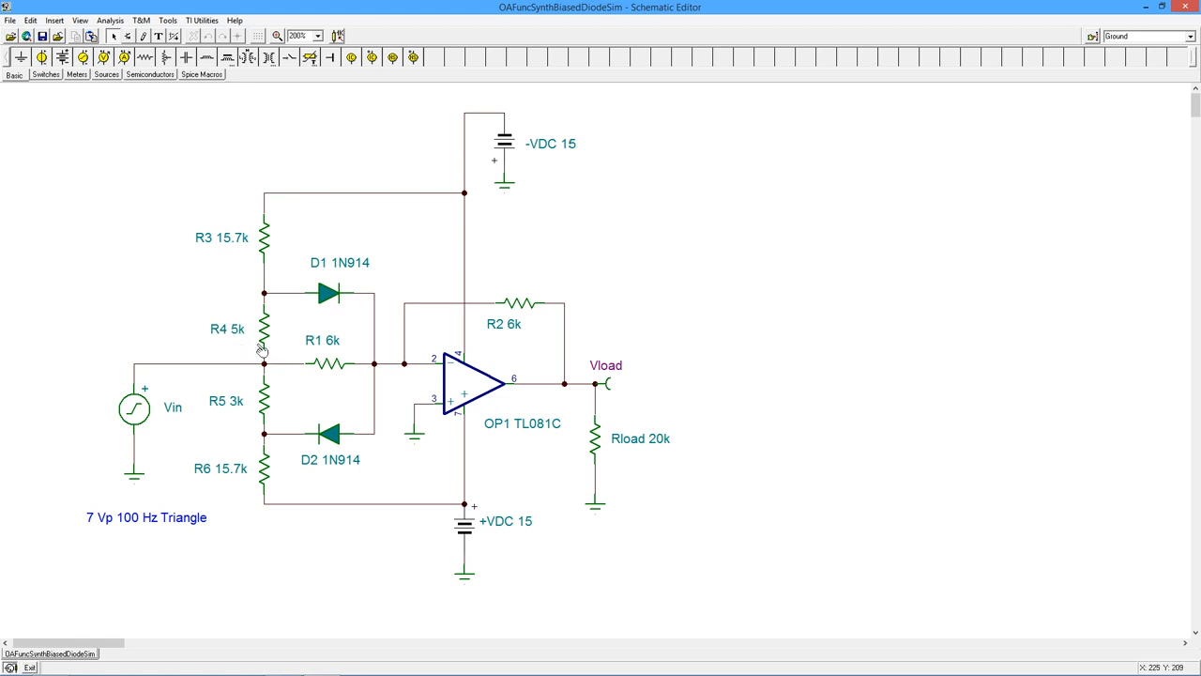
{"action": "mouse_move", "coordinate": [289, 329]}
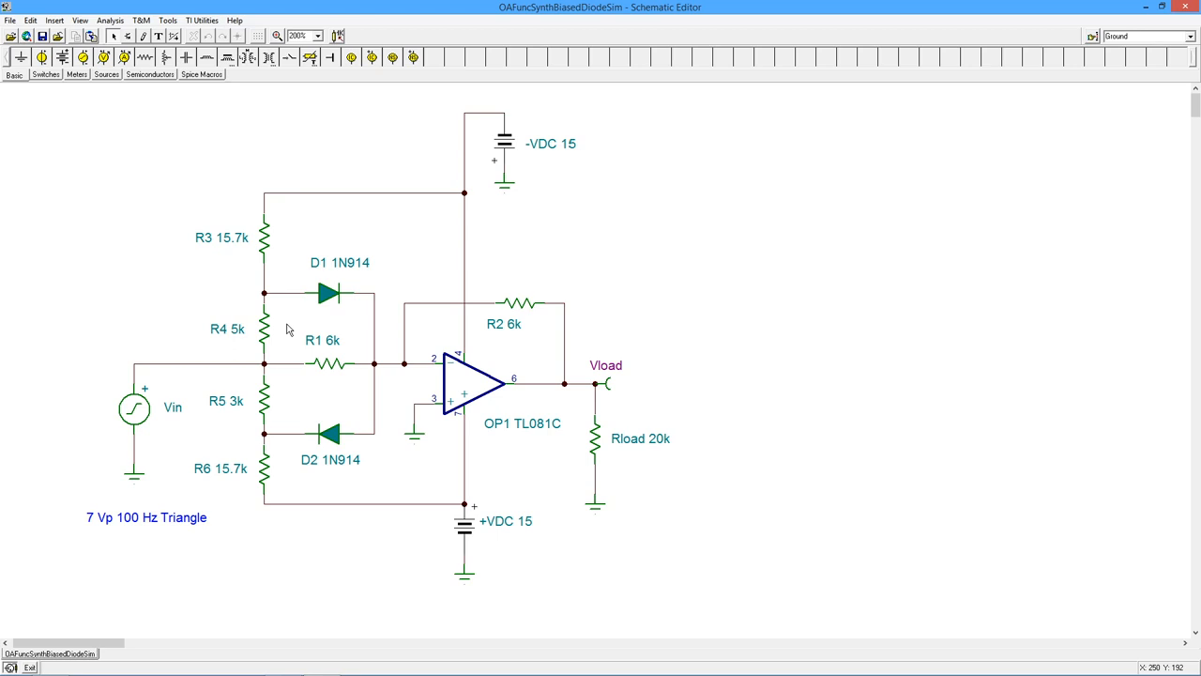
{"action": "mouse_move", "coordinate": [345, 302]}
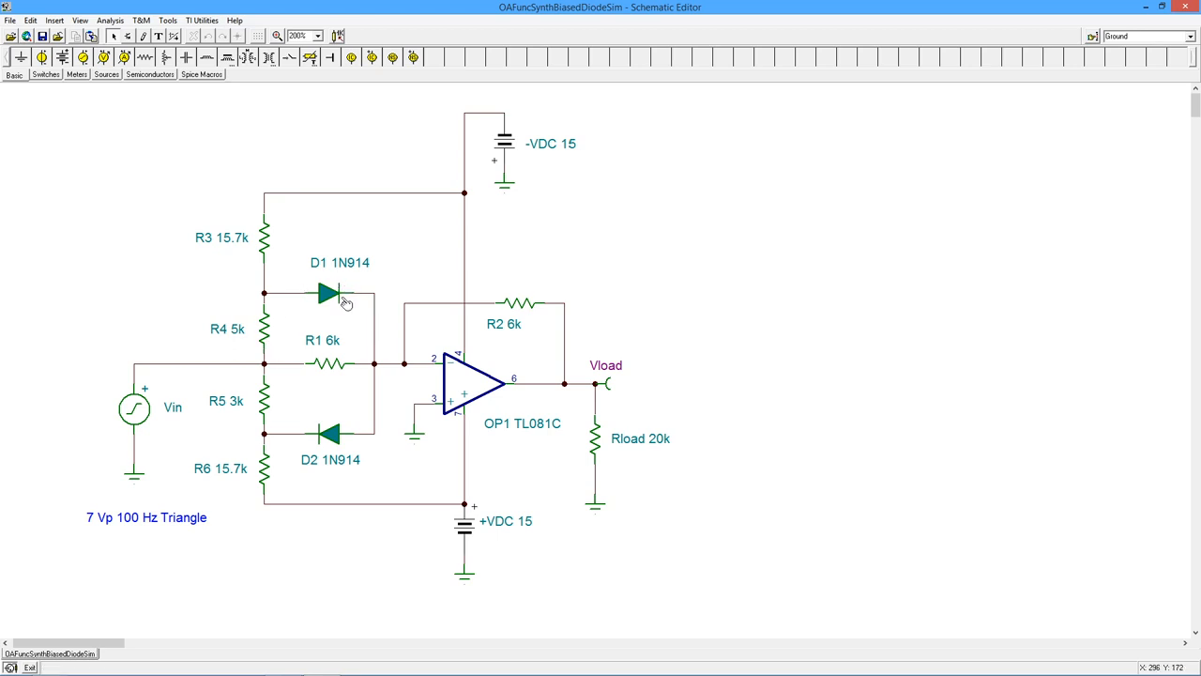
{"action": "mouse_move", "coordinate": [372, 305]}
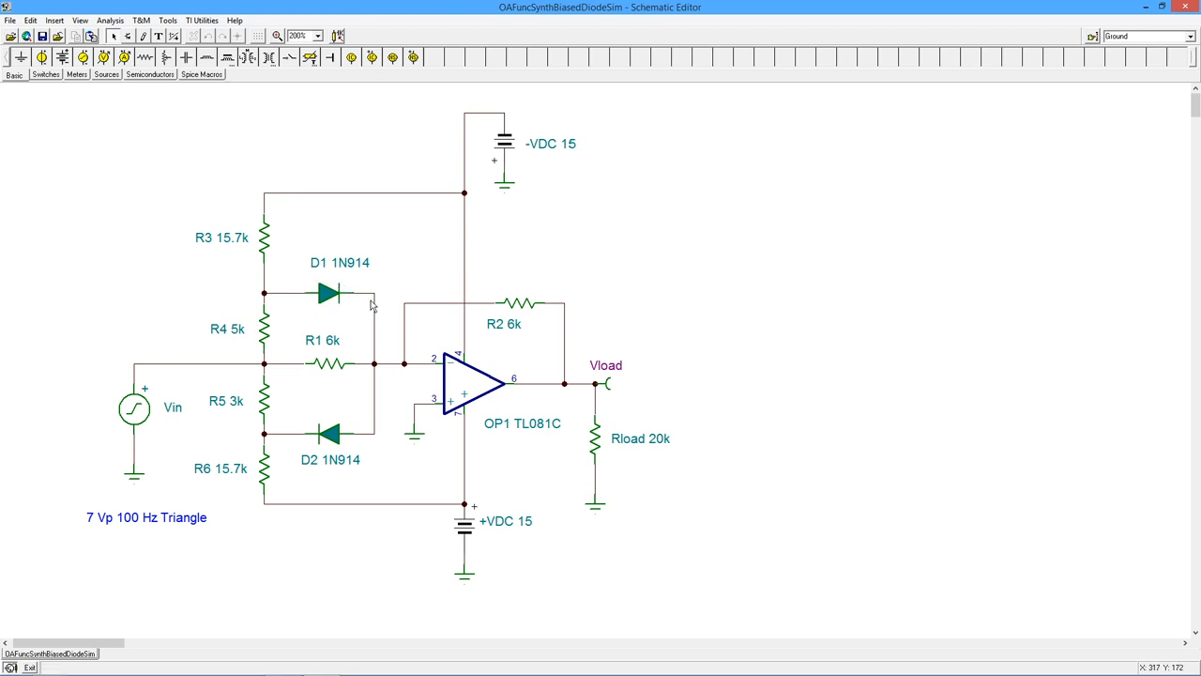
{"action": "mouse_move", "coordinate": [253, 326]}
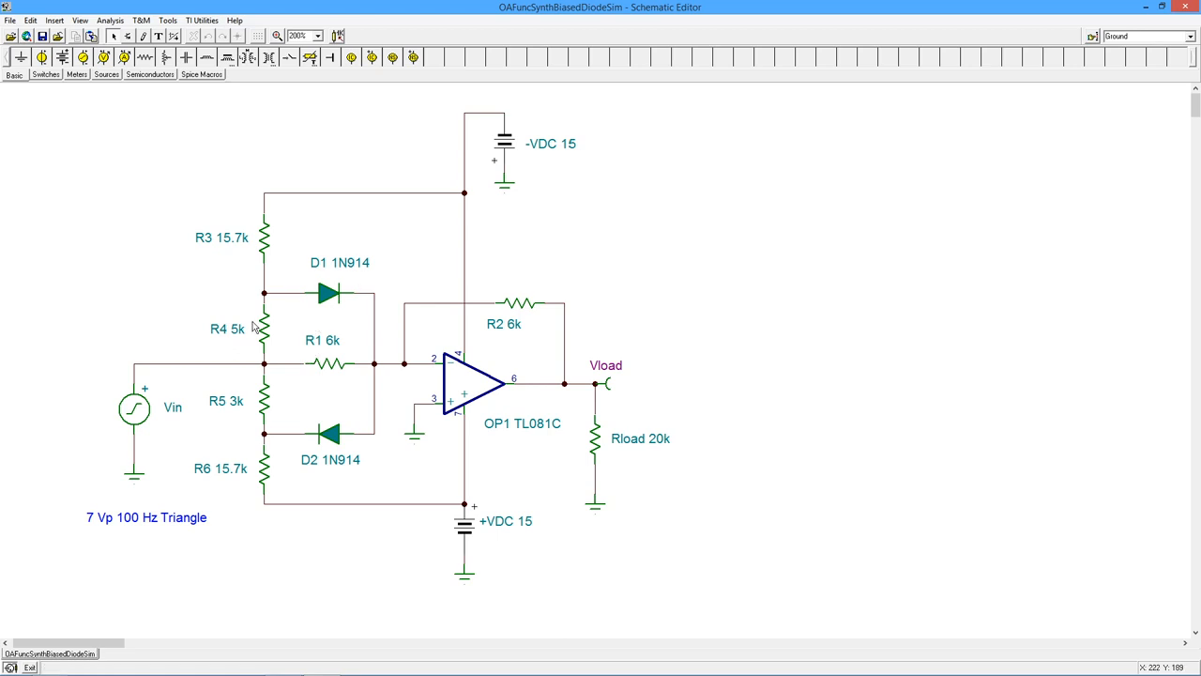
{"action": "mouse_move", "coordinate": [323, 352]}
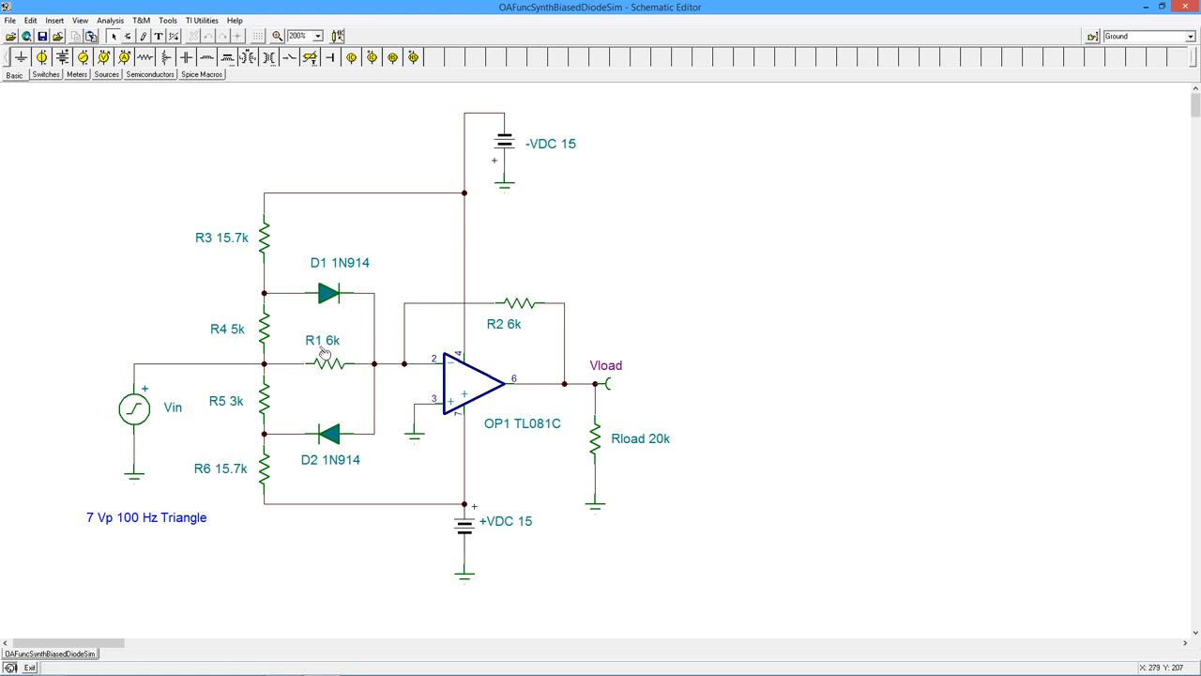
{"action": "mouse_move", "coordinate": [242, 313]}
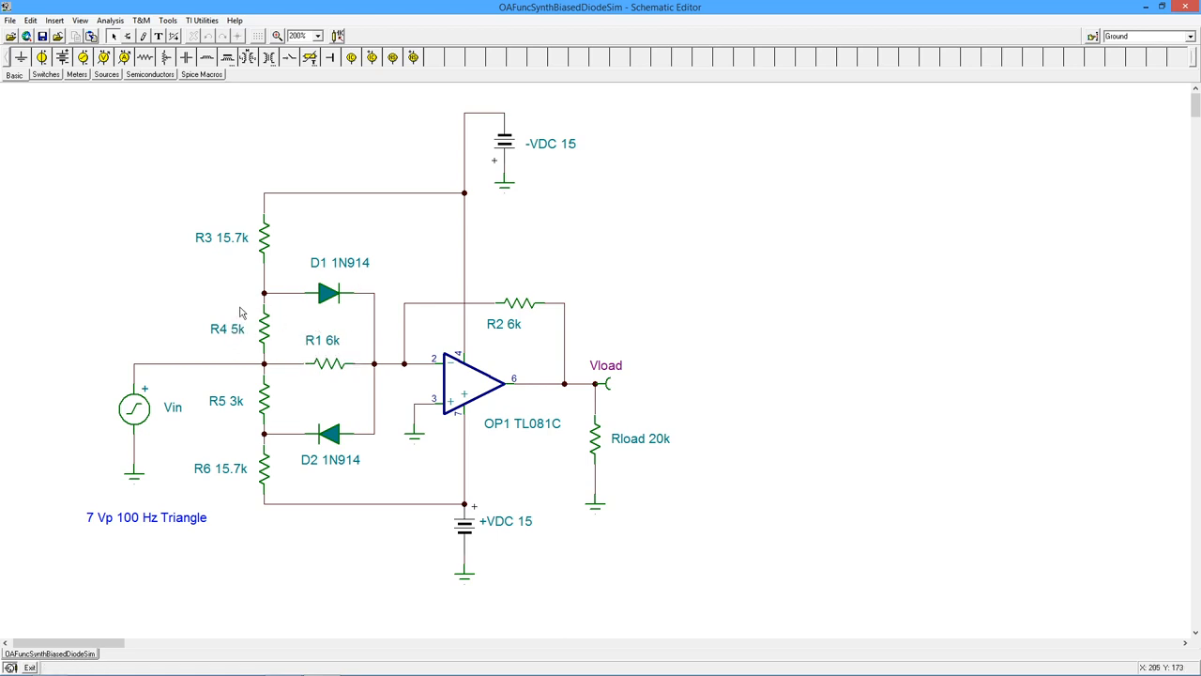
{"action": "mouse_move", "coordinate": [356, 363]}
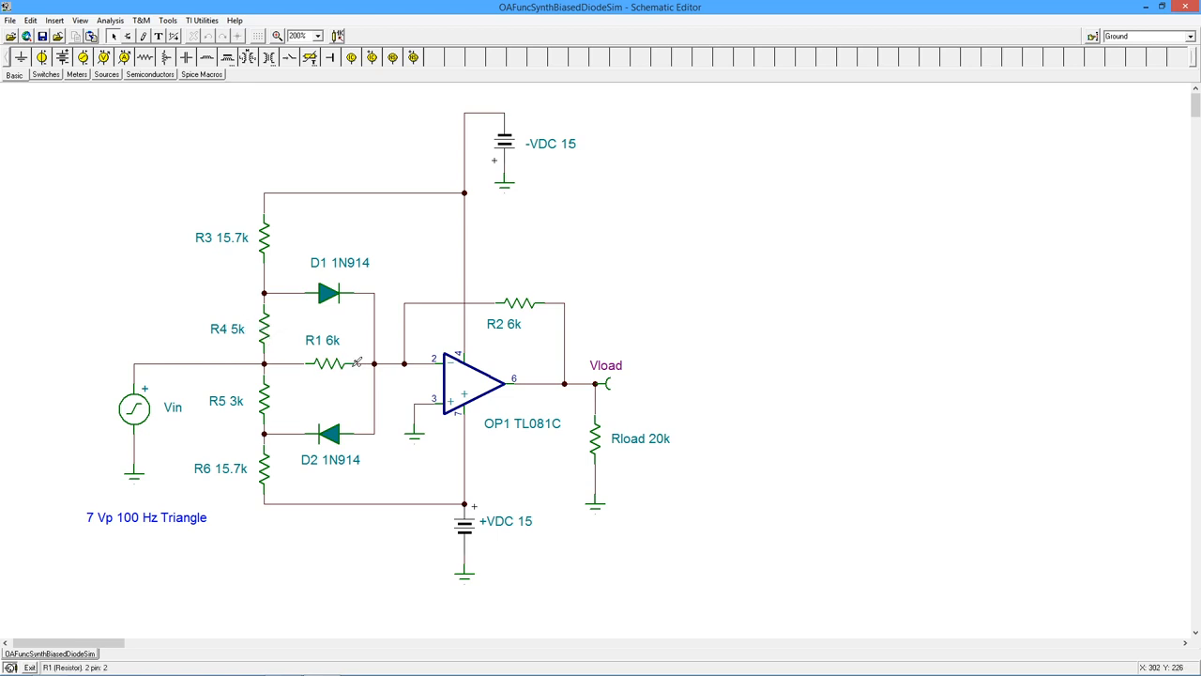
{"action": "mouse_move", "coordinate": [498, 299]}
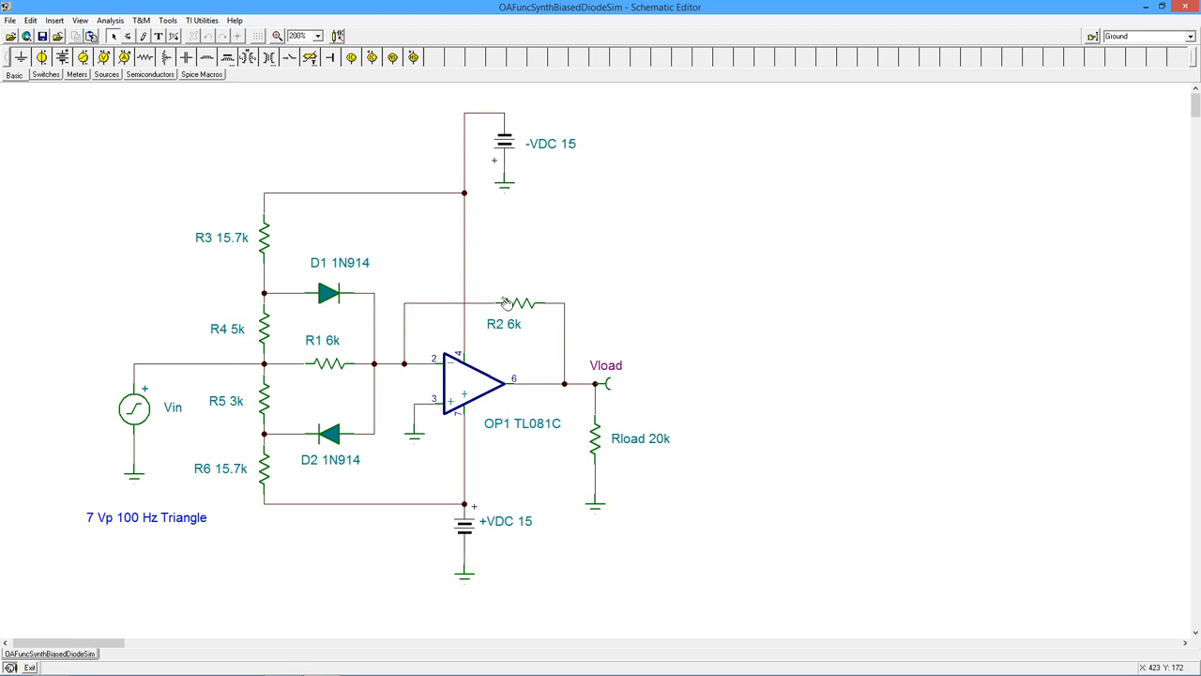
{"action": "mouse_move", "coordinate": [273, 413]}
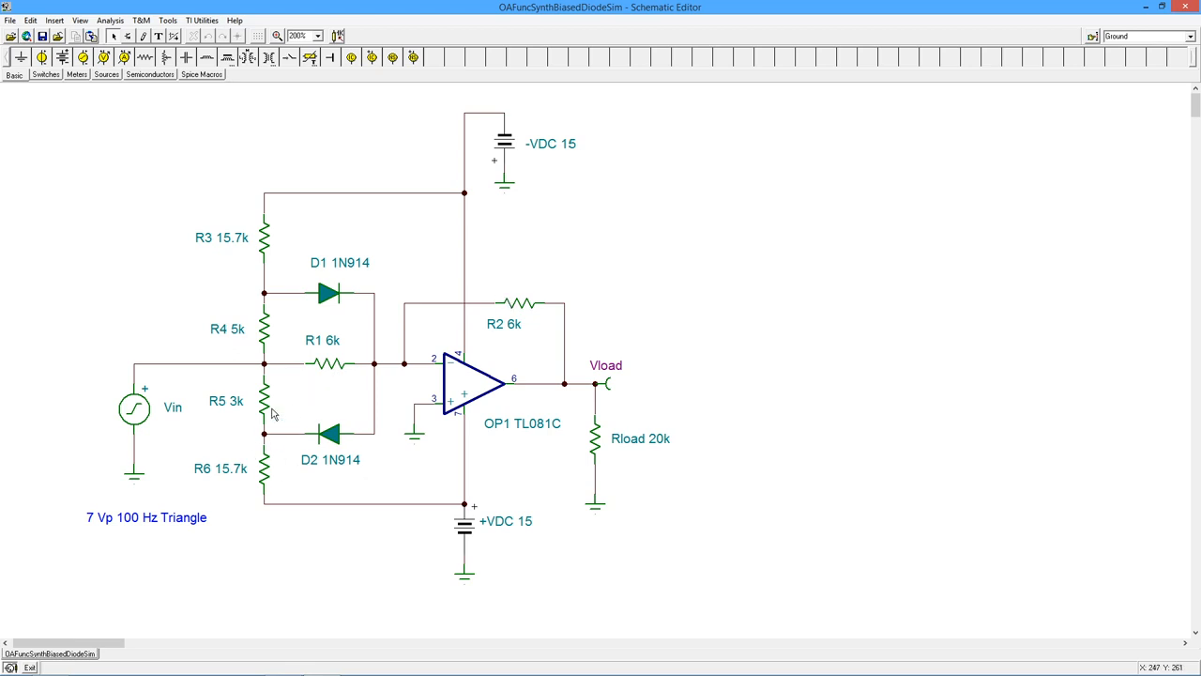
{"action": "mouse_move", "coordinate": [366, 430]}
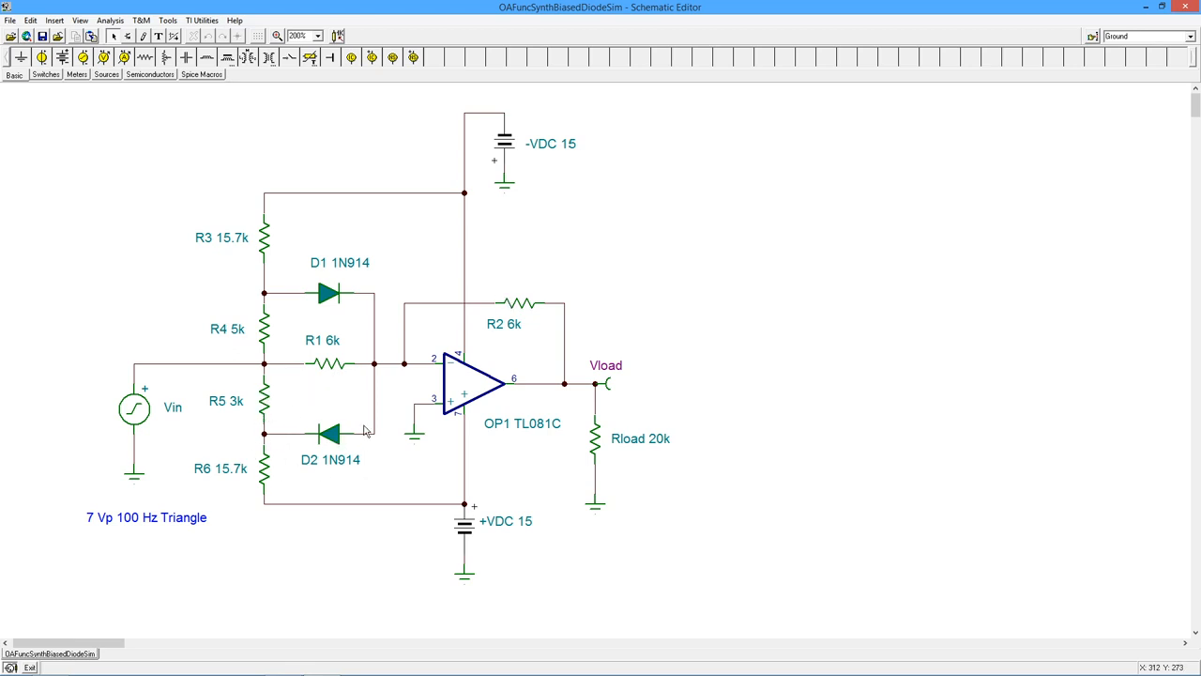
{"action": "mouse_move", "coordinate": [348, 442]}
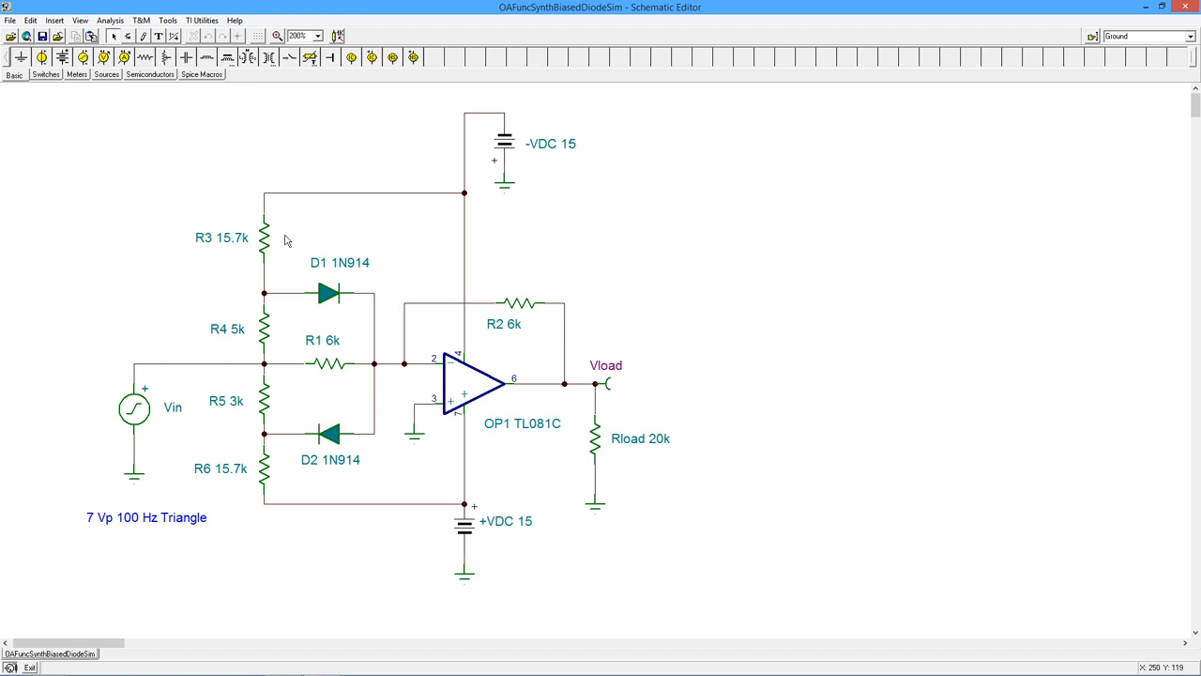
{"action": "mouse_move", "coordinate": [348, 285]}
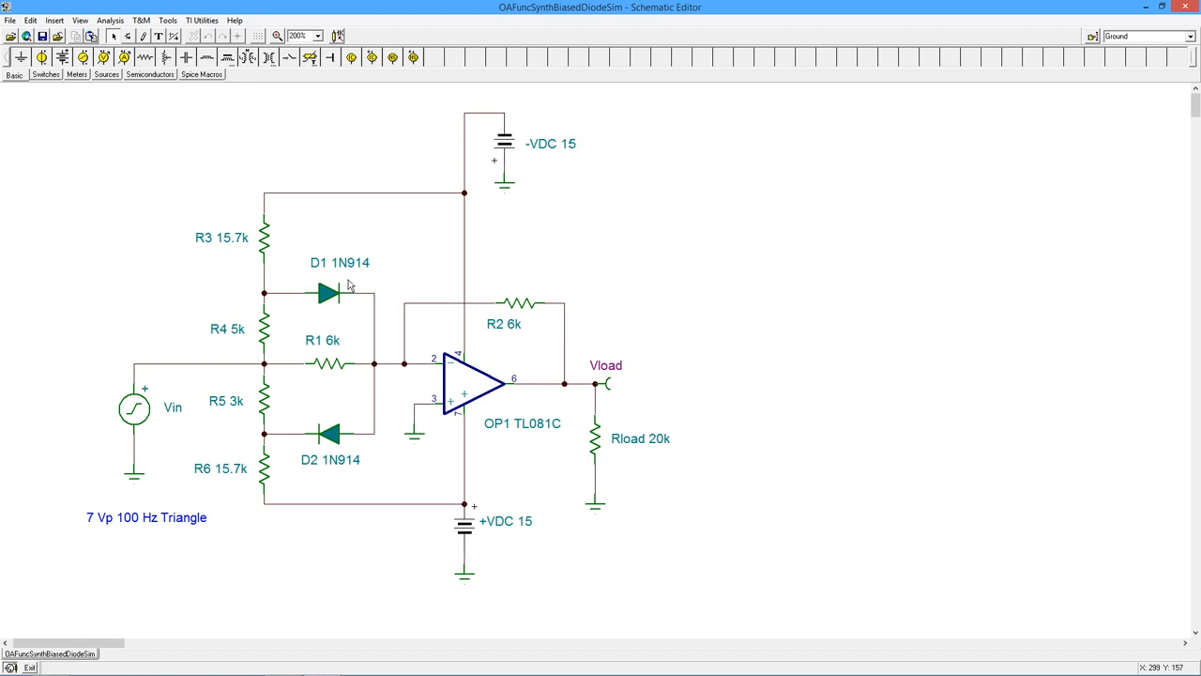
{"action": "mouse_move", "coordinate": [369, 298]}
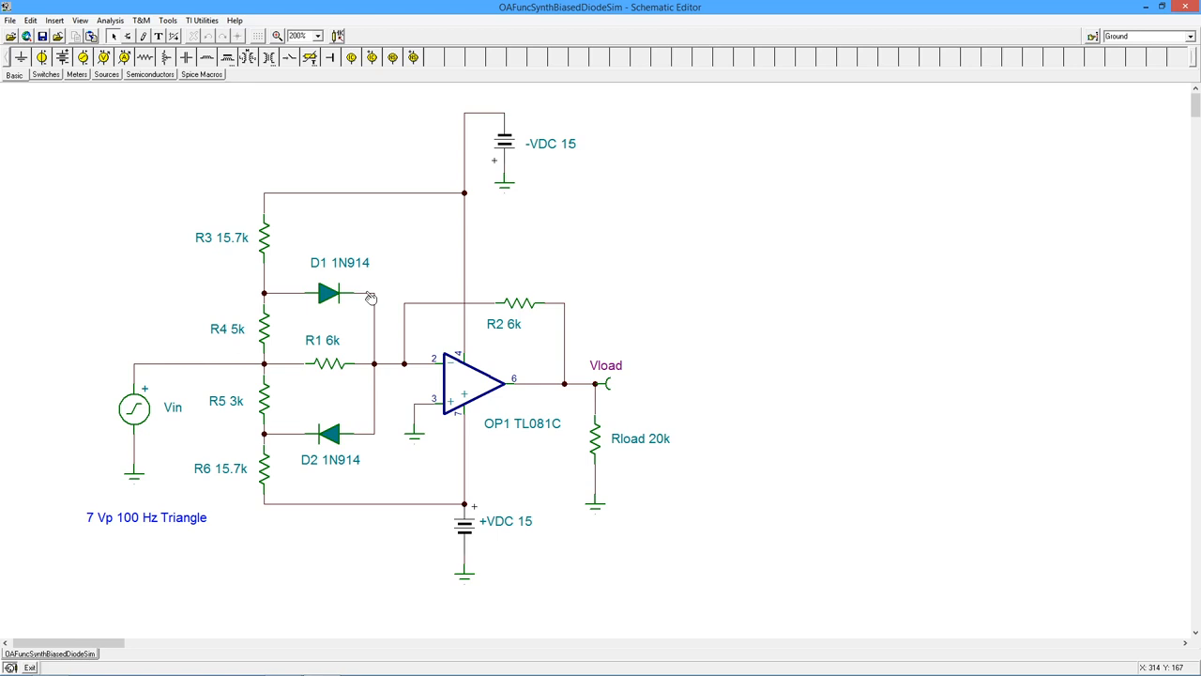
{"action": "mouse_move", "coordinate": [348, 386]}
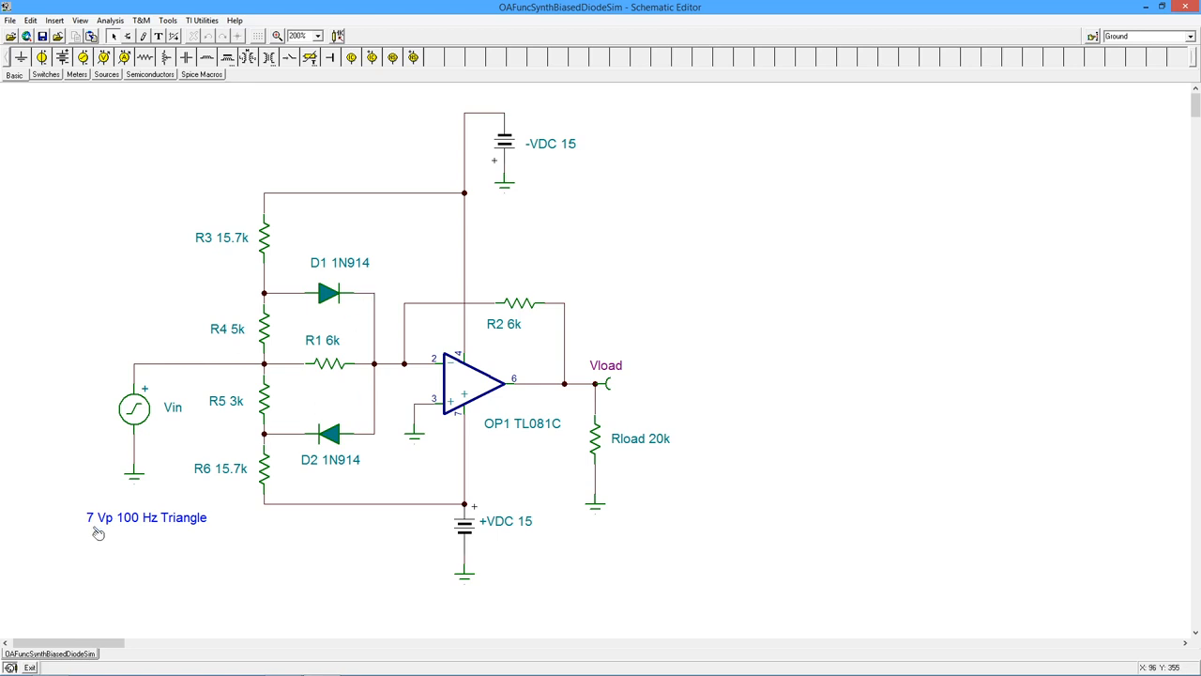
{"action": "mouse_move", "coordinate": [210, 545]}
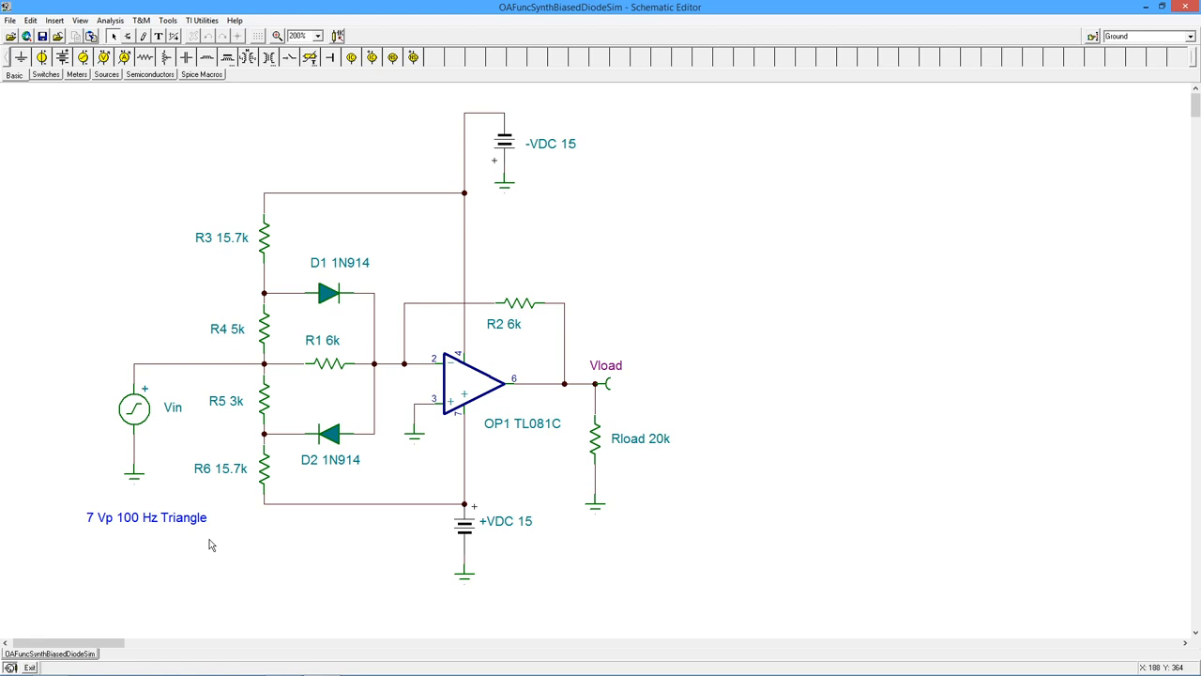
{"action": "mouse_move", "coordinate": [221, 540]}
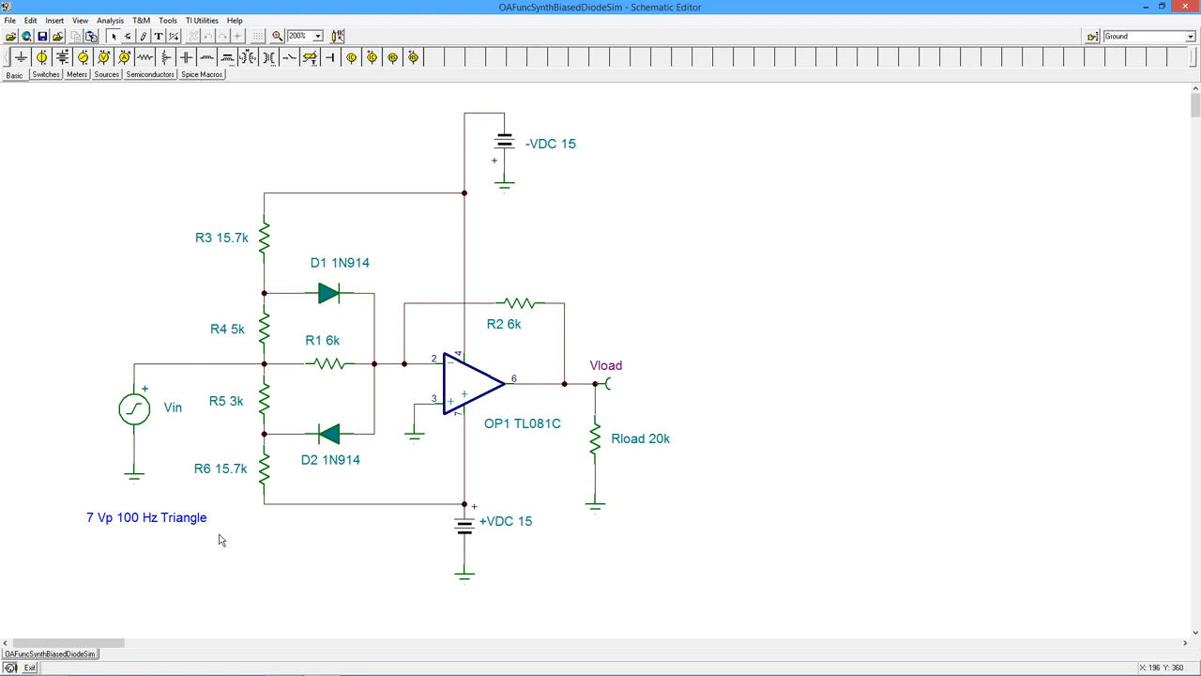
{"action": "mouse_move", "coordinate": [249, 553]}
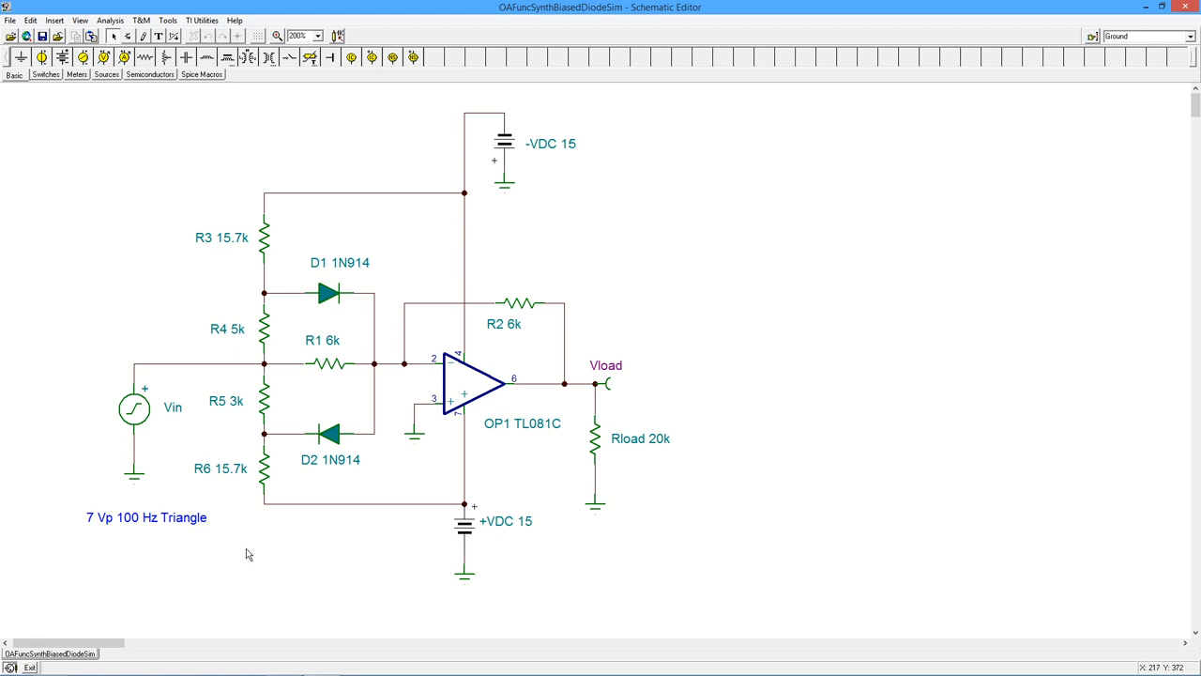
{"action": "mouse_move", "coordinate": [411, 585]}
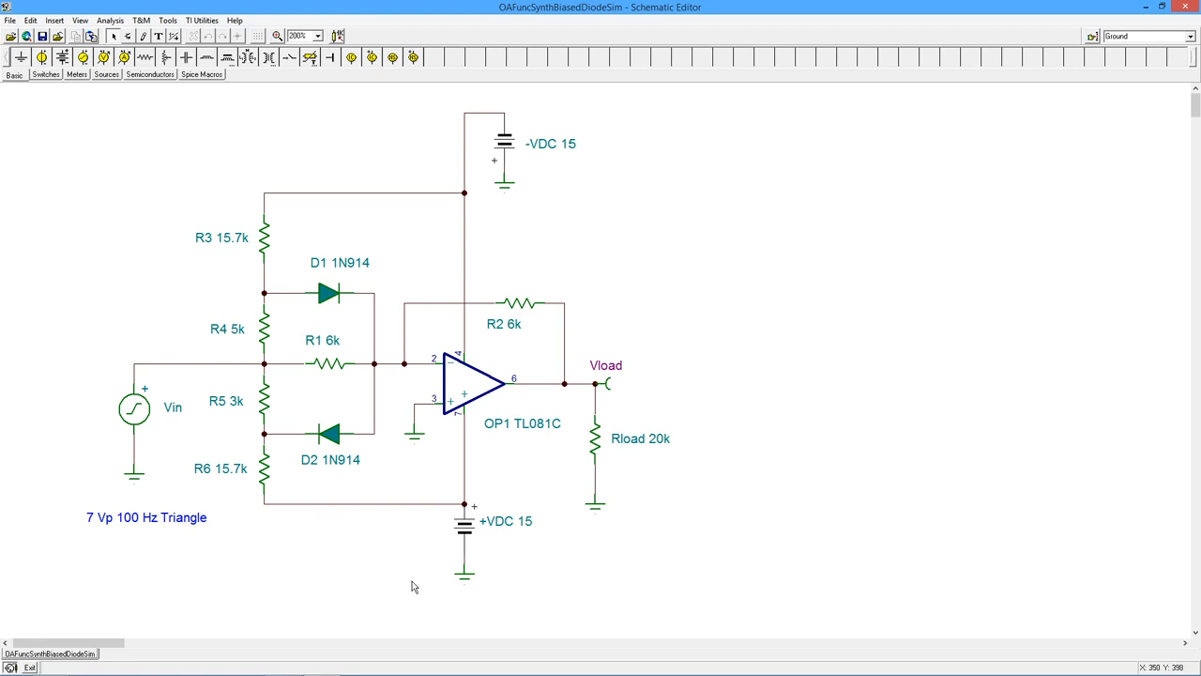
{"action": "mouse_move", "coordinate": [328, 373]}
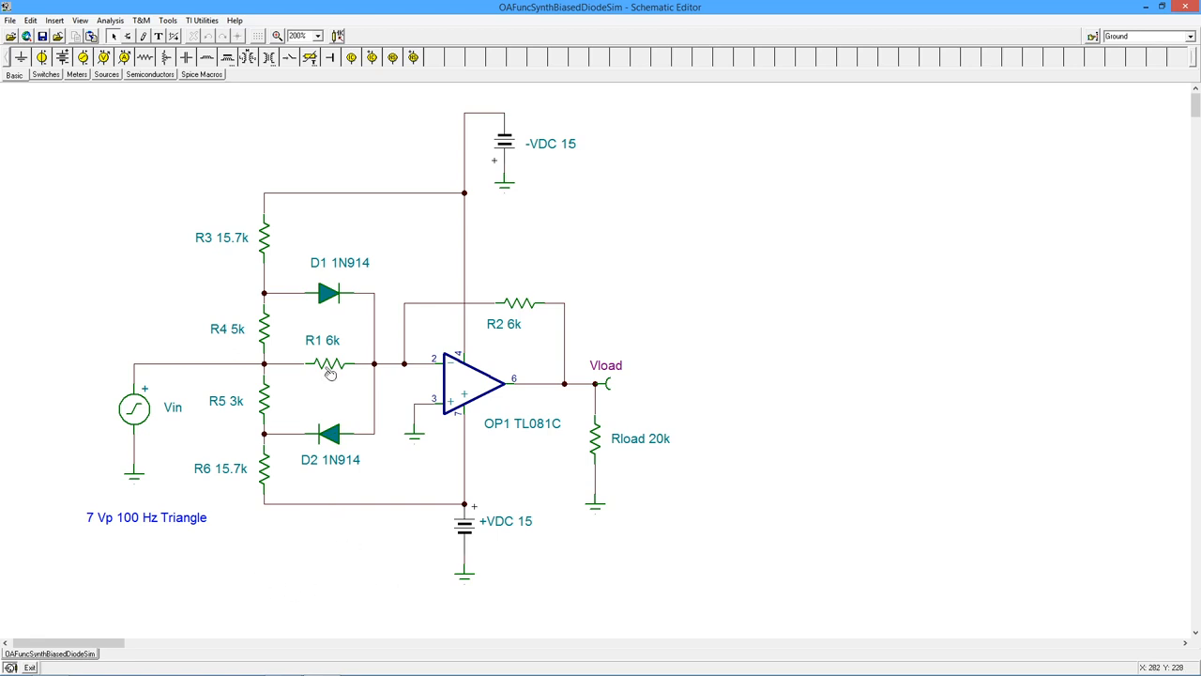
{"action": "mouse_move", "coordinate": [289, 419]}
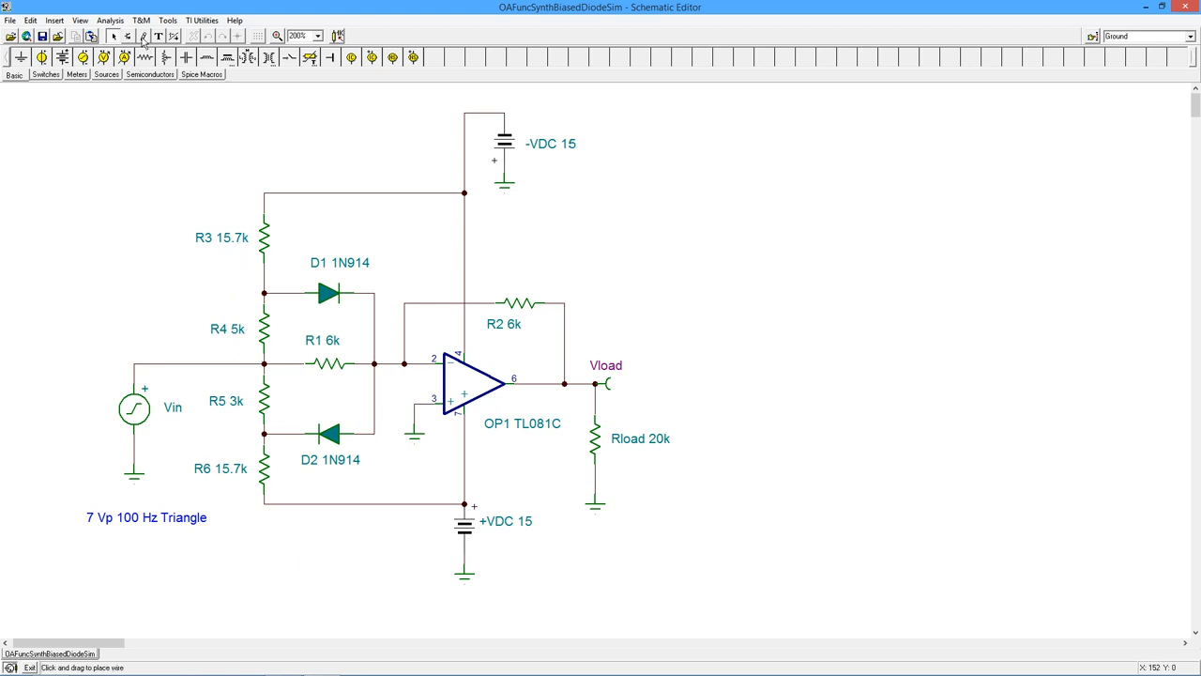
Run a 20 ms transient analysis and maximize the TR result window showing input and output.
{"action": "left_click", "coordinate": [110, 20]}
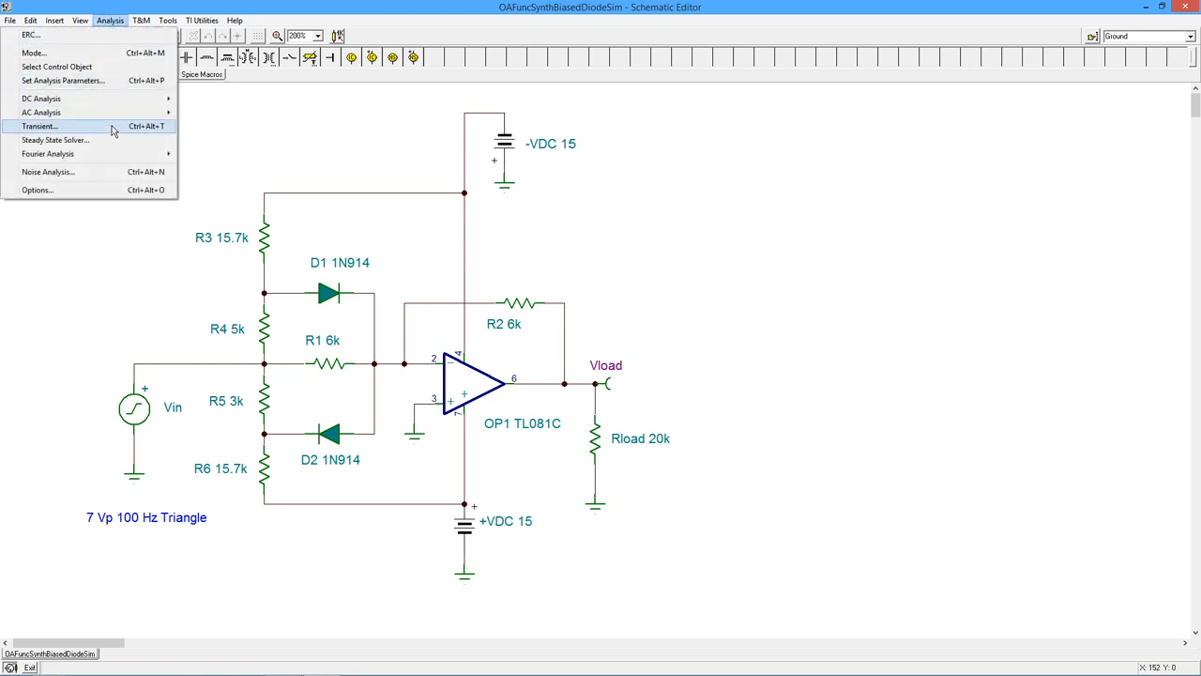
{"action": "left_click", "coordinate": [40, 126]}
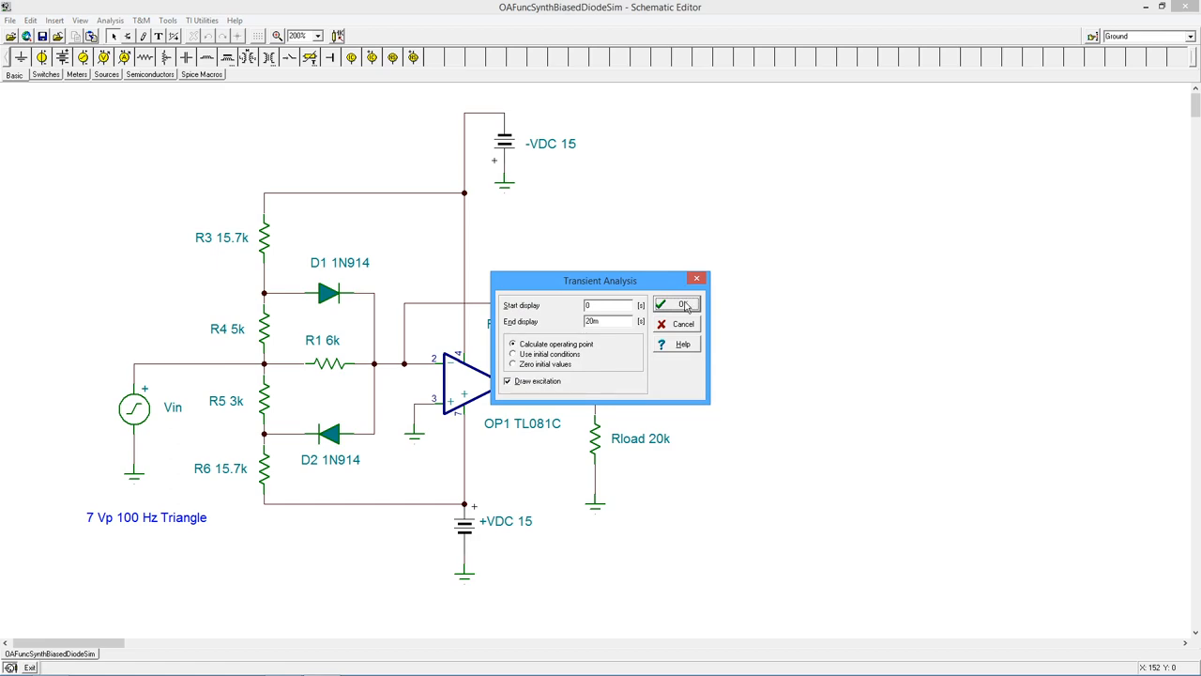
{"action": "left_click", "coordinate": [675, 304]}
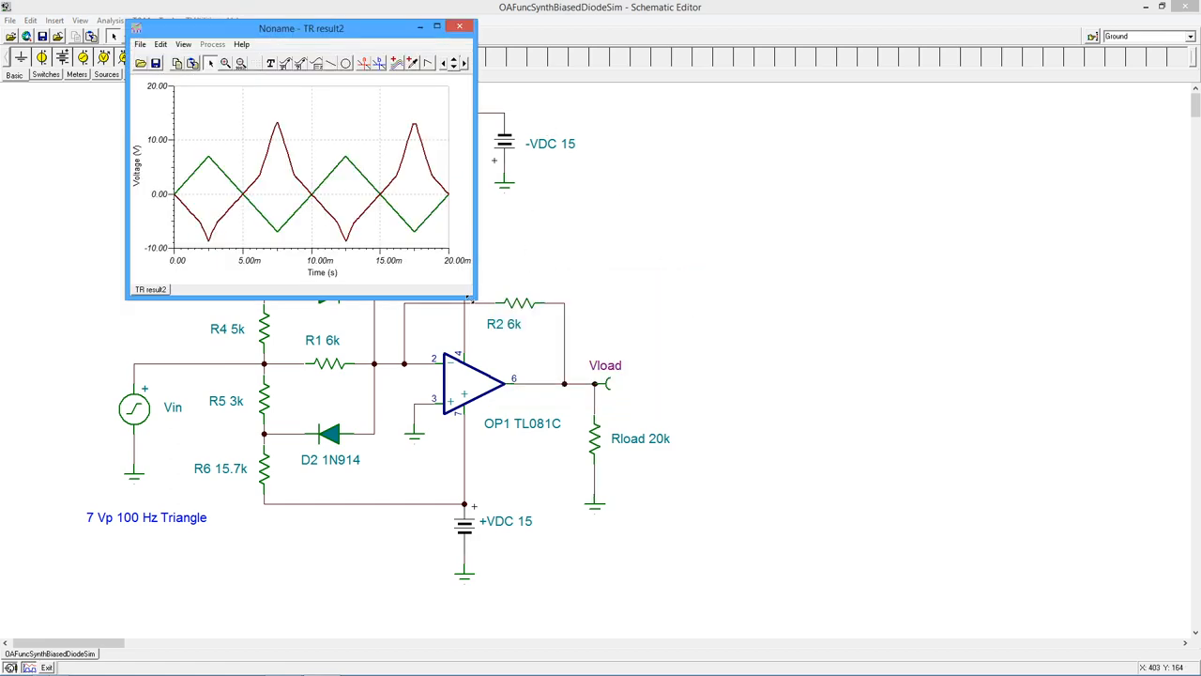
{"action": "left_click", "coordinate": [436, 27]}
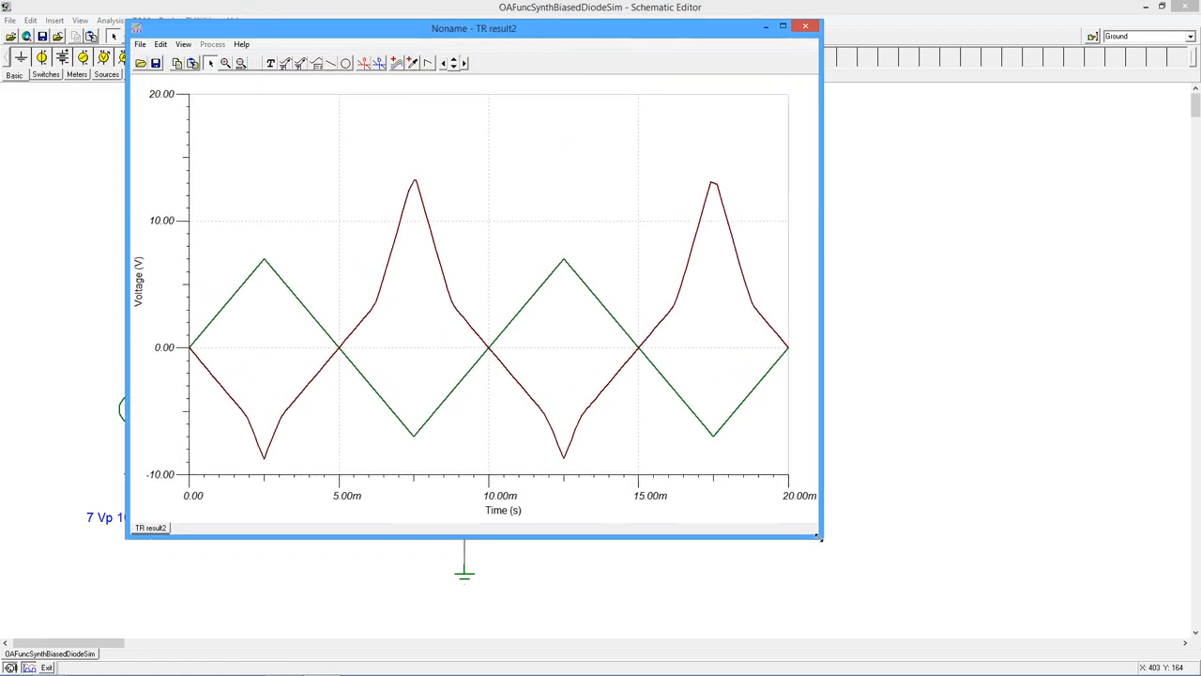
{"action": "left_click_drag", "start_coordinate": [474, 28], "coordinate": [738, 78]}
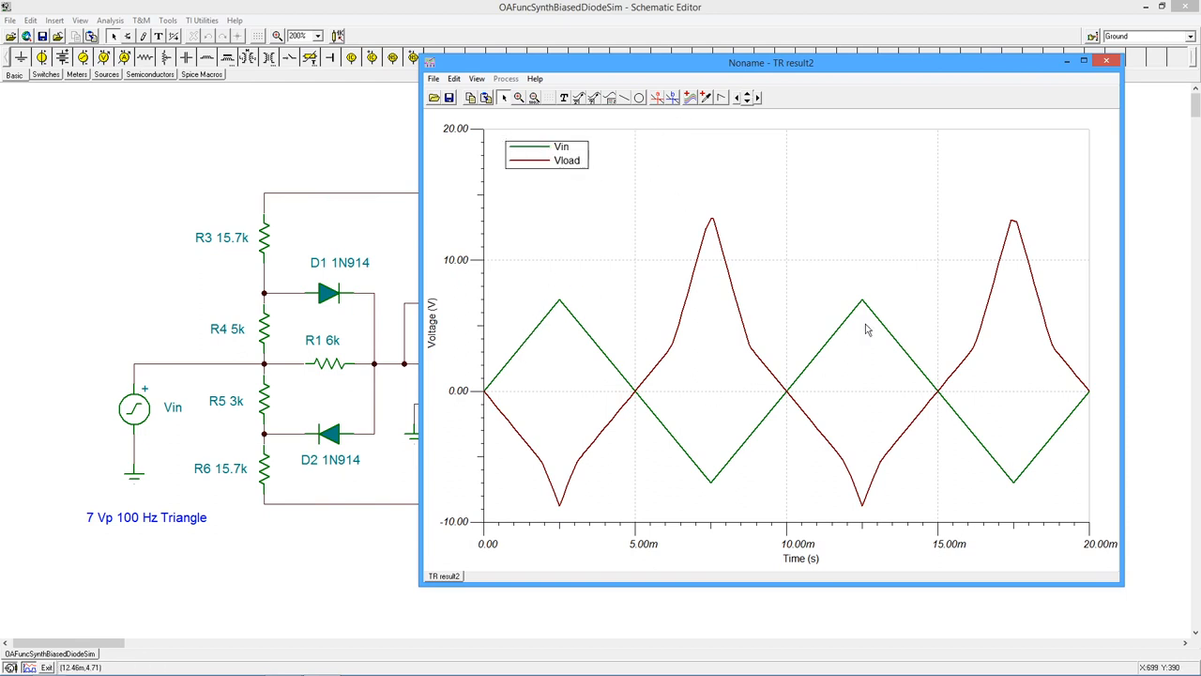
{"action": "mouse_move", "coordinate": [552, 212]}
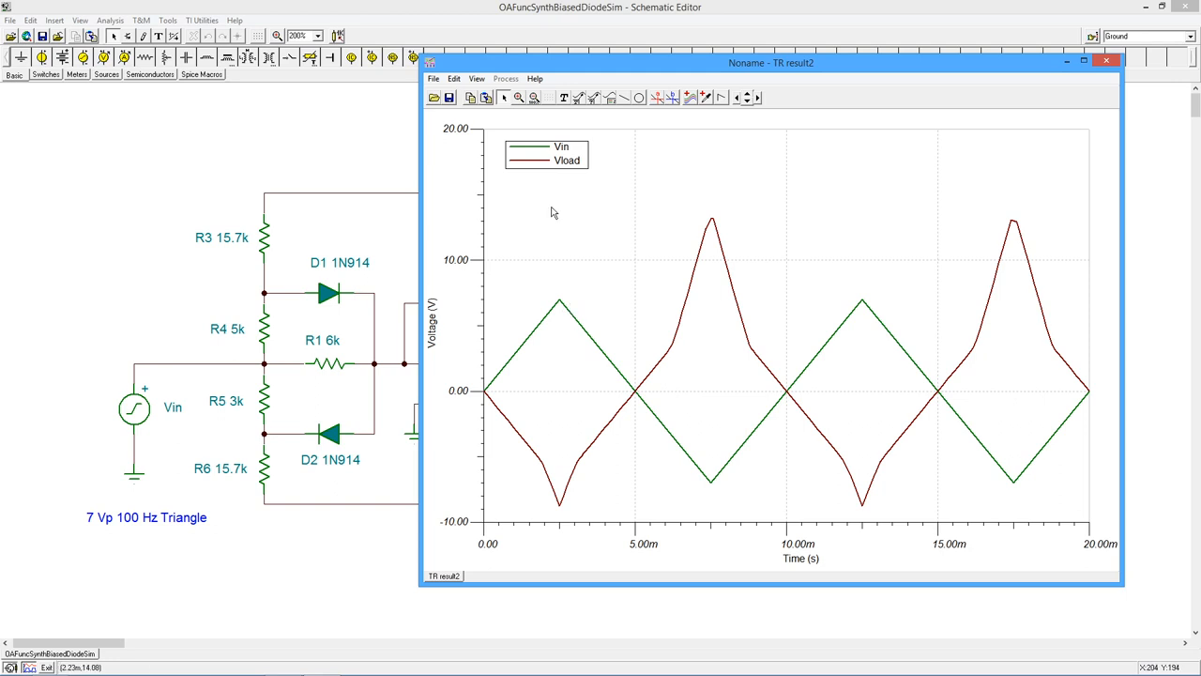
{"action": "mouse_move", "coordinate": [649, 440]}
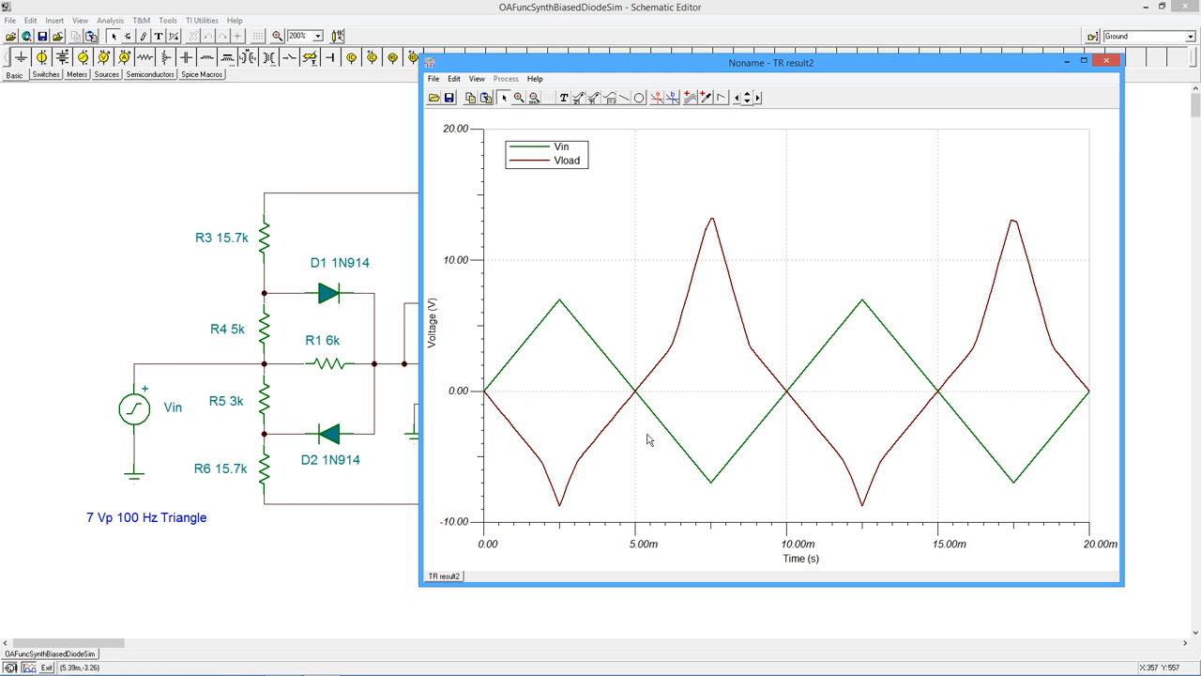
{"action": "mouse_move", "coordinate": [1024, 396]}
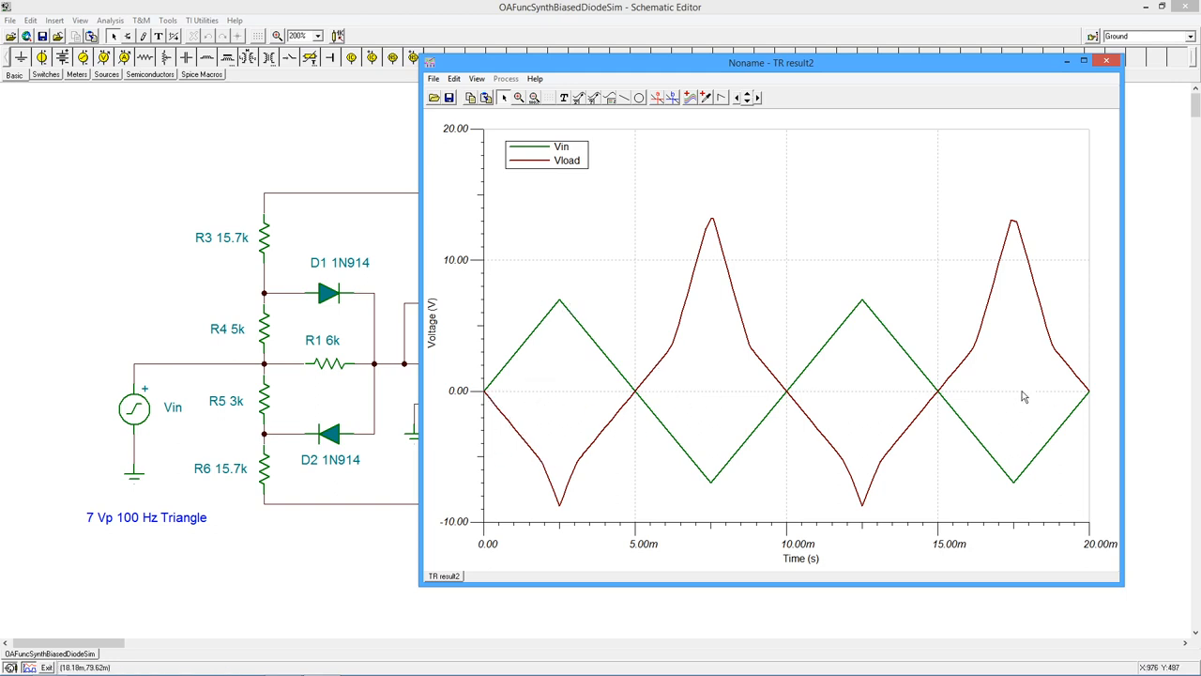
{"action": "mouse_move", "coordinate": [667, 389]}
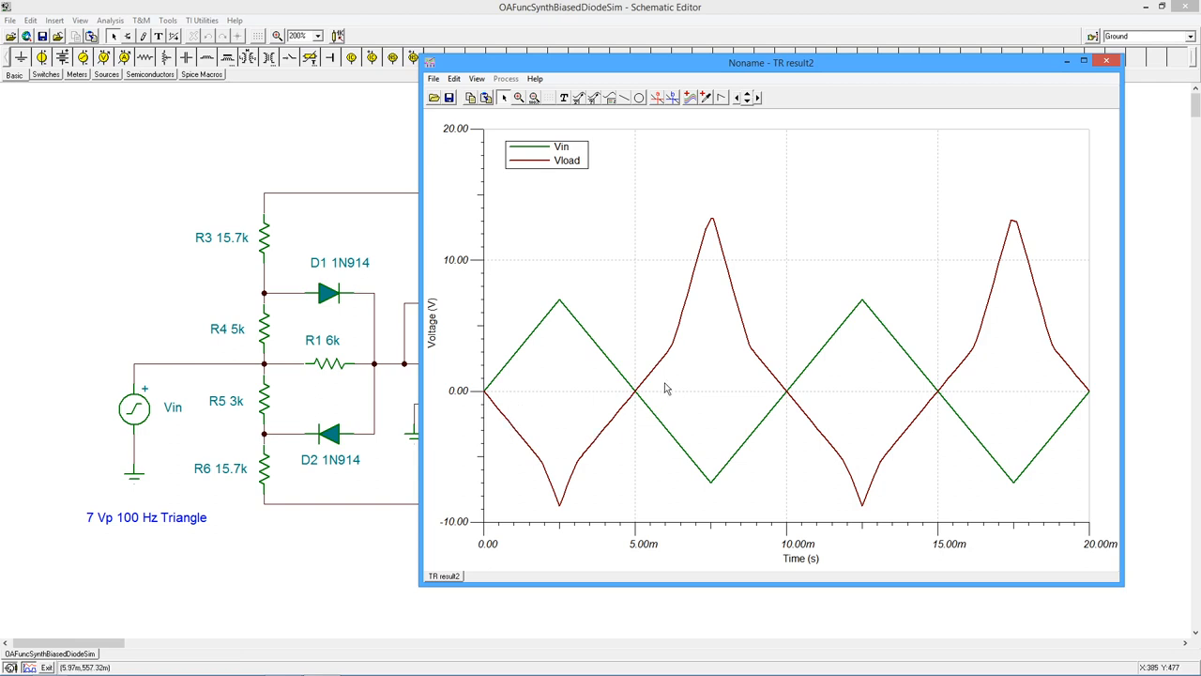
{"action": "mouse_move", "coordinate": [605, 332]}
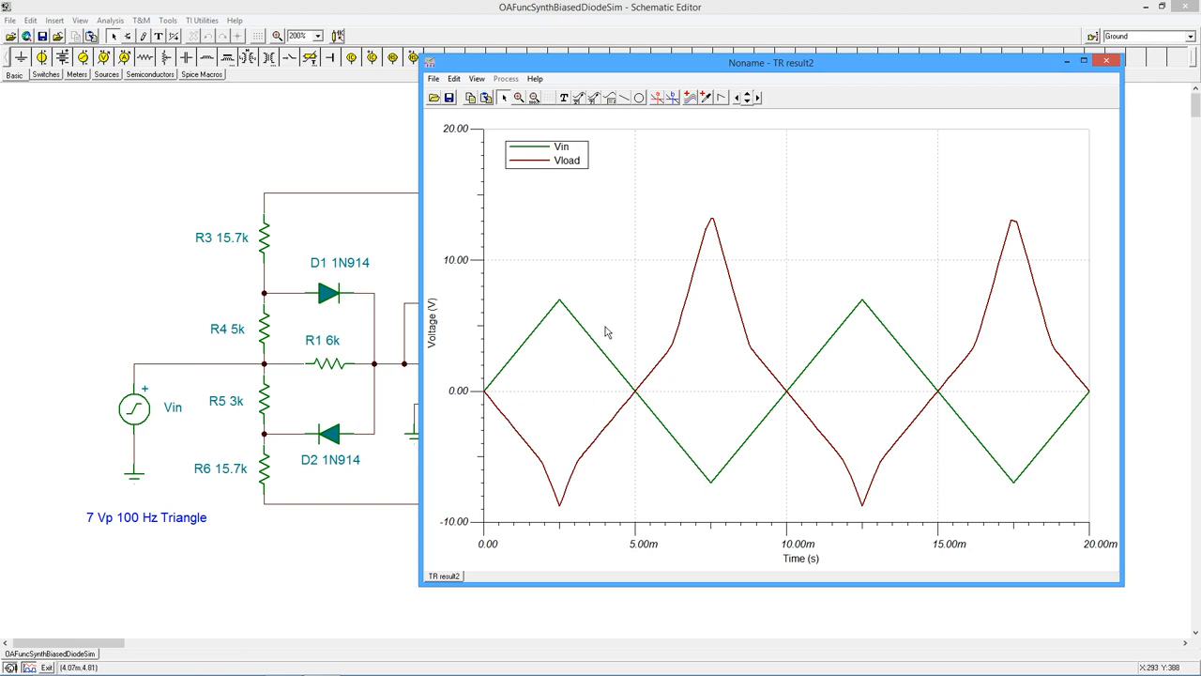
{"action": "mouse_move", "coordinate": [719, 459]}
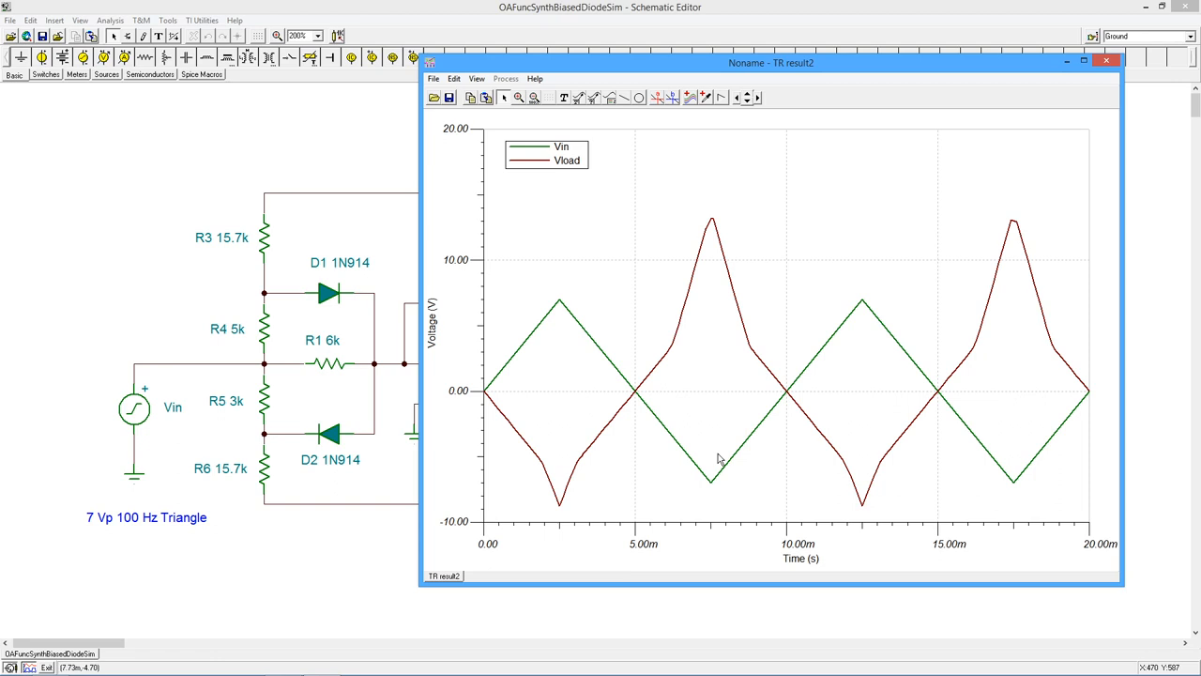
{"action": "mouse_move", "coordinate": [659, 418]}
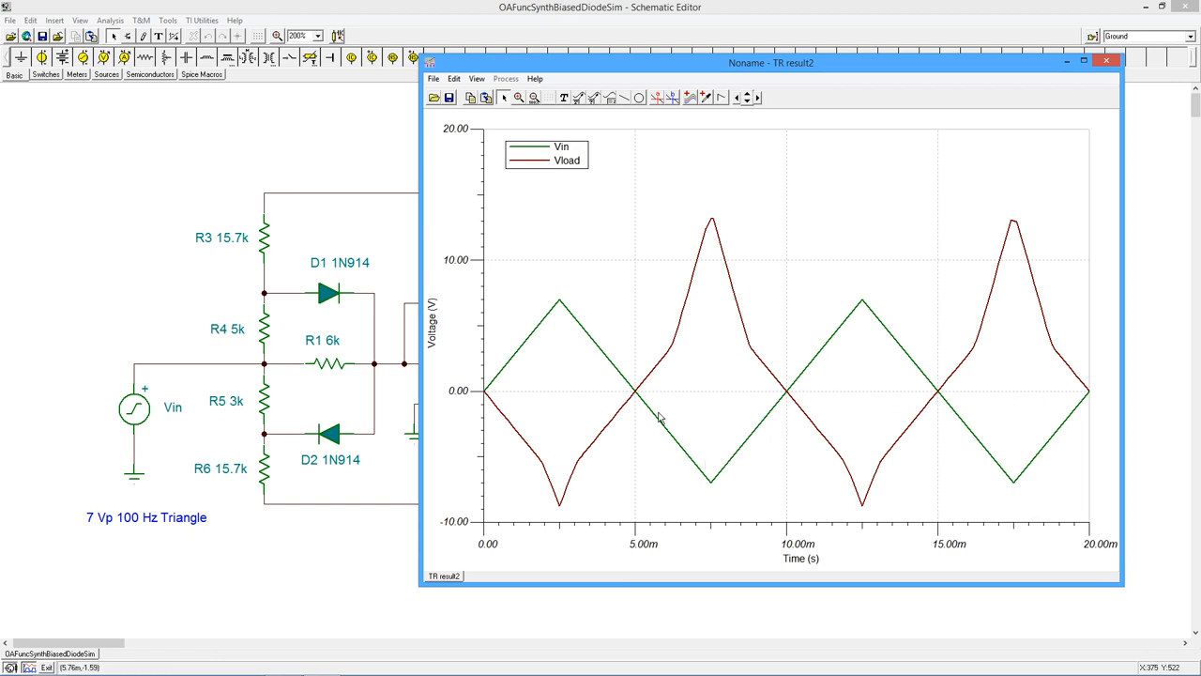
{"action": "mouse_move", "coordinate": [657, 365]}
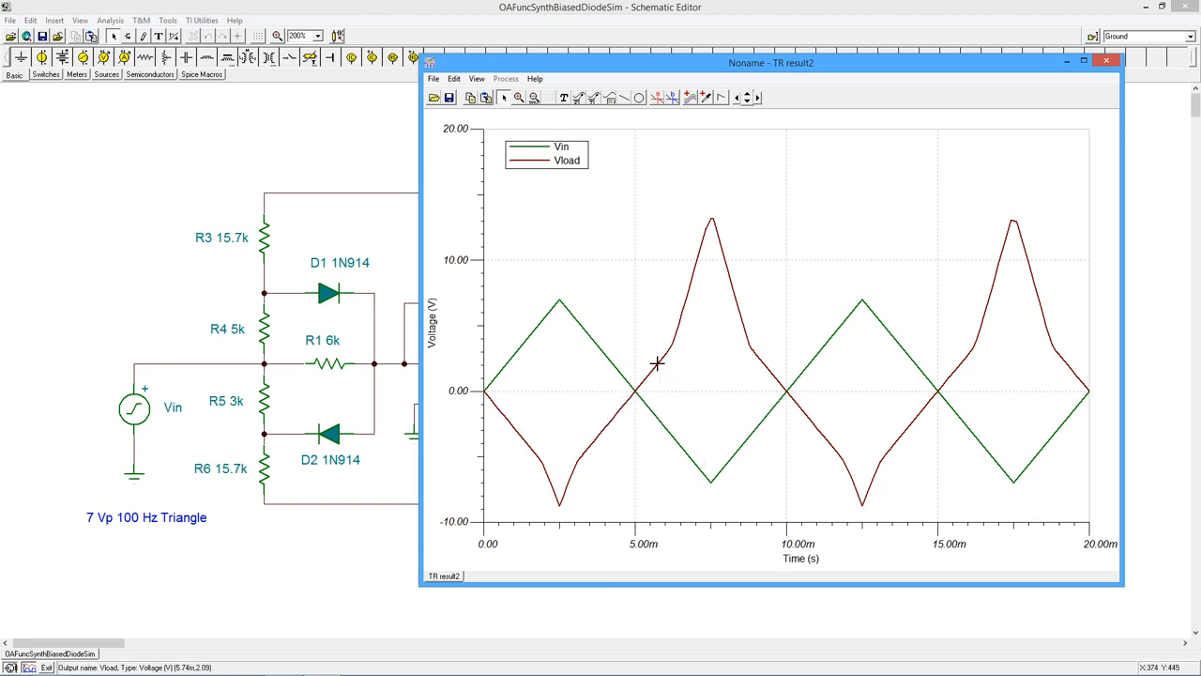
{"action": "mouse_move", "coordinate": [682, 352]}
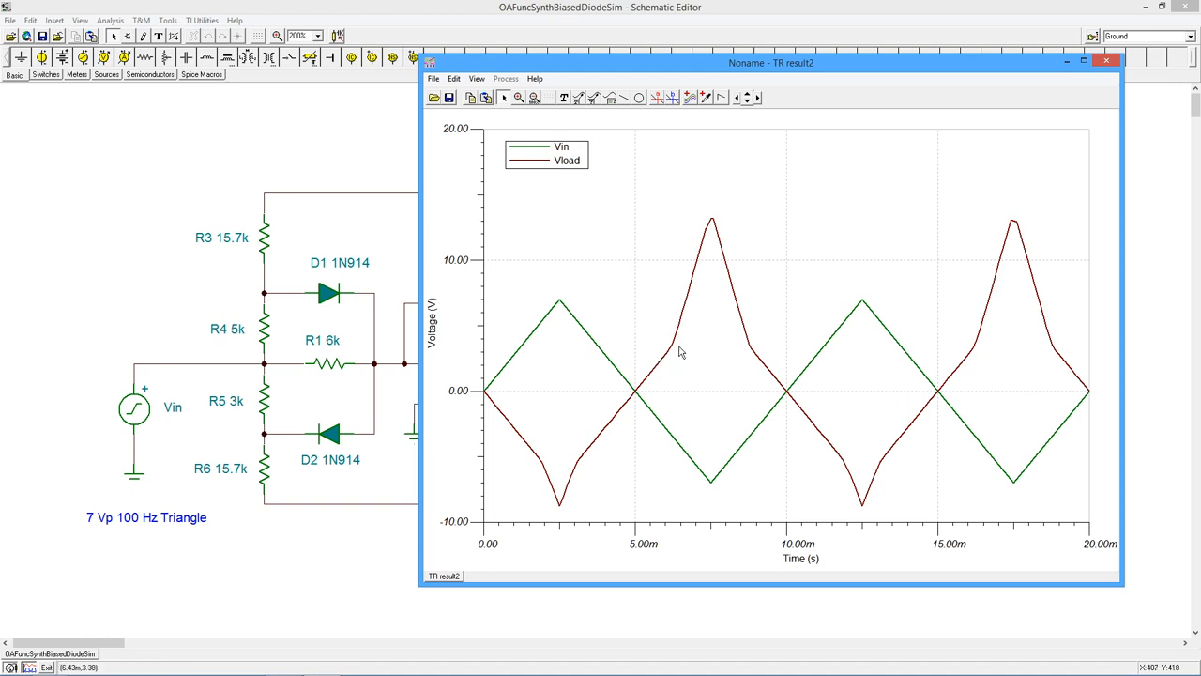
{"action": "mouse_move", "coordinate": [672, 400]}
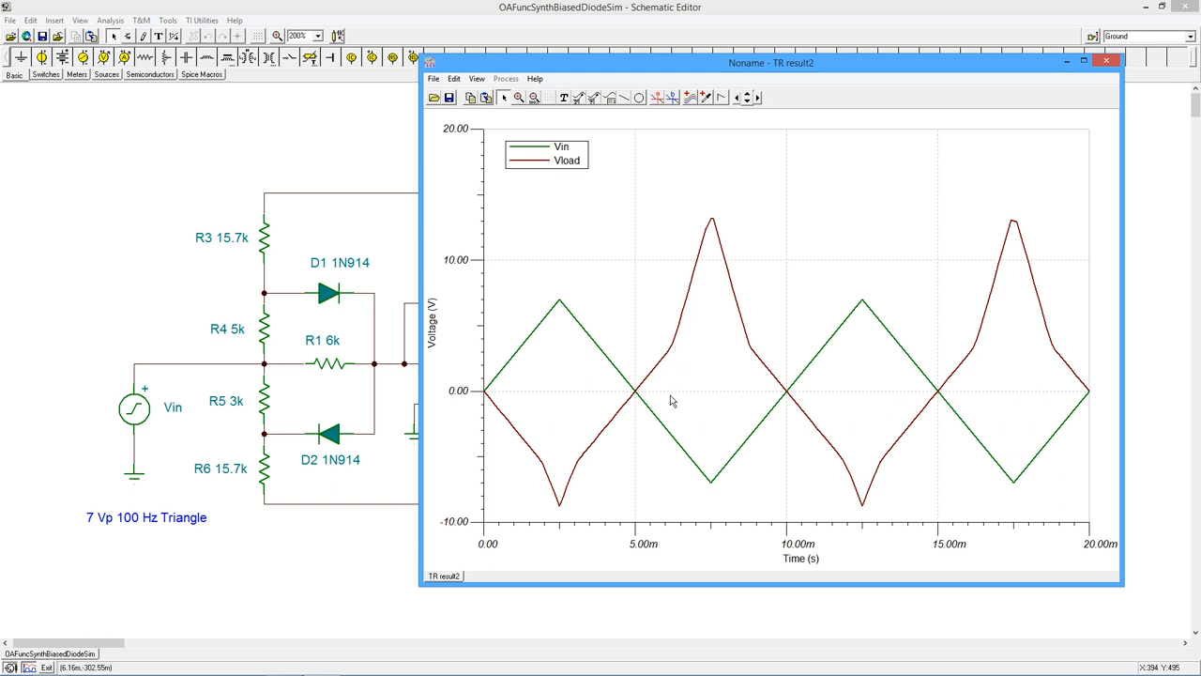
{"action": "mouse_move", "coordinate": [666, 423]}
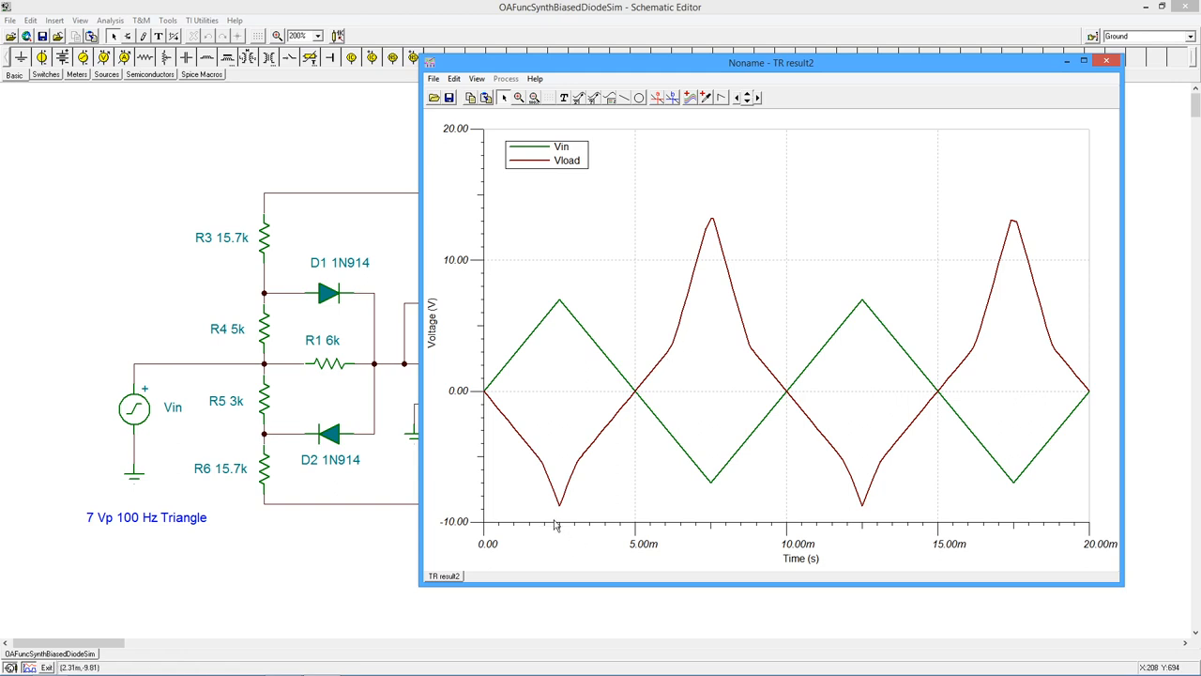
{"action": "mouse_move", "coordinate": [576, 465]}
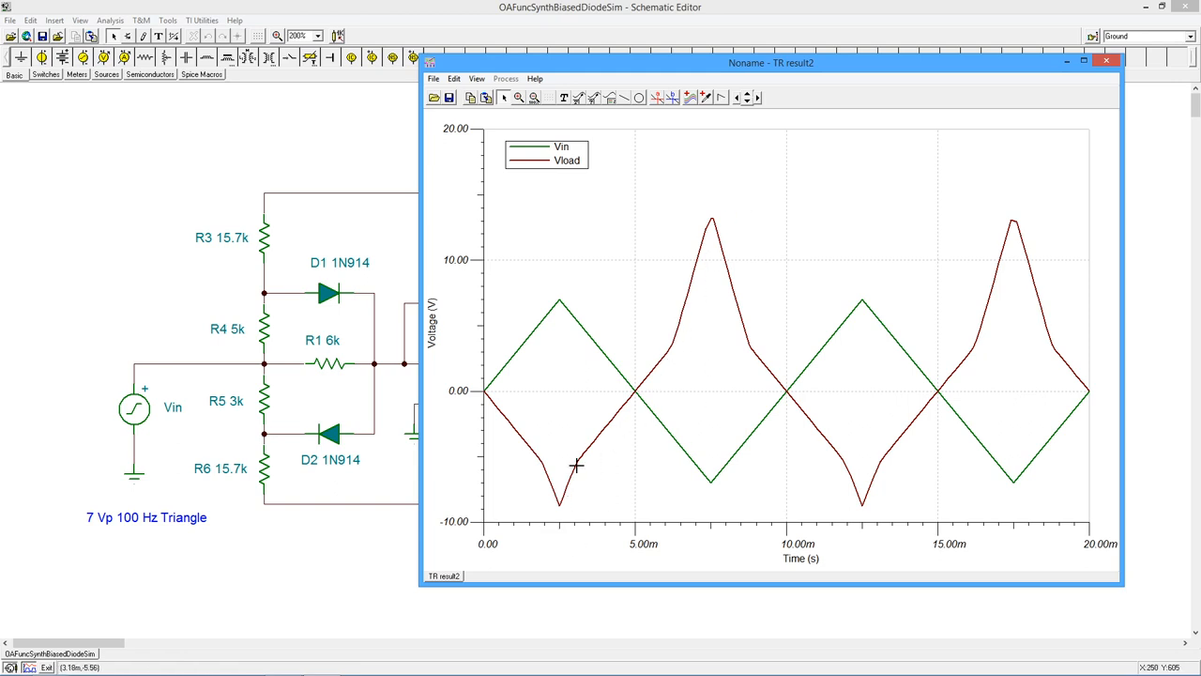
{"action": "mouse_move", "coordinate": [660, 397]}
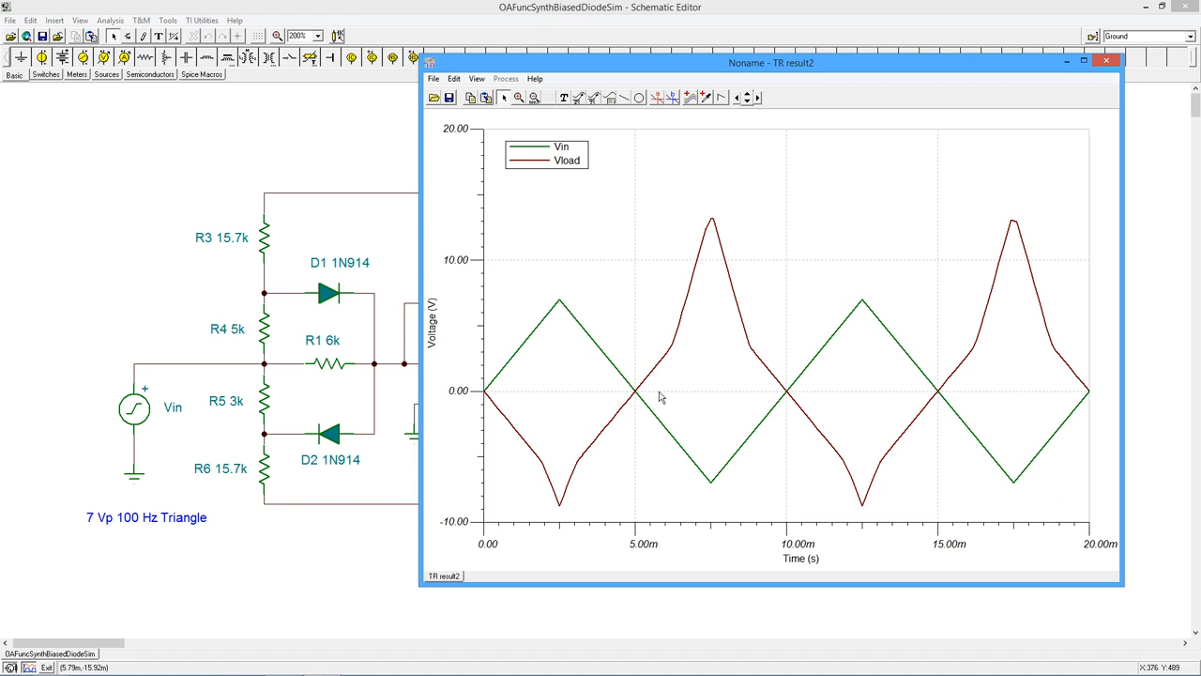
{"action": "mouse_move", "coordinate": [322, 340]}
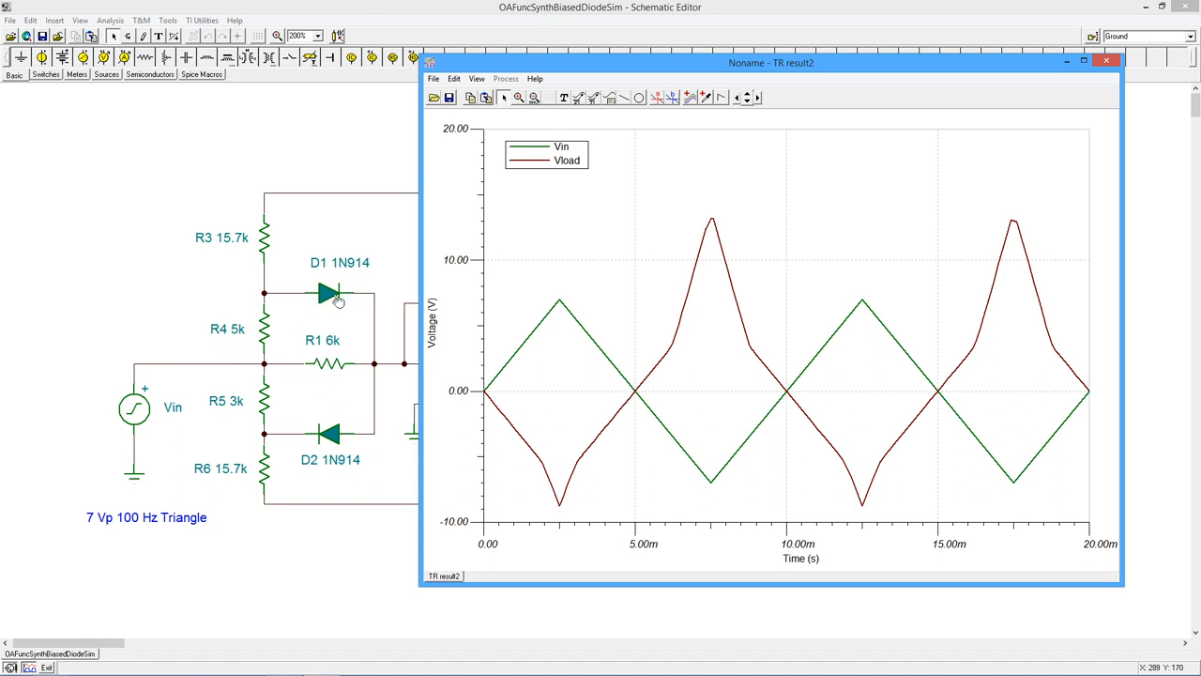
{"action": "mouse_move", "coordinate": [727, 288]}
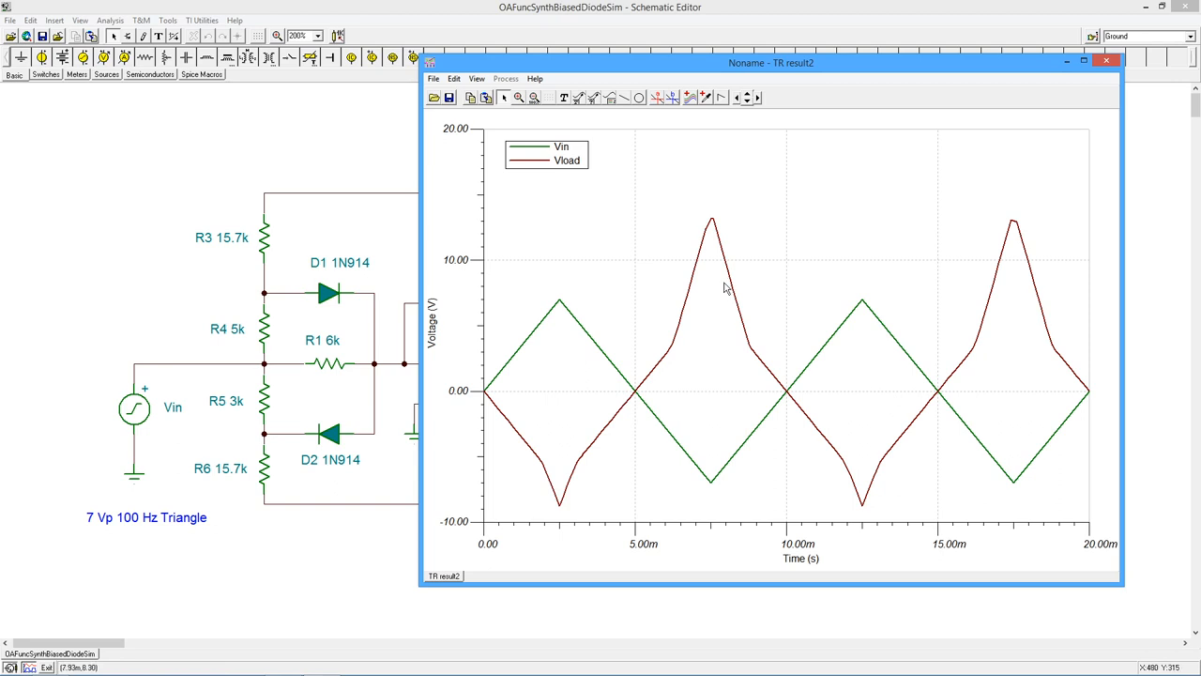
{"action": "mouse_move", "coordinate": [698, 291]}
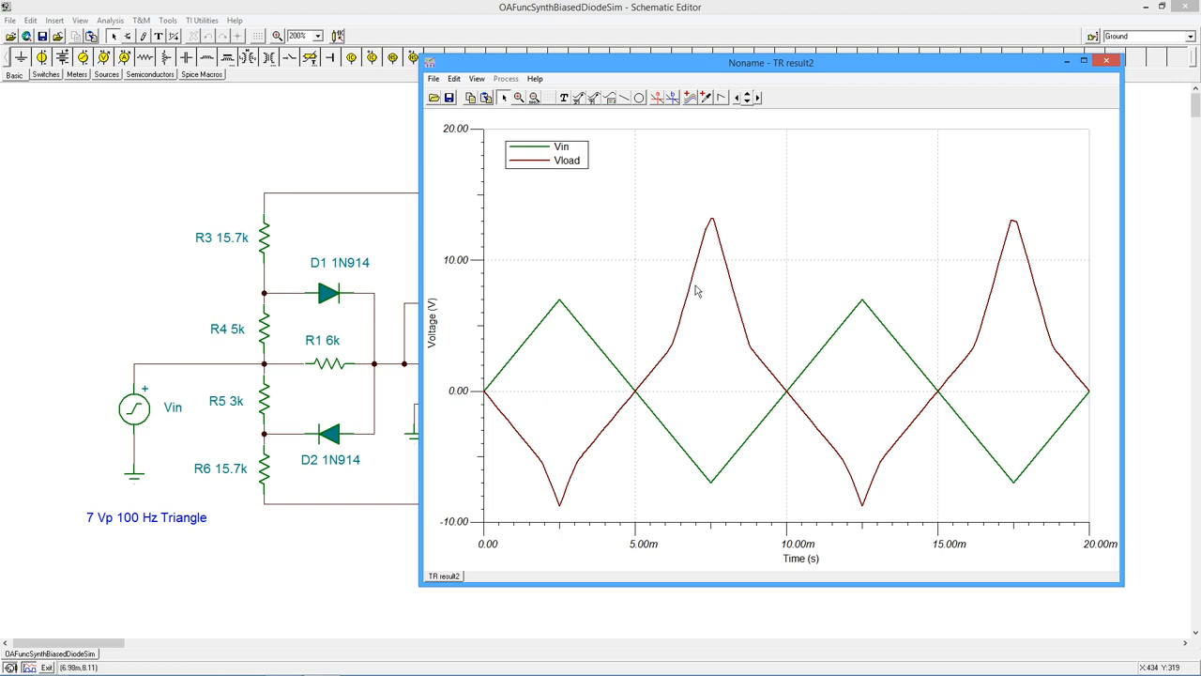
{"action": "mouse_move", "coordinate": [514, 369]}
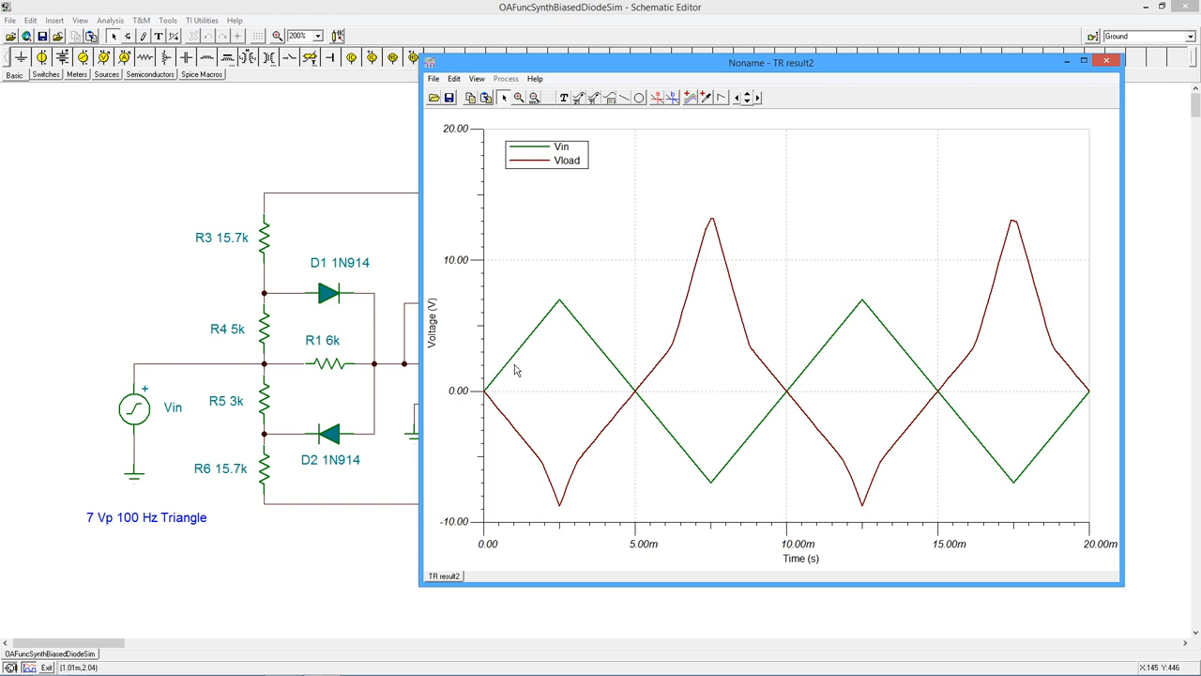
{"action": "mouse_move", "coordinate": [566, 322]}
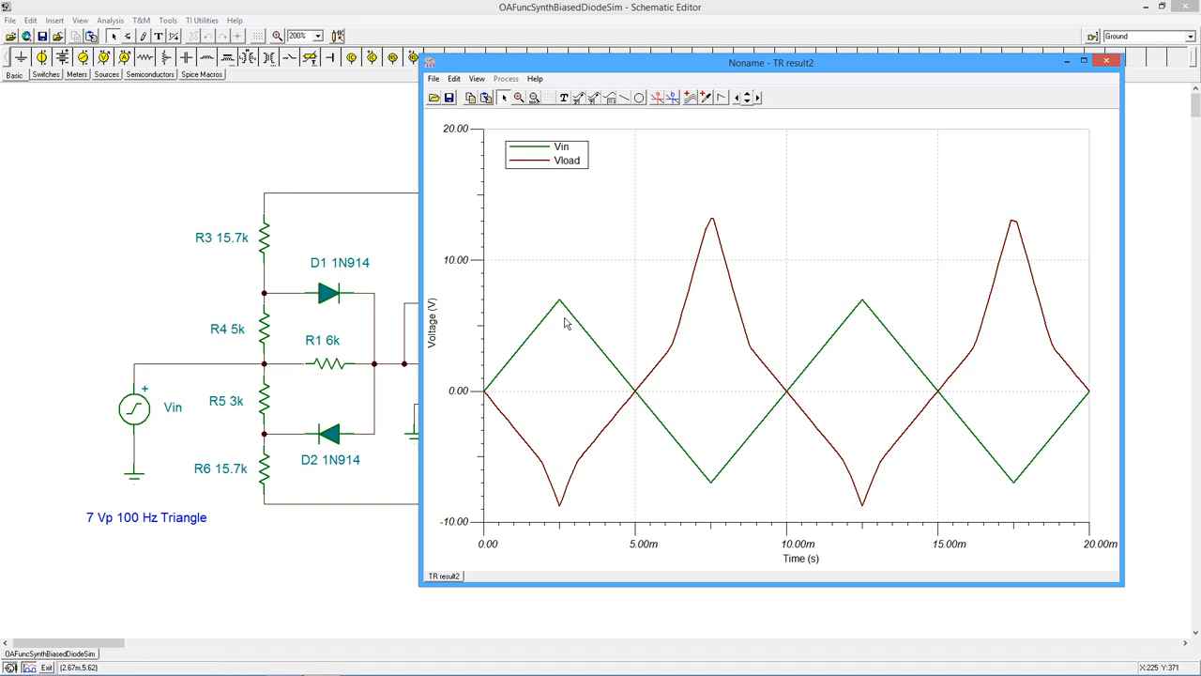
{"action": "mouse_move", "coordinate": [560, 502]}
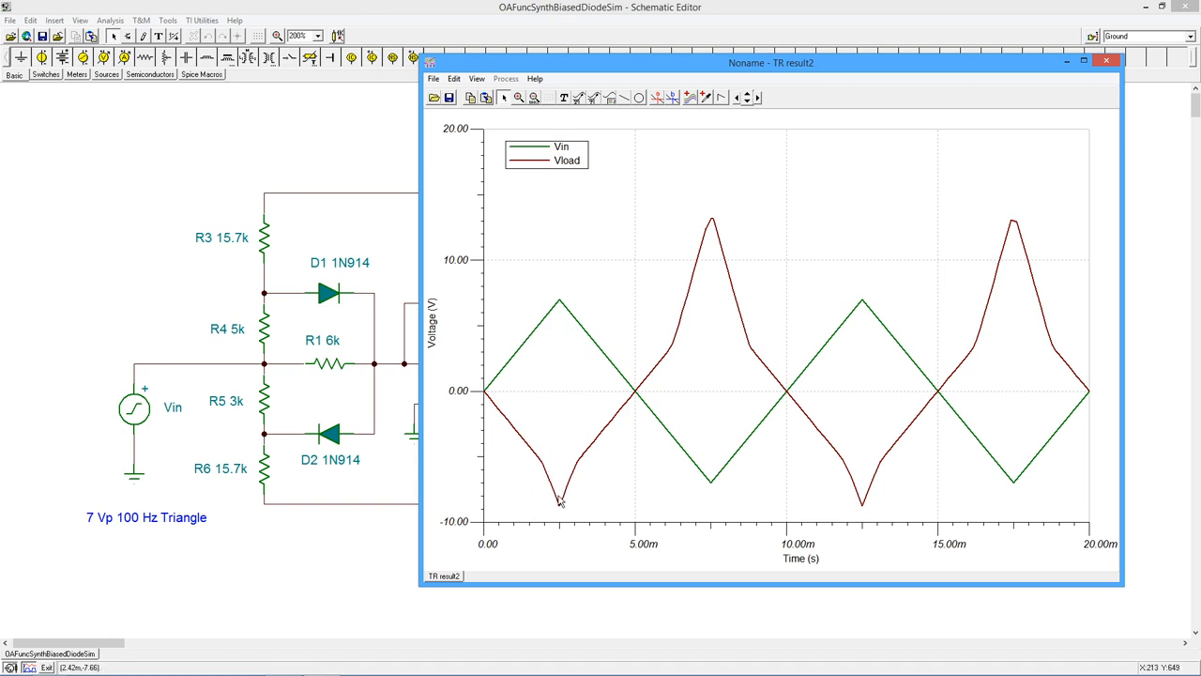
{"action": "mouse_move", "coordinate": [690, 439]}
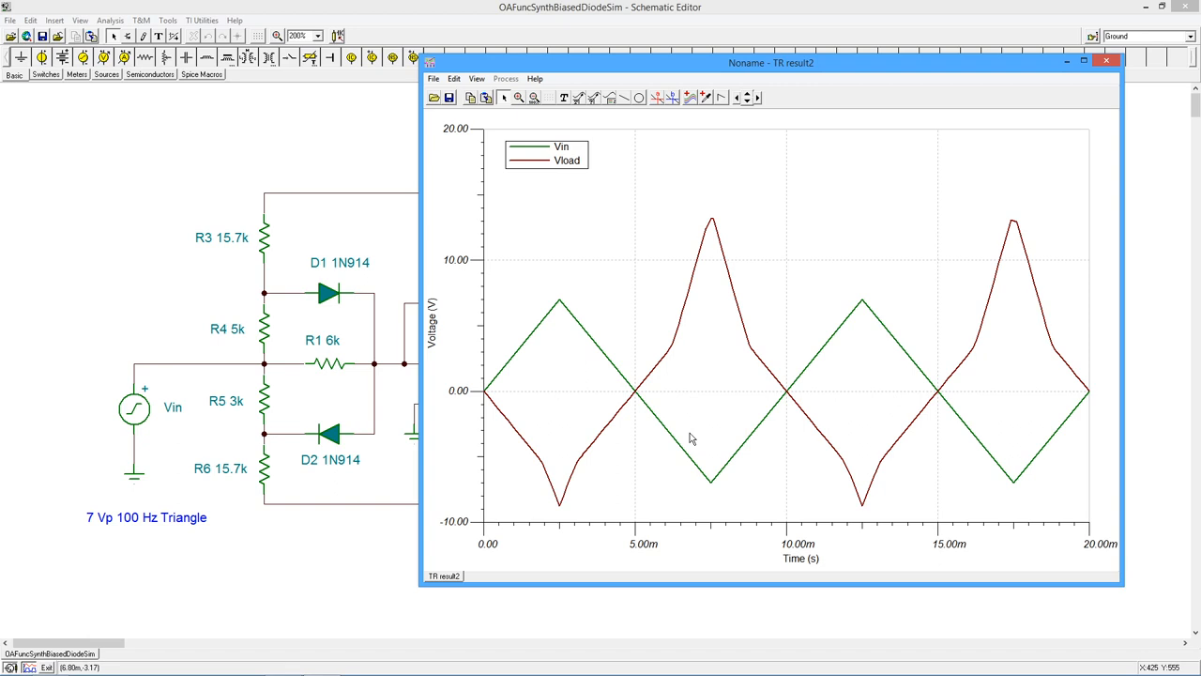
{"action": "mouse_move", "coordinate": [707, 275]}
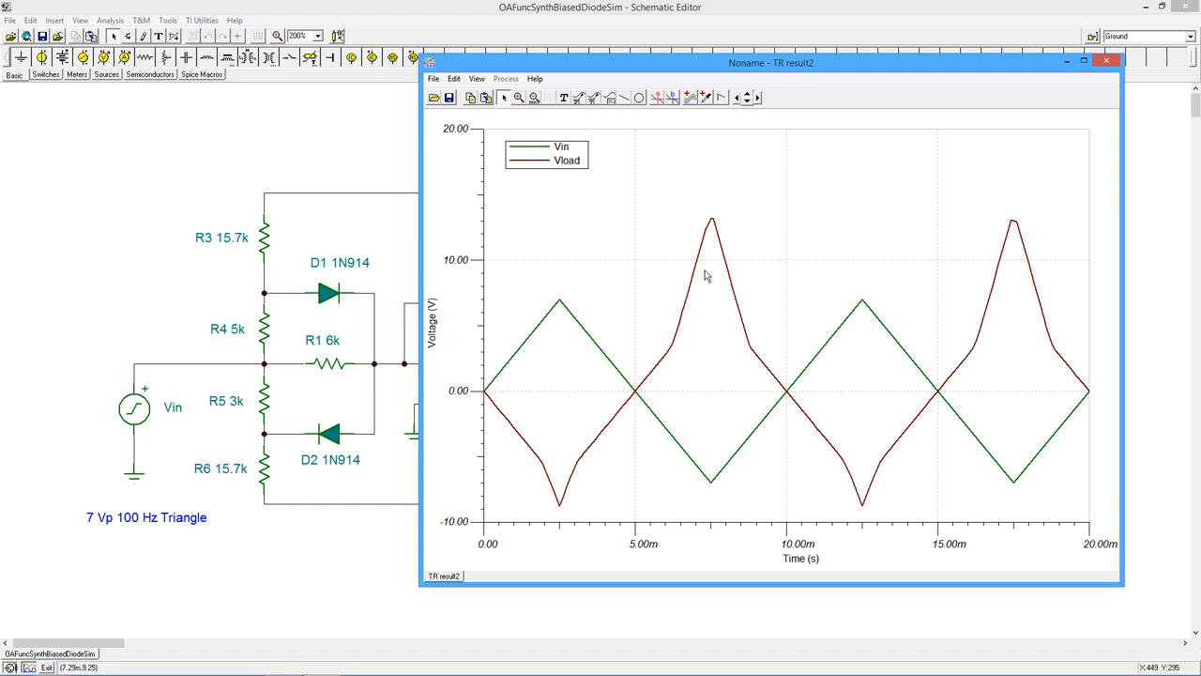
{"action": "mouse_move", "coordinate": [696, 285]}
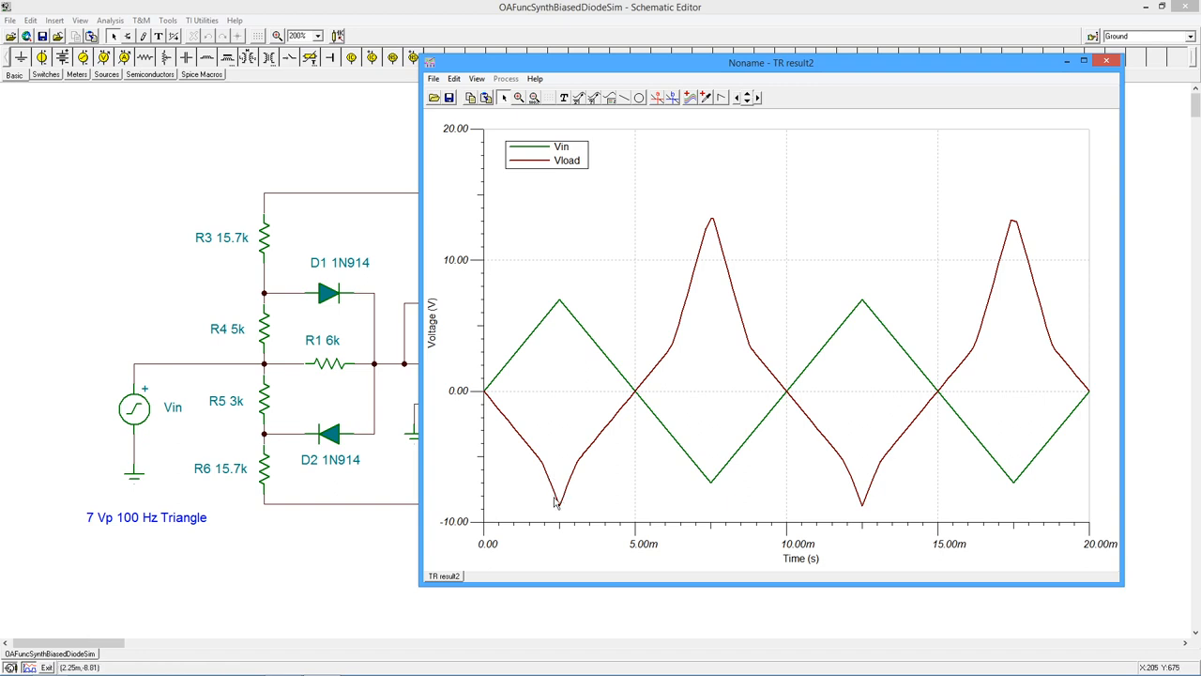
{"action": "mouse_move", "coordinate": [678, 349]}
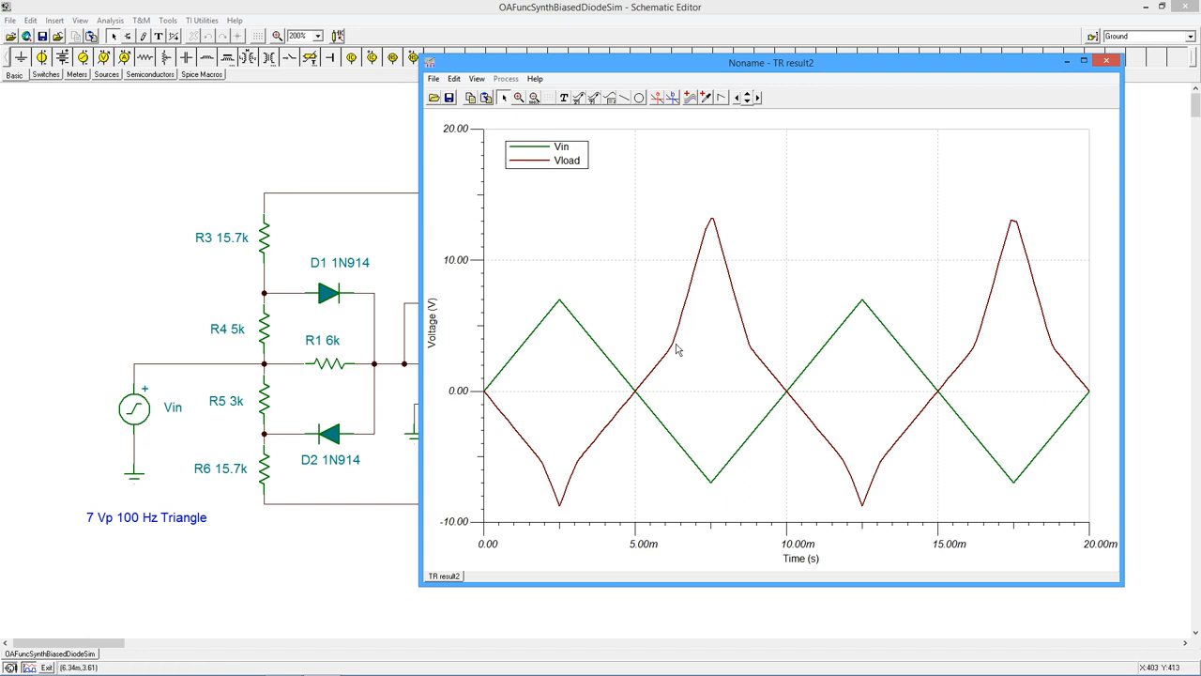
{"action": "mouse_move", "coordinate": [561, 517]}
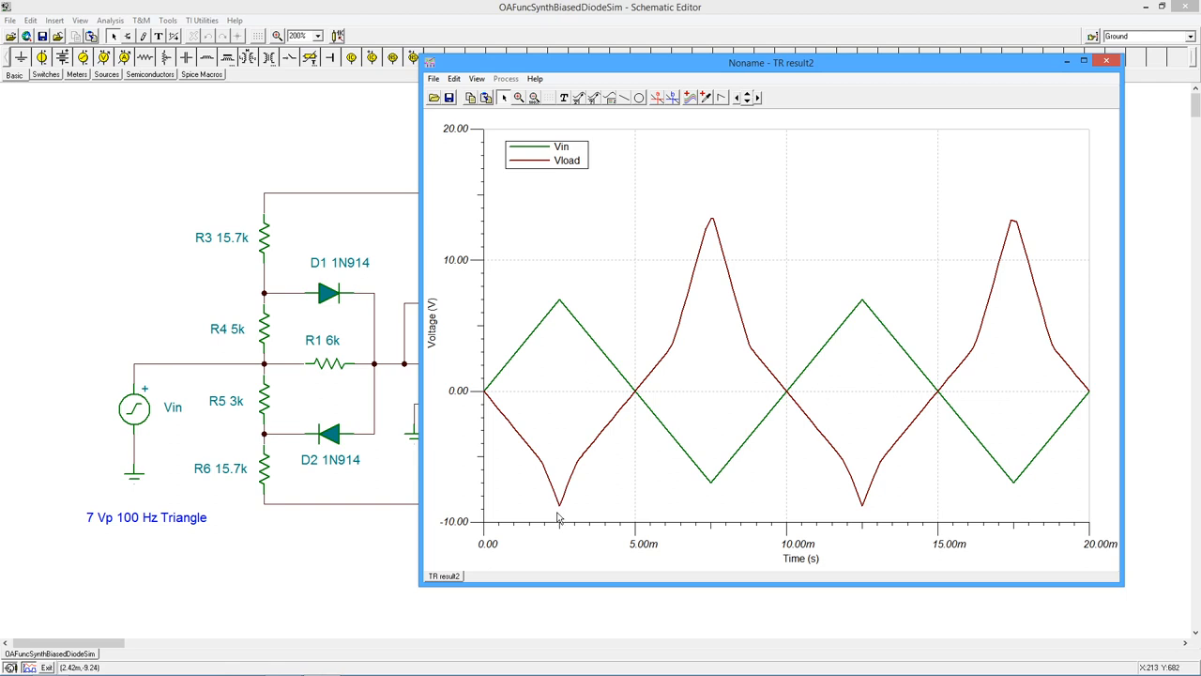
{"action": "mouse_move", "coordinate": [619, 413]}
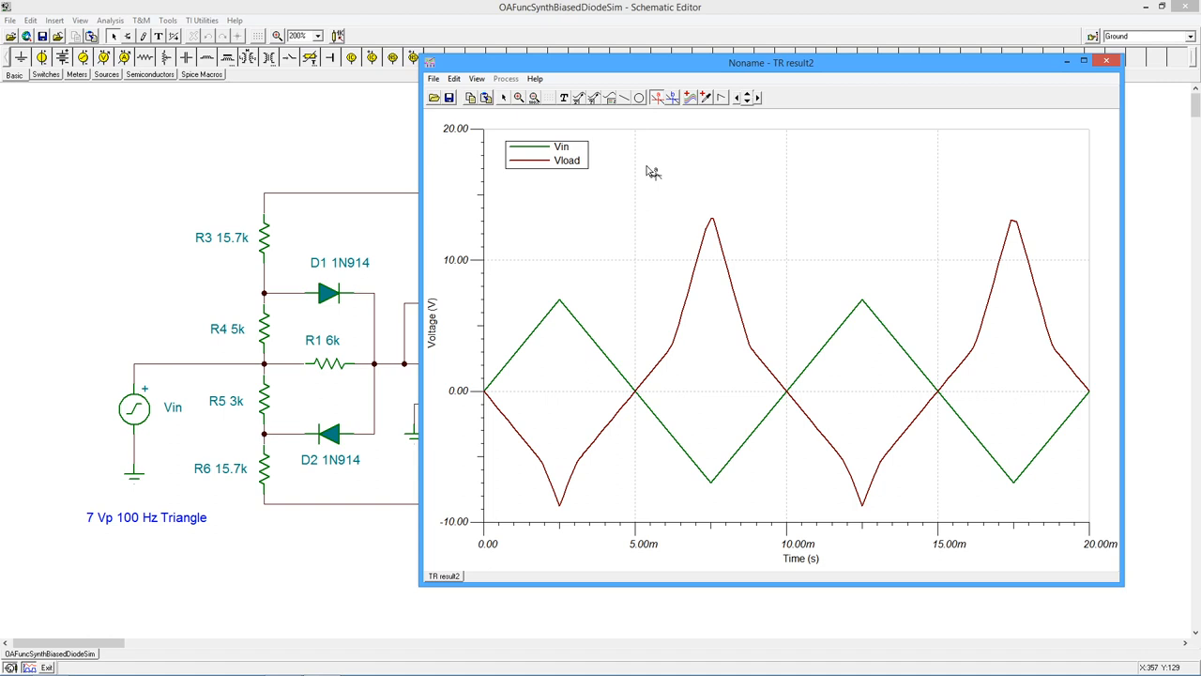
Place cursor a on the Vload curve and drag it to the breakpoint near 6.24 ms.
{"action": "left_click", "coordinate": [697, 267]}
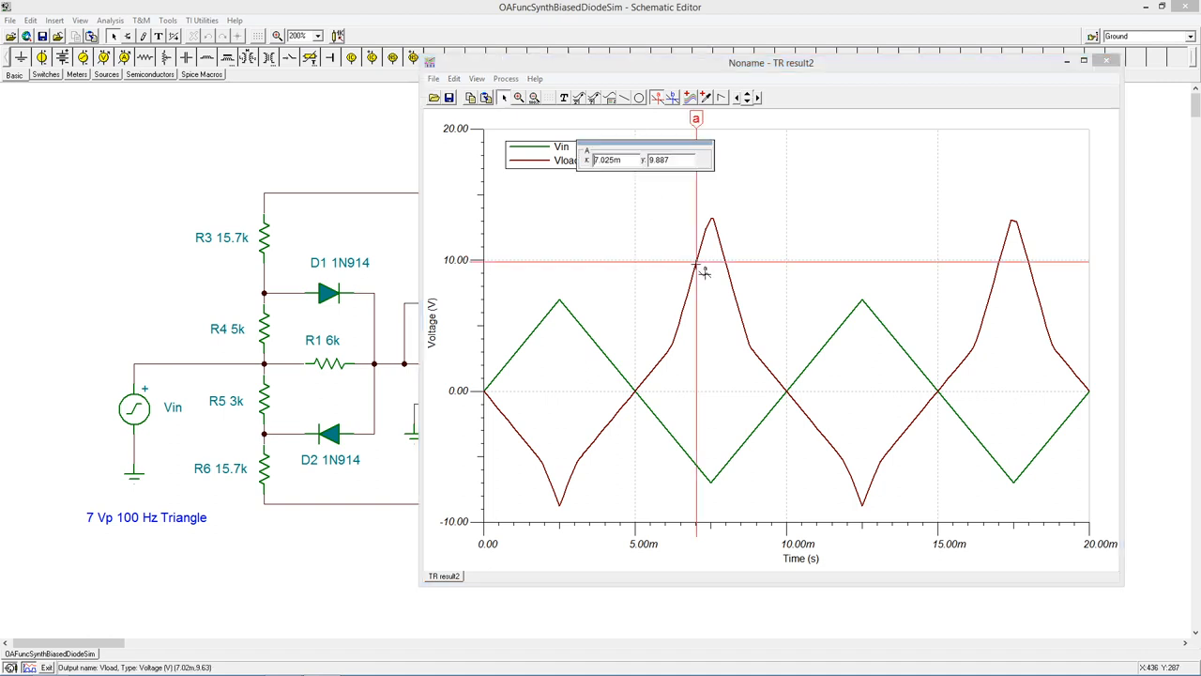
{"action": "mouse_move", "coordinate": [674, 165]}
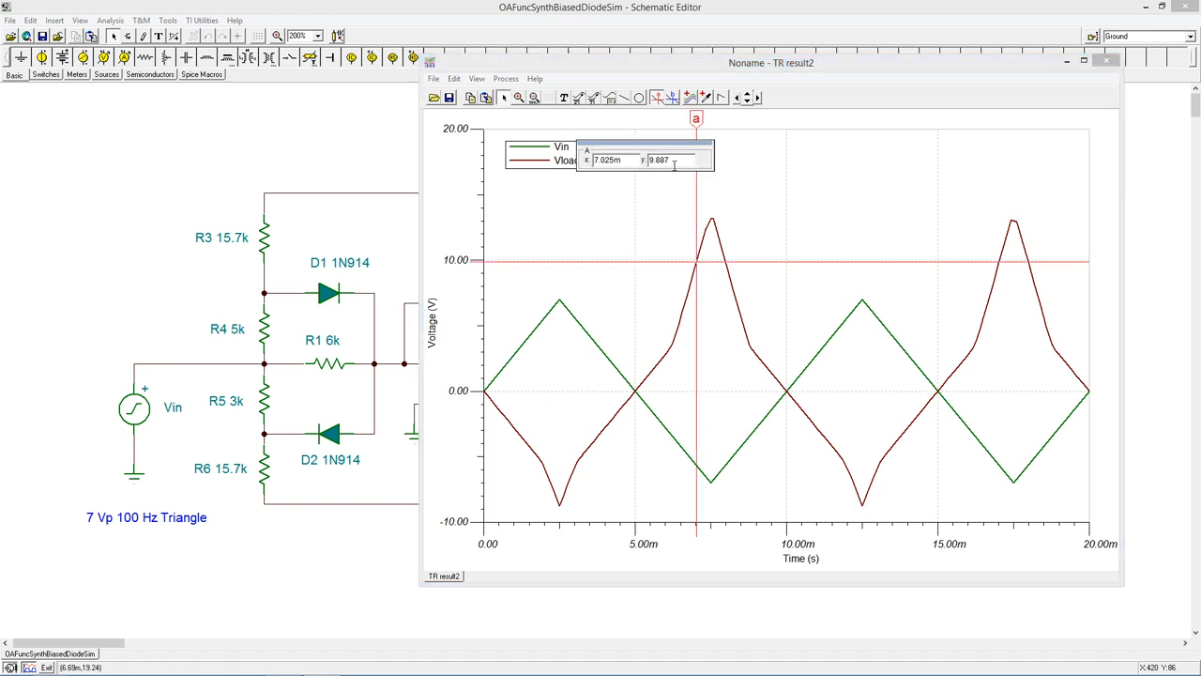
{"action": "left_click_drag", "start_coordinate": [644, 159], "coordinate": [570, 214]}
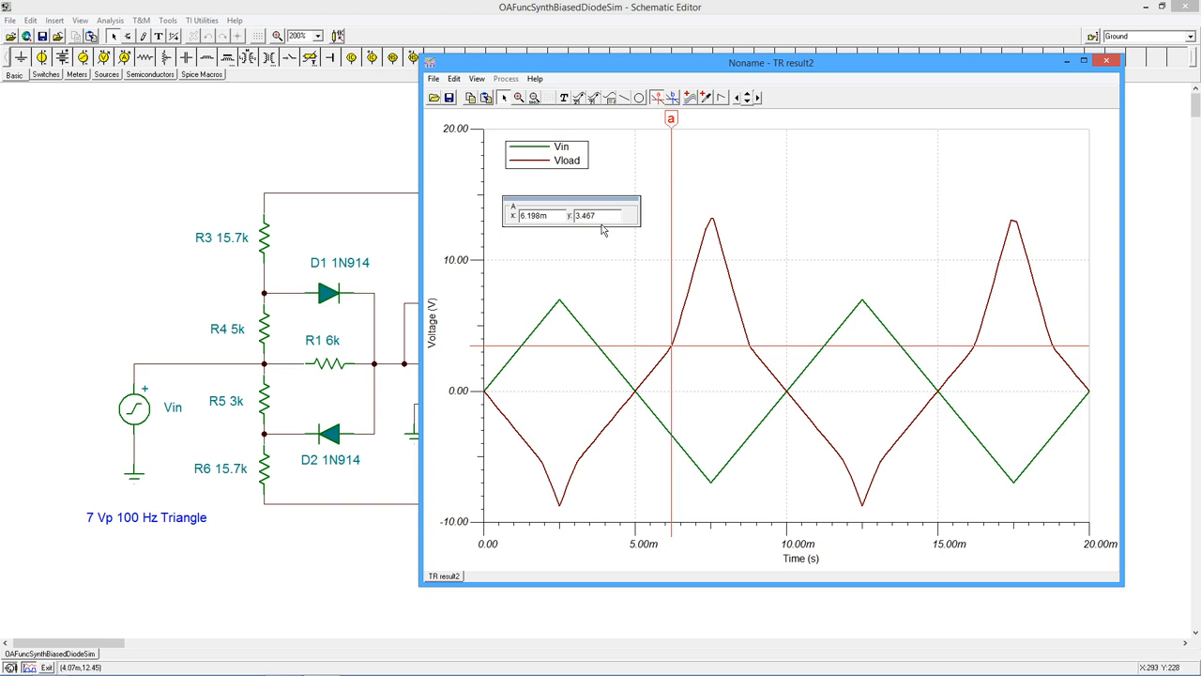
{"action": "mouse_move", "coordinate": [342, 300]}
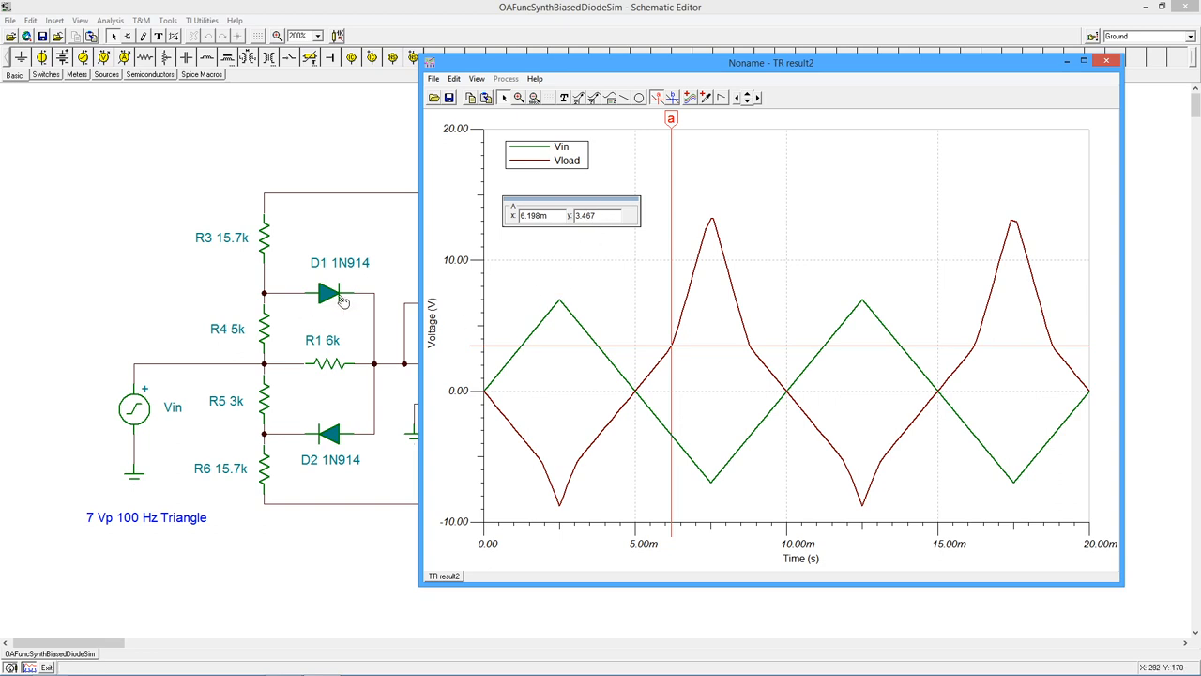
{"action": "mouse_move", "coordinate": [332, 444]}
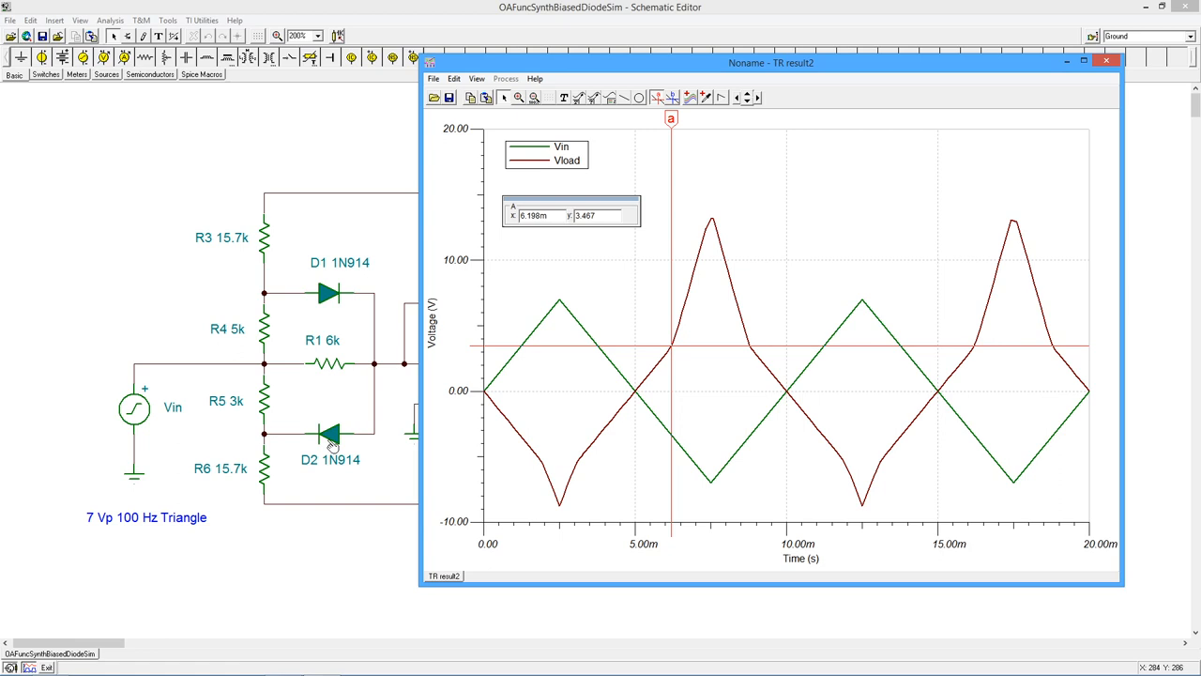
{"action": "mouse_move", "coordinate": [326, 446]}
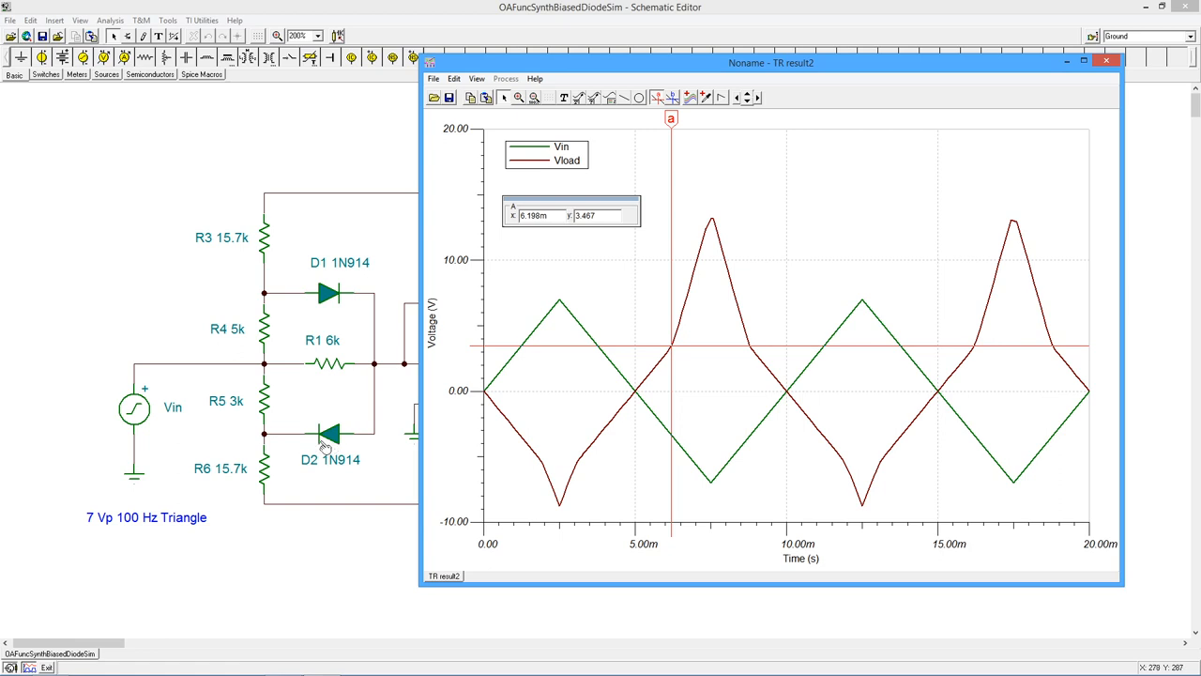
{"action": "mouse_move", "coordinate": [336, 316]}
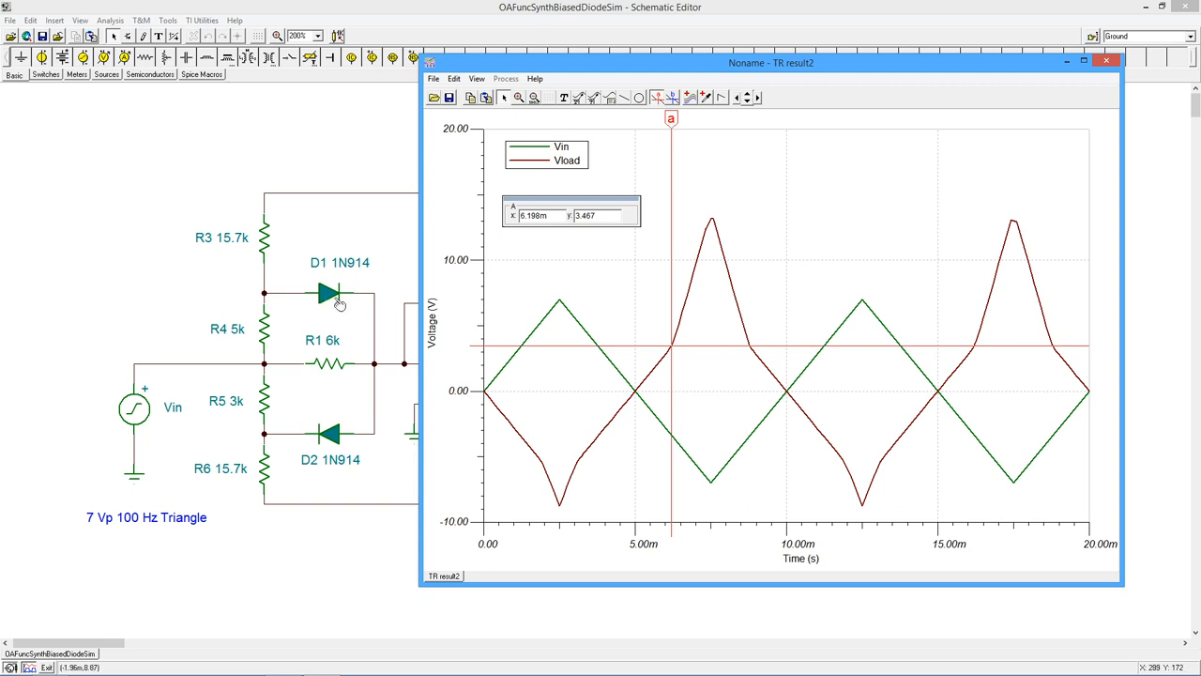
{"action": "mouse_move", "coordinate": [679, 343]}
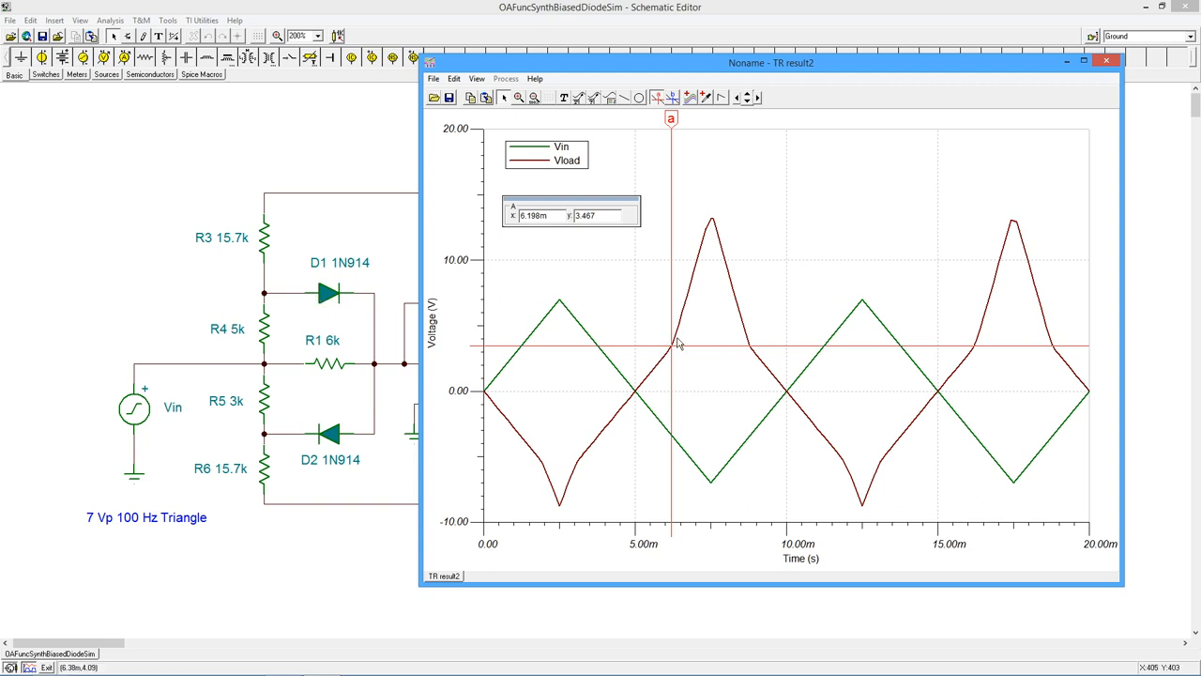
{"action": "mouse_move", "coordinate": [602, 181]}
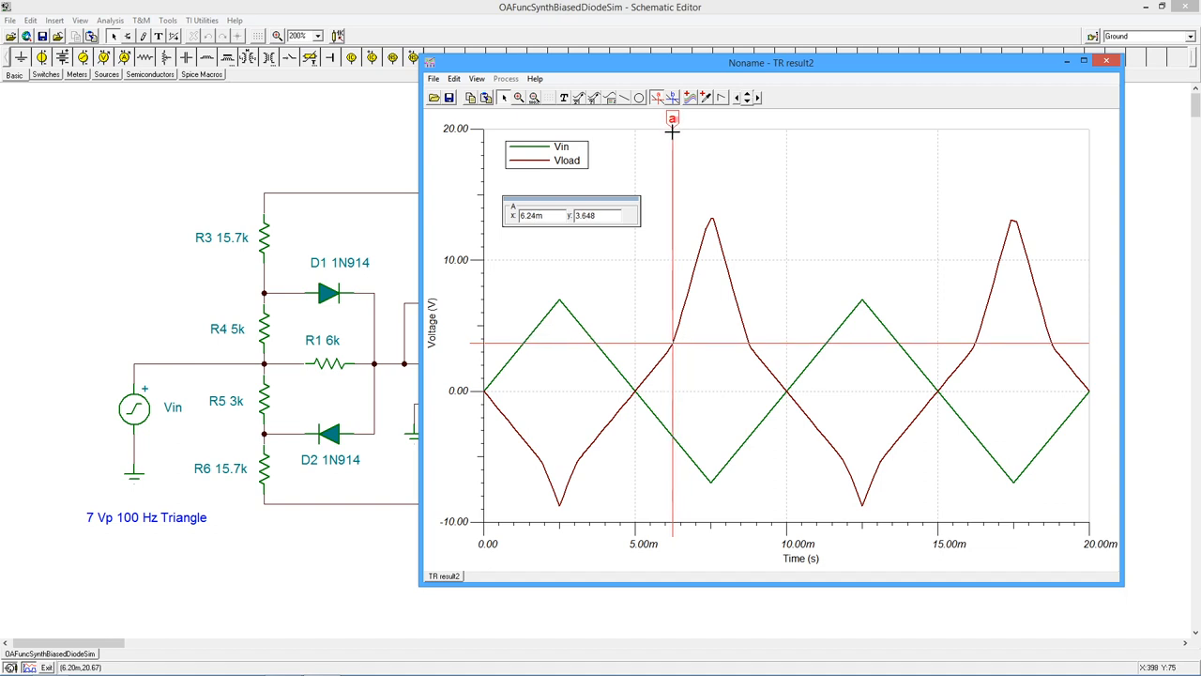
{"action": "mouse_move", "coordinate": [667, 146]}
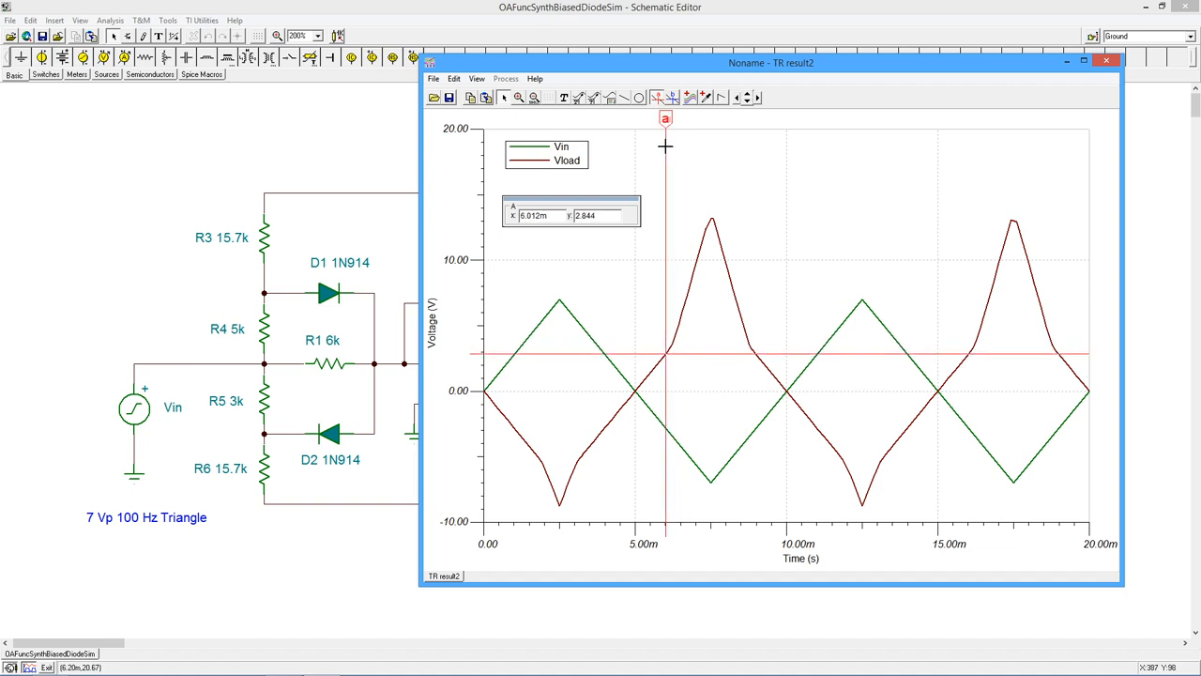
{"action": "mouse_move", "coordinate": [668, 146]}
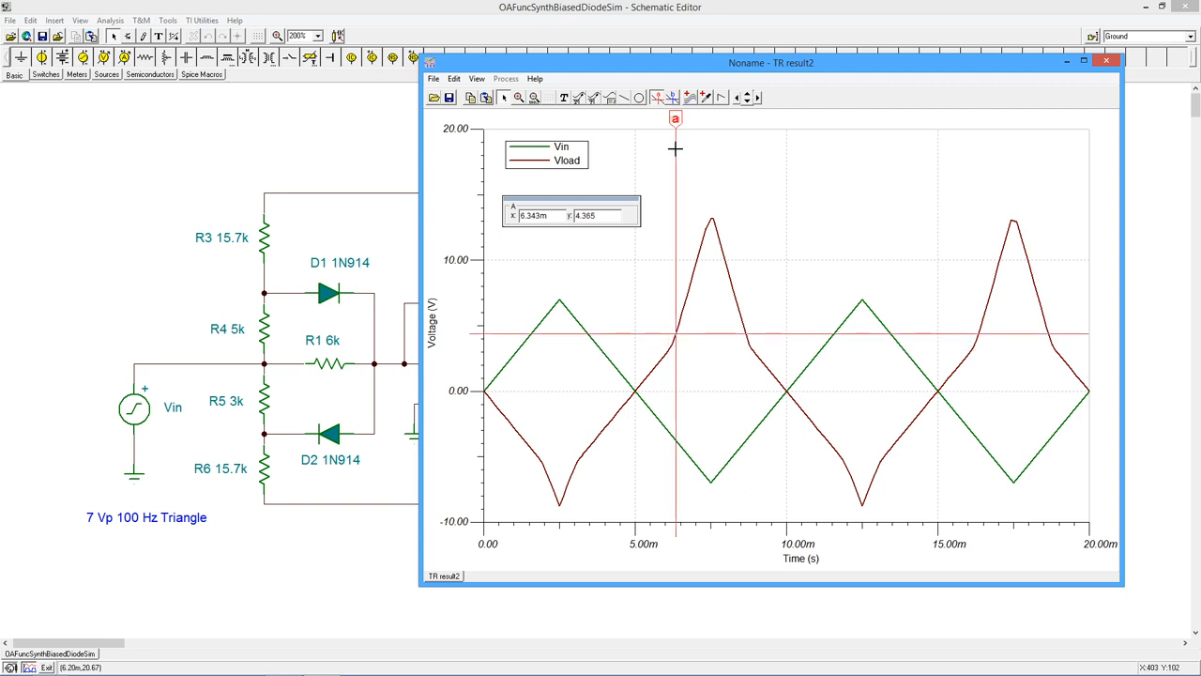
{"action": "mouse_move", "coordinate": [672, 155]}
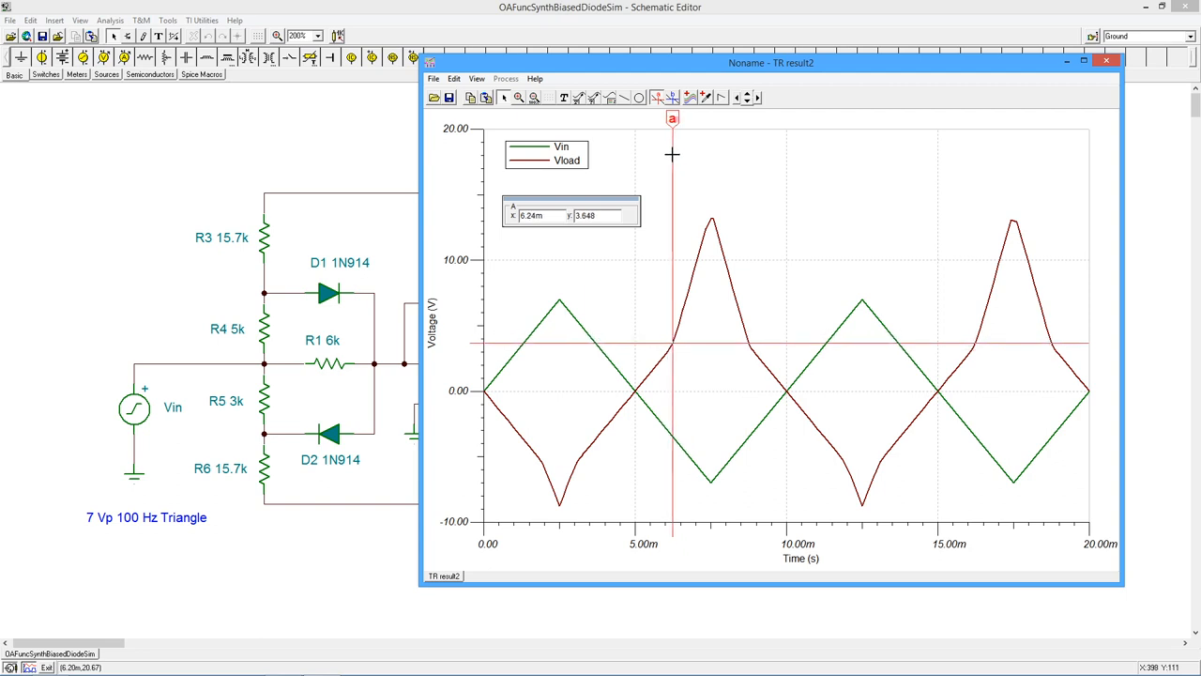
{"action": "mouse_move", "coordinate": [404, 474]}
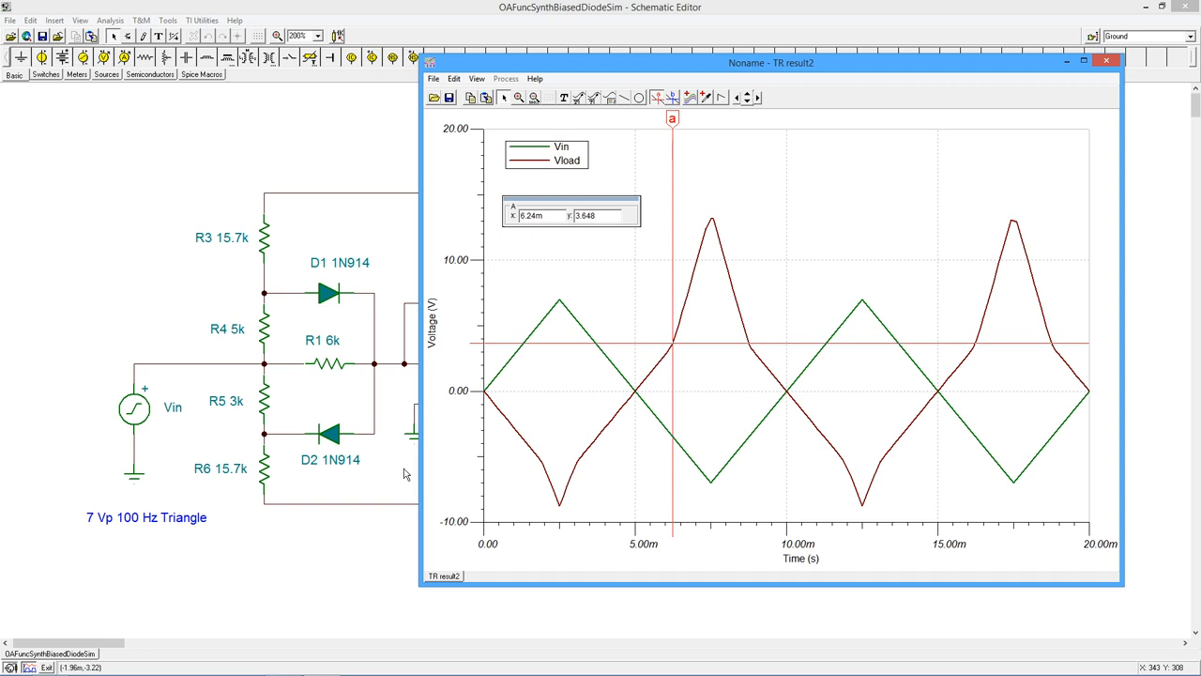
{"action": "mouse_move", "coordinate": [616, 435]}
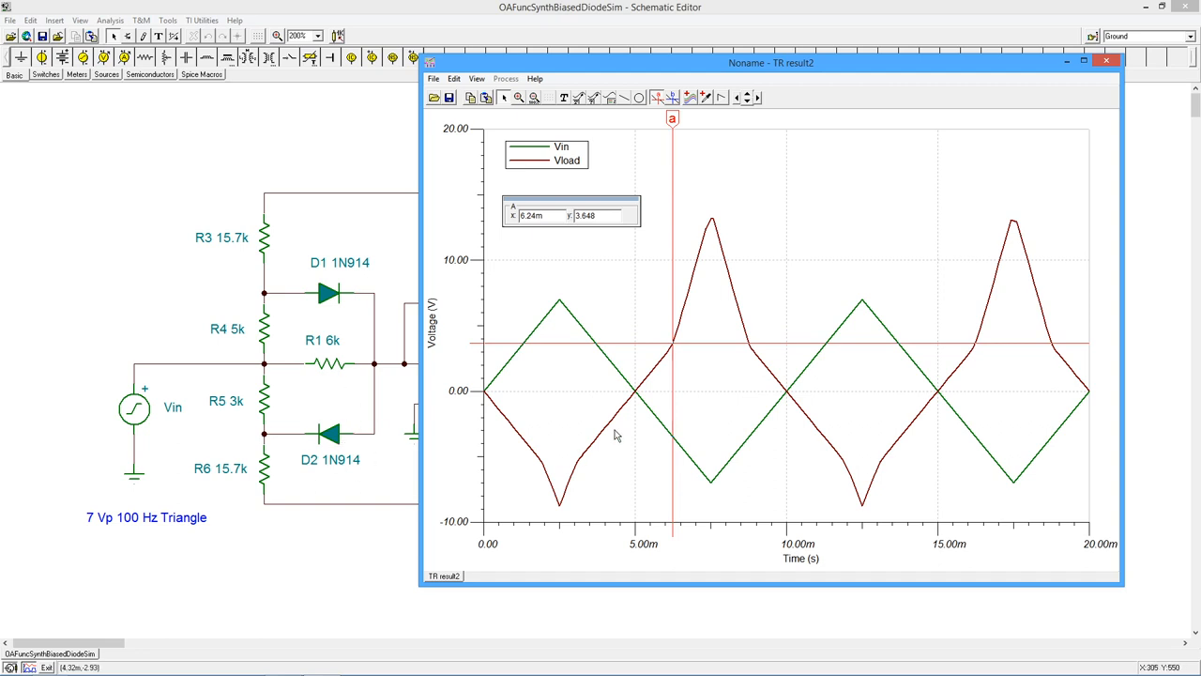
{"action": "mouse_move", "coordinate": [264, 397]}
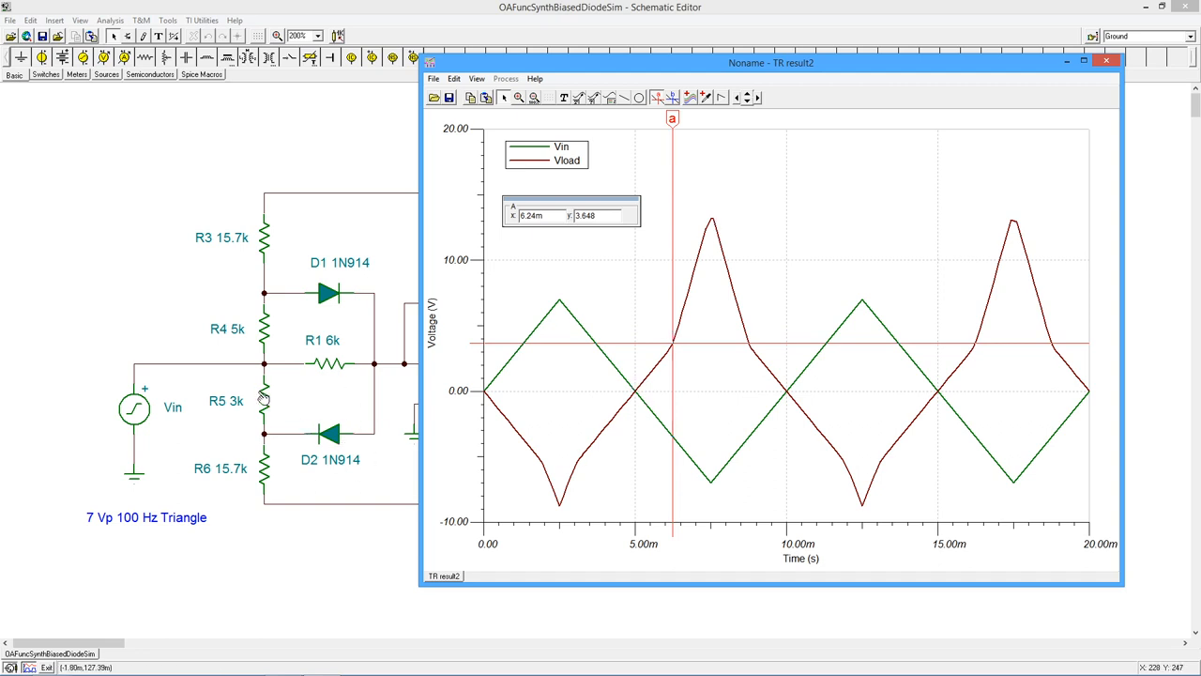
{"action": "mouse_move", "coordinate": [343, 342]}
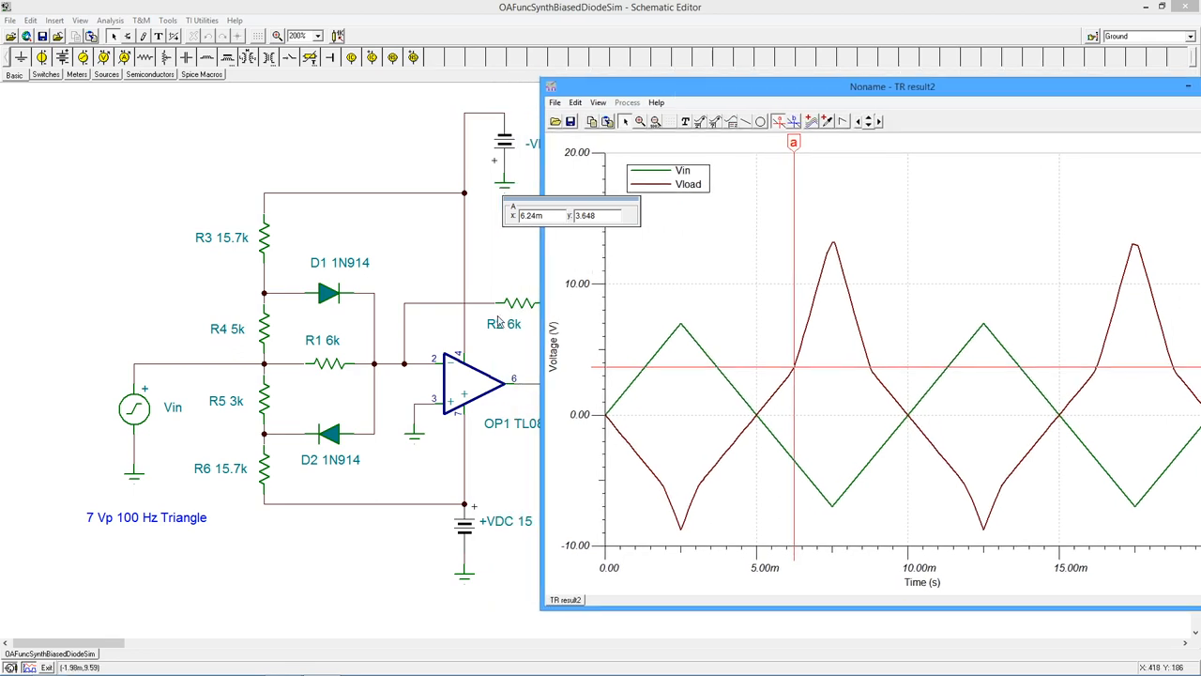
{"action": "mouse_move", "coordinate": [853, 190]}
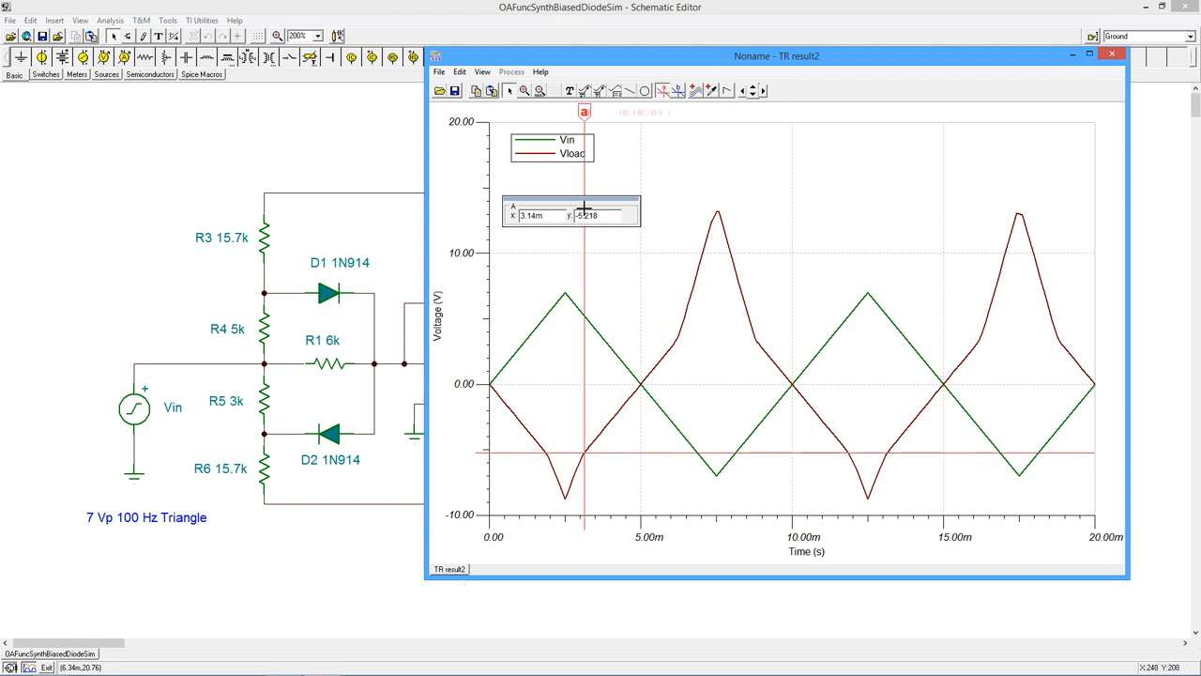
{"action": "mouse_move", "coordinate": [597, 204]}
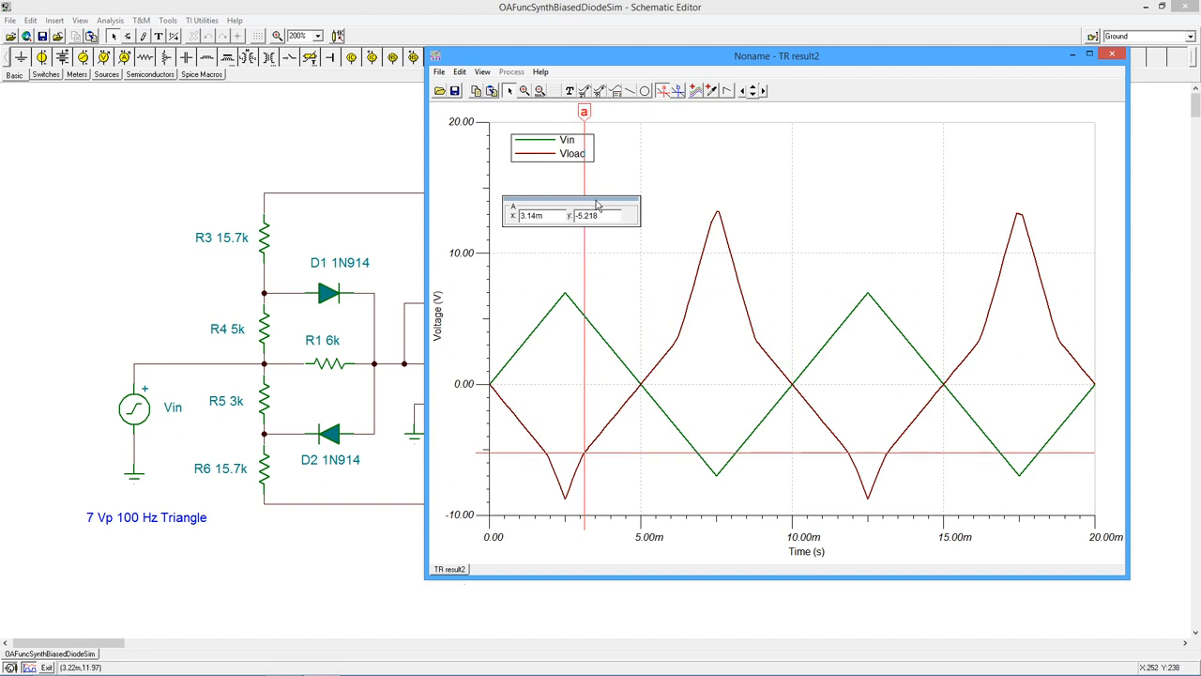
Move the cursor to the Vload peak (7.5 ms, 13.12 V), then close the results window.
{"action": "left_click_drag", "start_coordinate": [570, 207], "coordinate": [699, 158]}
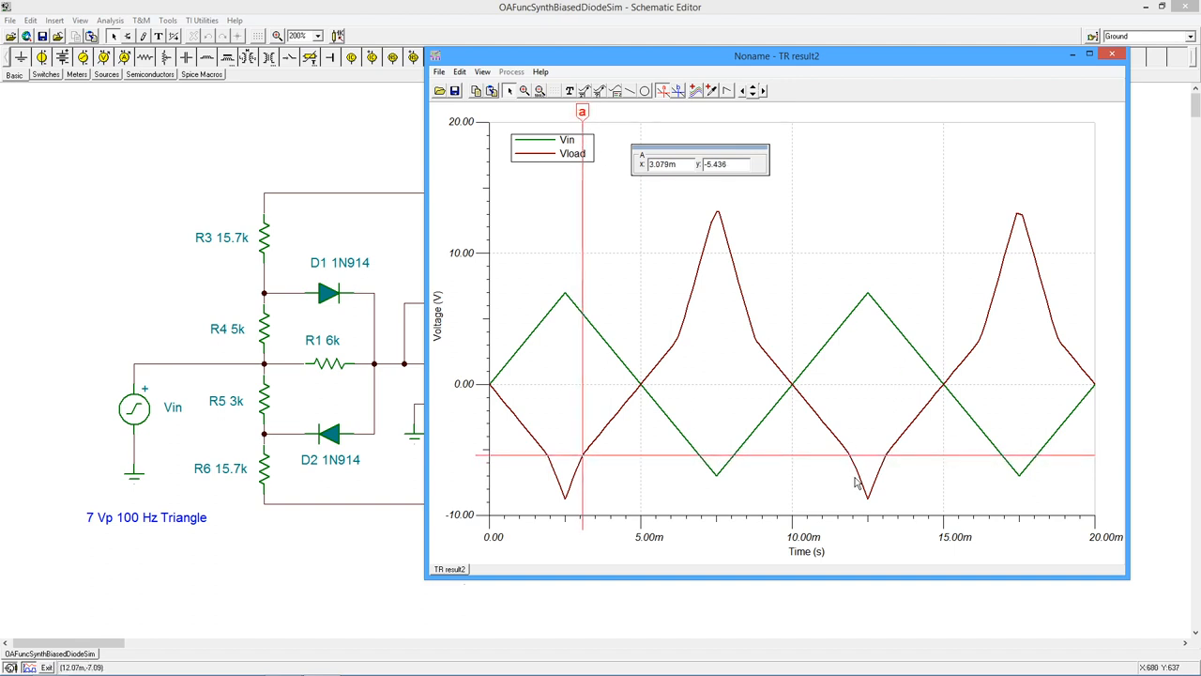
{"action": "mouse_move", "coordinate": [622, 282]}
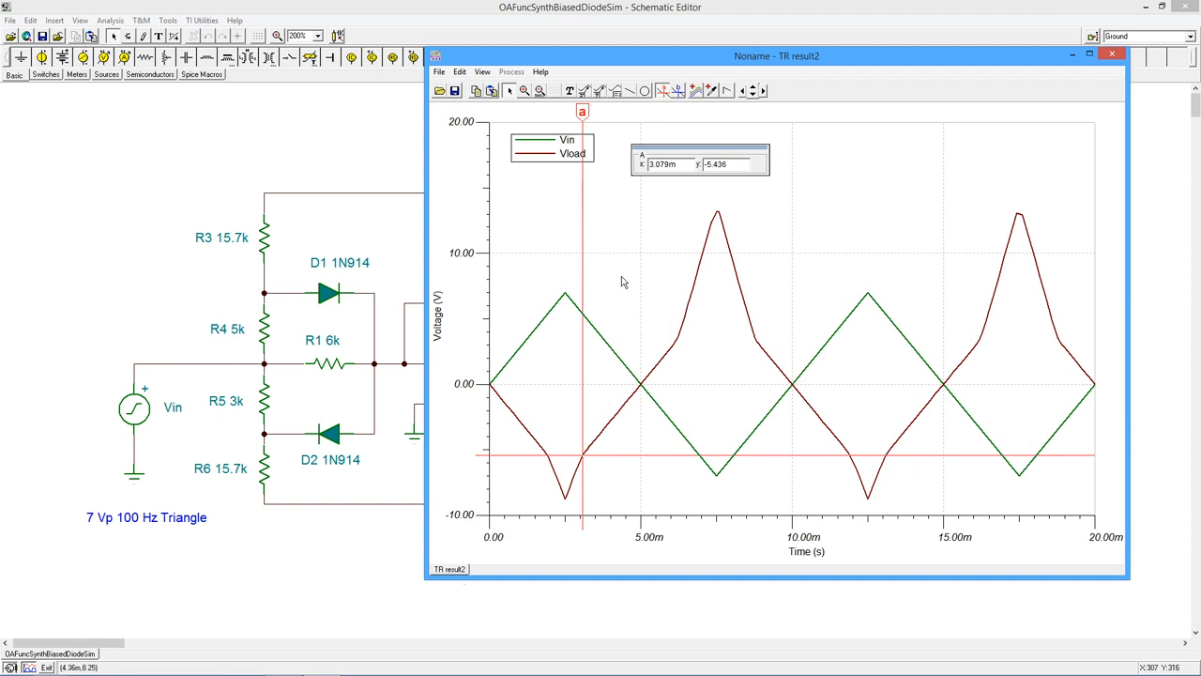
{"action": "mouse_move", "coordinate": [588, 452]}
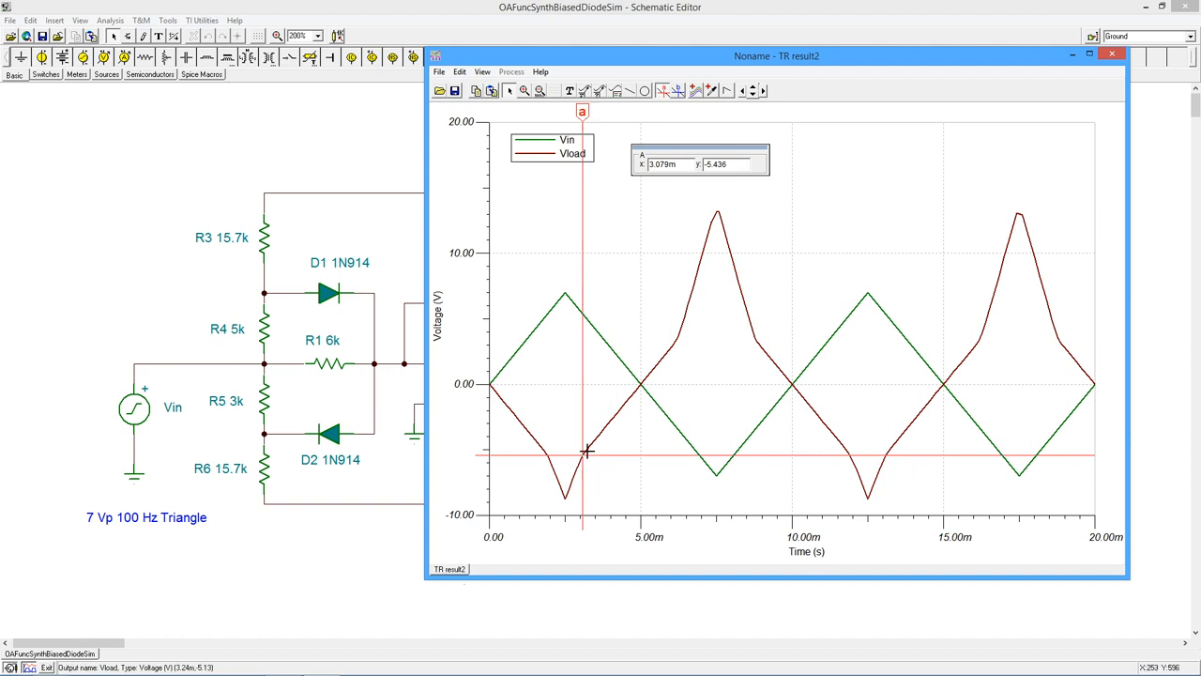
{"action": "mouse_move", "coordinate": [277, 319]}
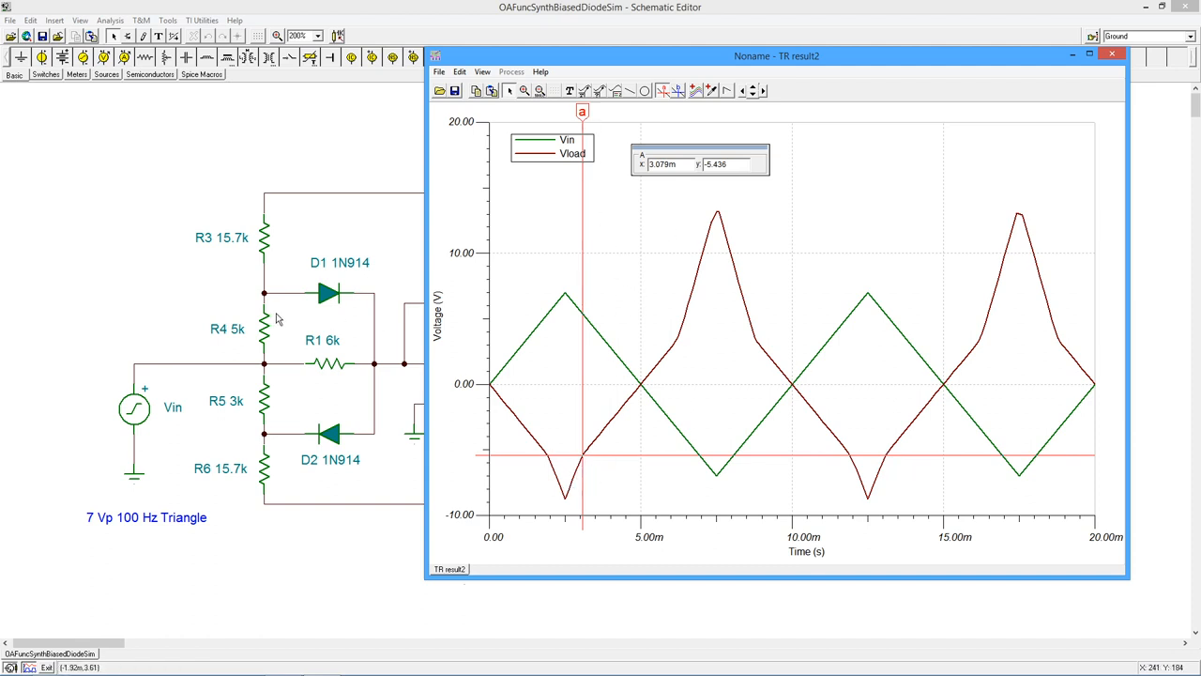
{"action": "mouse_move", "coordinate": [335, 364]}
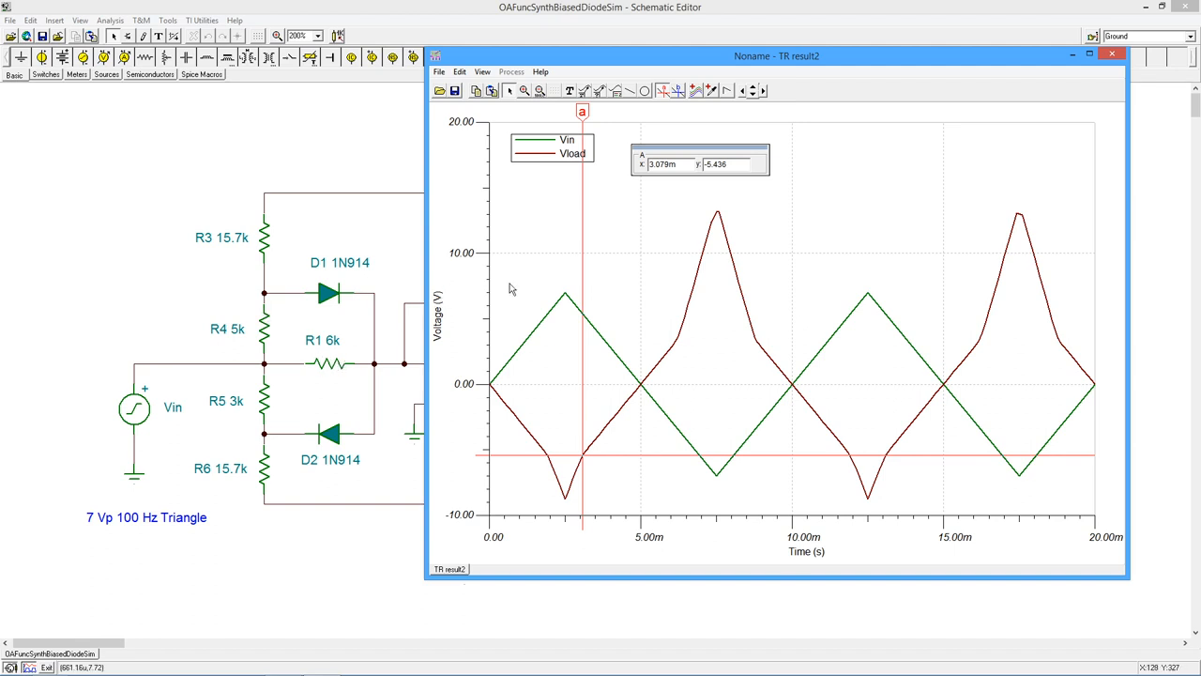
{"action": "mouse_move", "coordinate": [342, 373]}
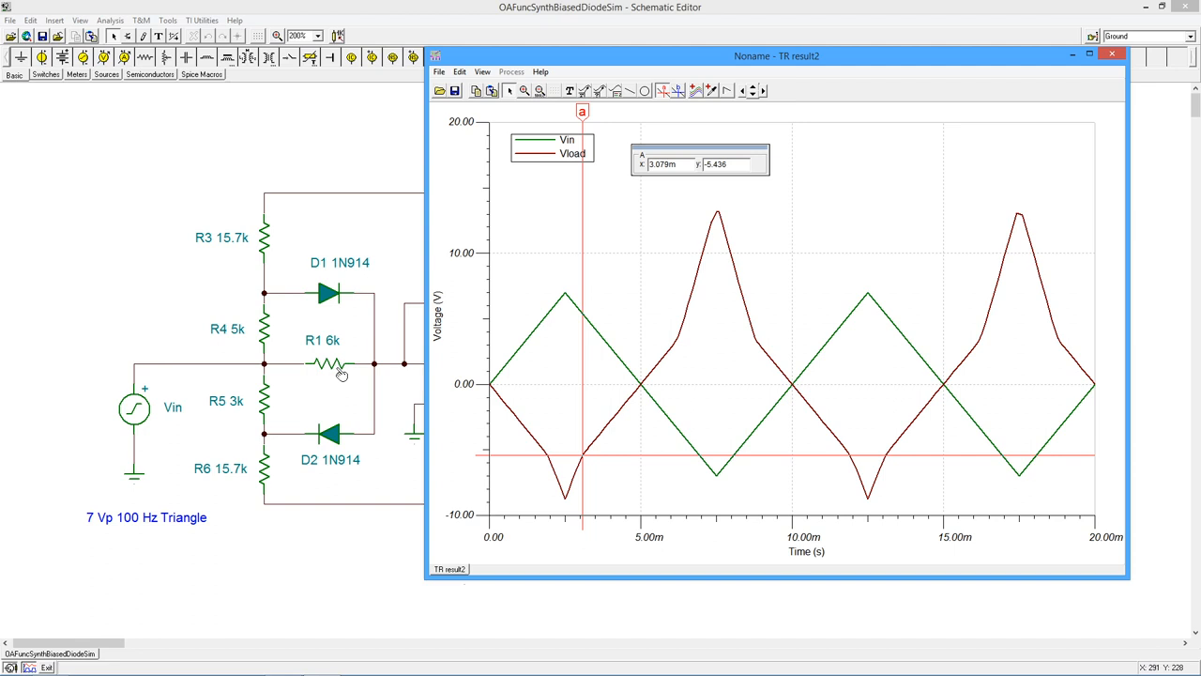
{"action": "mouse_move", "coordinate": [563, 462]}
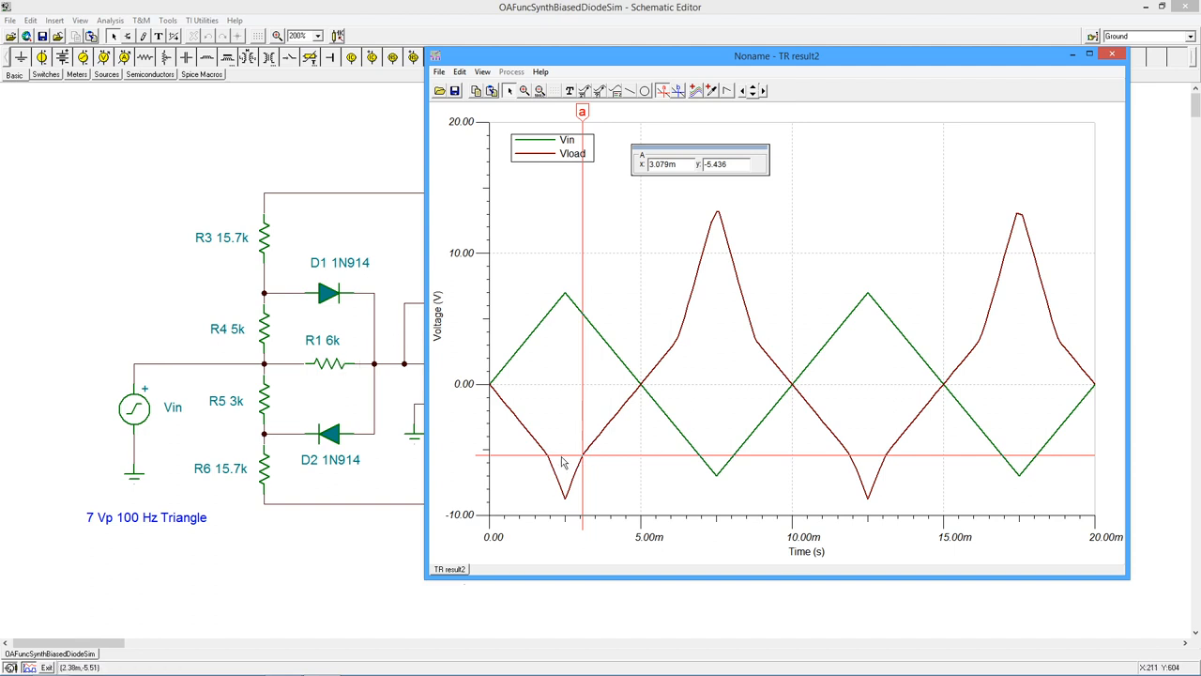
{"action": "mouse_move", "coordinate": [547, 455]}
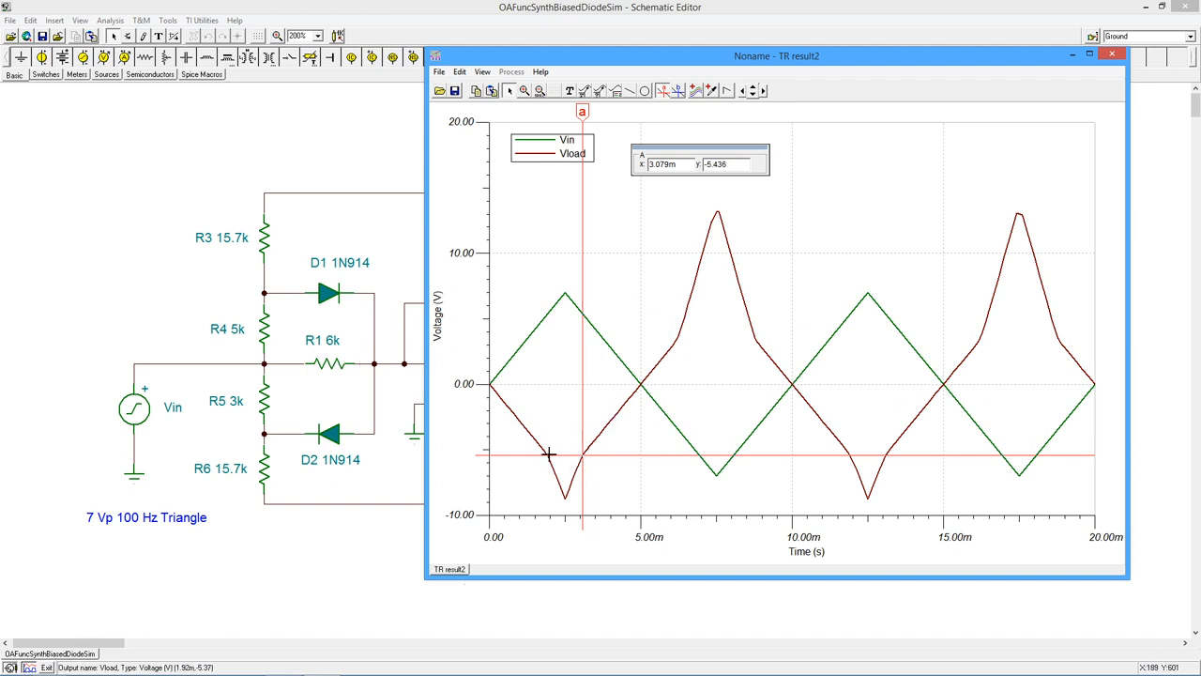
{"action": "mouse_move", "coordinate": [580, 460]}
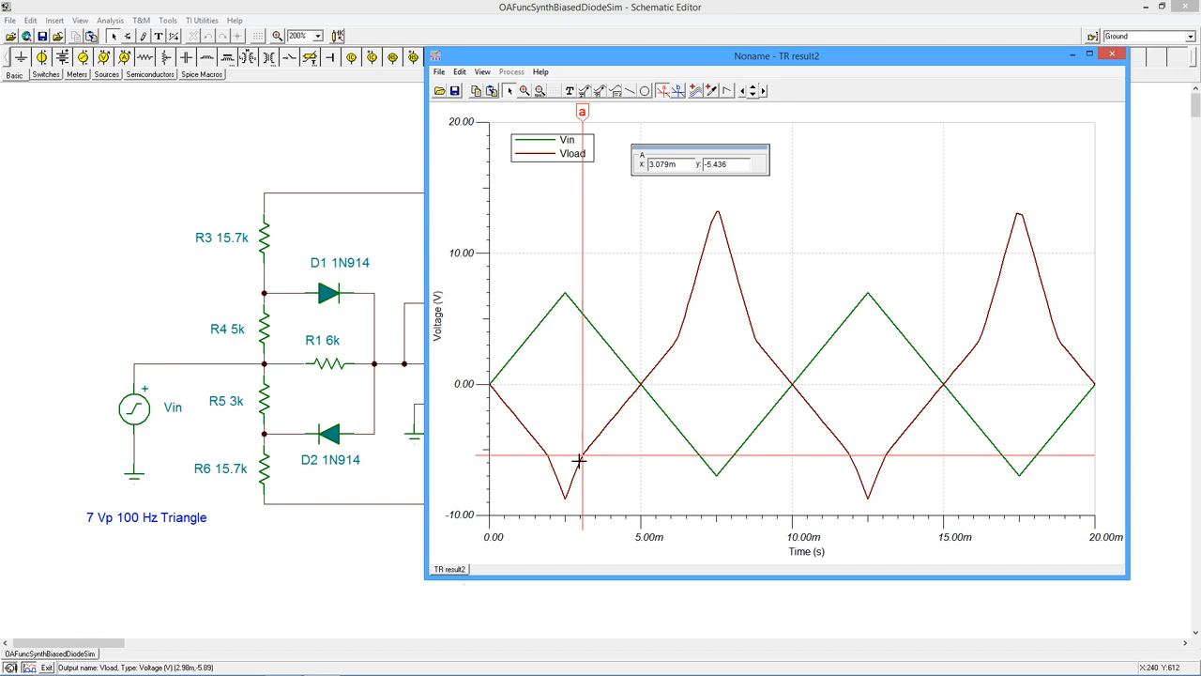
{"action": "mouse_move", "coordinate": [532, 434]}
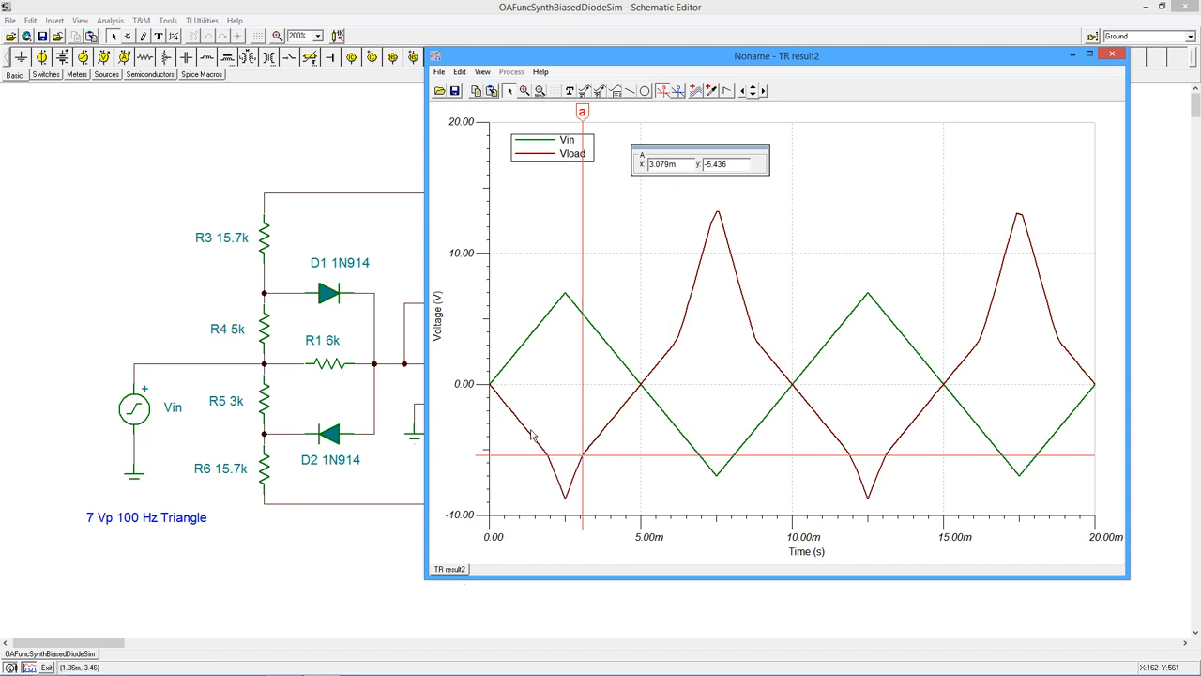
{"action": "mouse_move", "coordinate": [548, 464]}
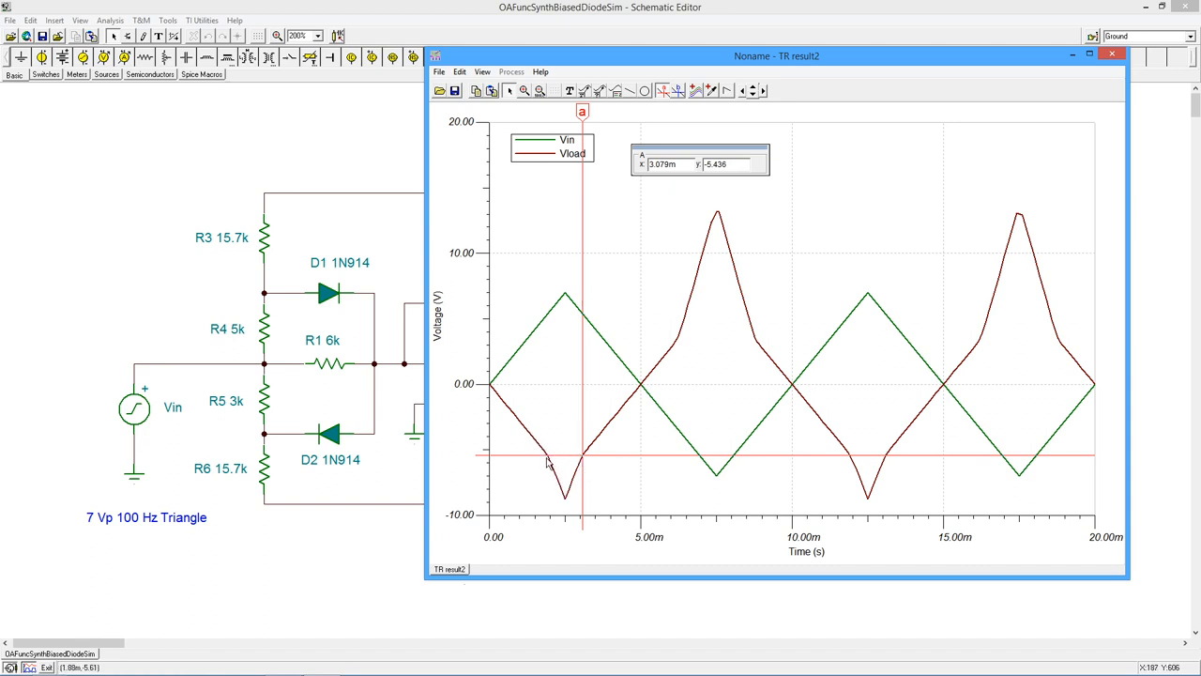
{"action": "mouse_move", "coordinate": [713, 214]}
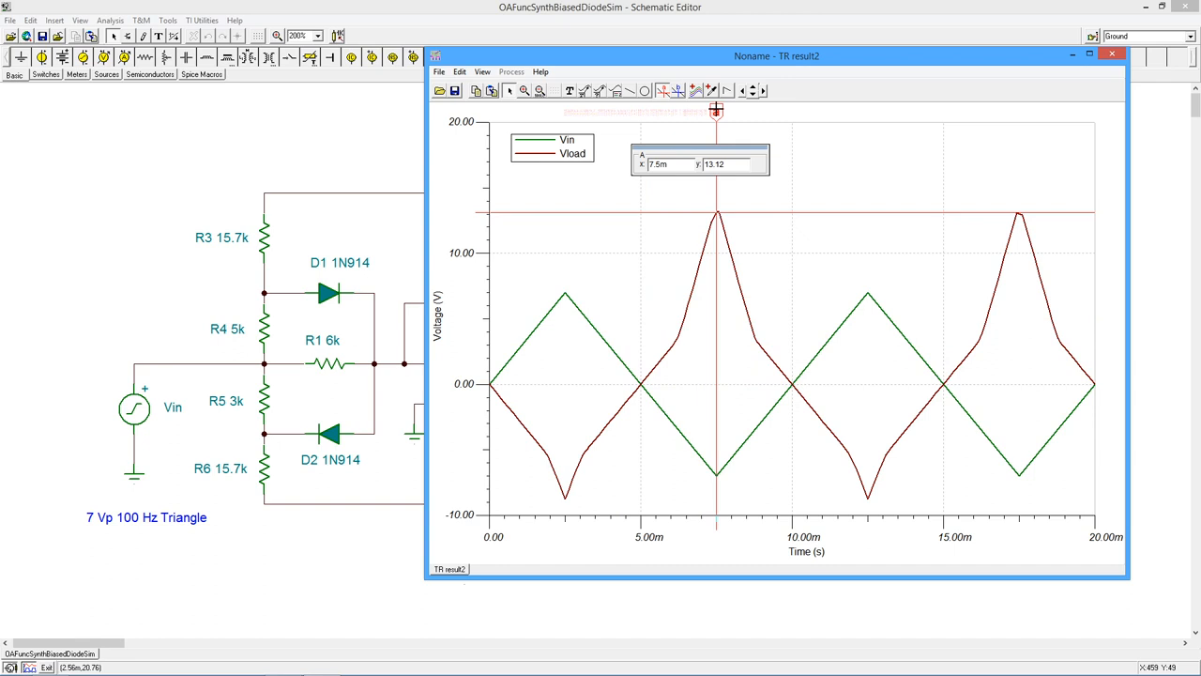
{"action": "mouse_move", "coordinate": [533, 319]}
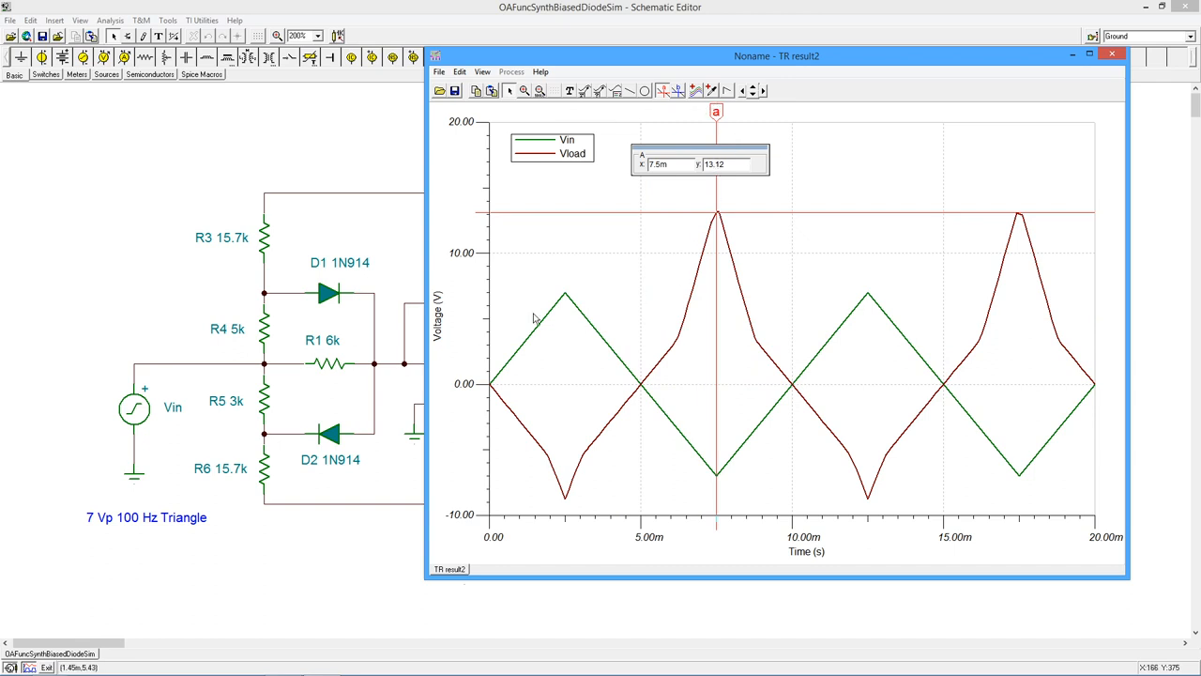
{"action": "mouse_move", "coordinate": [685, 375]}
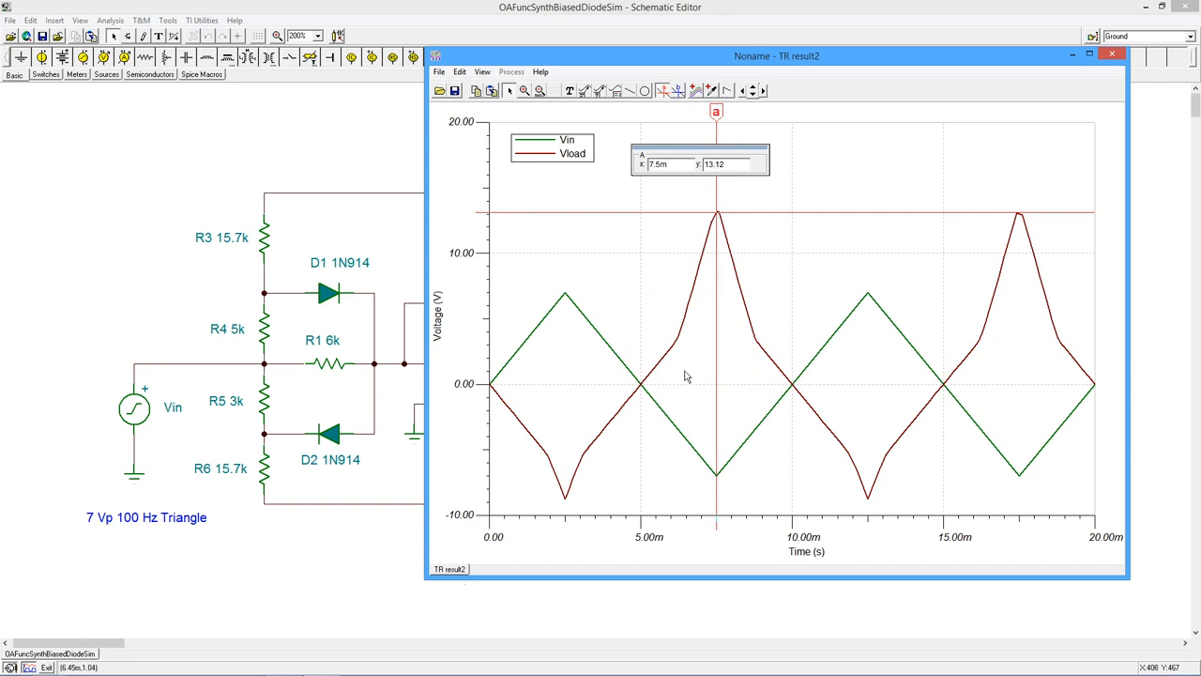
{"action": "mouse_move", "coordinate": [1065, 90]}
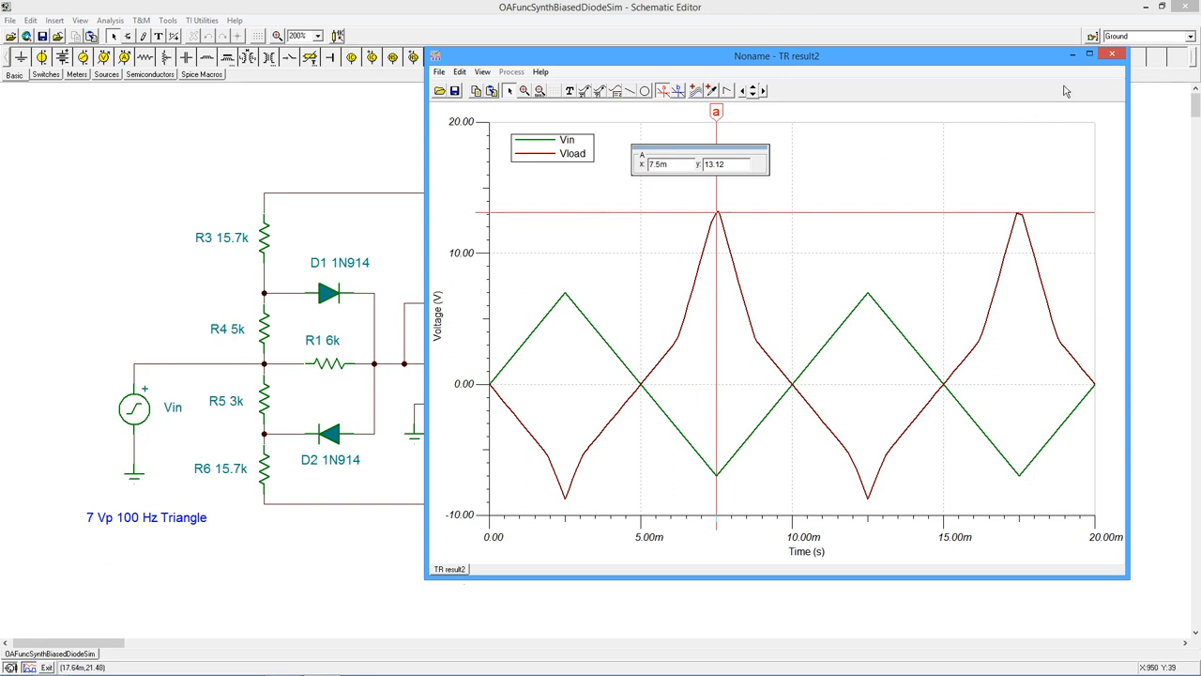
{"action": "left_click", "coordinate": [1113, 54]}
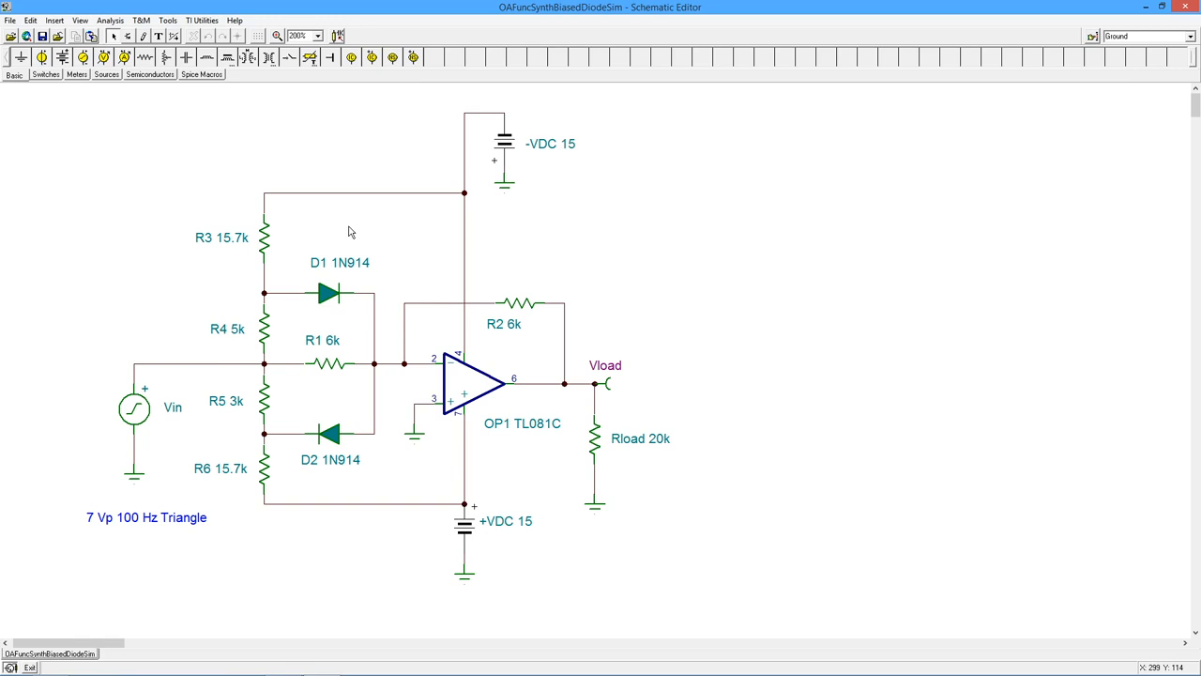
{"action": "mouse_move", "coordinate": [416, 286]}
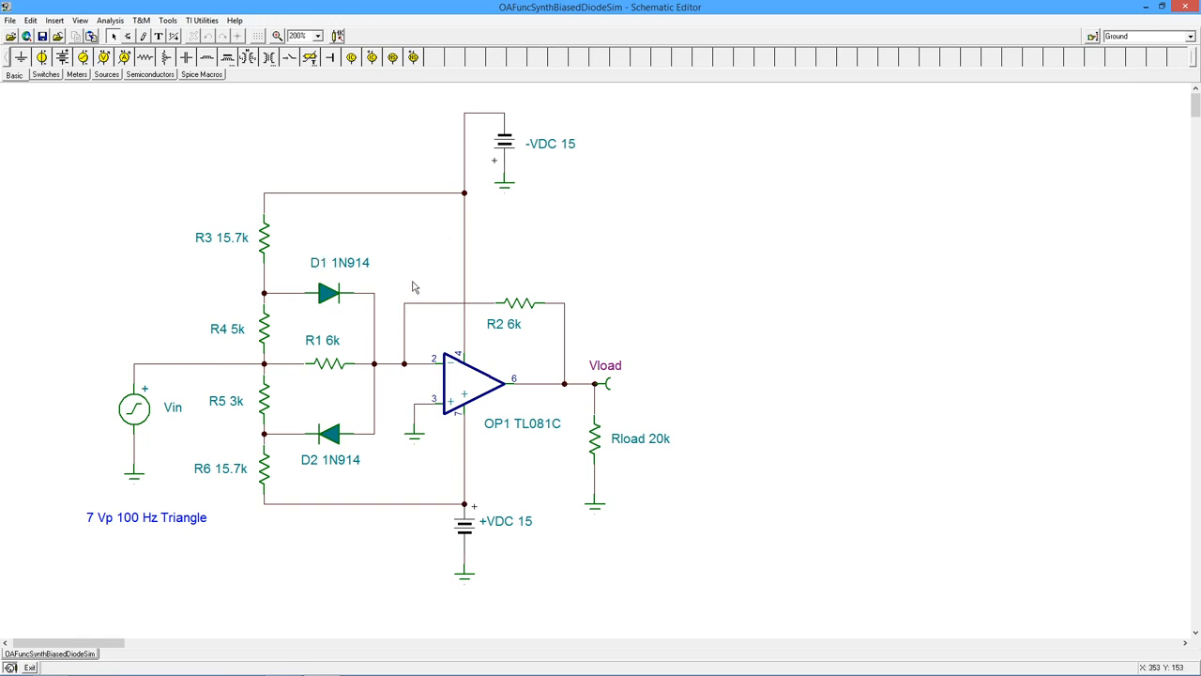
{"action": "mouse_move", "coordinate": [400, 311]}
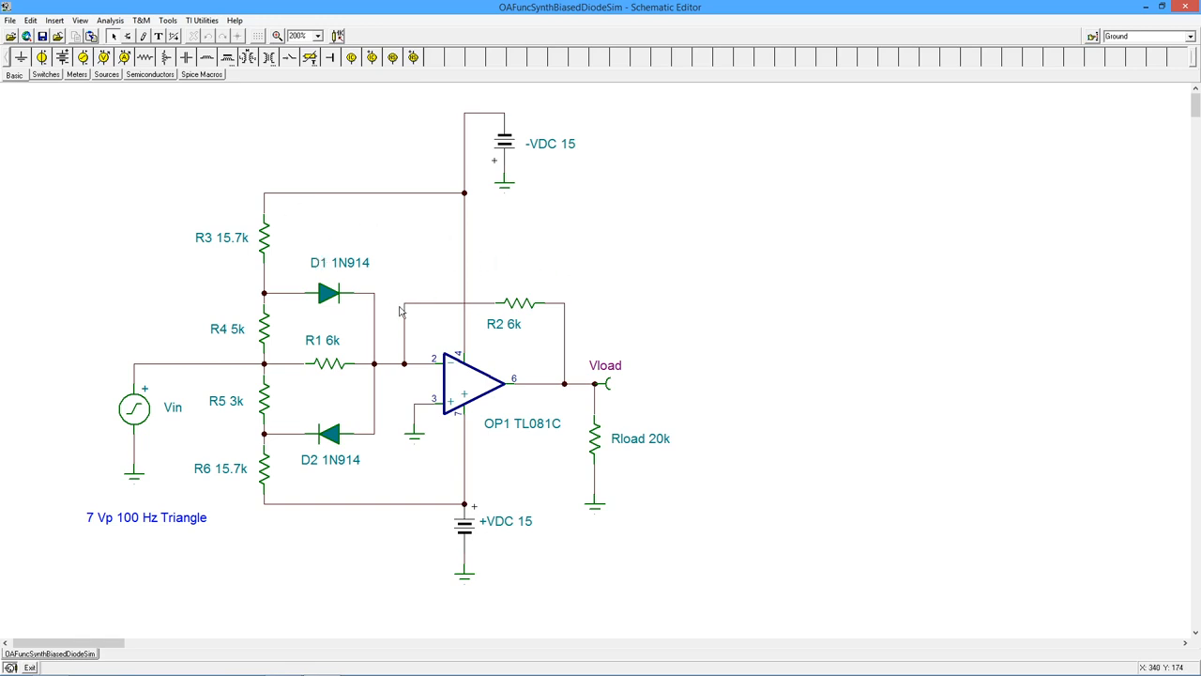
{"action": "mouse_move", "coordinate": [566, 273]}
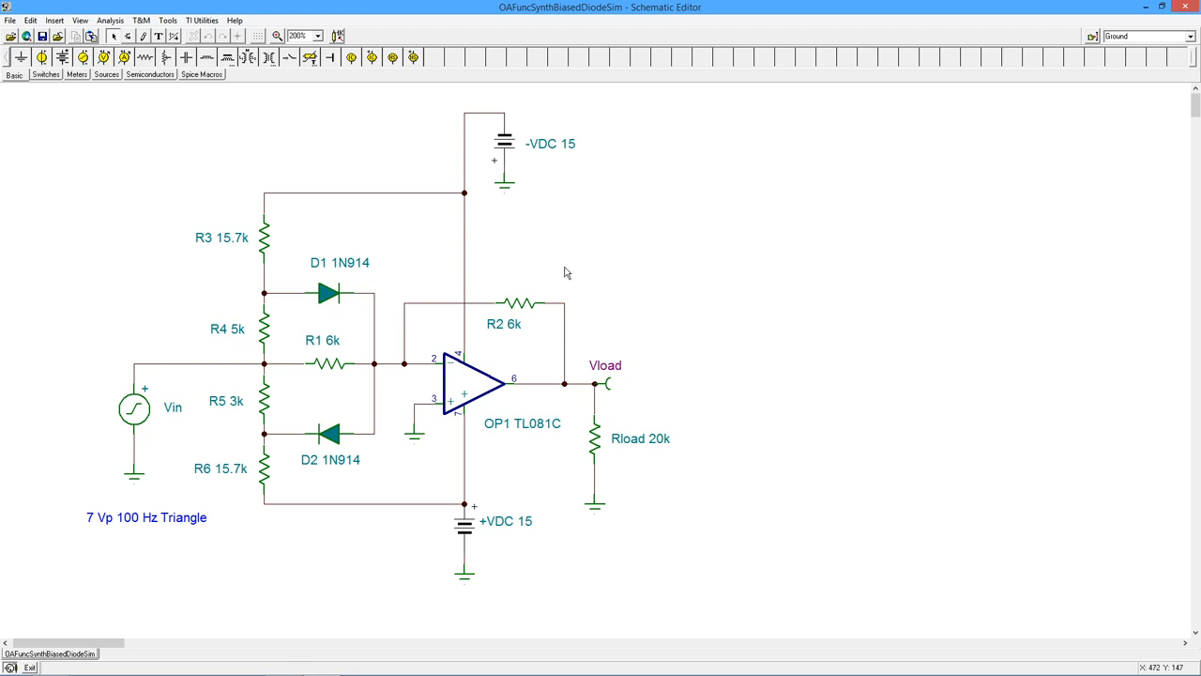
{"action": "mouse_move", "coordinate": [680, 328]}
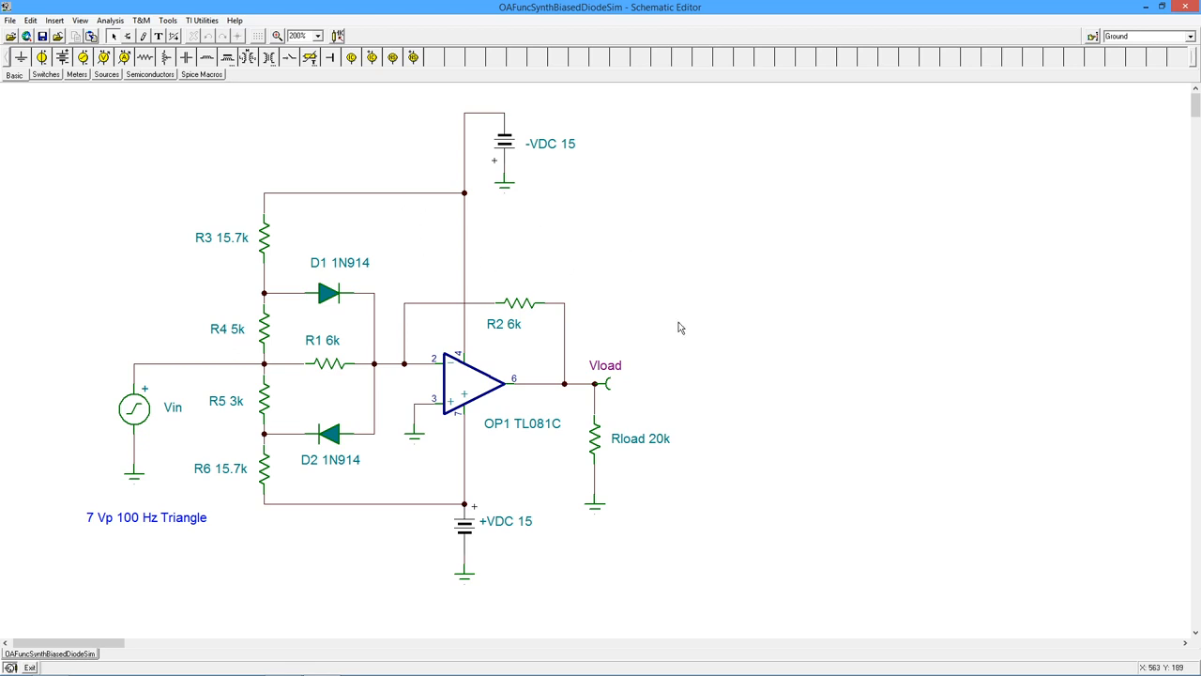
{"action": "mouse_move", "coordinate": [706, 262]}
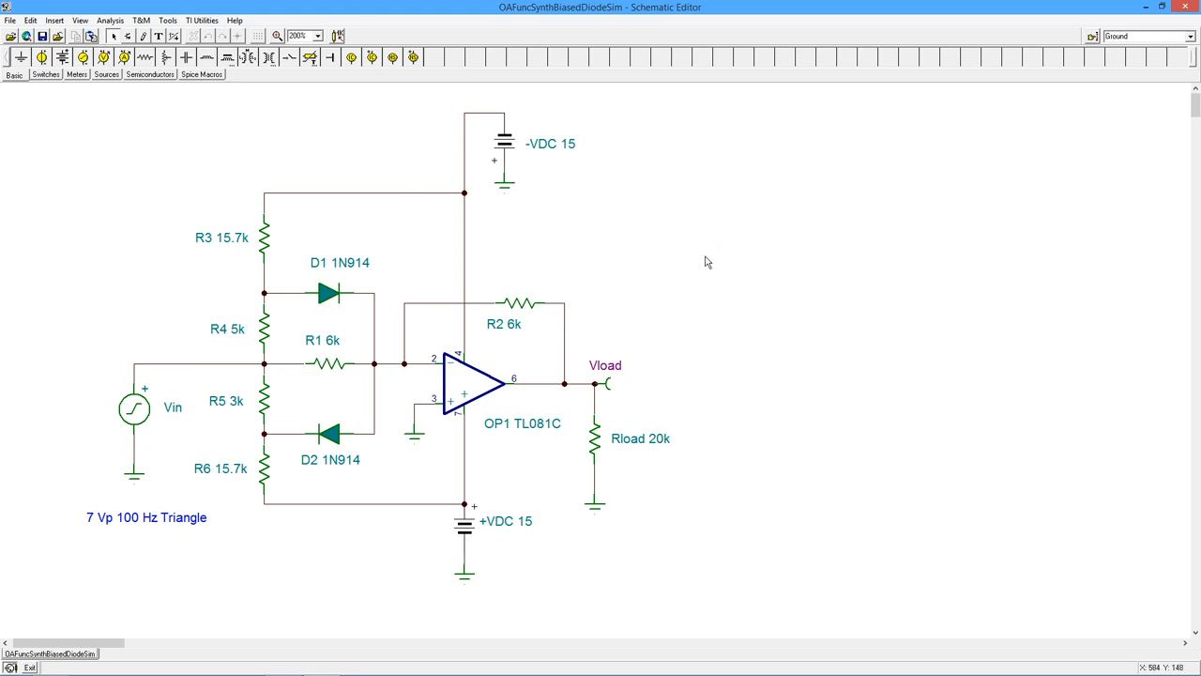
{"action": "mouse_move", "coordinate": [322, 288]}
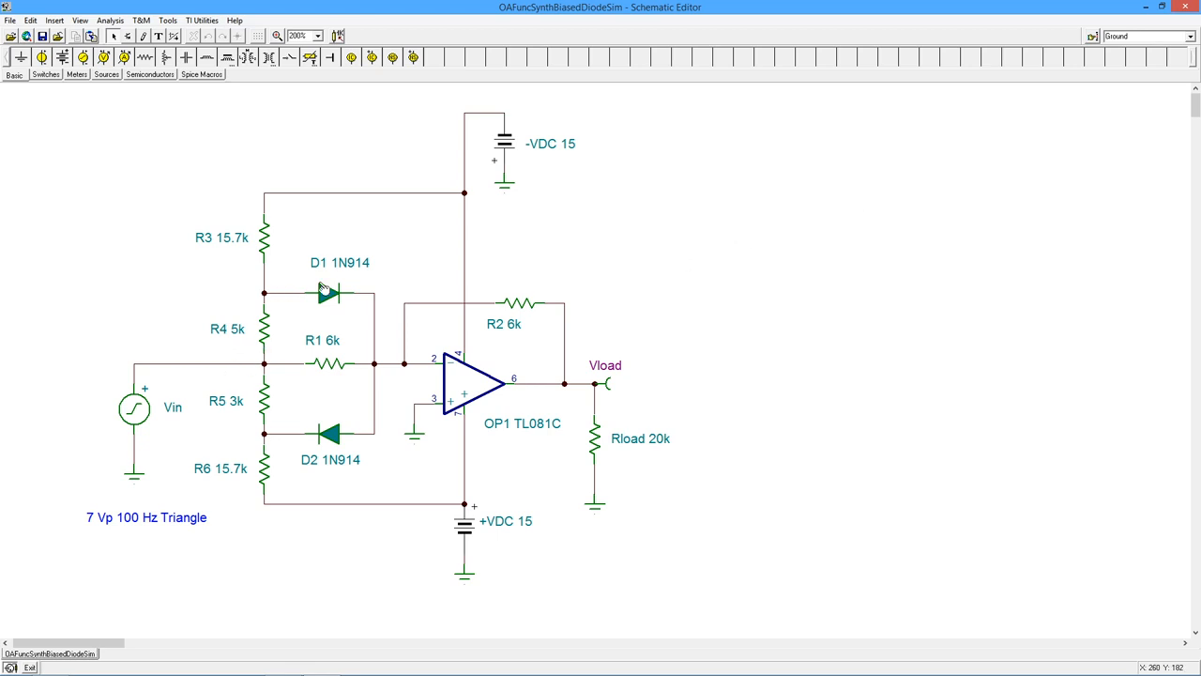
{"action": "mouse_move", "coordinate": [196, 341]}
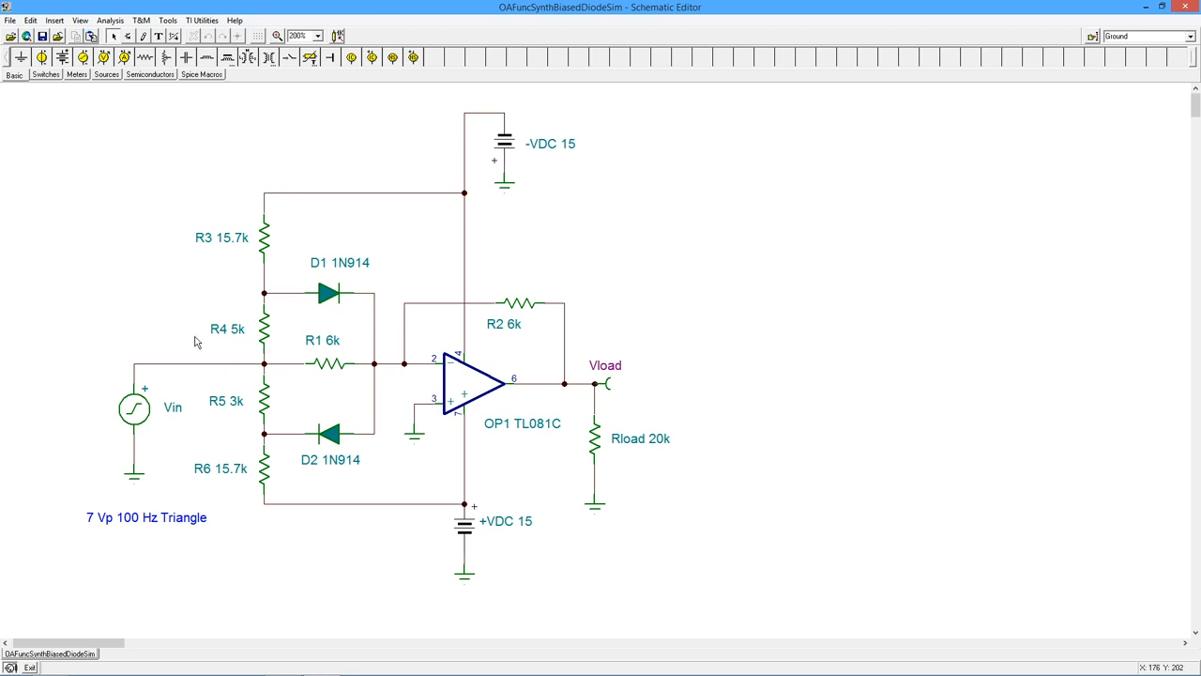
{"action": "mouse_move", "coordinate": [212, 382]}
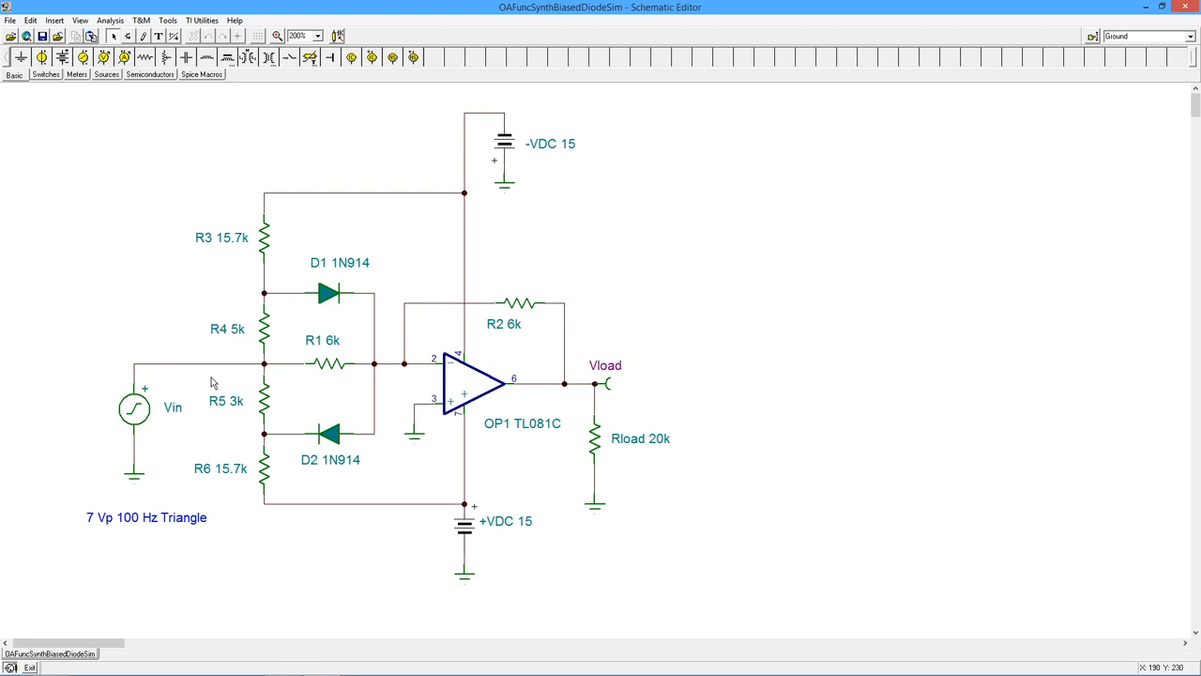
{"action": "mouse_move", "coordinate": [279, 79]}
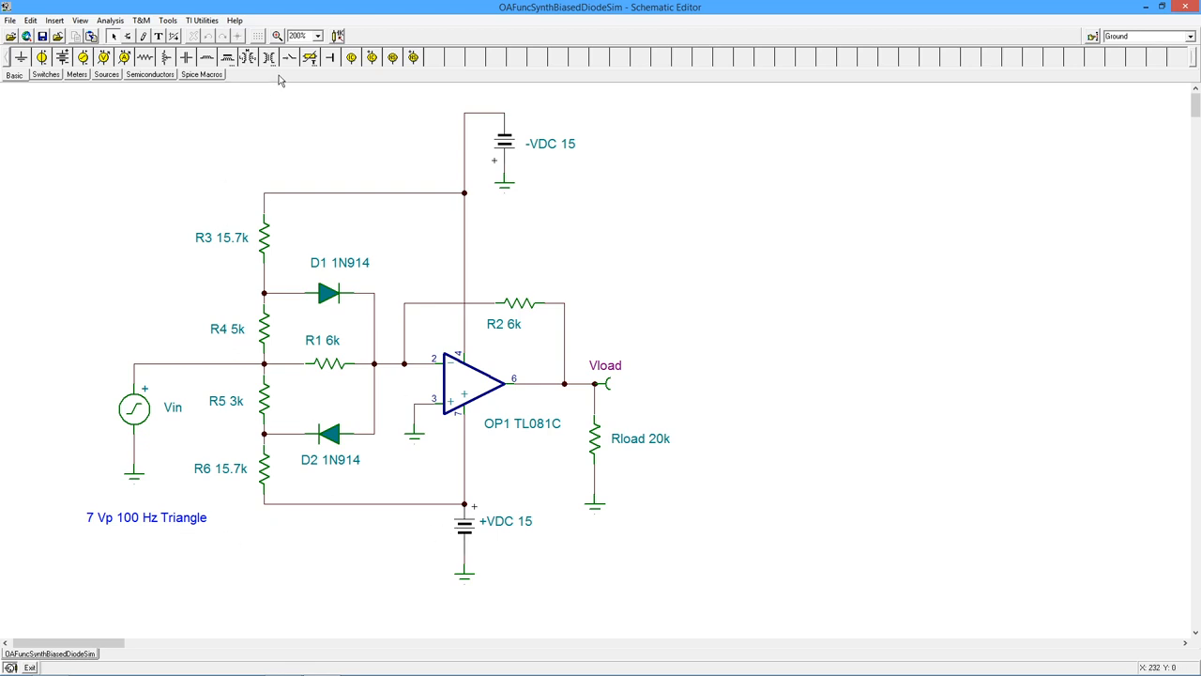
{"action": "mouse_move", "coordinate": [275, 448]}
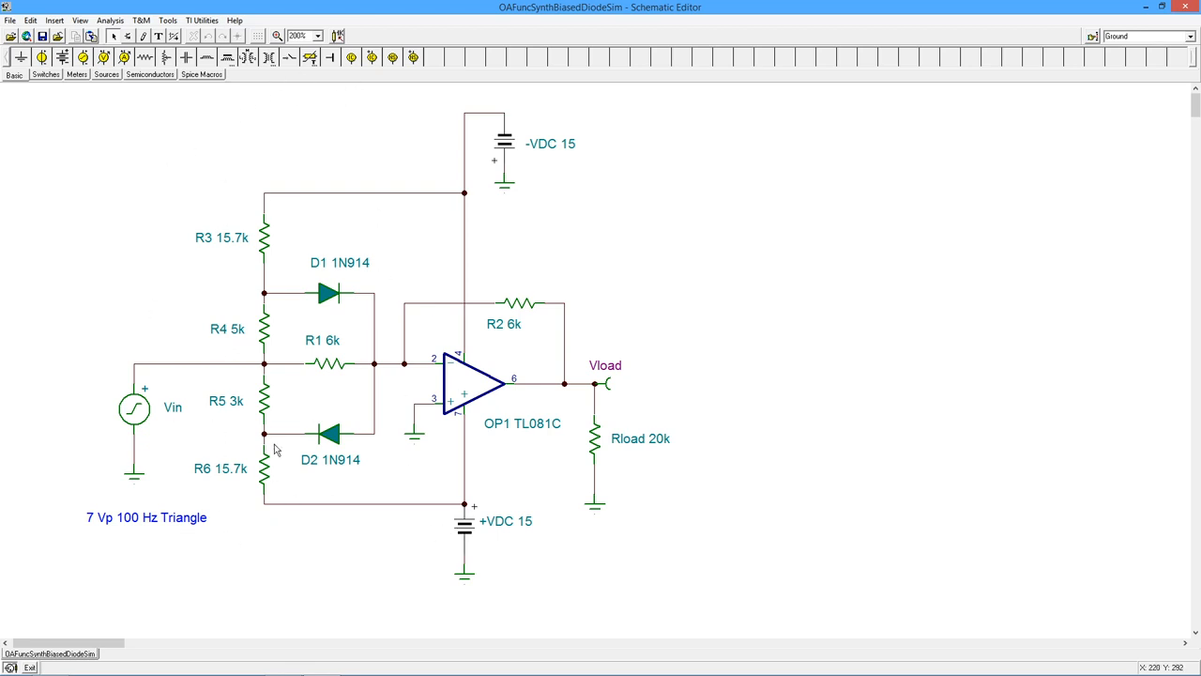
{"action": "mouse_move", "coordinate": [286, 146]}
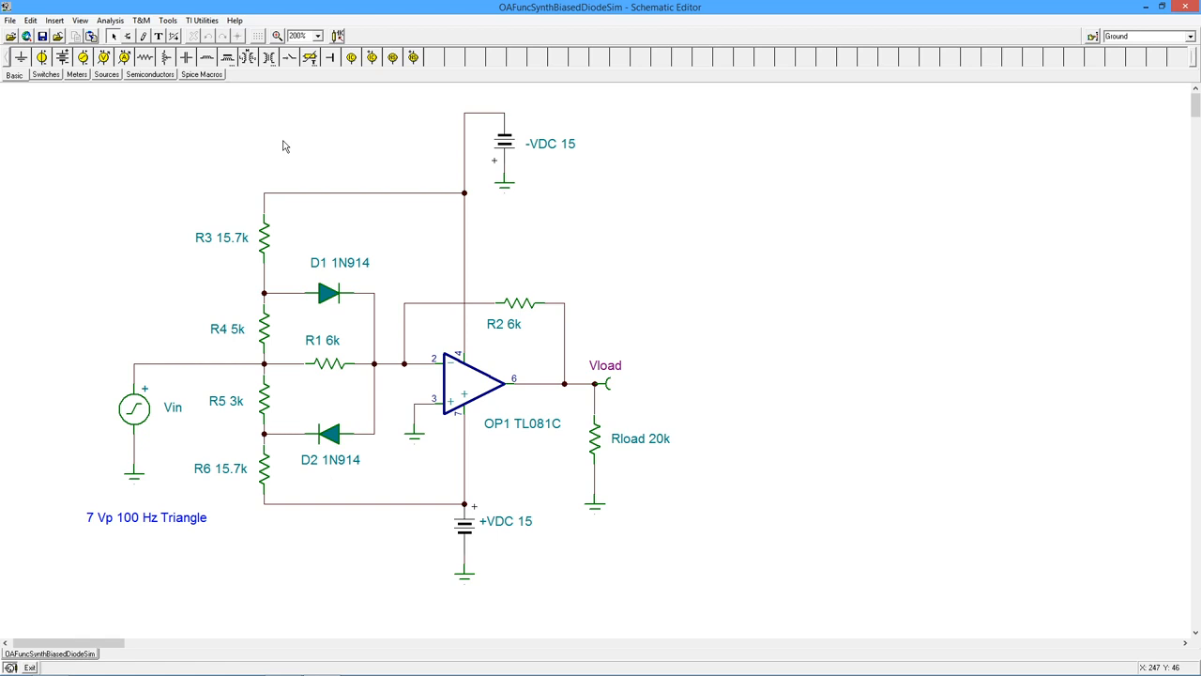
{"action": "mouse_move", "coordinate": [591, 205]}
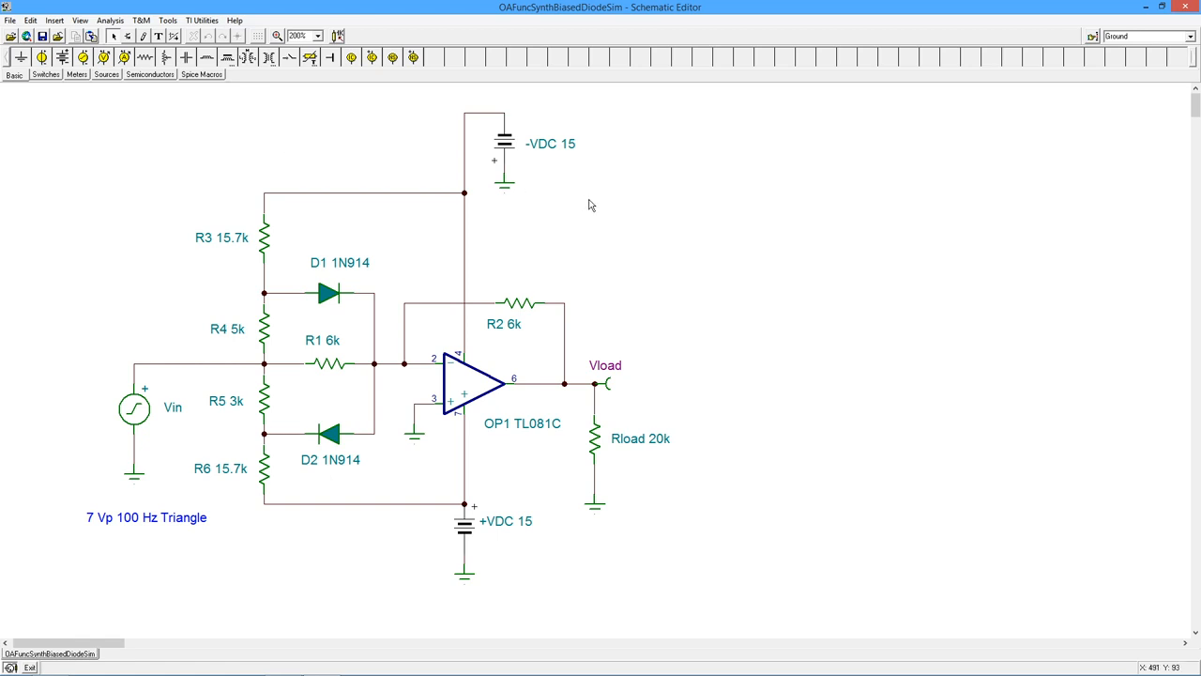
{"action": "mouse_move", "coordinate": [552, 250]}
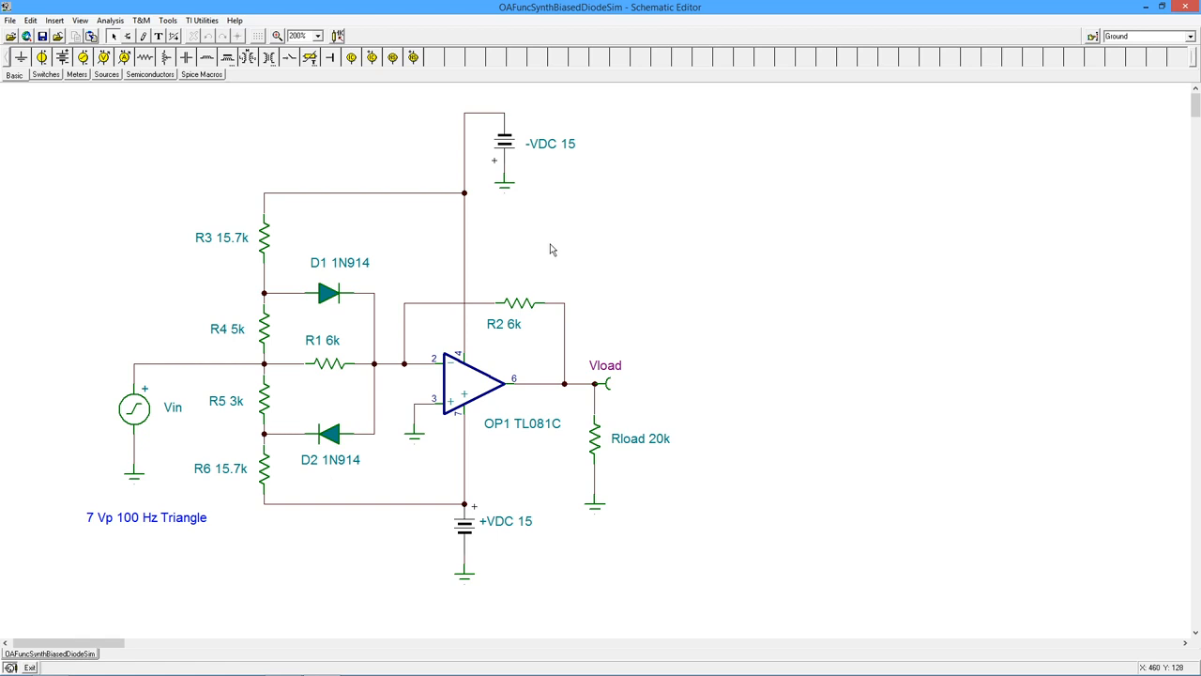
{"action": "mouse_move", "coordinate": [275, 491]}
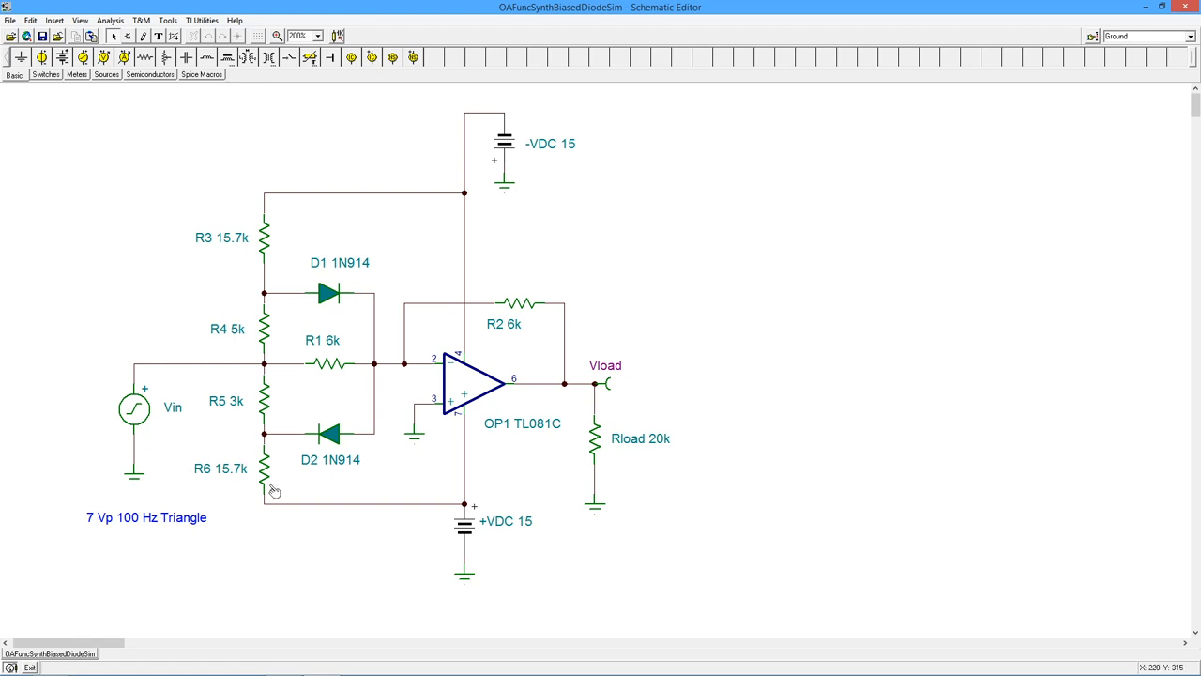
{"action": "mouse_move", "coordinate": [277, 479]}
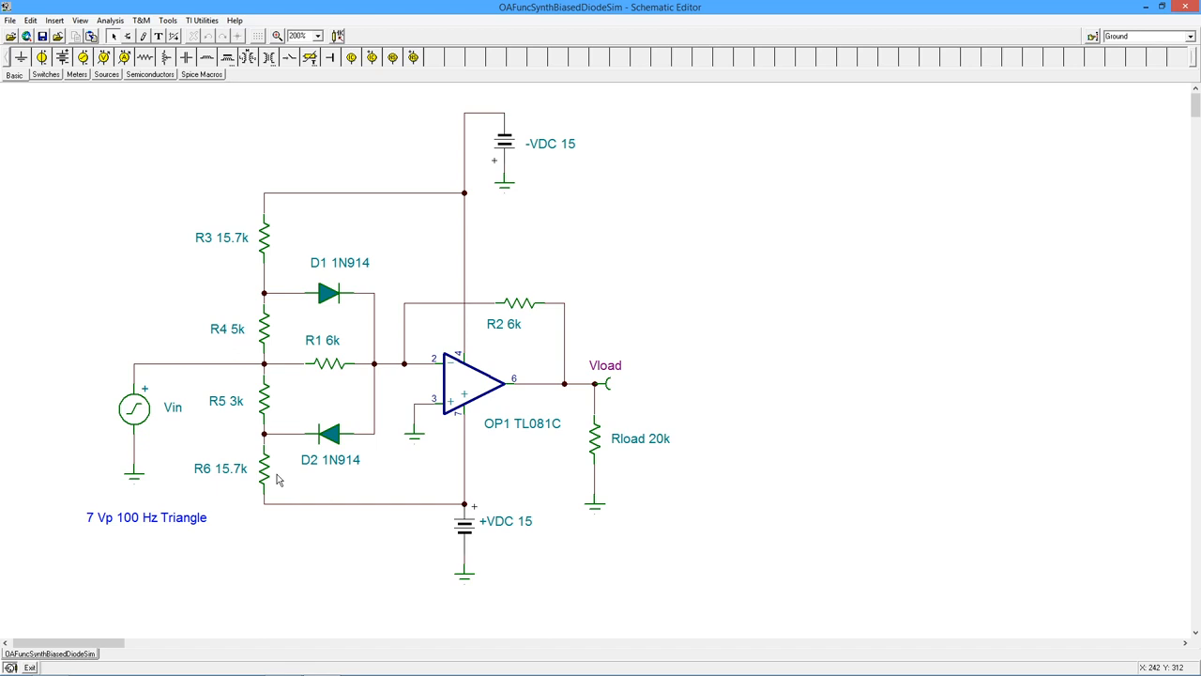
{"action": "mouse_move", "coordinate": [310, 385]}
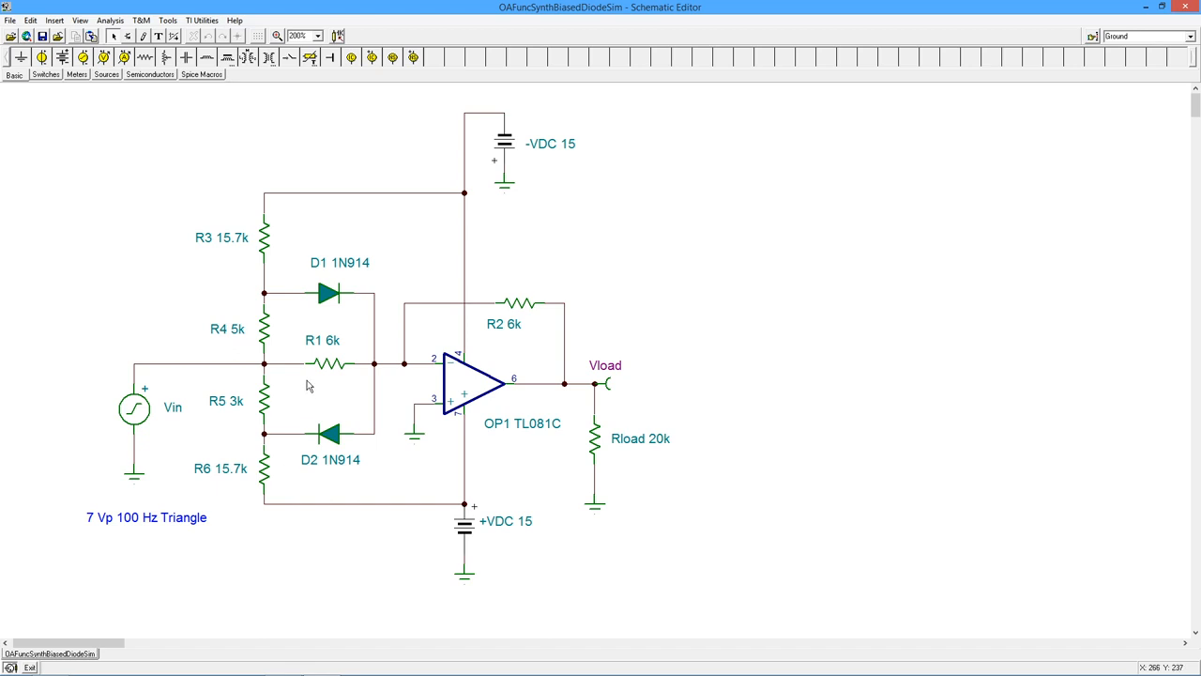
{"action": "mouse_move", "coordinate": [317, 388]}
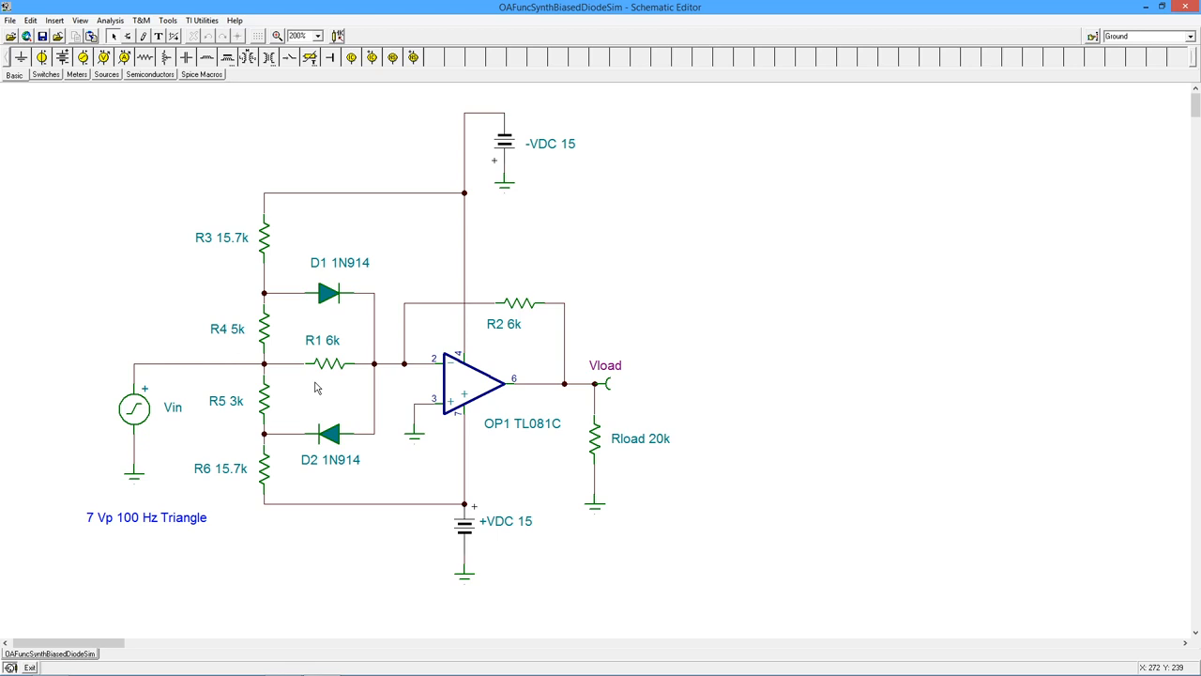
{"action": "mouse_move", "coordinate": [256, 339]}
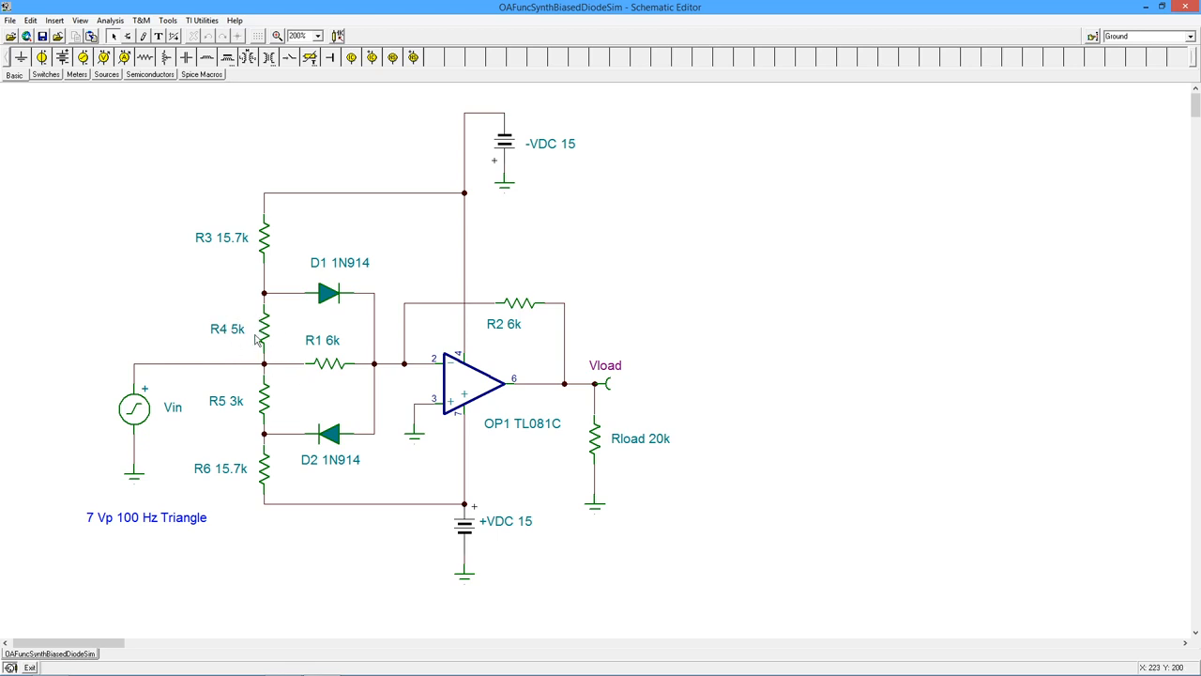
{"action": "mouse_move", "coordinate": [262, 416]}
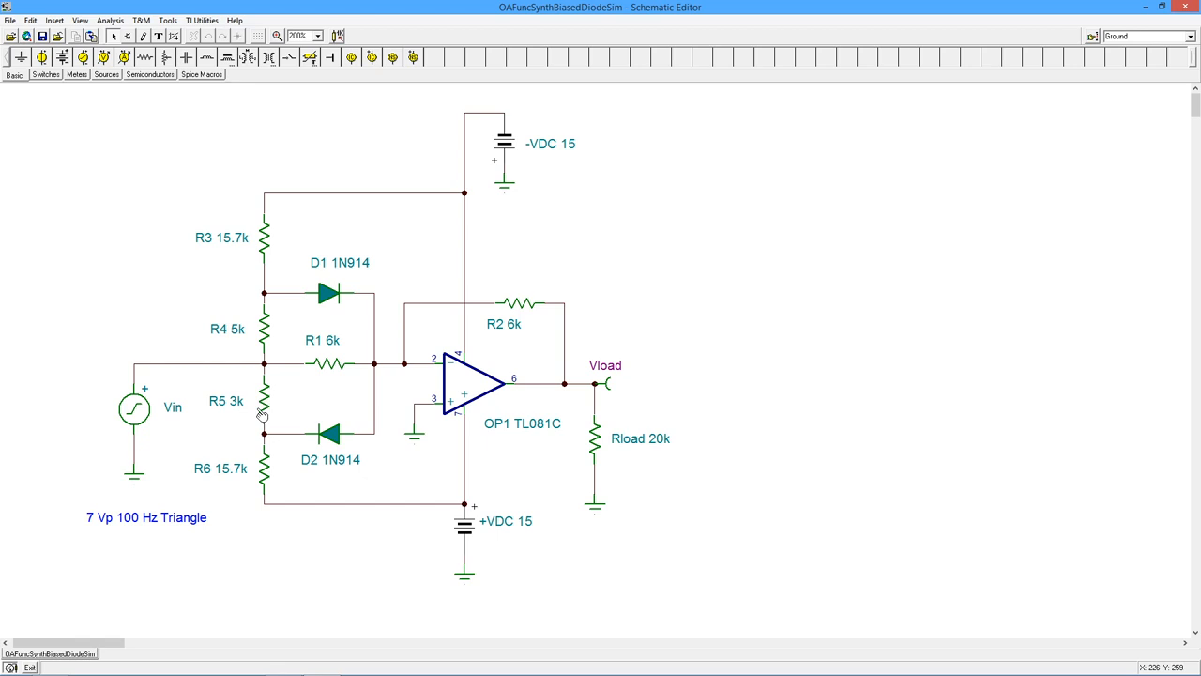
{"action": "mouse_move", "coordinate": [322, 375]}
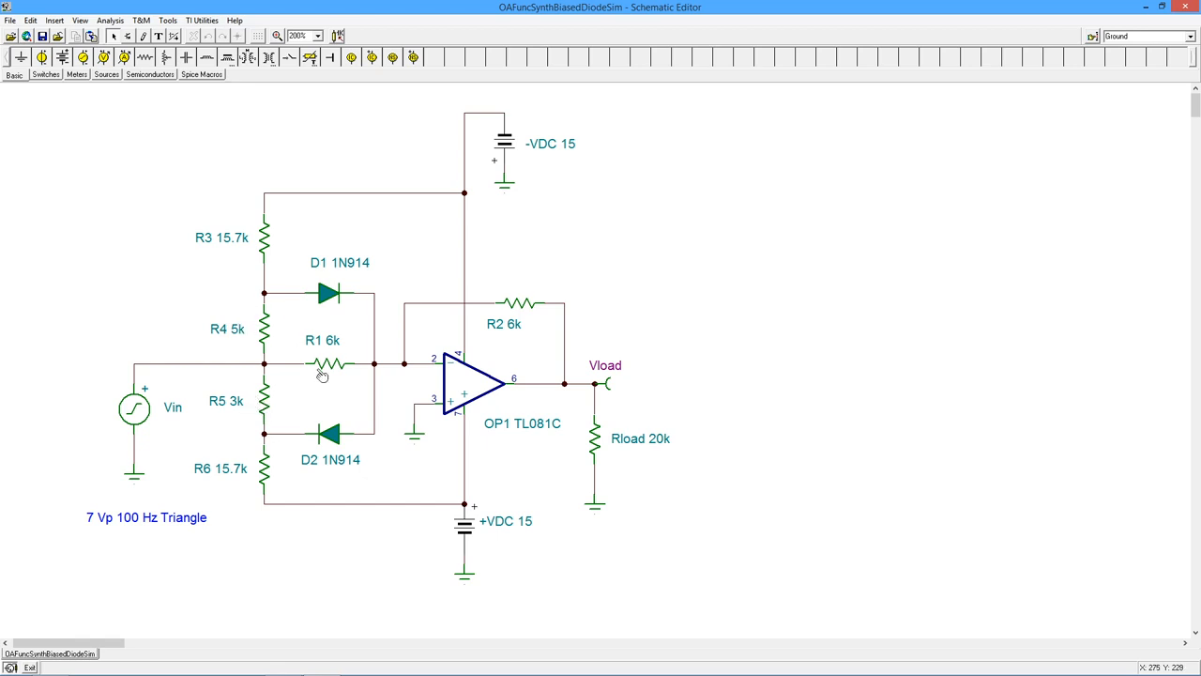
{"action": "mouse_move", "coordinate": [249, 326]}
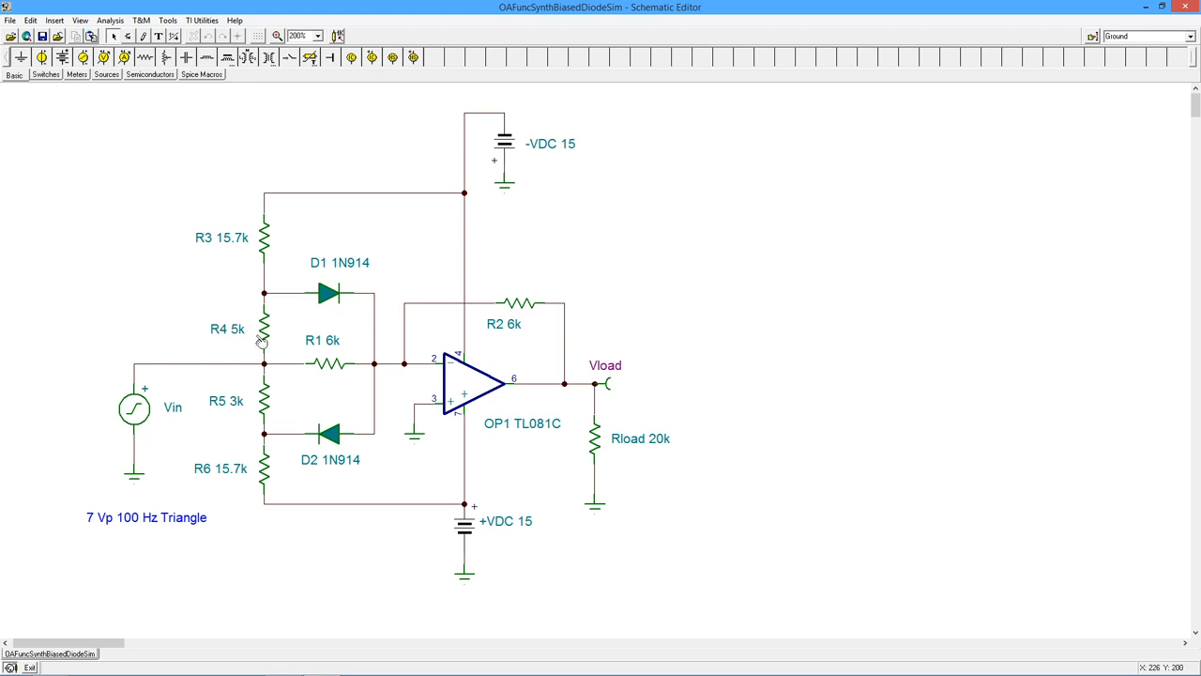
{"action": "mouse_move", "coordinate": [251, 402]}
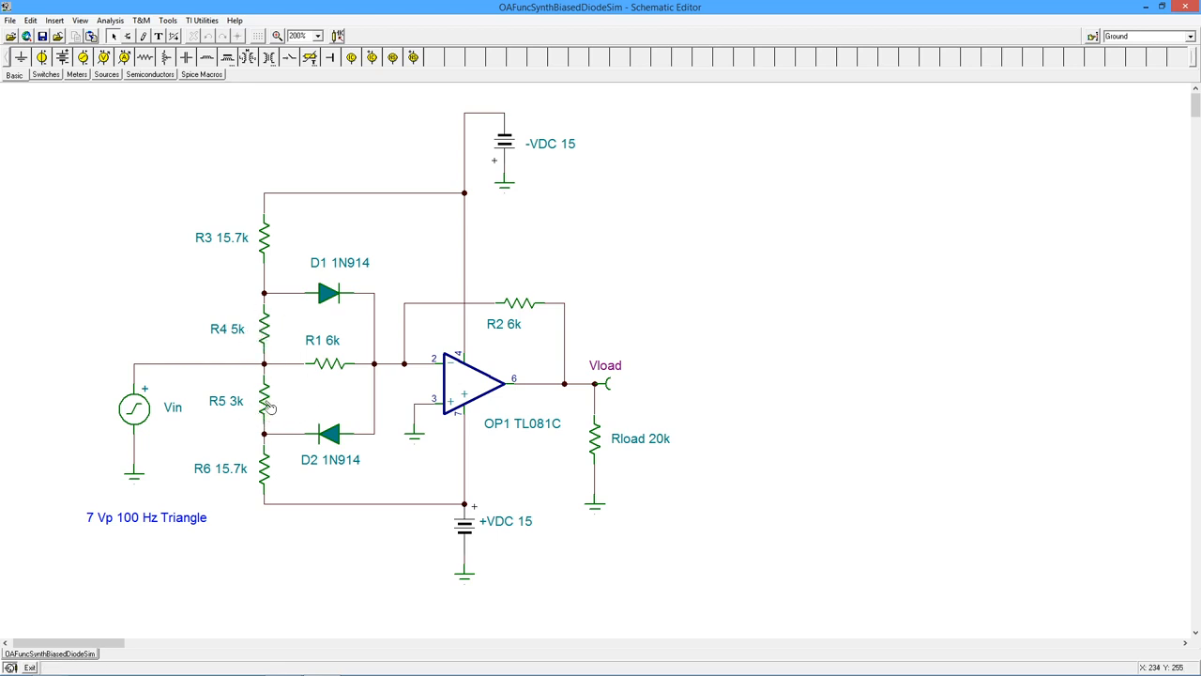
{"action": "mouse_move", "coordinate": [277, 345]}
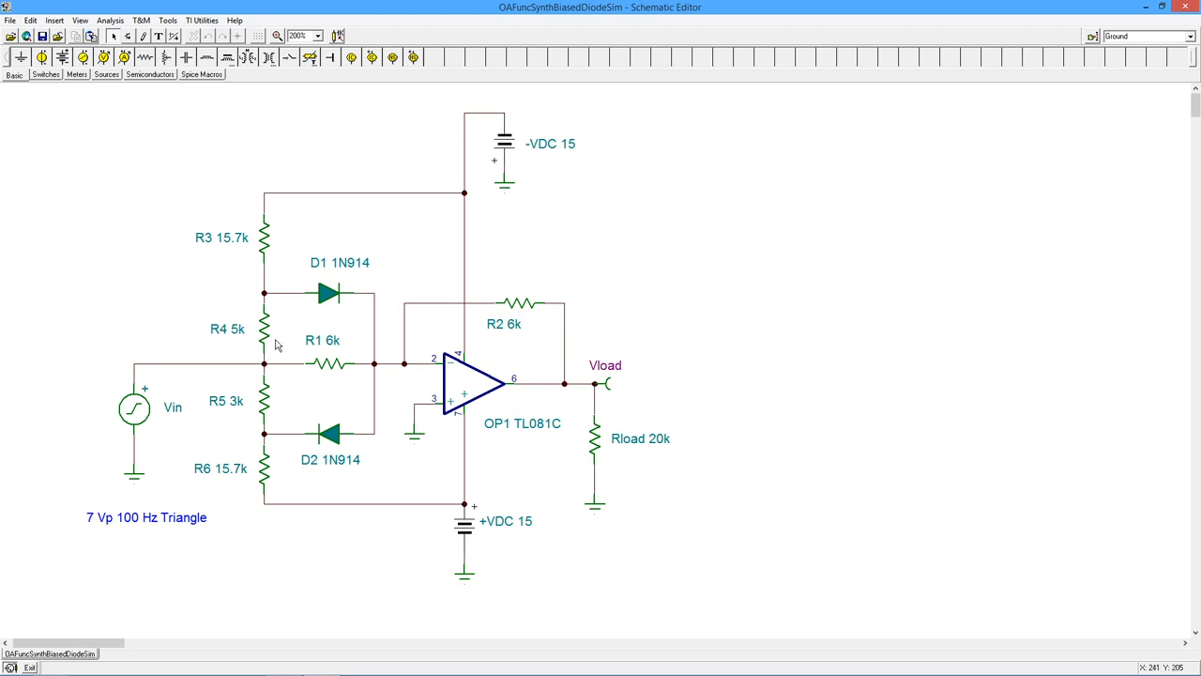
{"action": "mouse_move", "coordinate": [282, 390]}
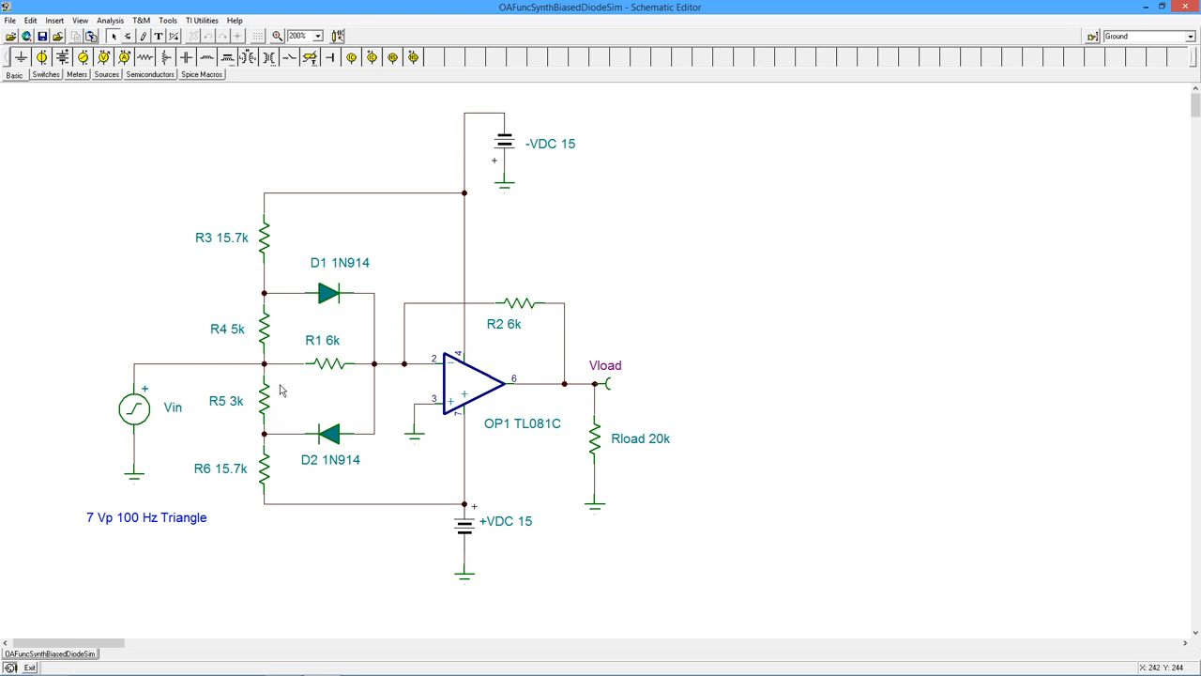
{"action": "mouse_move", "coordinate": [289, 256]}
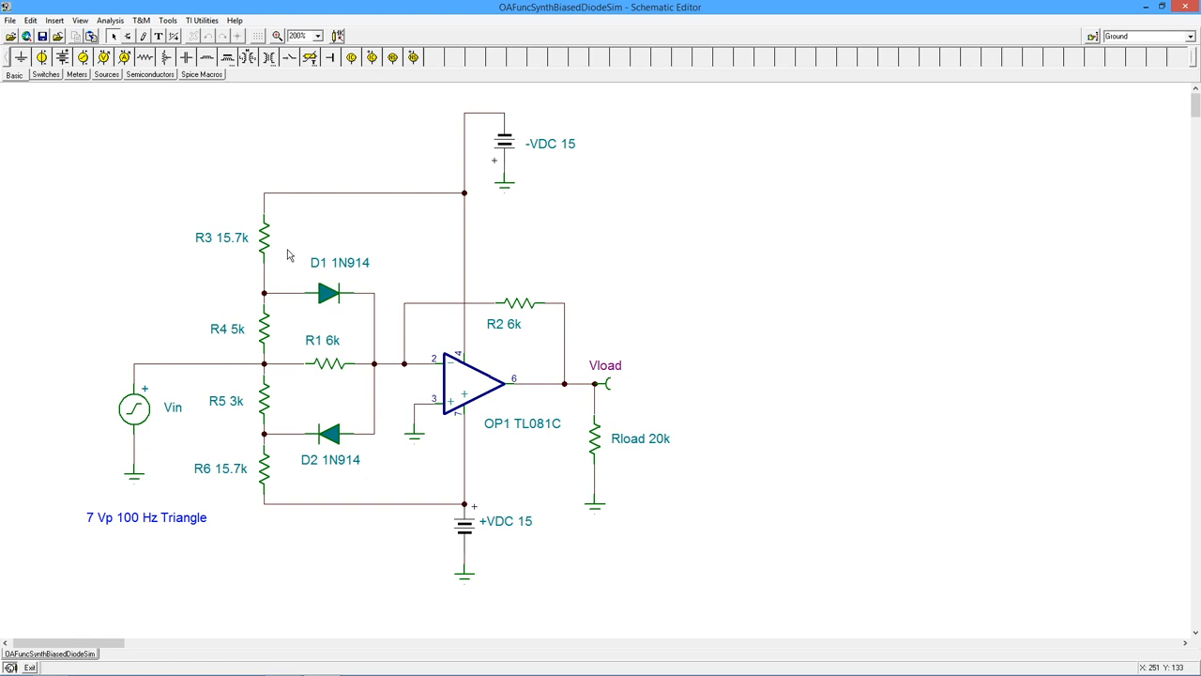
{"action": "mouse_move", "coordinate": [272, 209]}
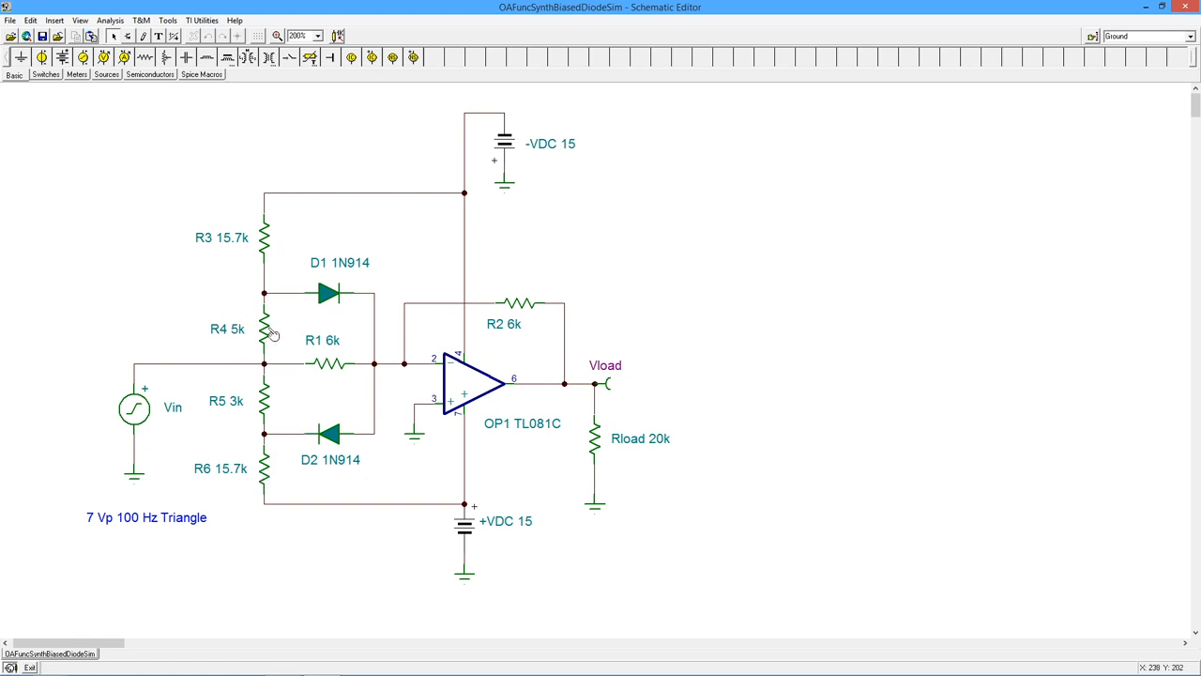
{"action": "mouse_move", "coordinate": [246, 327]}
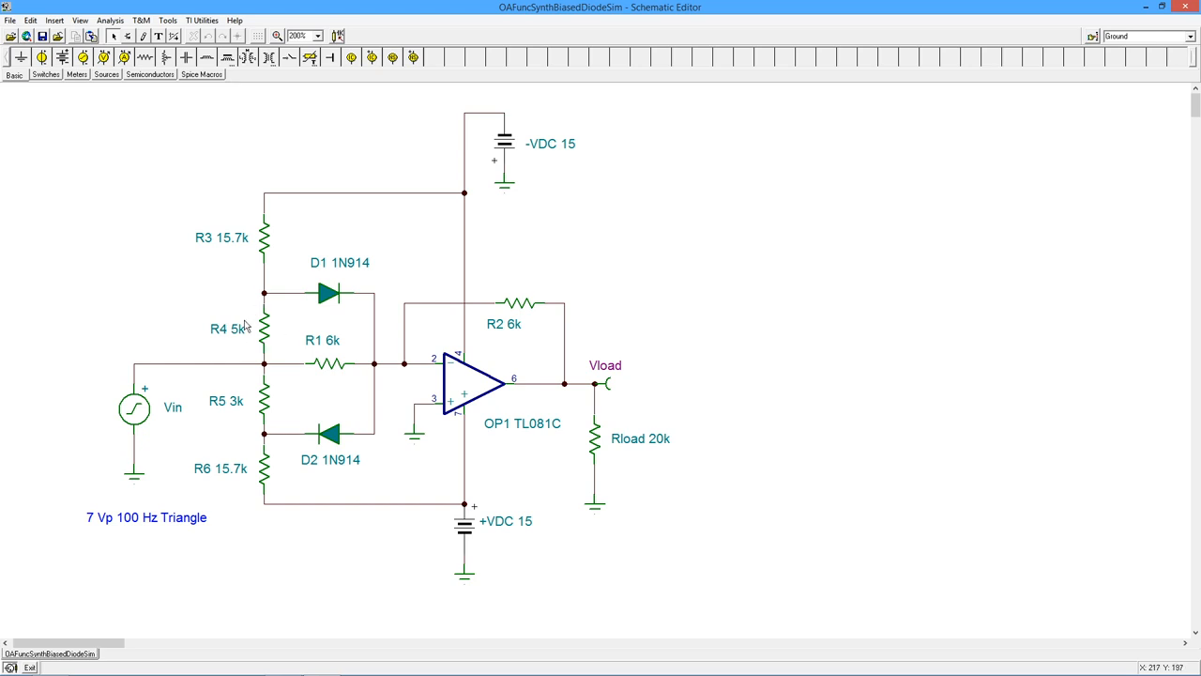
{"action": "mouse_move", "coordinate": [260, 334]}
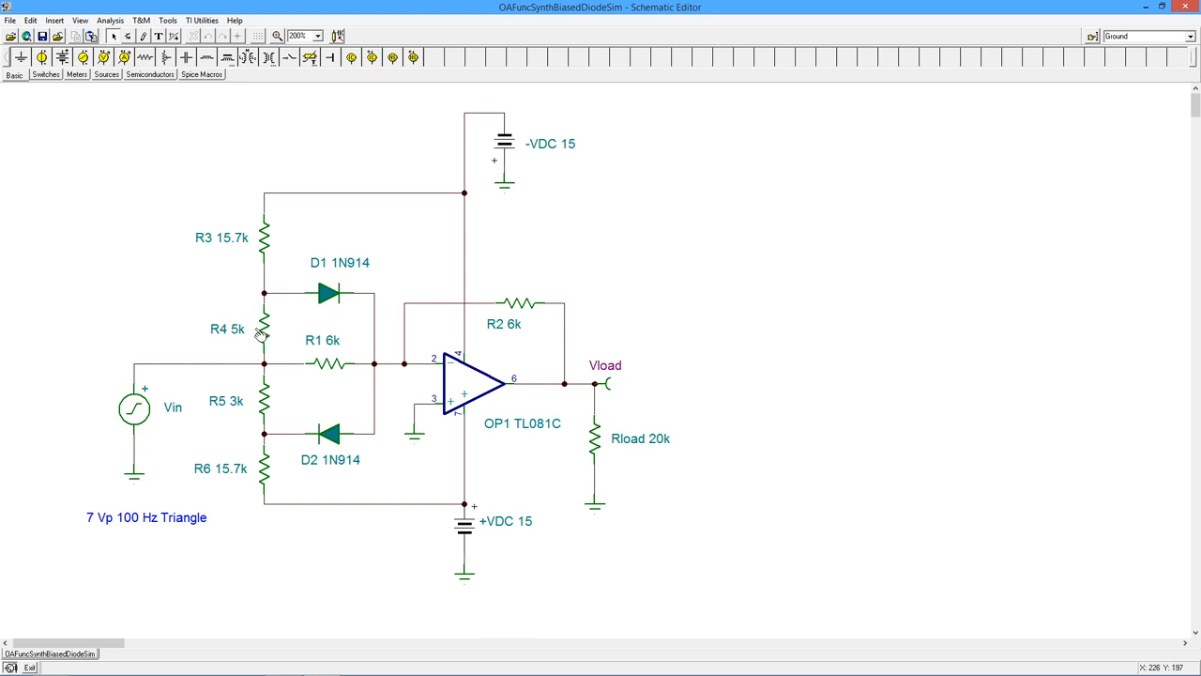
{"action": "mouse_move", "coordinate": [289, 230]}
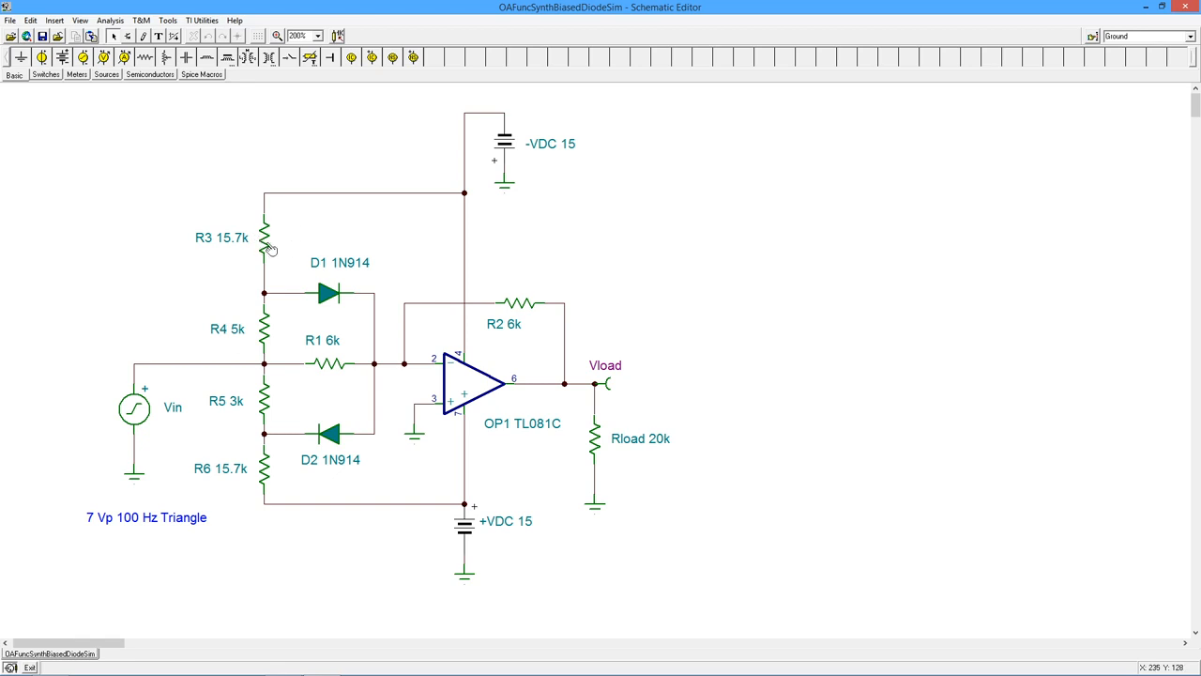
{"action": "mouse_move", "coordinate": [249, 481]}
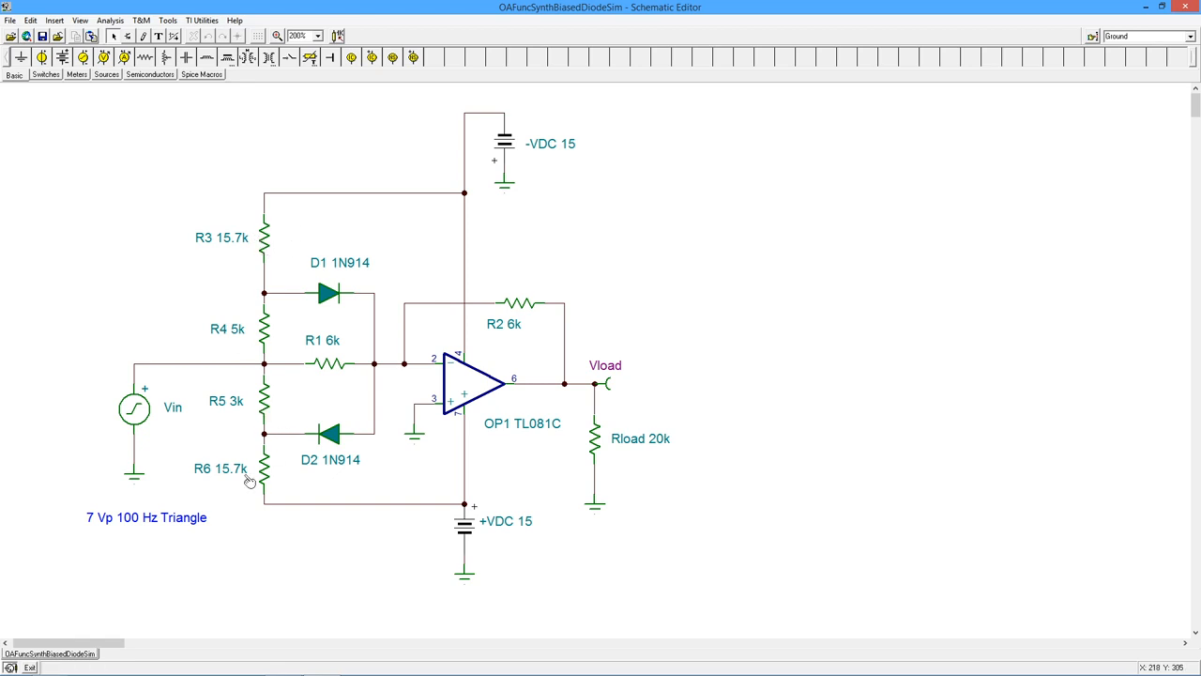
{"action": "mouse_move", "coordinate": [256, 249]}
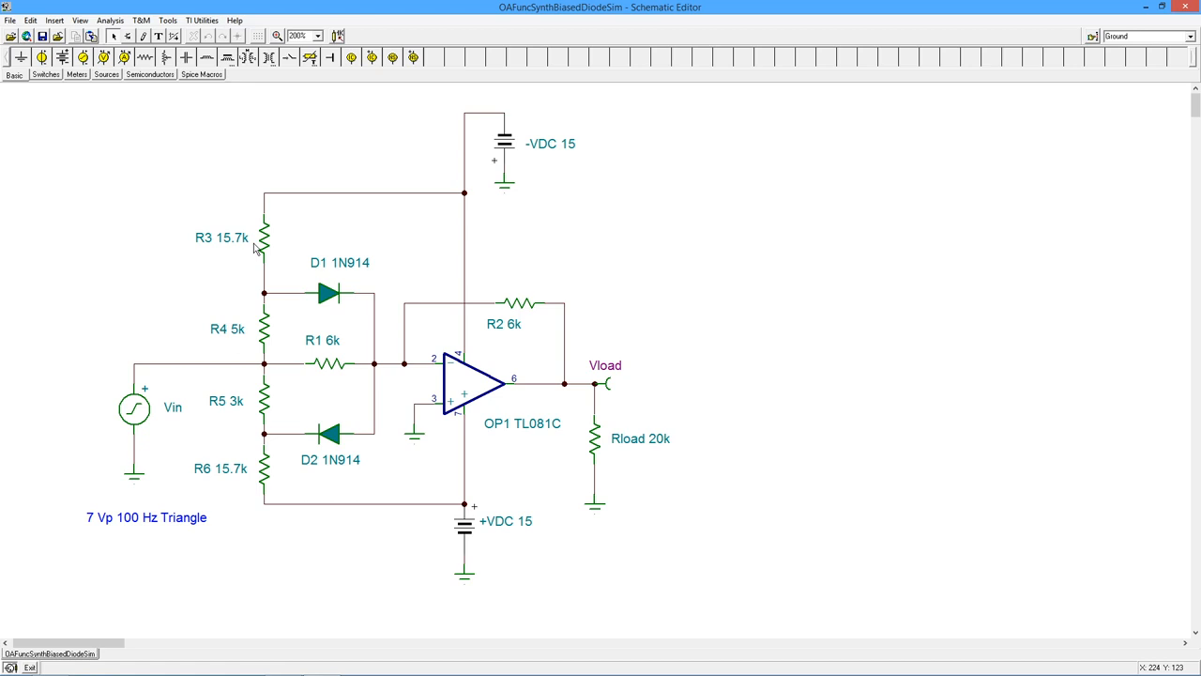
{"action": "mouse_move", "coordinate": [281, 254]}
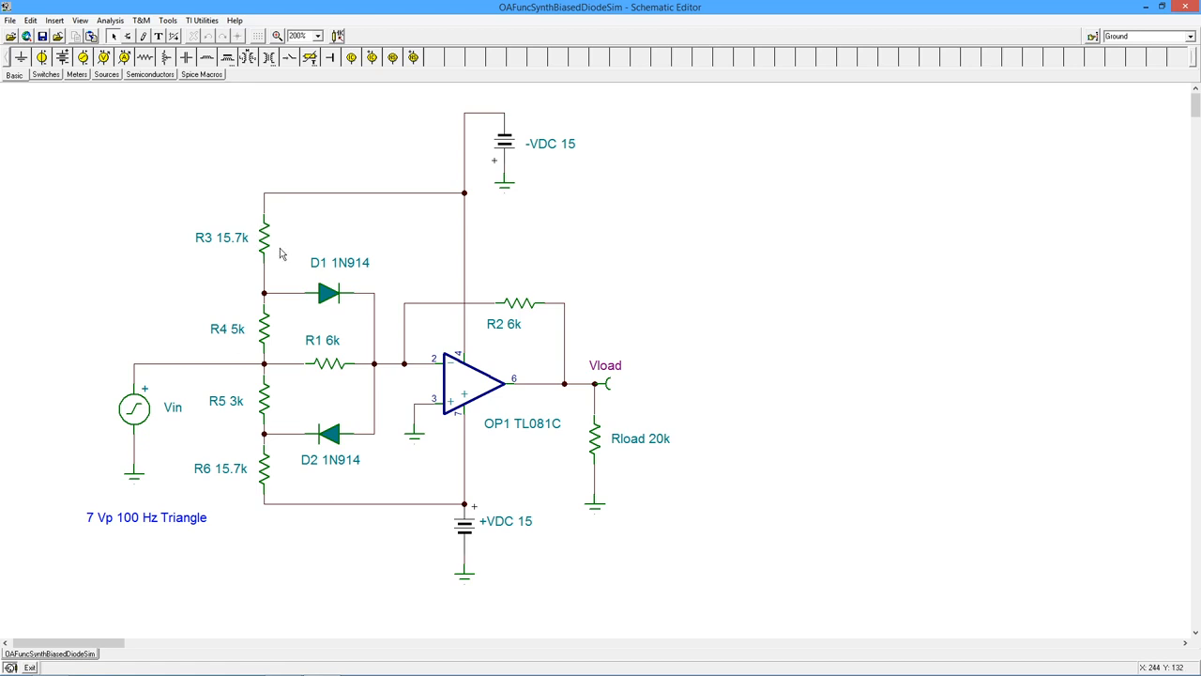
{"action": "mouse_move", "coordinate": [272, 289]}
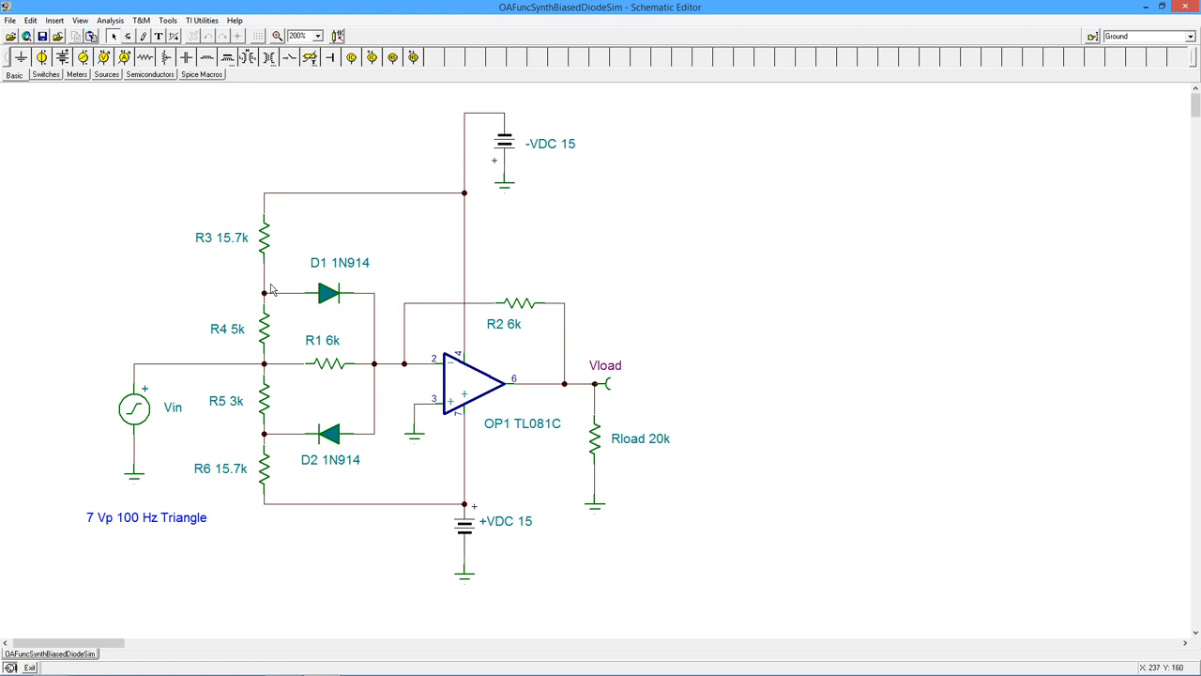
{"action": "mouse_move", "coordinate": [335, 195]}
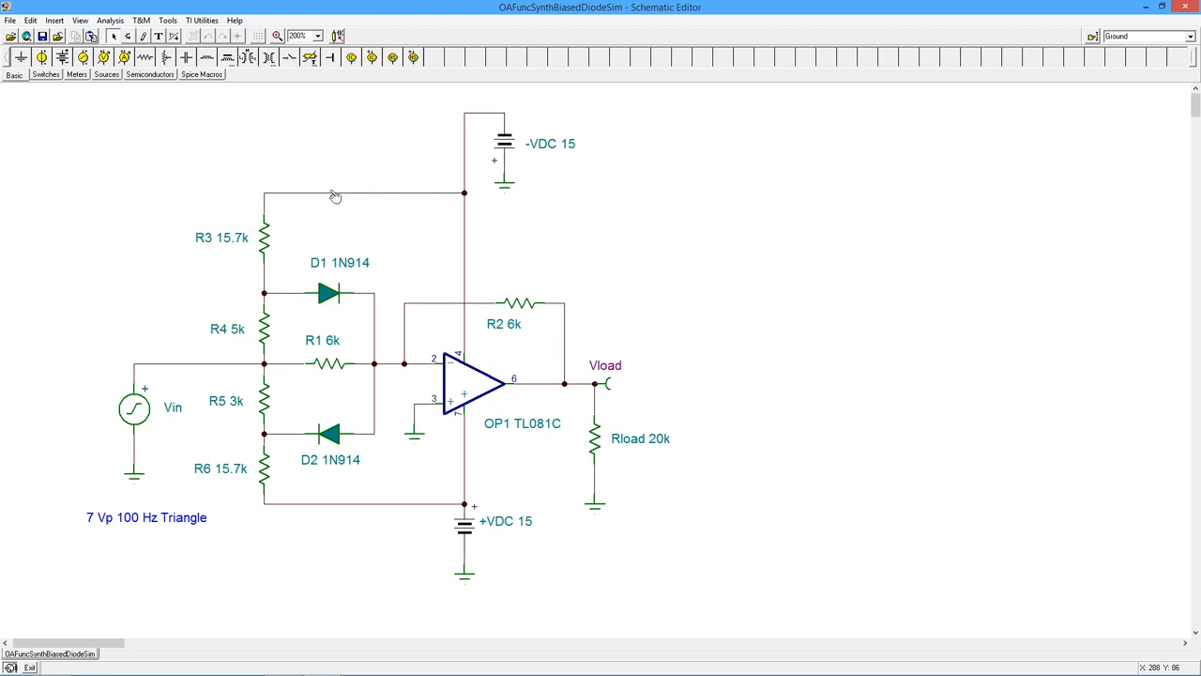
{"action": "mouse_move", "coordinate": [292, 504]}
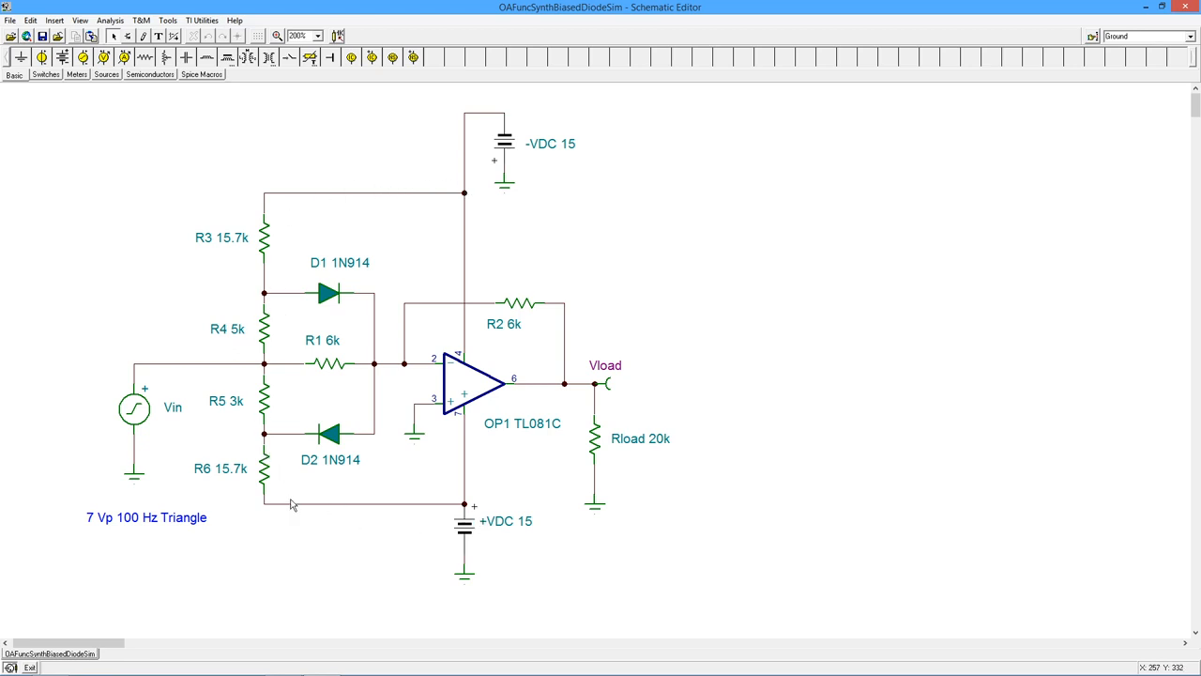
{"action": "mouse_move", "coordinate": [276, 469]}
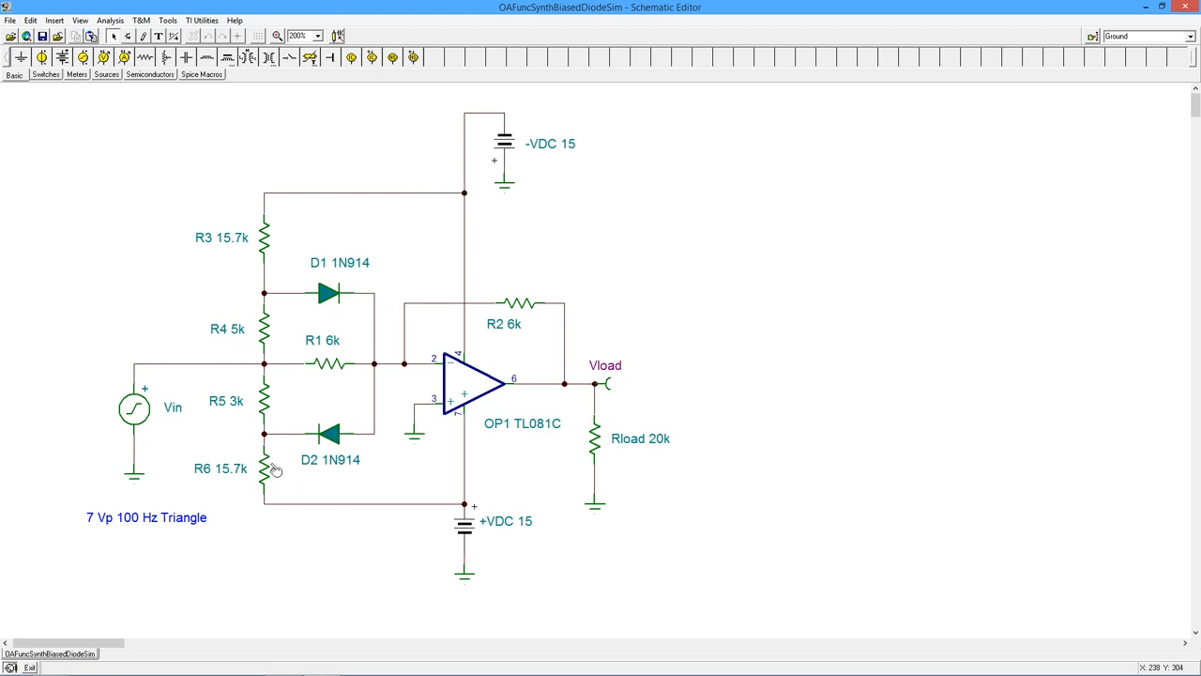
{"action": "mouse_move", "coordinate": [244, 462]}
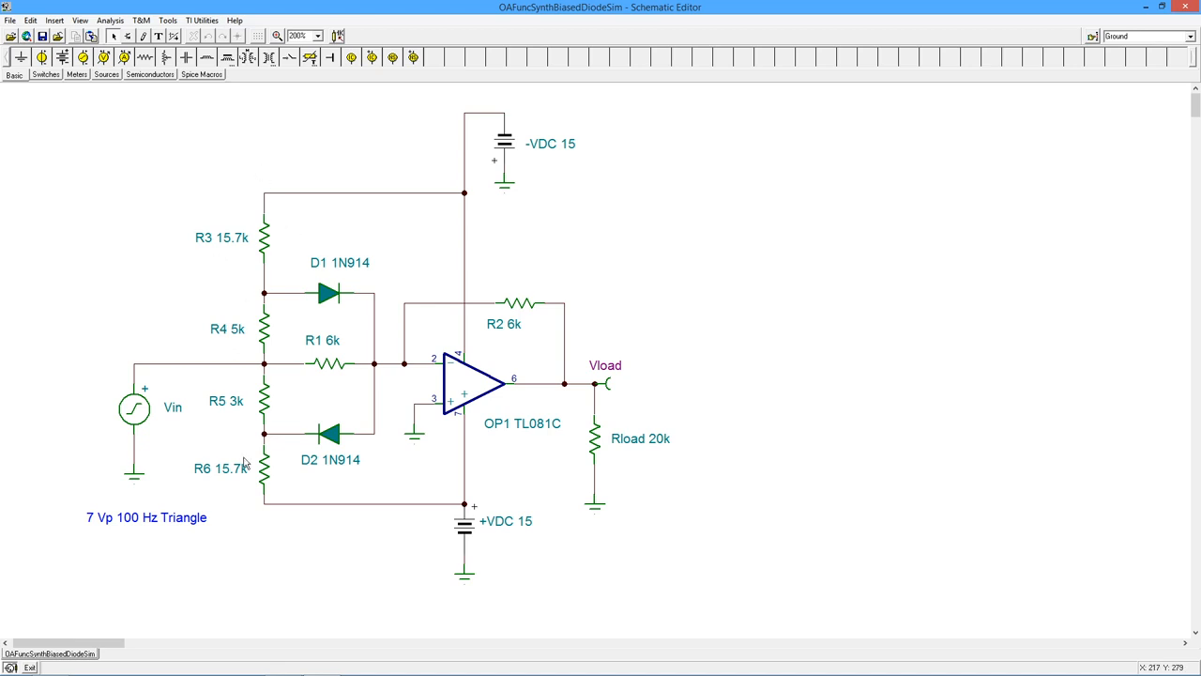
{"action": "mouse_move", "coordinate": [266, 489]}
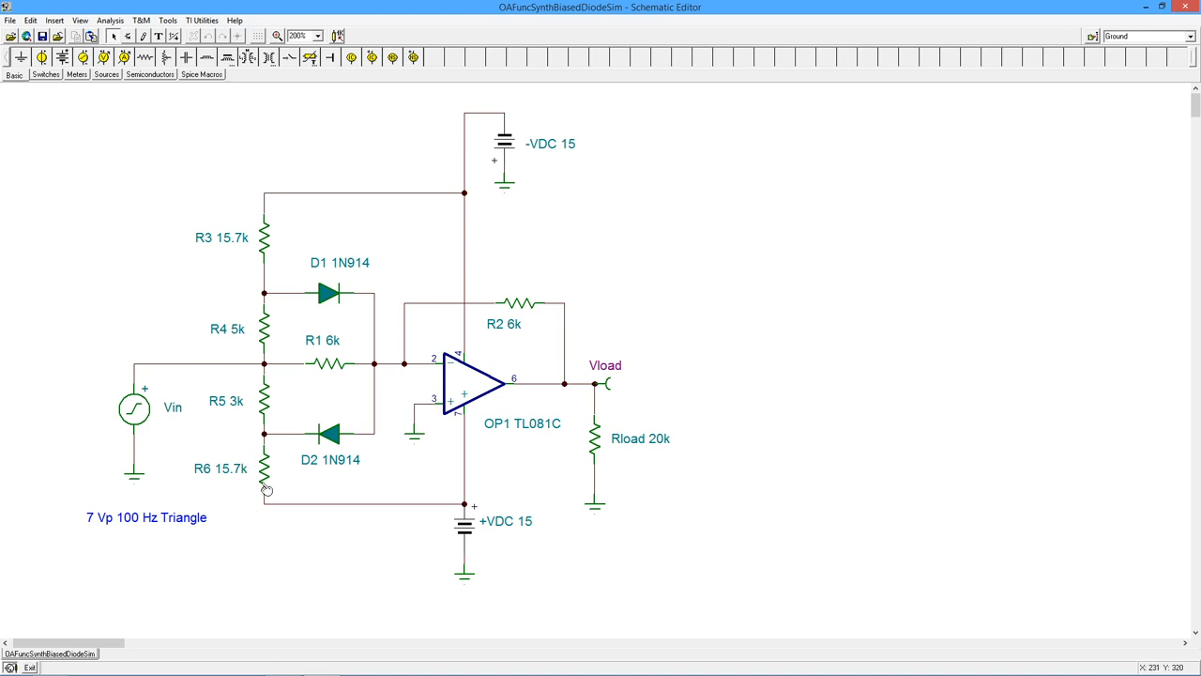
{"action": "mouse_move", "coordinate": [273, 495]}
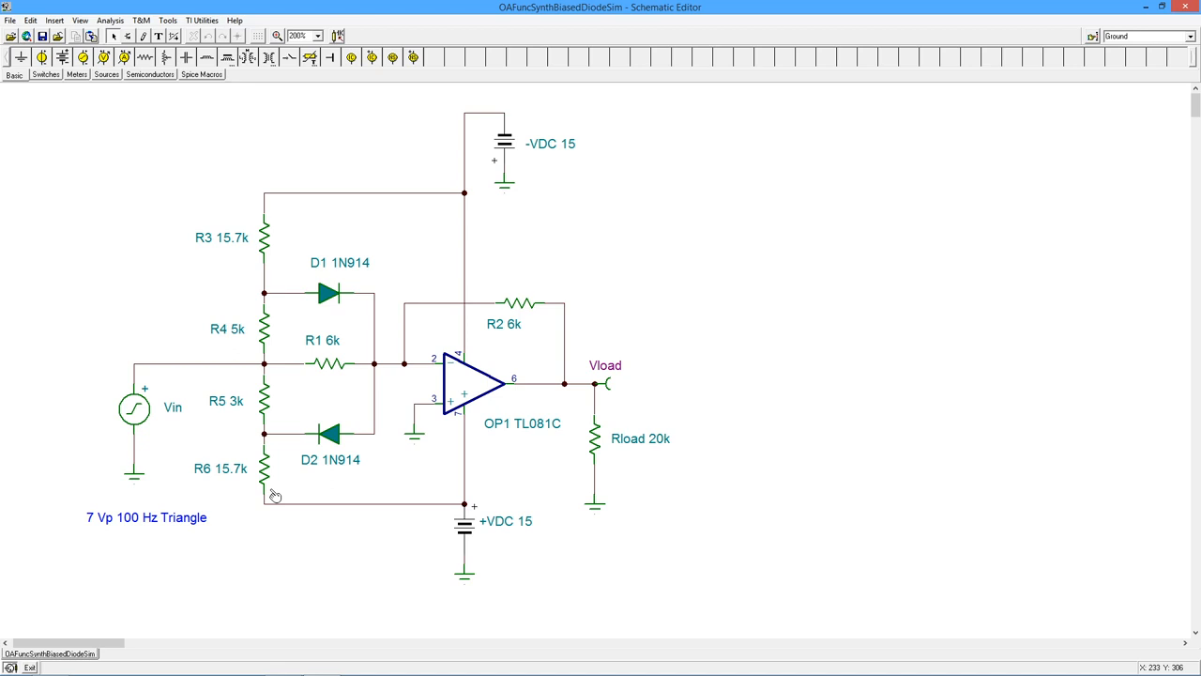
{"action": "mouse_move", "coordinate": [269, 386]}
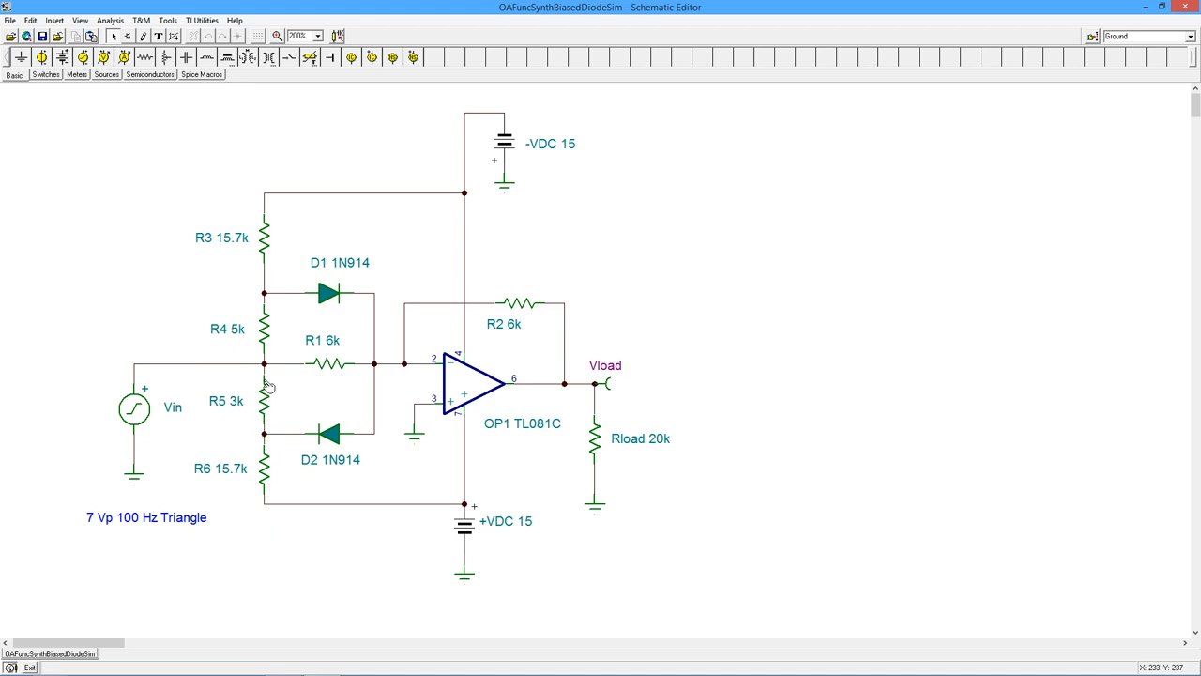
{"action": "mouse_move", "coordinate": [248, 215]}
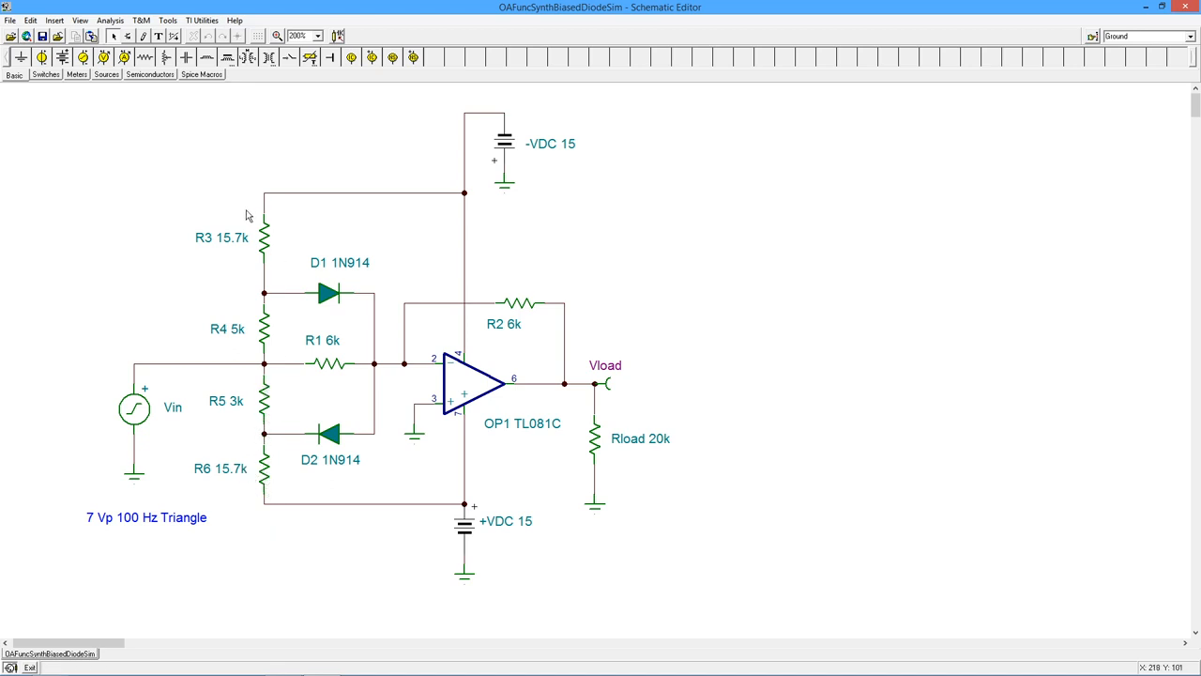
{"action": "mouse_move", "coordinate": [270, 474]}
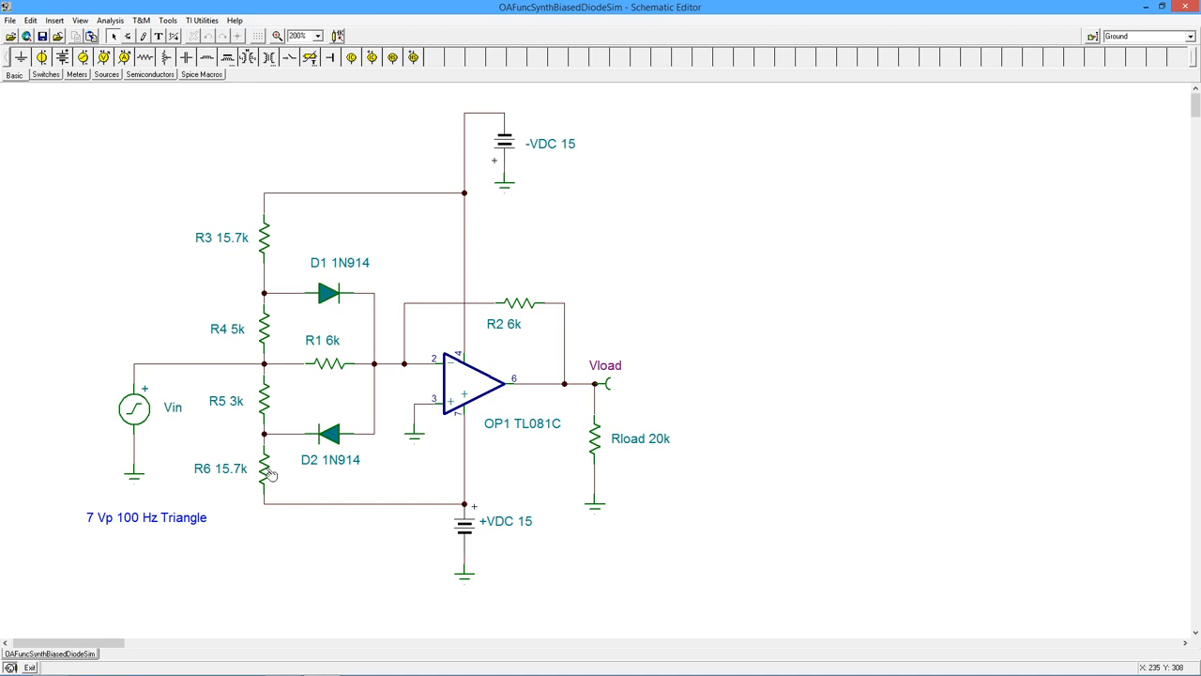
{"action": "mouse_move", "coordinate": [709, 325]}
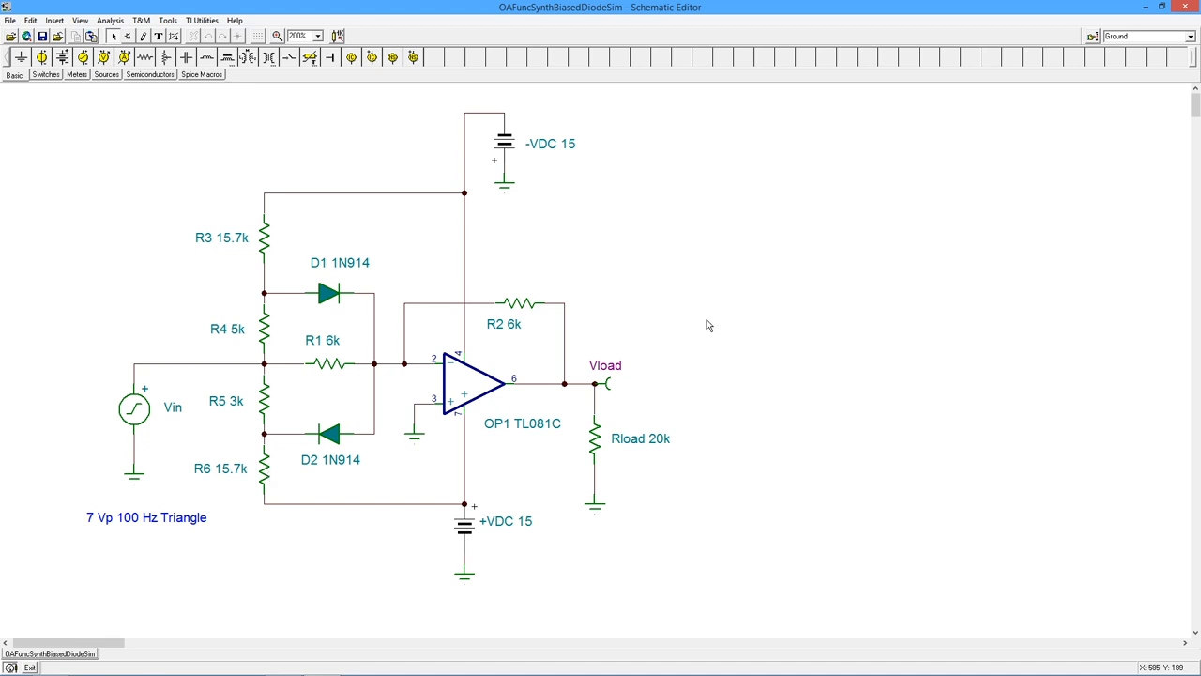
{"action": "mouse_move", "coordinate": [441, 304]}
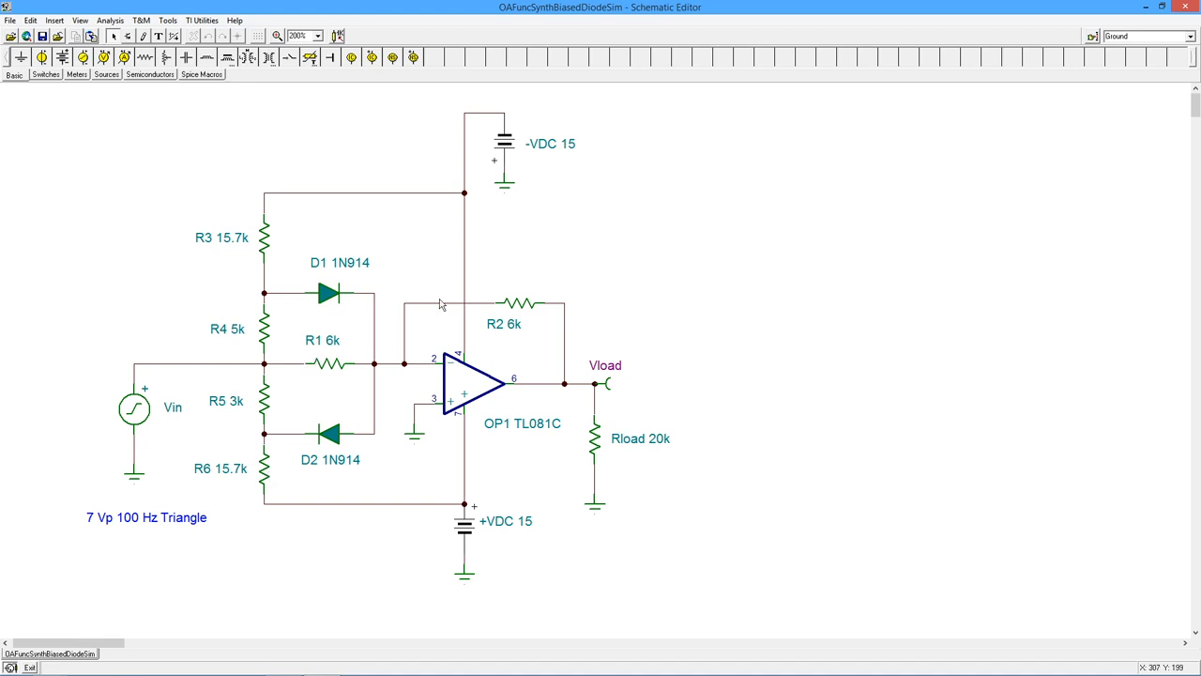
{"action": "mouse_move", "coordinate": [260, 461]}
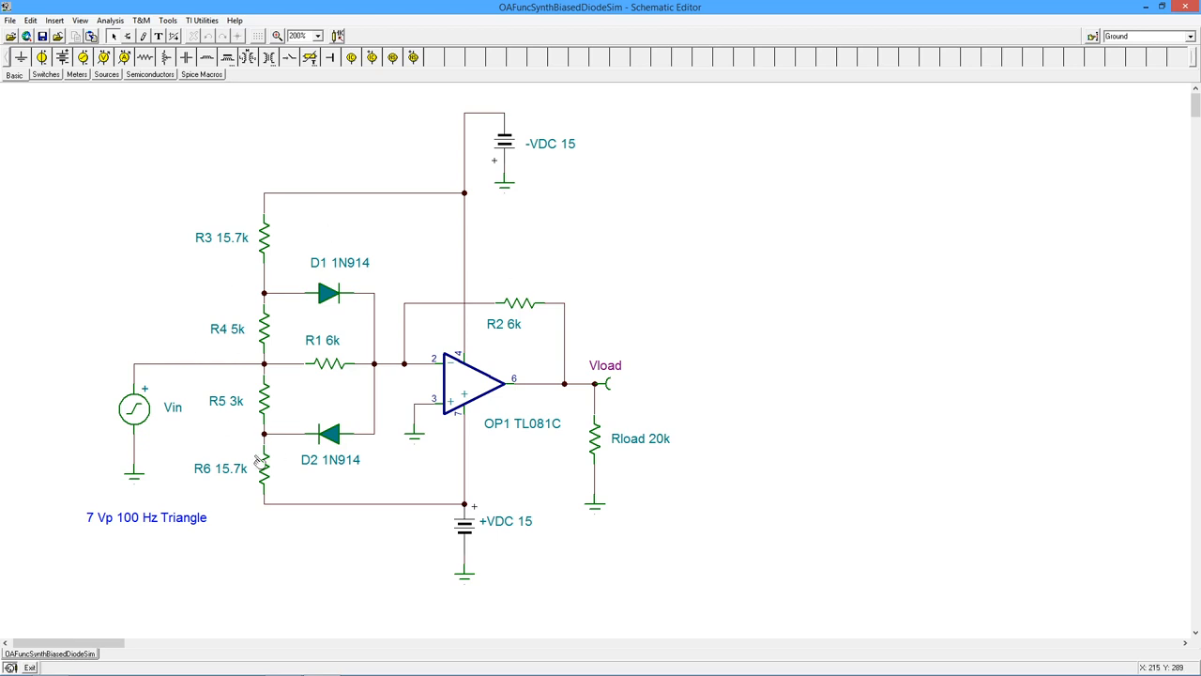
{"action": "mouse_move", "coordinate": [487, 268]}
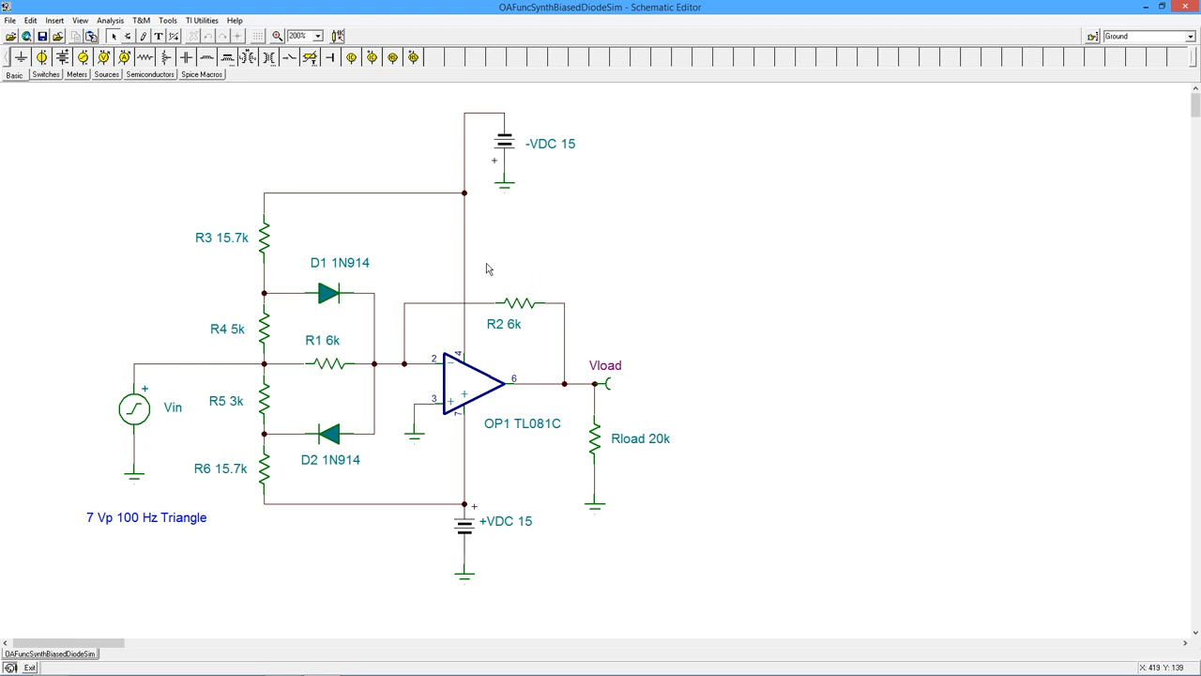
{"action": "mouse_move", "coordinate": [559, 257]}
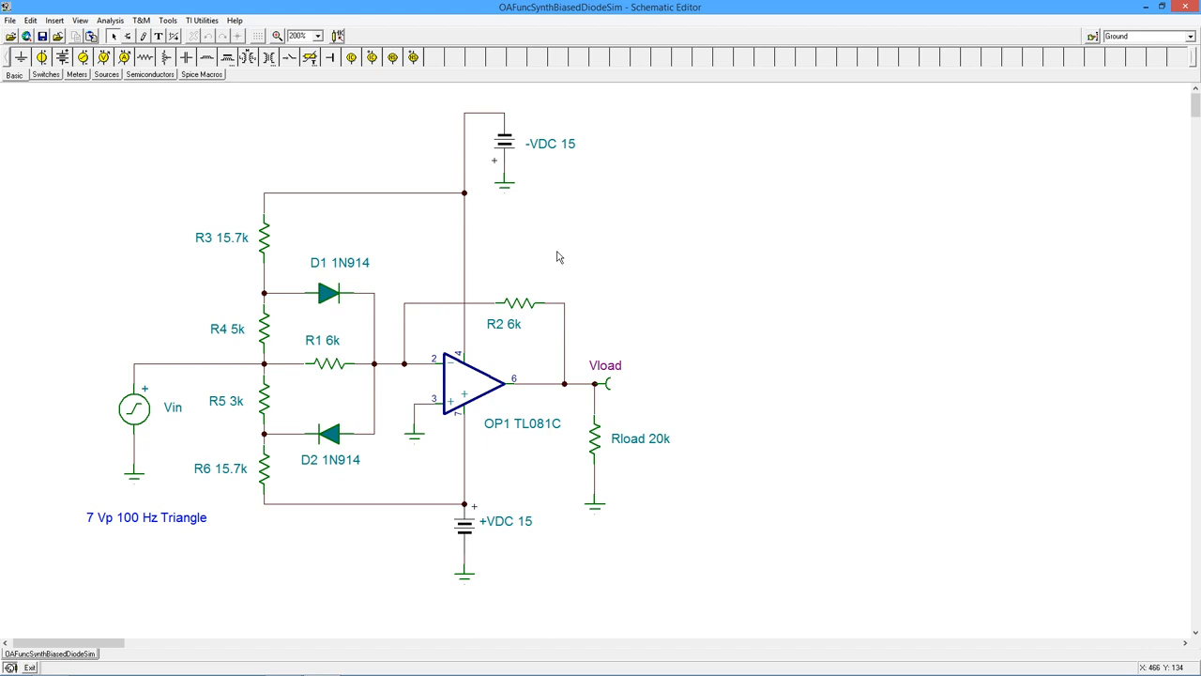
{"action": "mouse_move", "coordinate": [560, 284]}
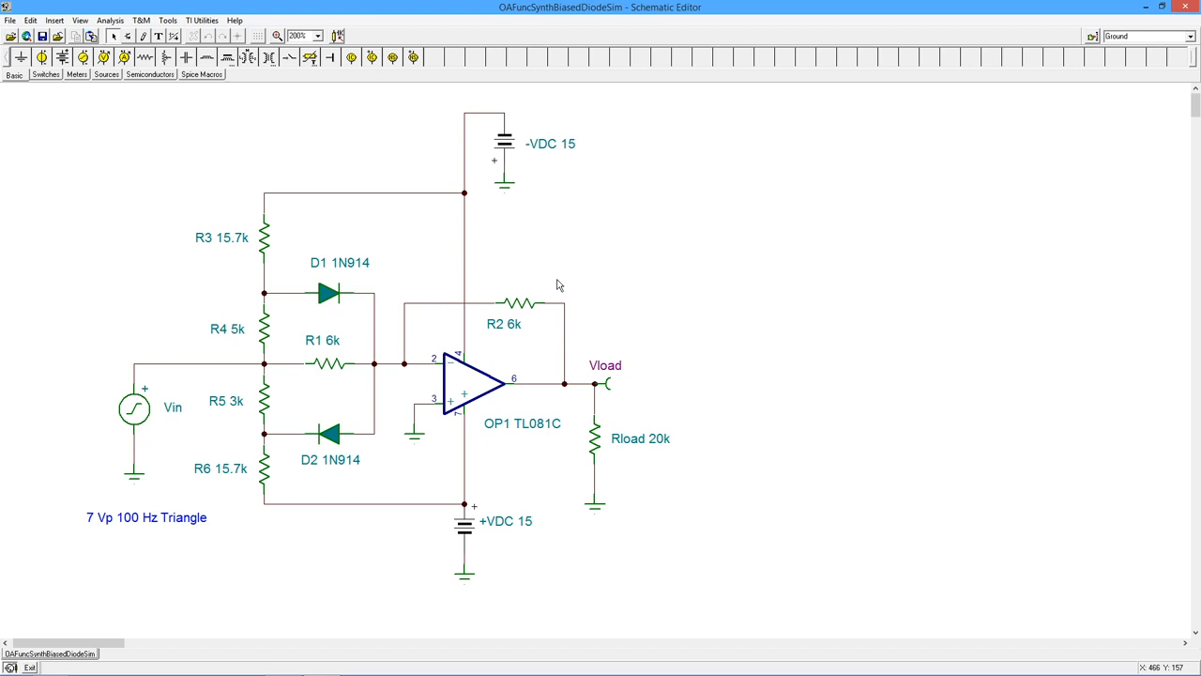
{"action": "mouse_move", "coordinate": [619, 323]}
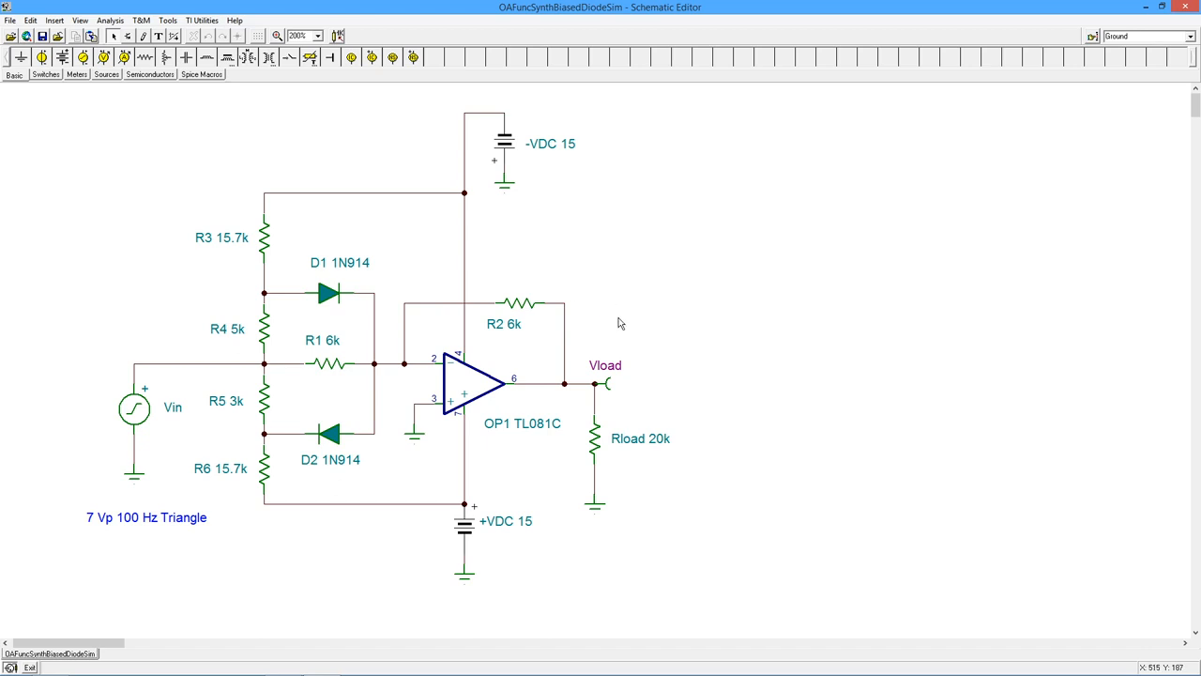
{"action": "mouse_move", "coordinate": [619, 343]}
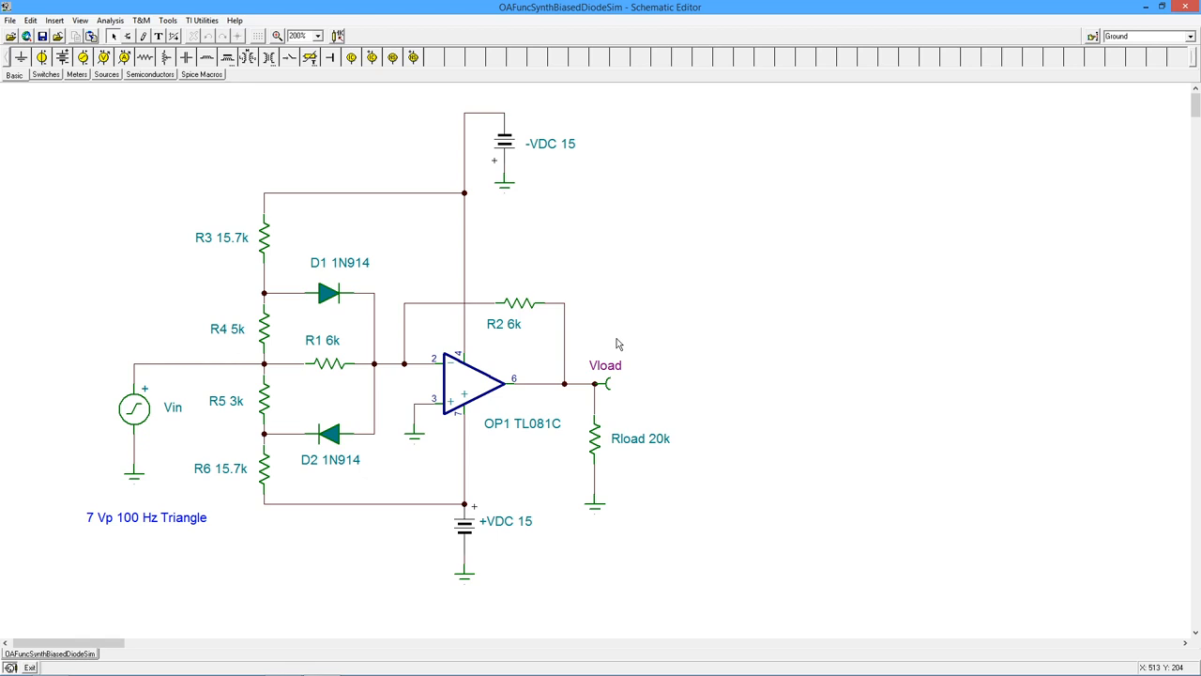
{"action": "mouse_move", "coordinate": [646, 235]}
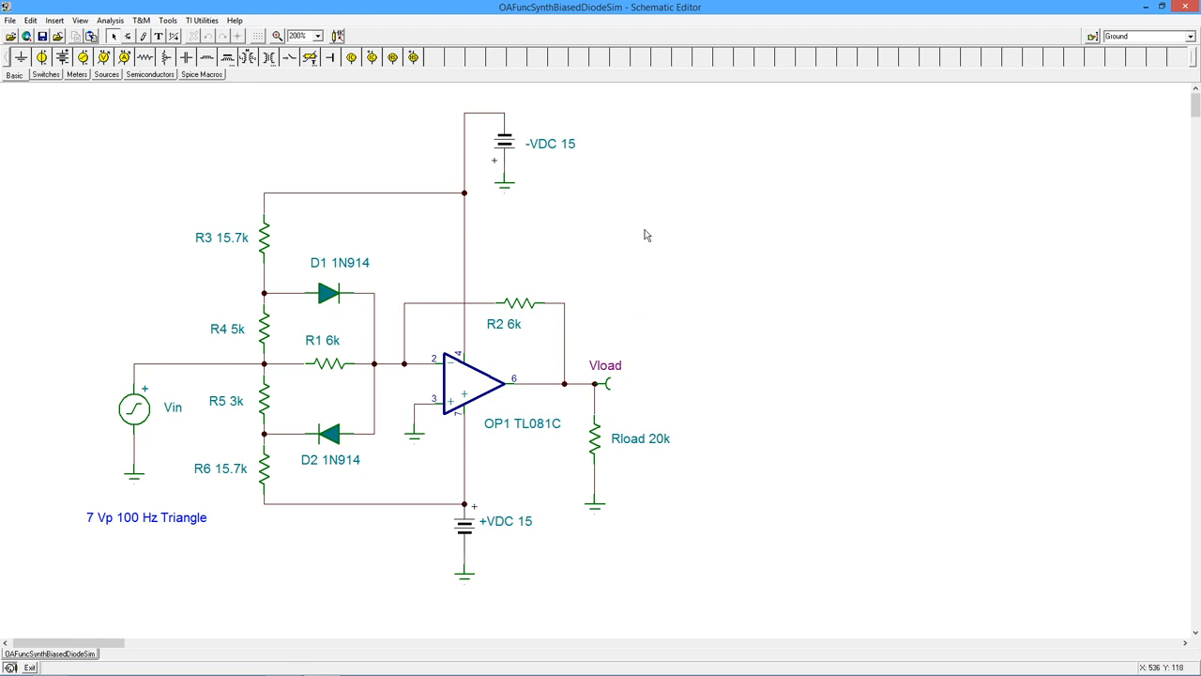
{"action": "mouse_move", "coordinate": [252, 300]}
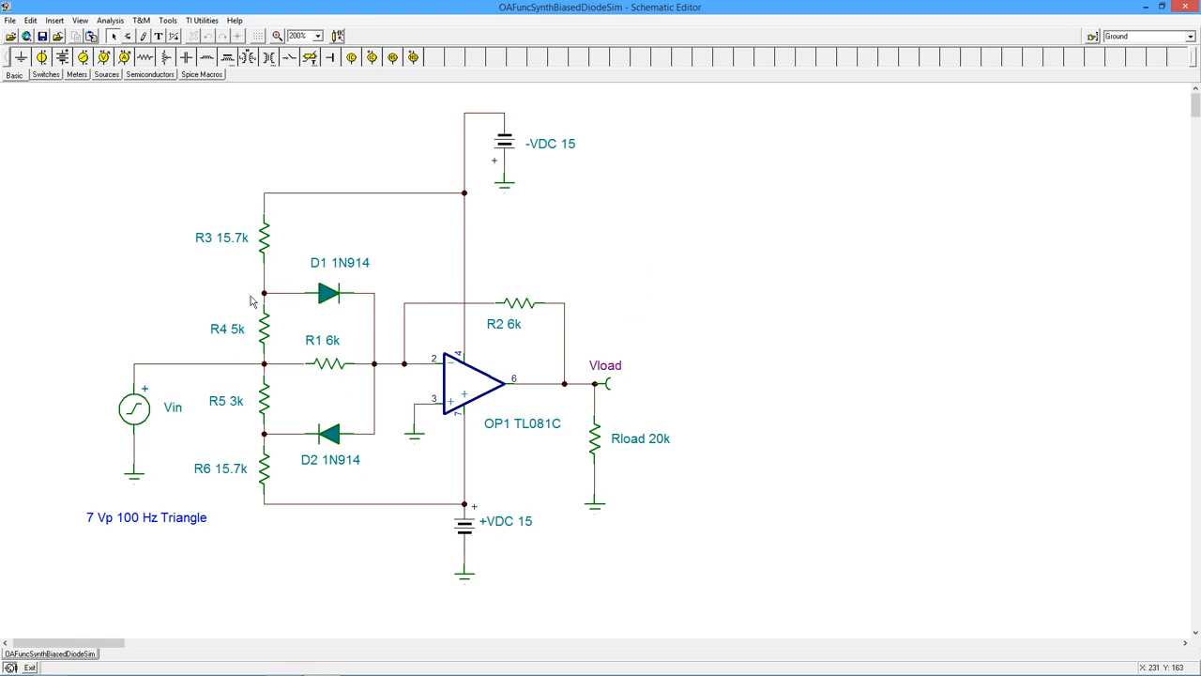
{"action": "mouse_move", "coordinate": [544, 295]}
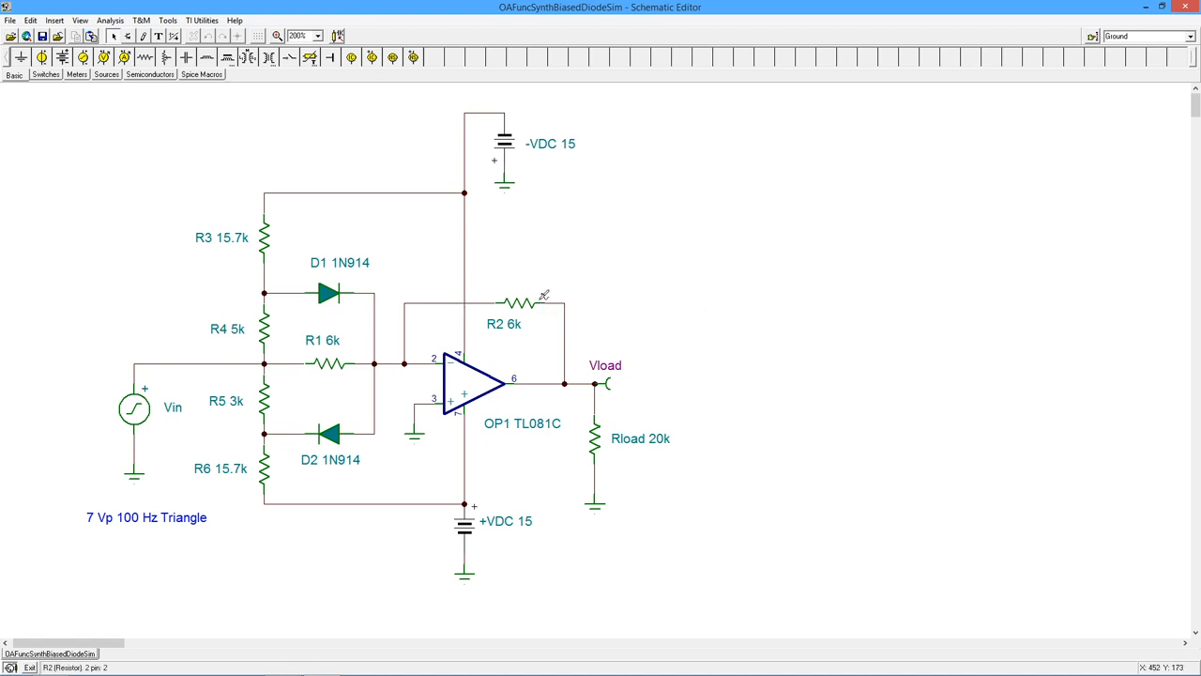
{"action": "mouse_move", "coordinate": [712, 307]}
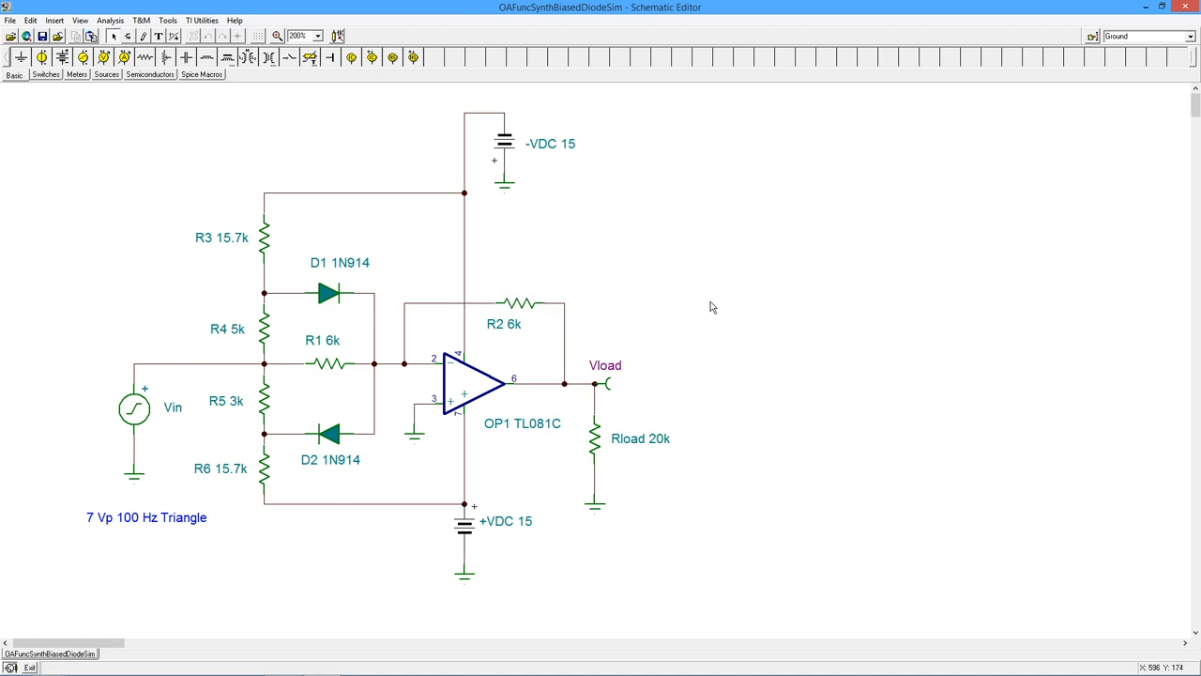
{"action": "mouse_move", "coordinate": [584, 341]}
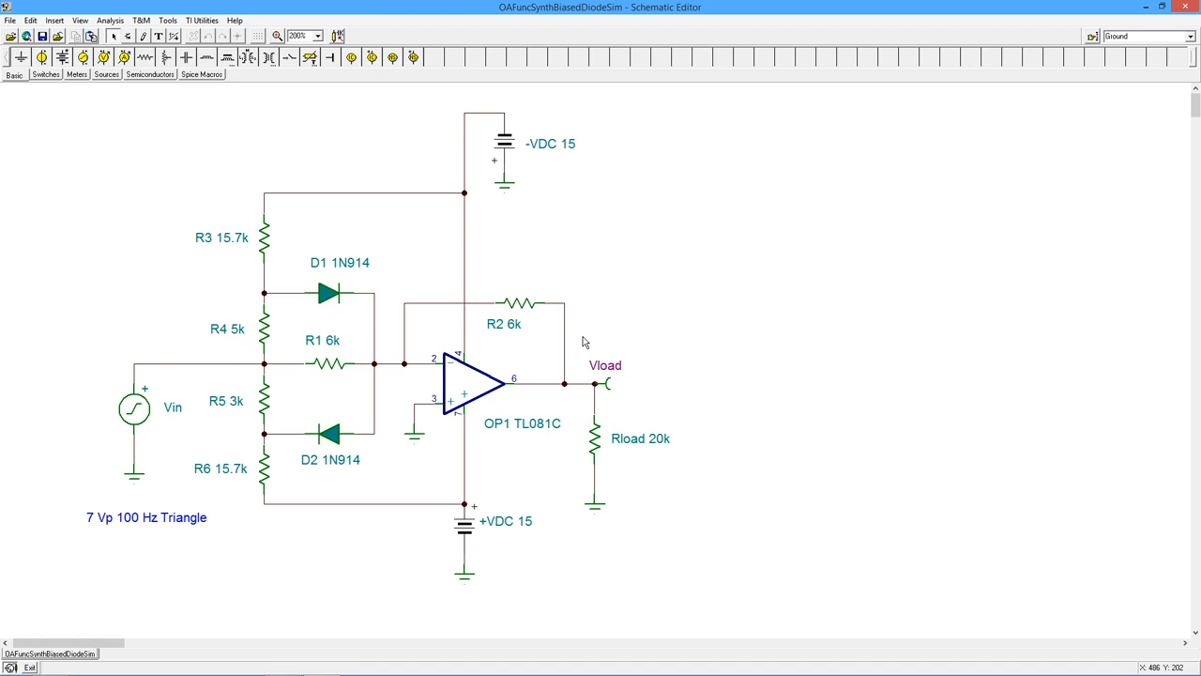
{"action": "mouse_move", "coordinate": [711, 244]}
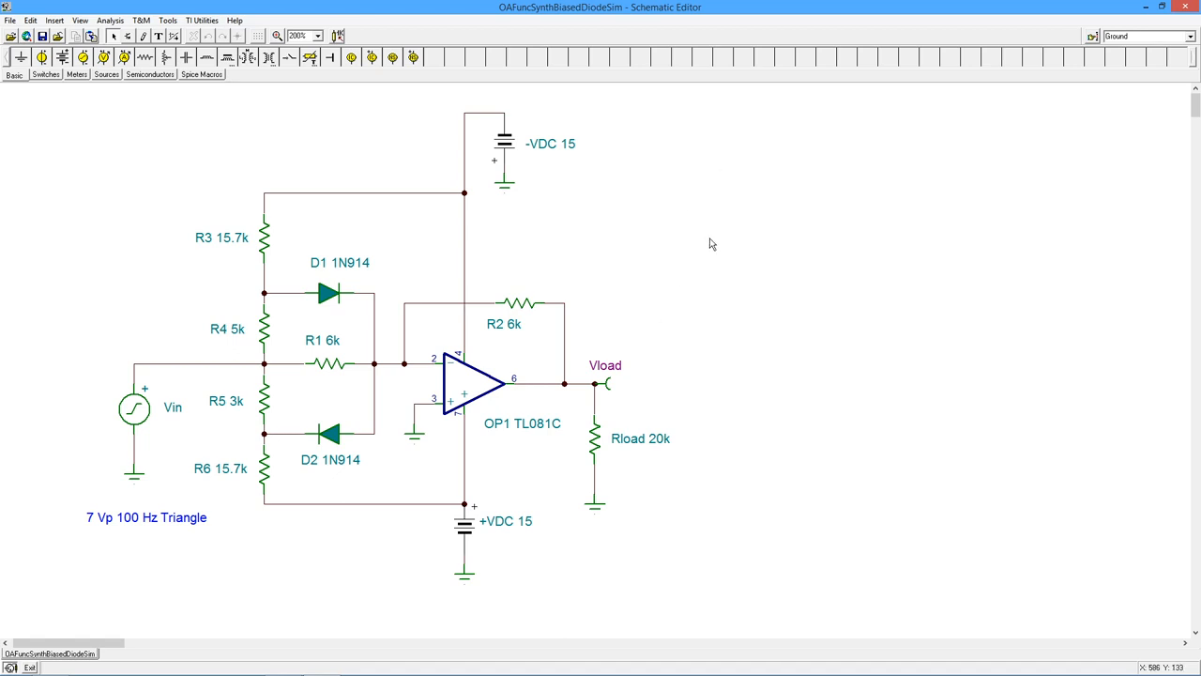
{"action": "mouse_move", "coordinate": [743, 183]}
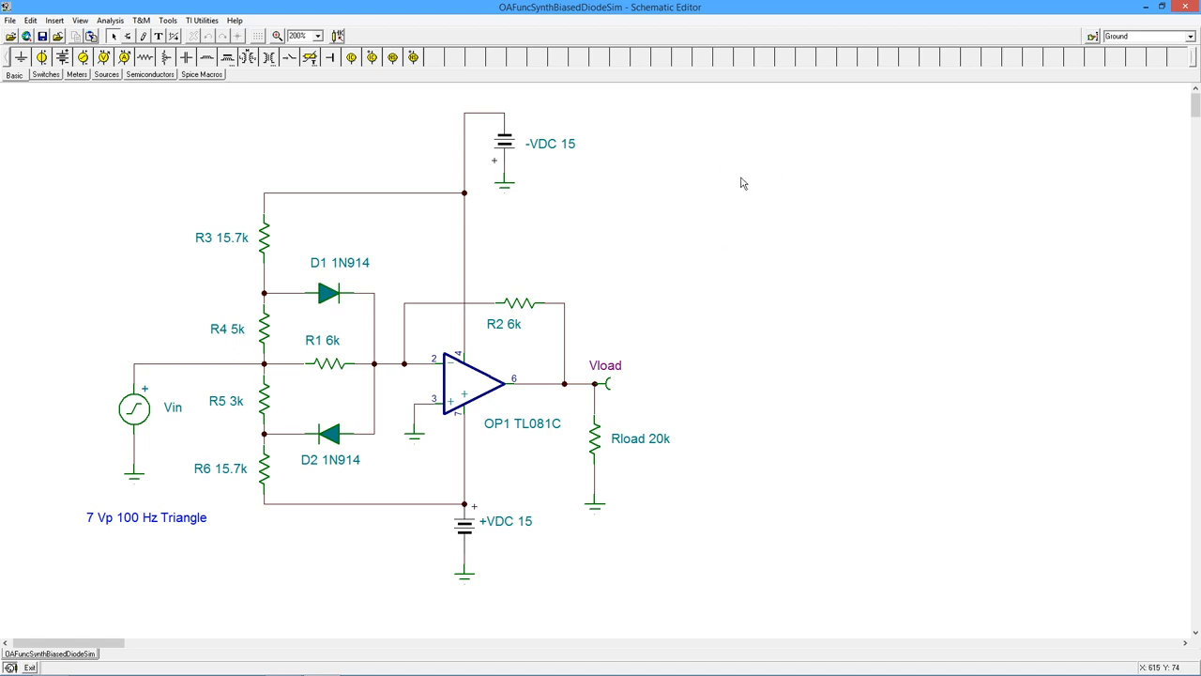
{"action": "mouse_move", "coordinate": [668, 366]}
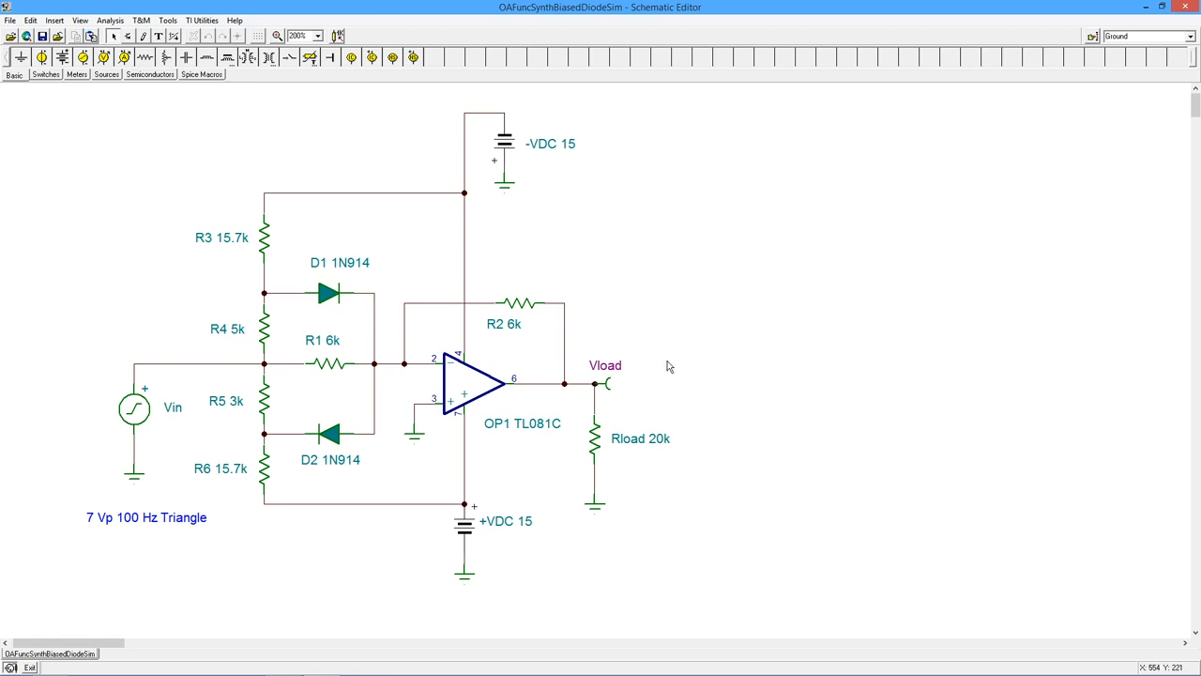
{"action": "mouse_move", "coordinate": [690, 370]}
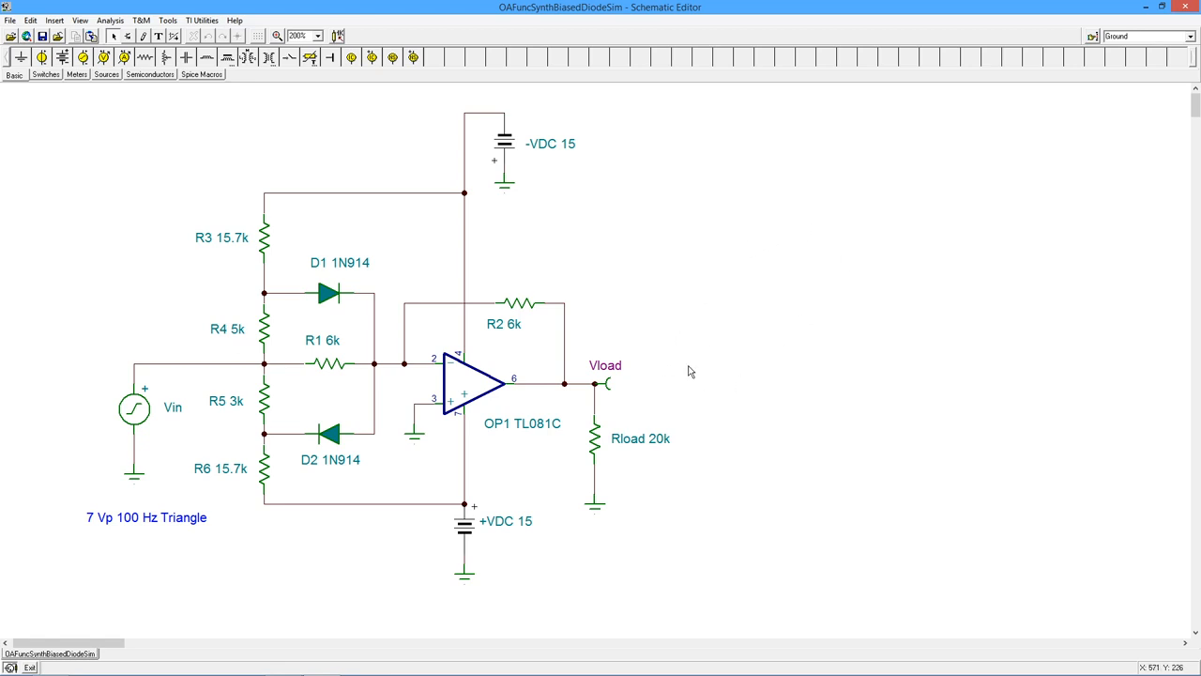
{"action": "mouse_move", "coordinate": [760, 372]}
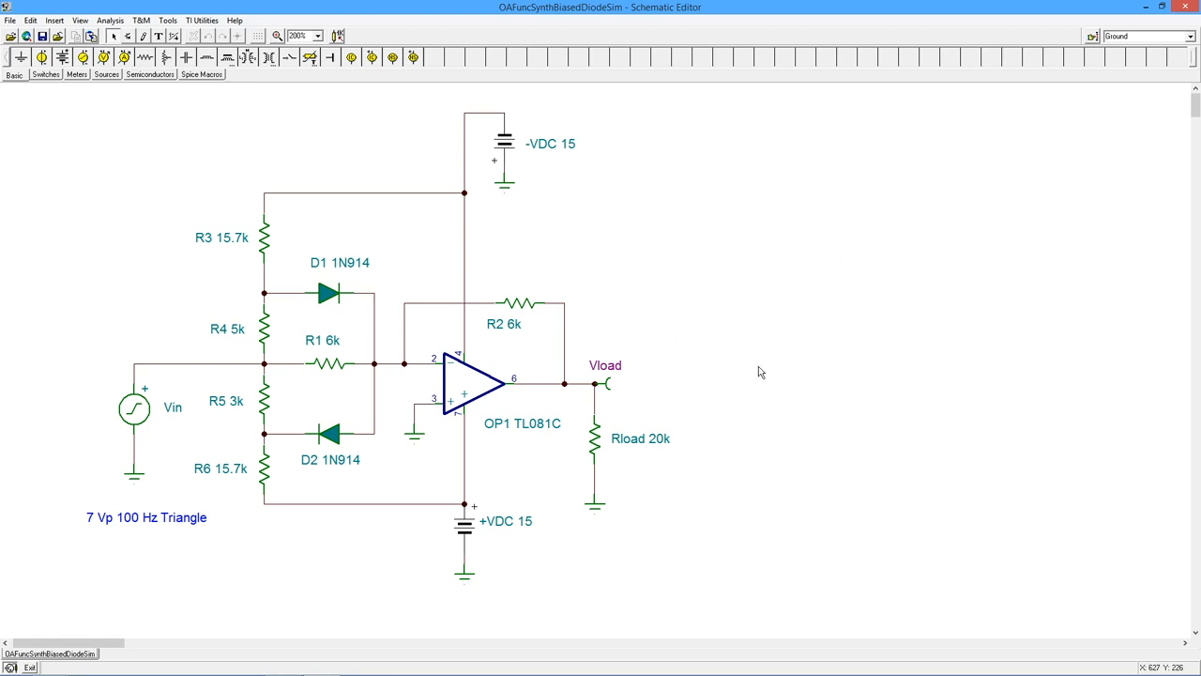
{"action": "mouse_move", "coordinate": [450, 368]}
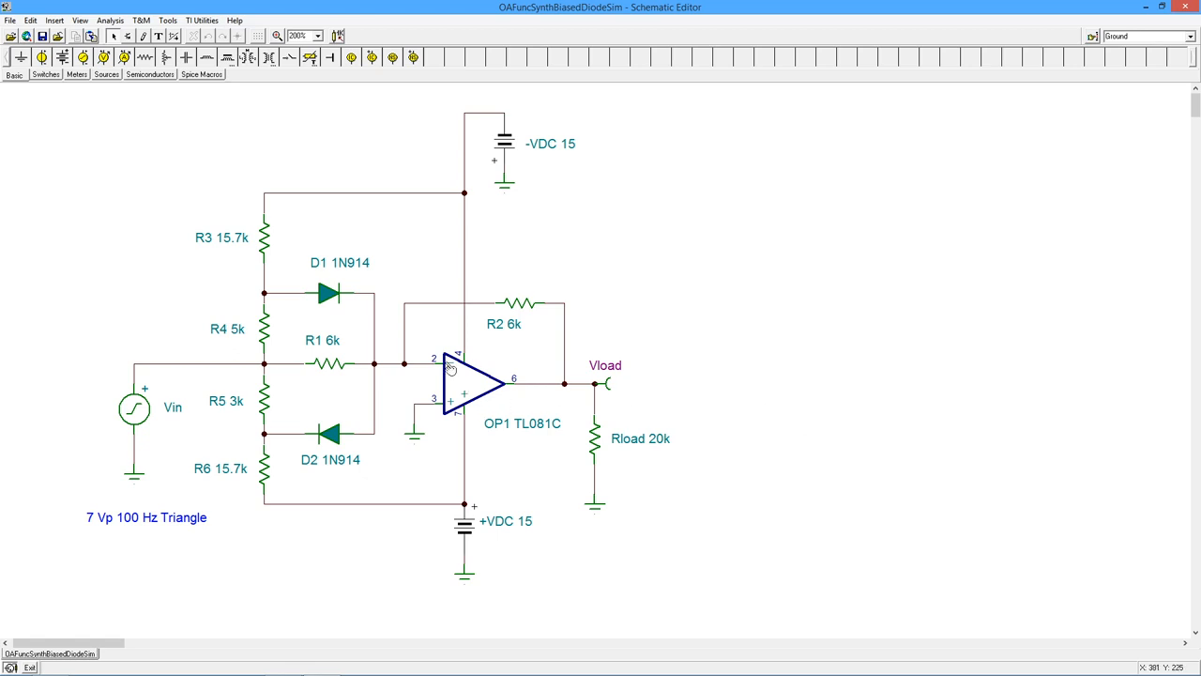
{"action": "mouse_move", "coordinate": [285, 250]}
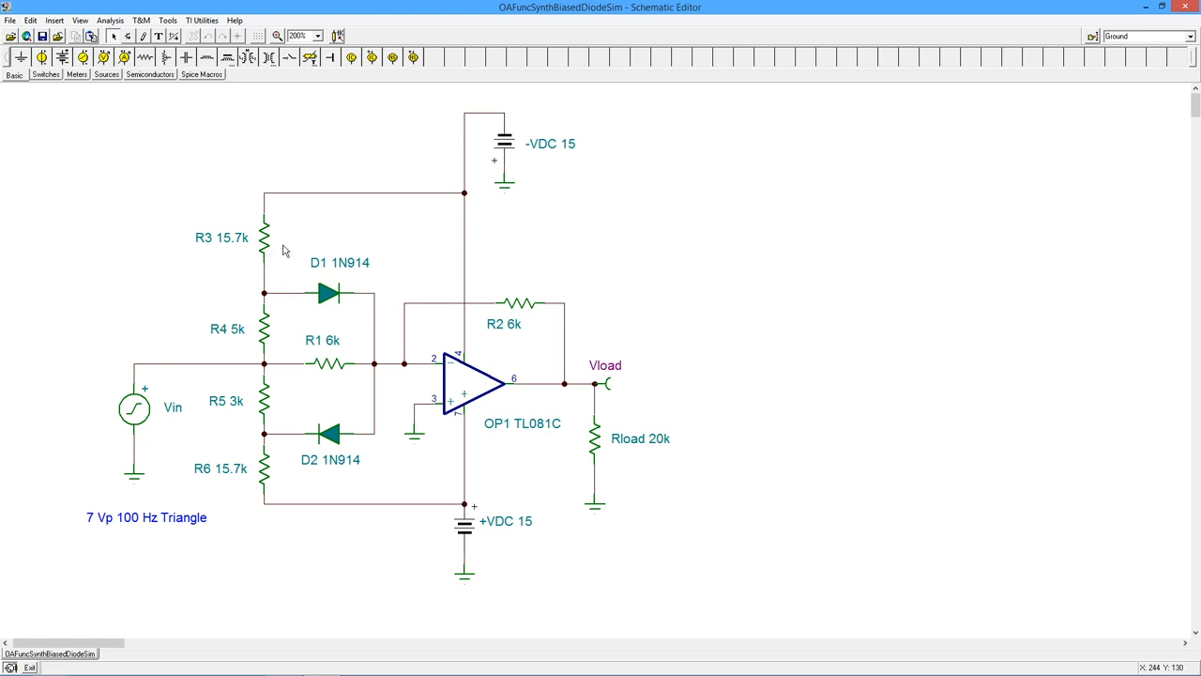
{"action": "mouse_move", "coordinate": [216, 364]}
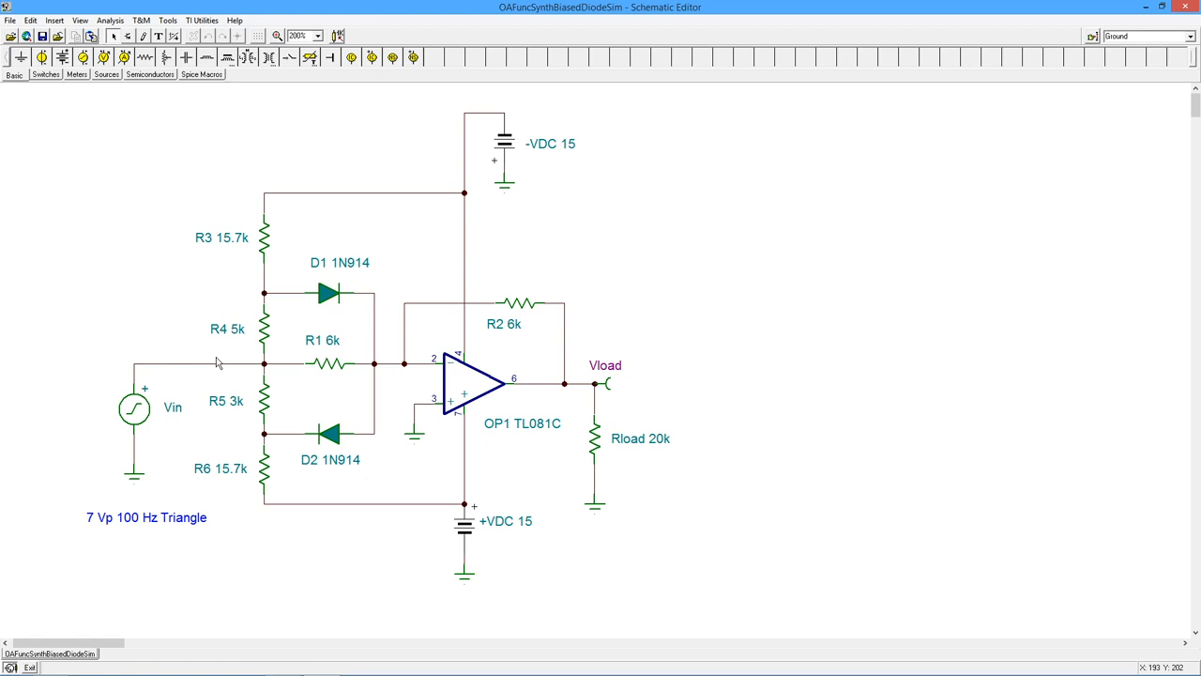
{"action": "mouse_move", "coordinate": [335, 472]}
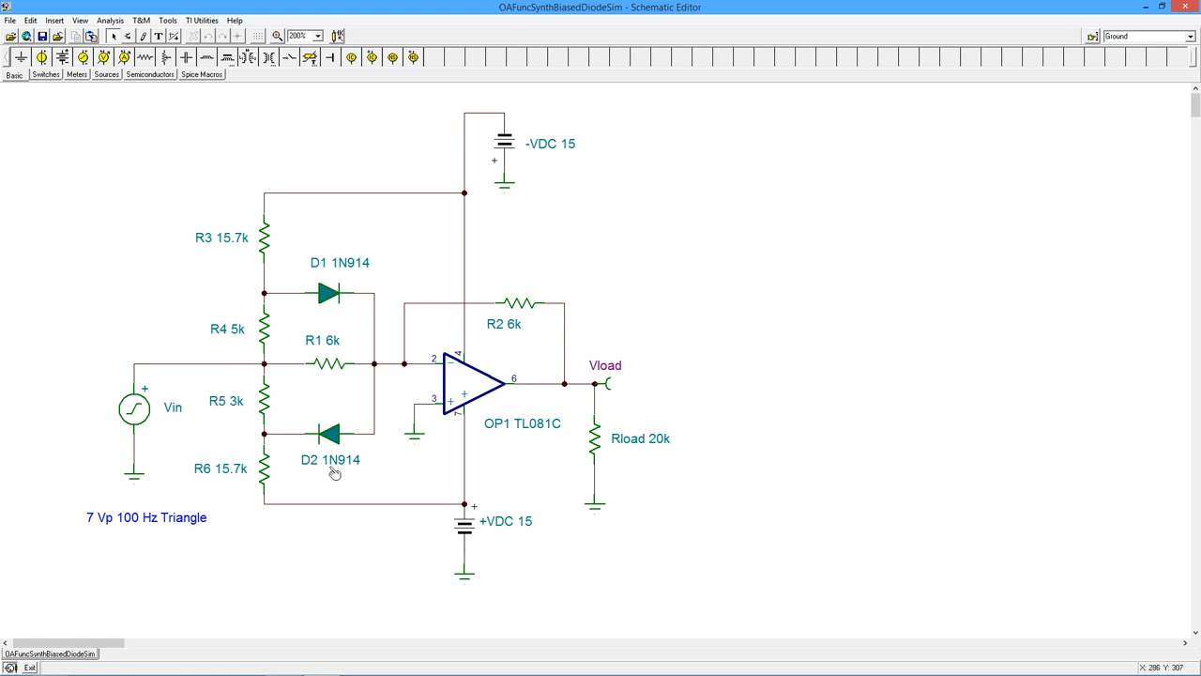
{"action": "mouse_move", "coordinate": [329, 298]}
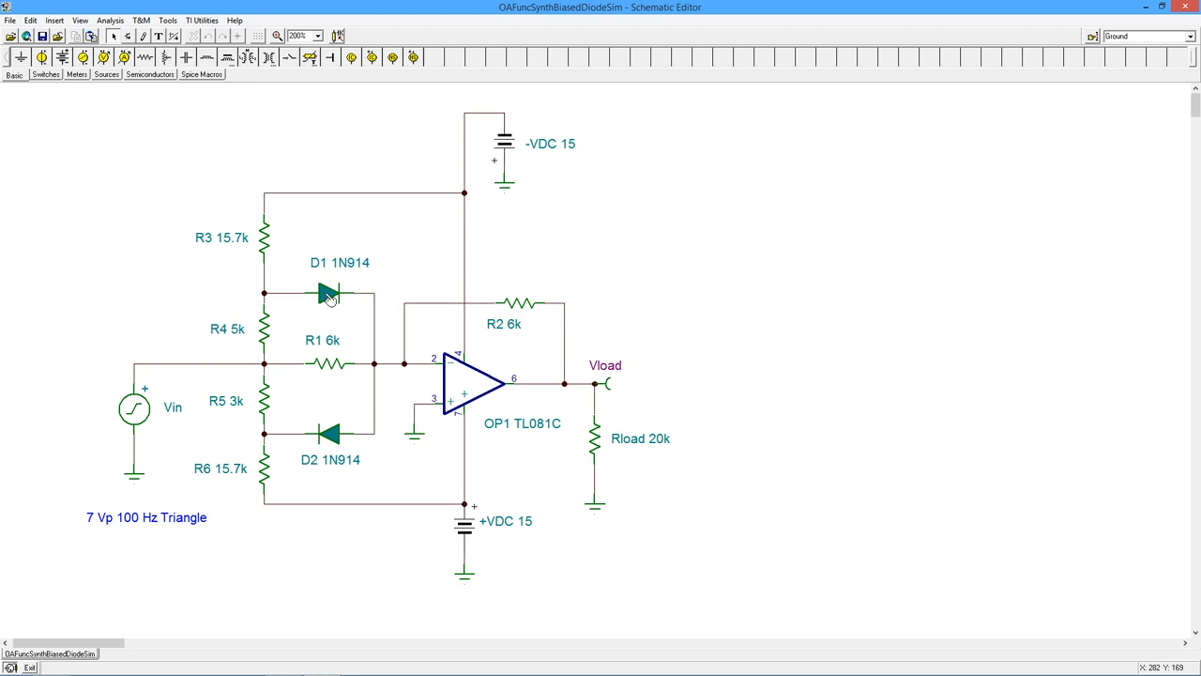
{"action": "mouse_move", "coordinate": [662, 348]}
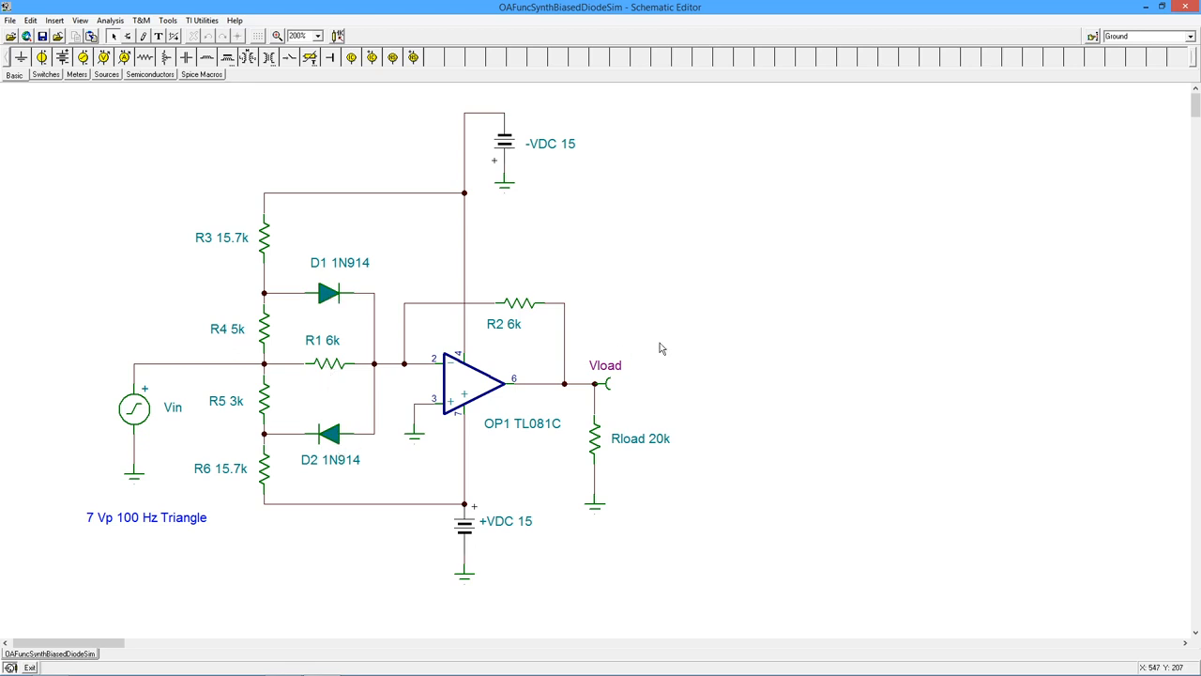
{"action": "mouse_move", "coordinate": [532, 240]}
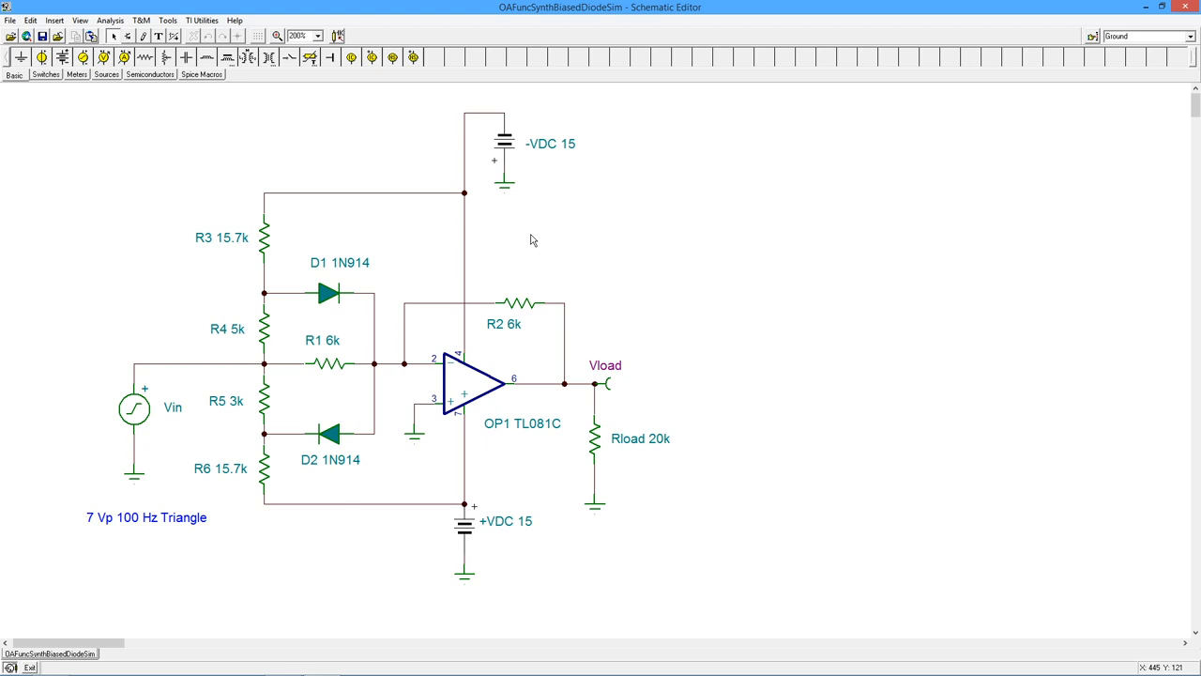
{"action": "mouse_move", "coordinate": [714, 216]}
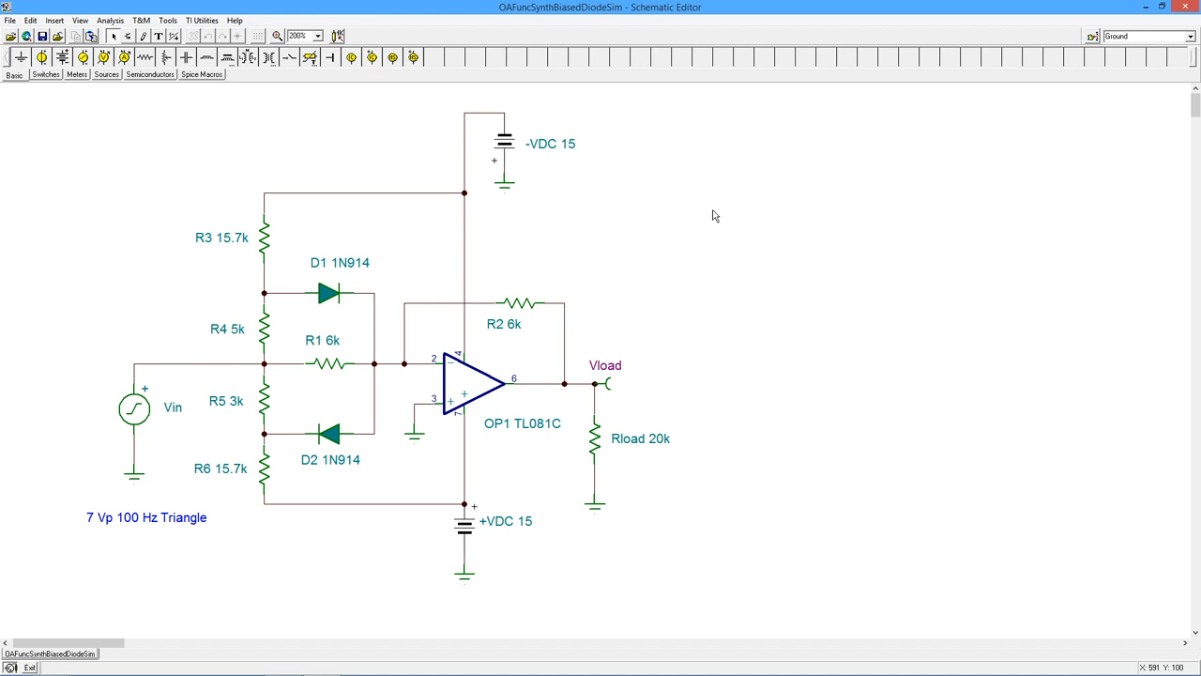
{"action": "mouse_move", "coordinate": [155, 447]}
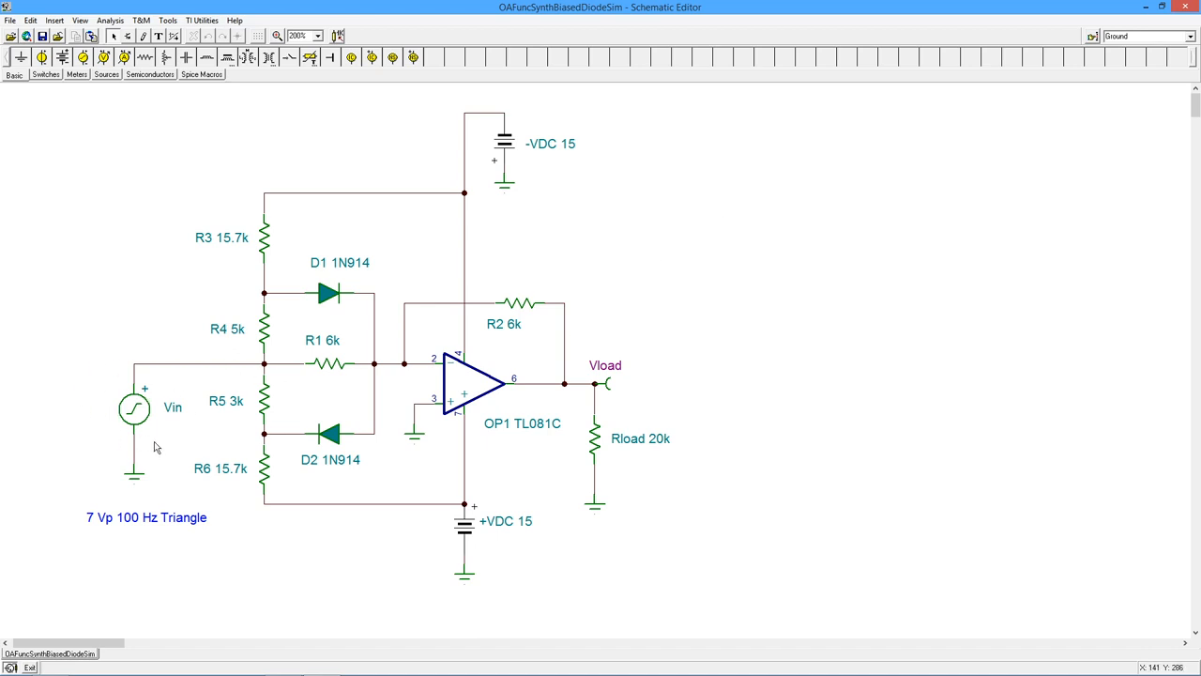
{"action": "mouse_move", "coordinate": [406, 383]}
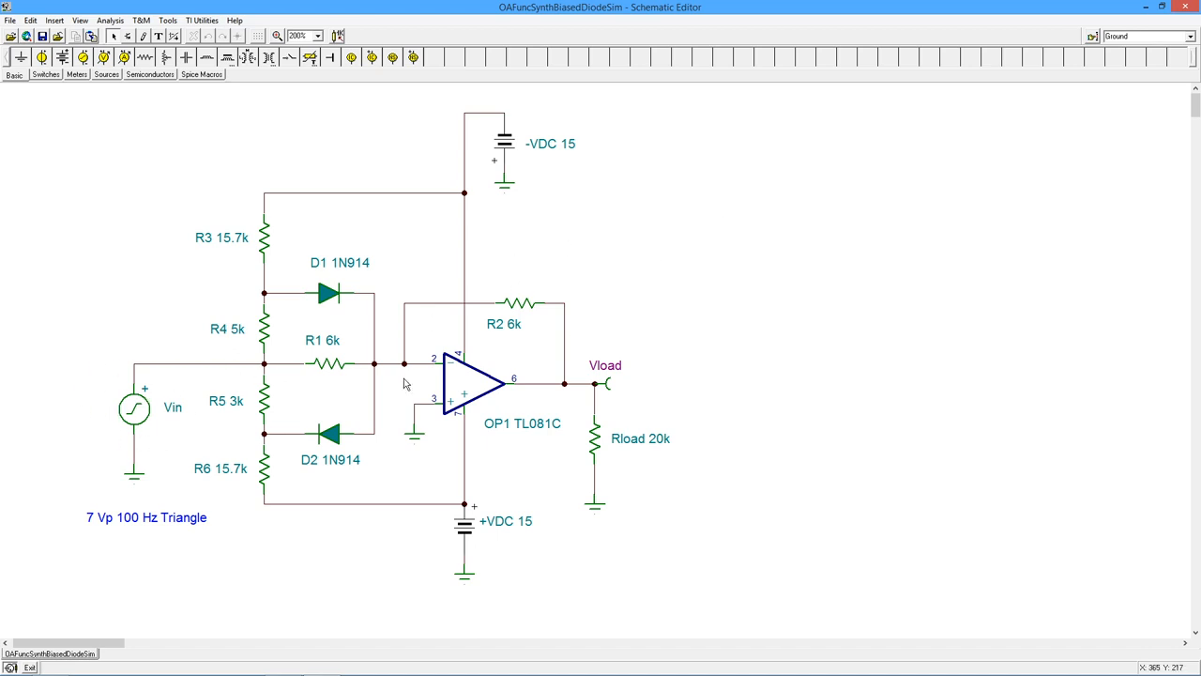
{"action": "mouse_move", "coordinate": [651, 386]}
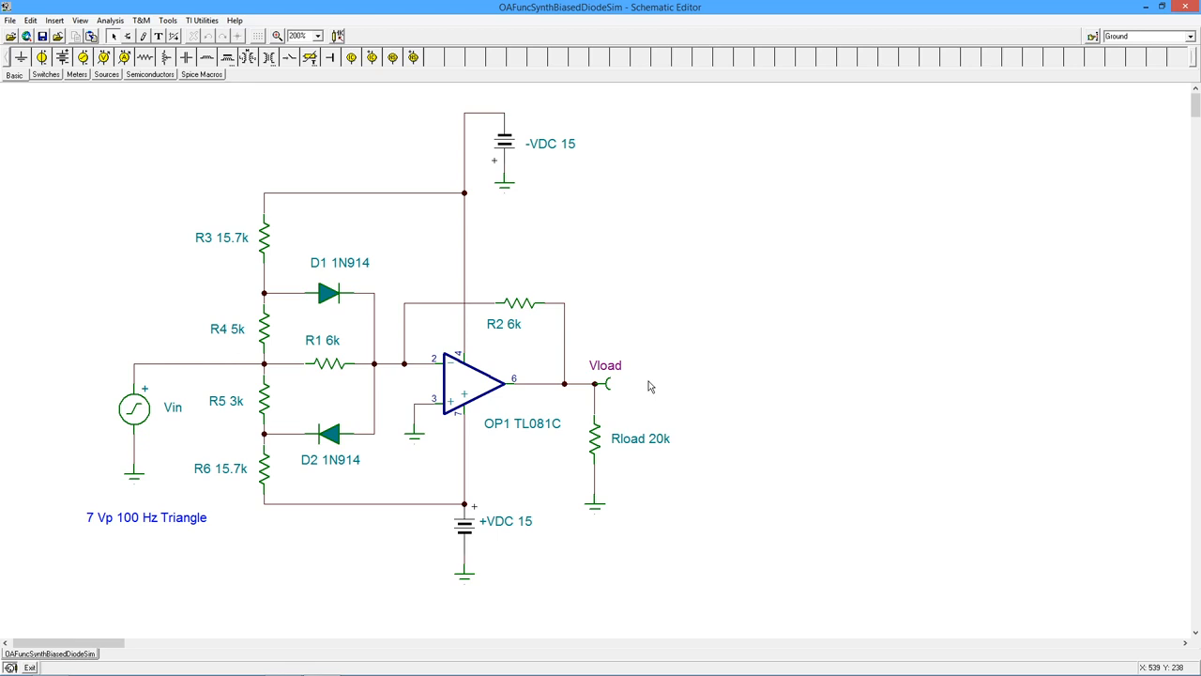
{"action": "mouse_move", "coordinate": [828, 343]}
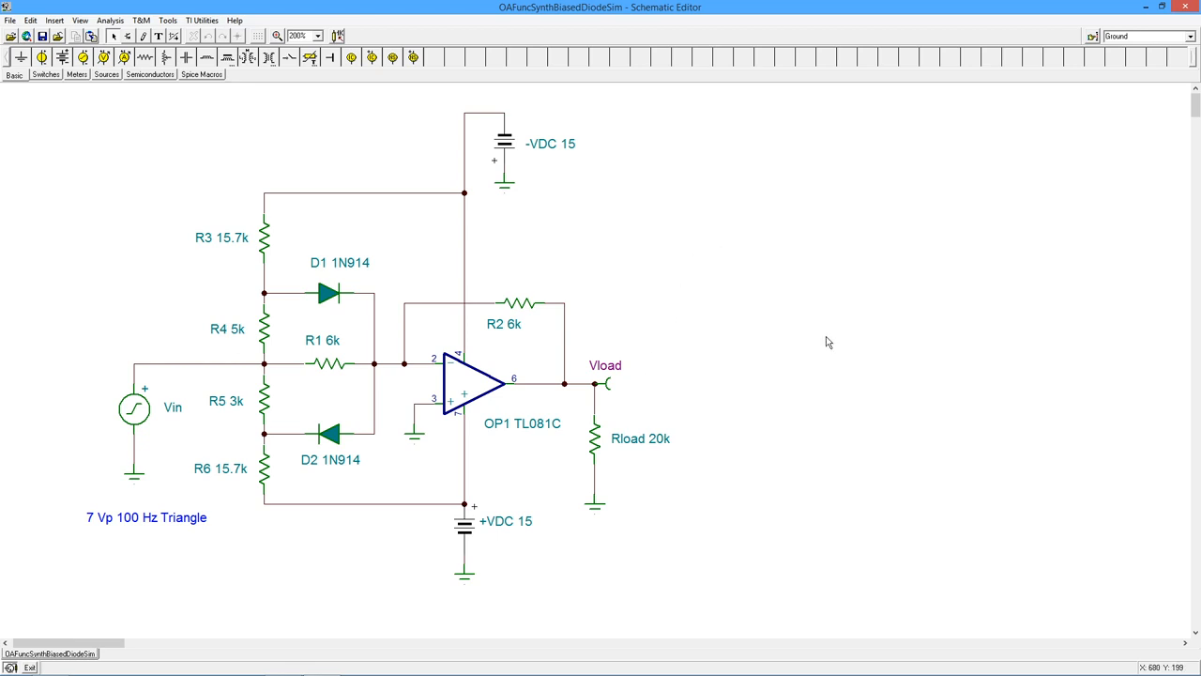
{"action": "mouse_move", "coordinate": [835, 301]}
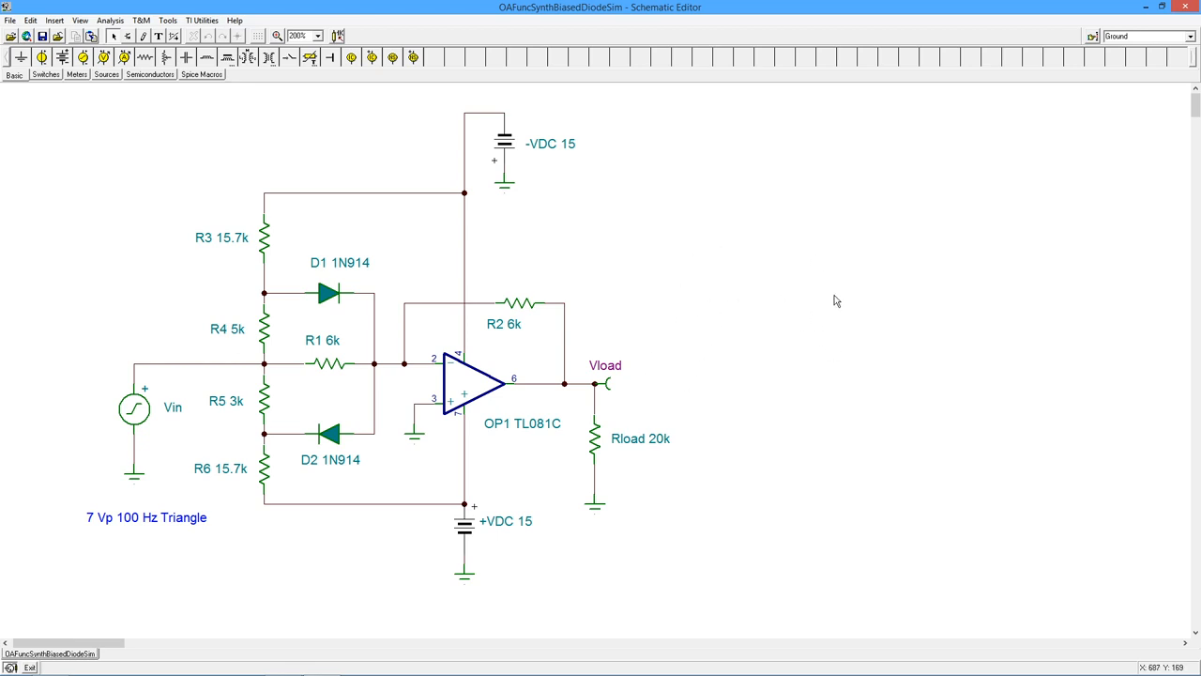
{"action": "mouse_move", "coordinate": [881, 368]}
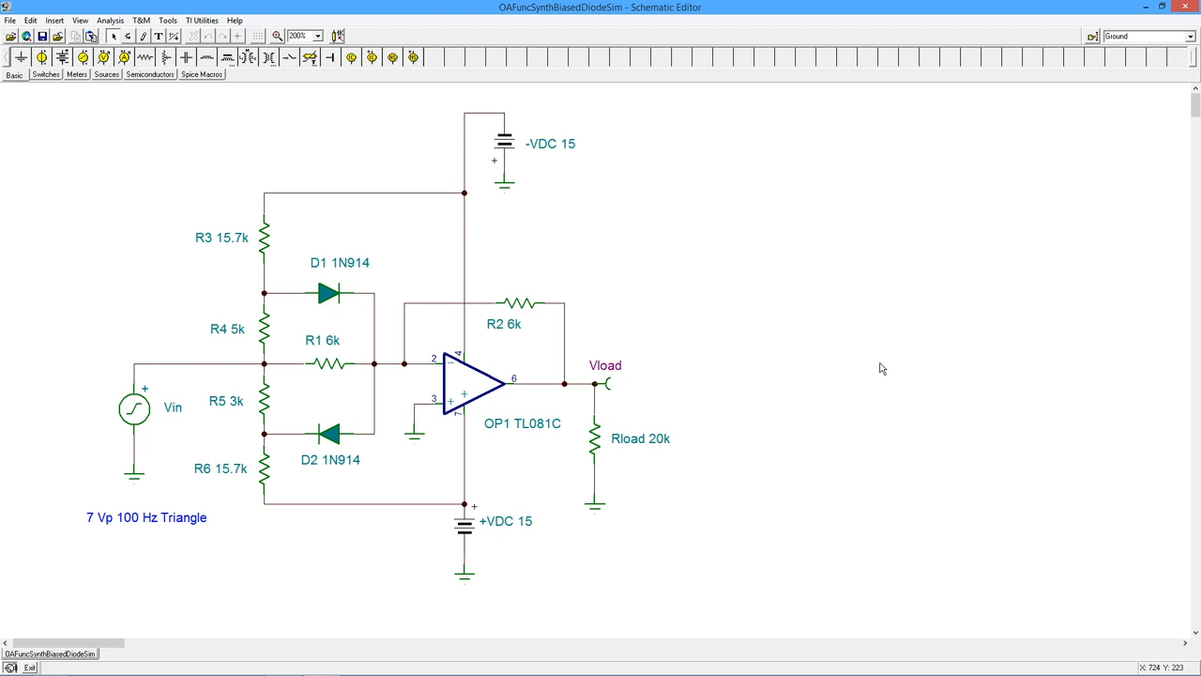